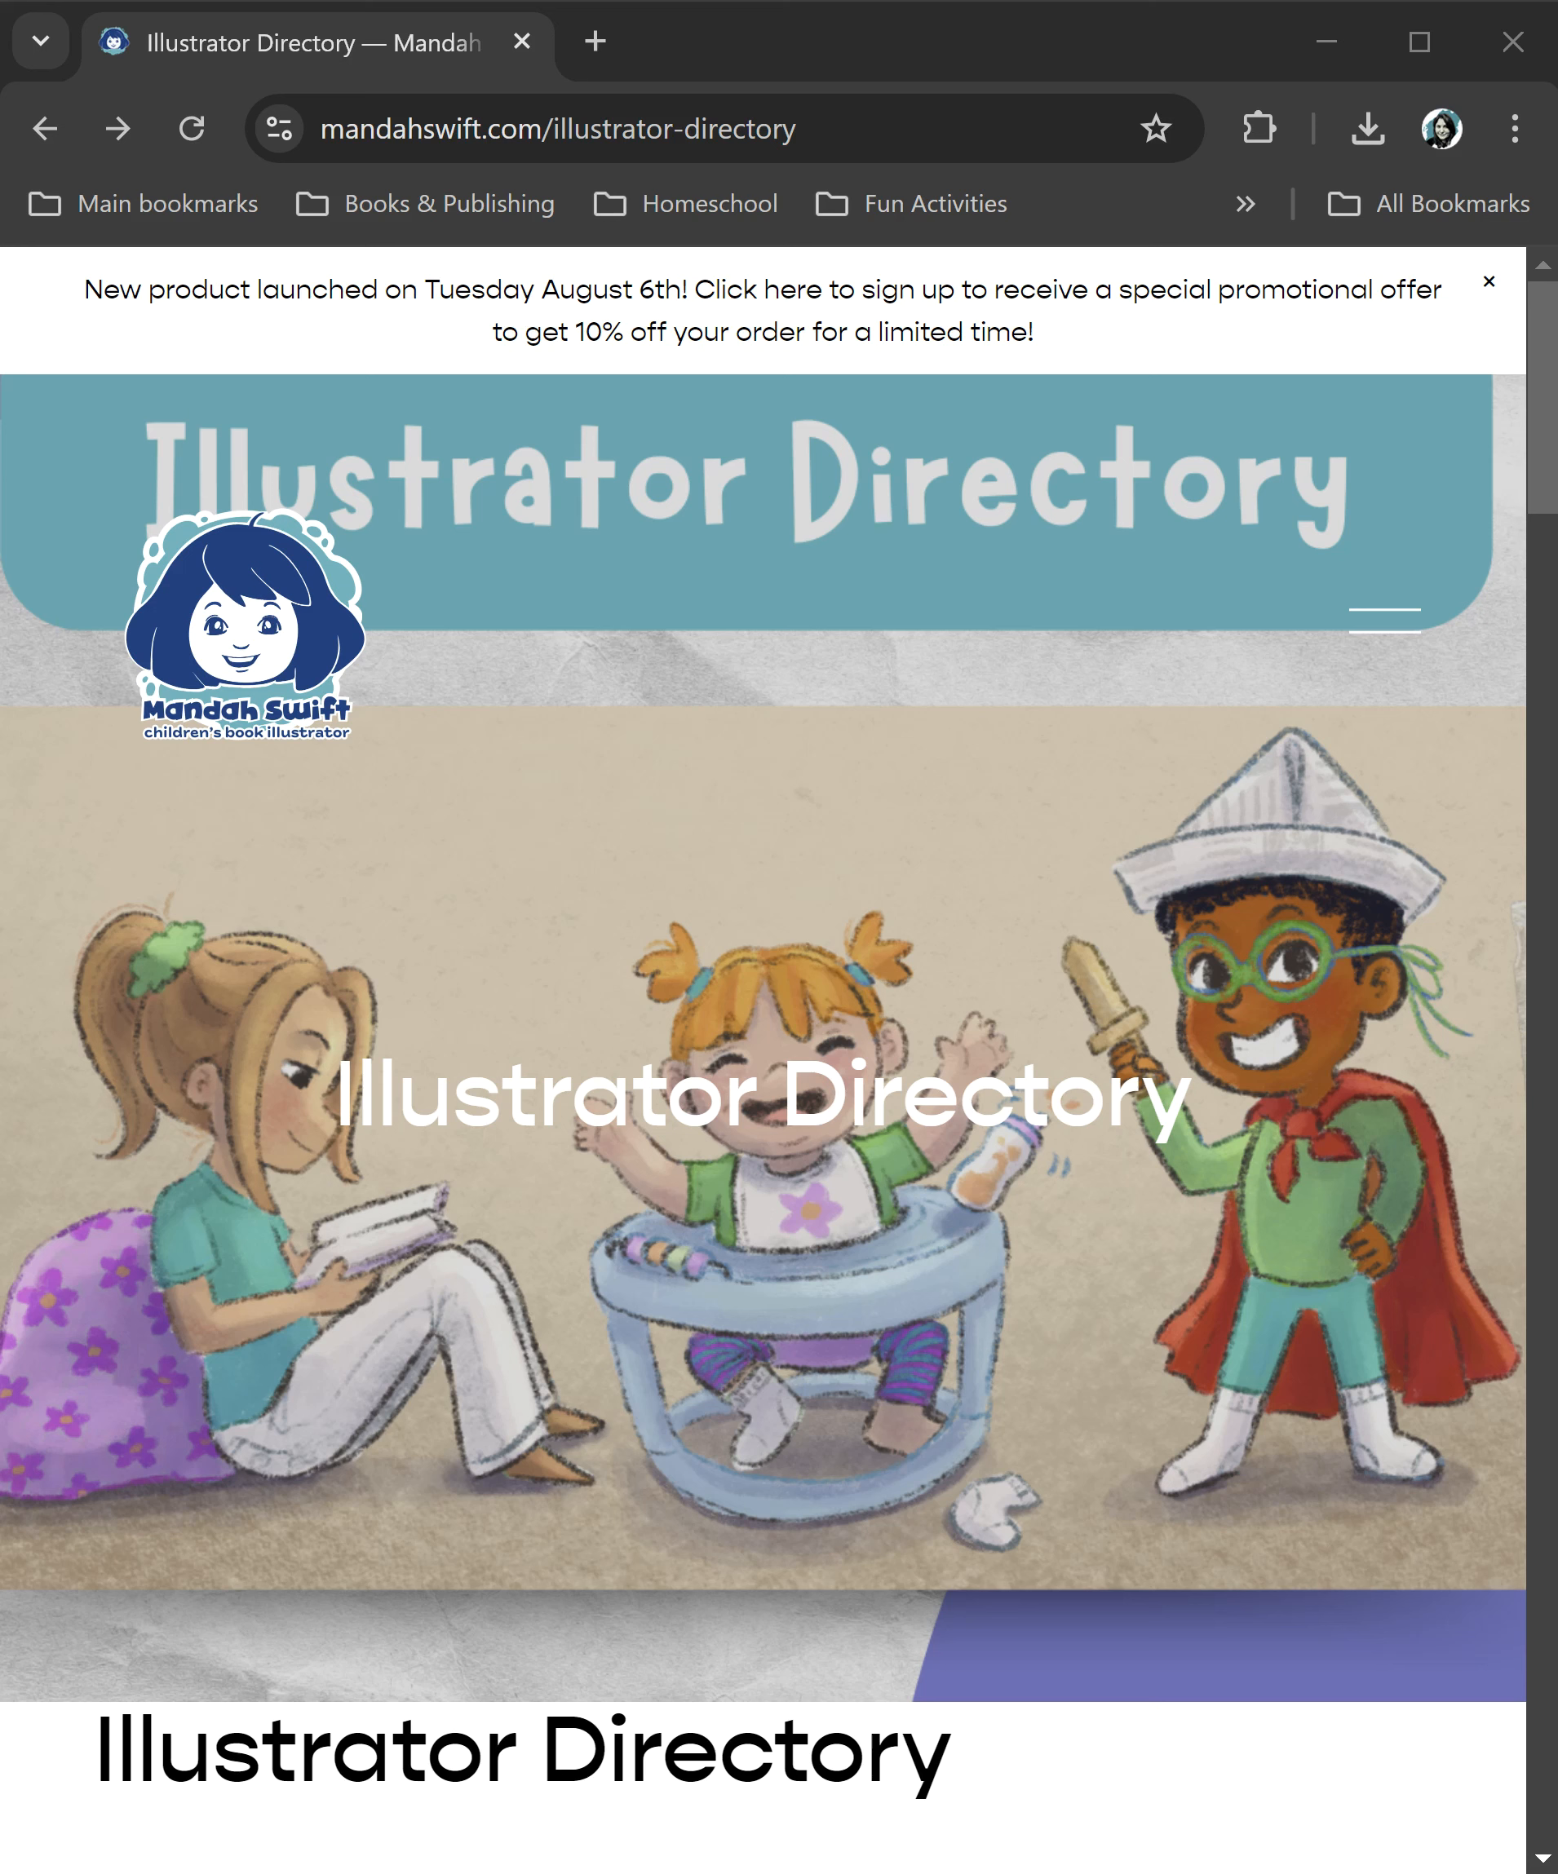
mouse_move(549, 159)
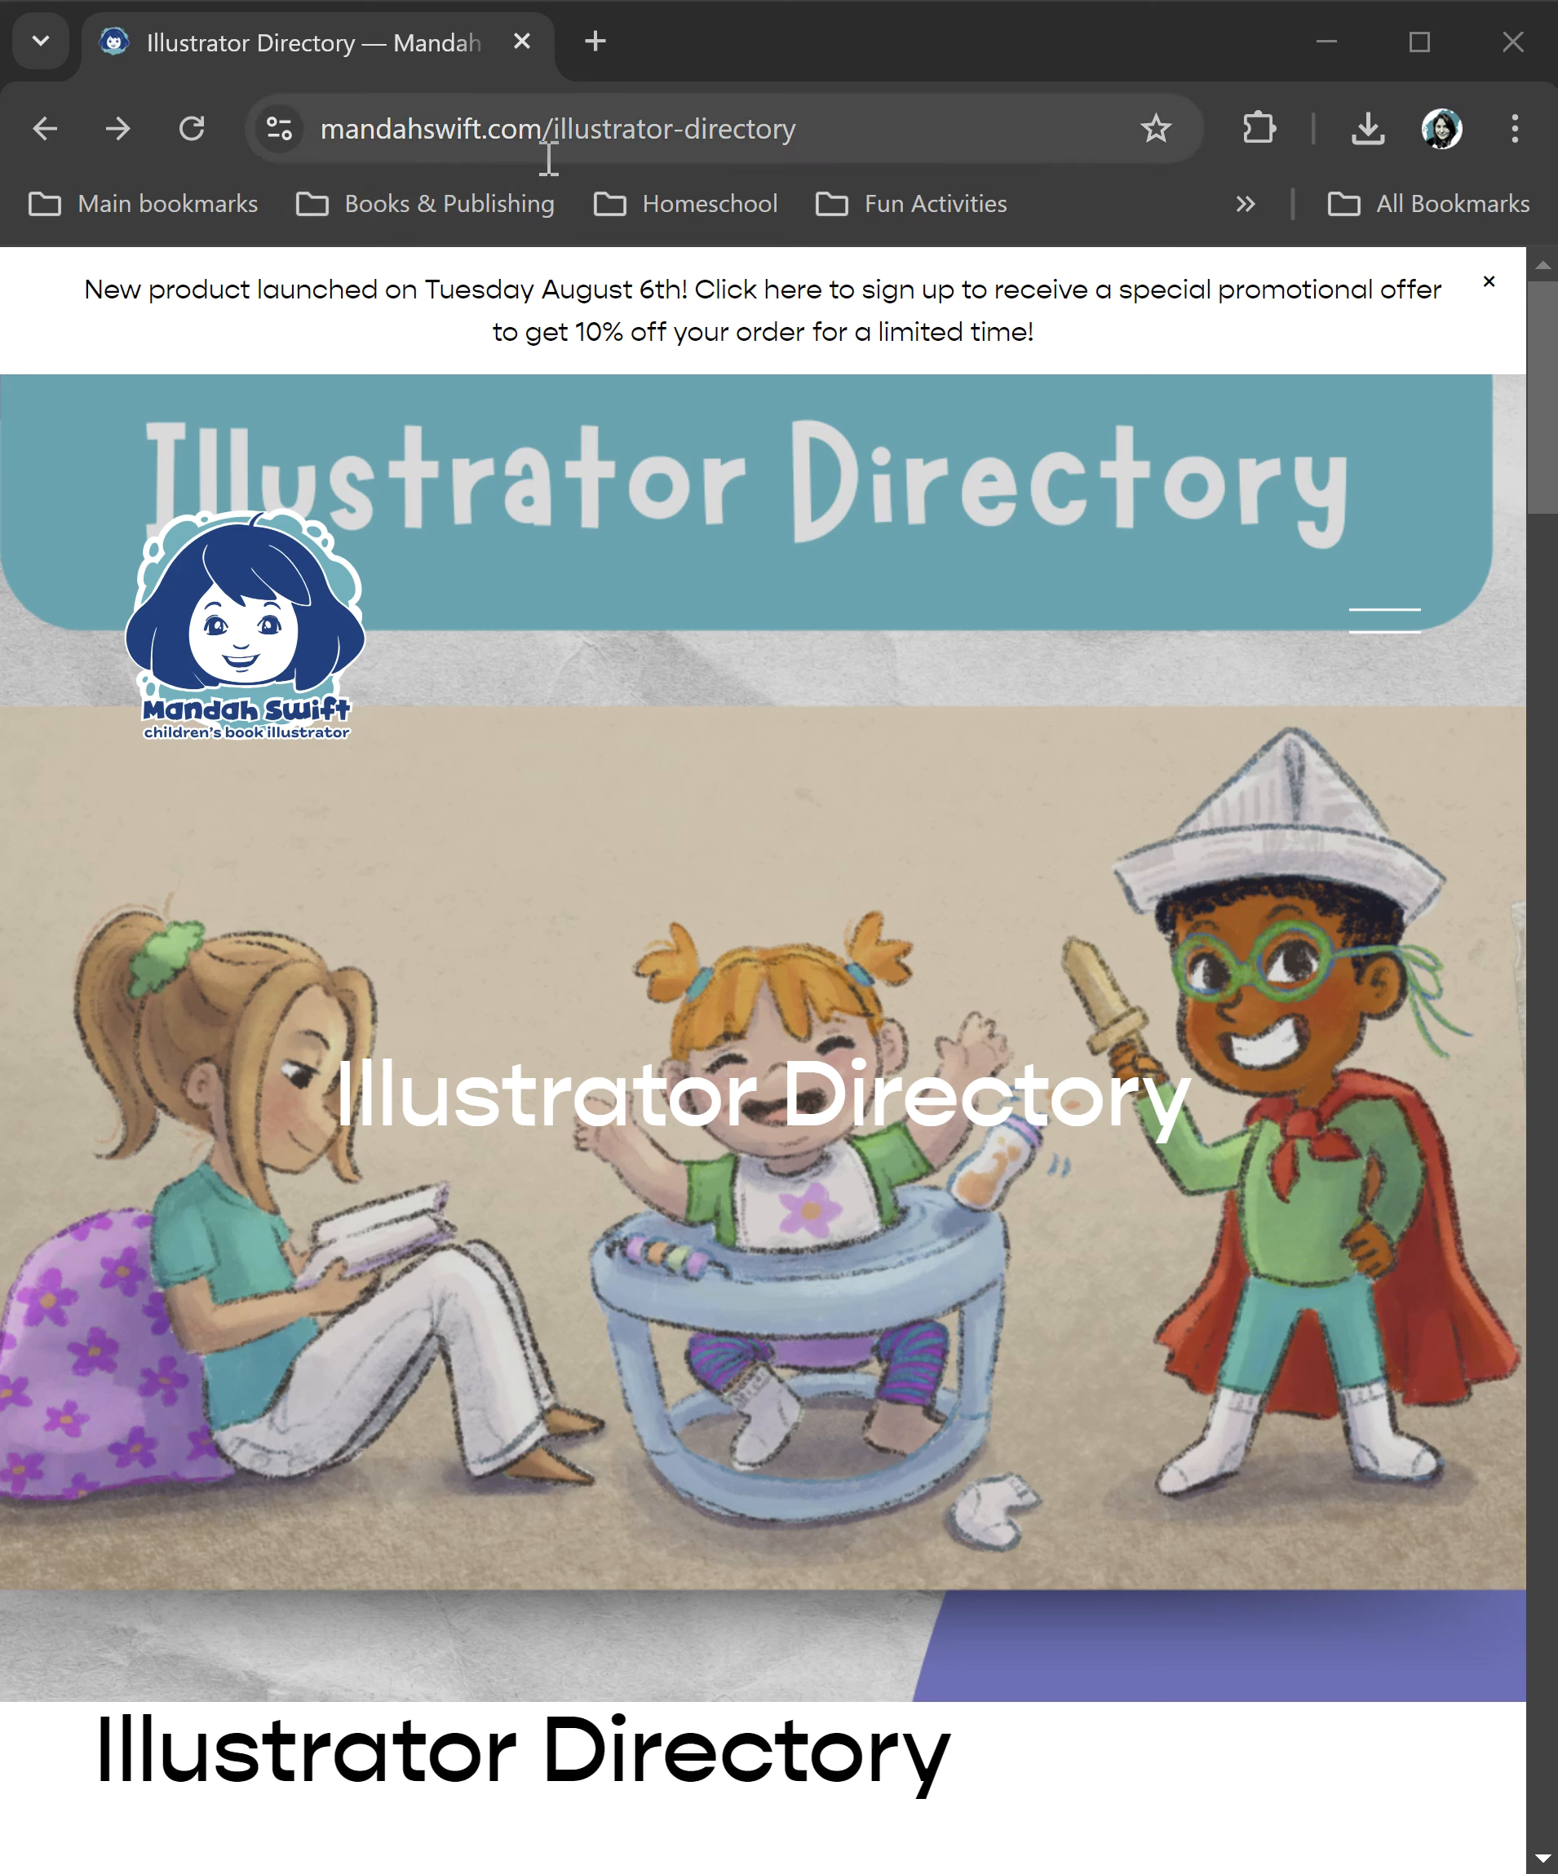
mouse_move(675, 147)
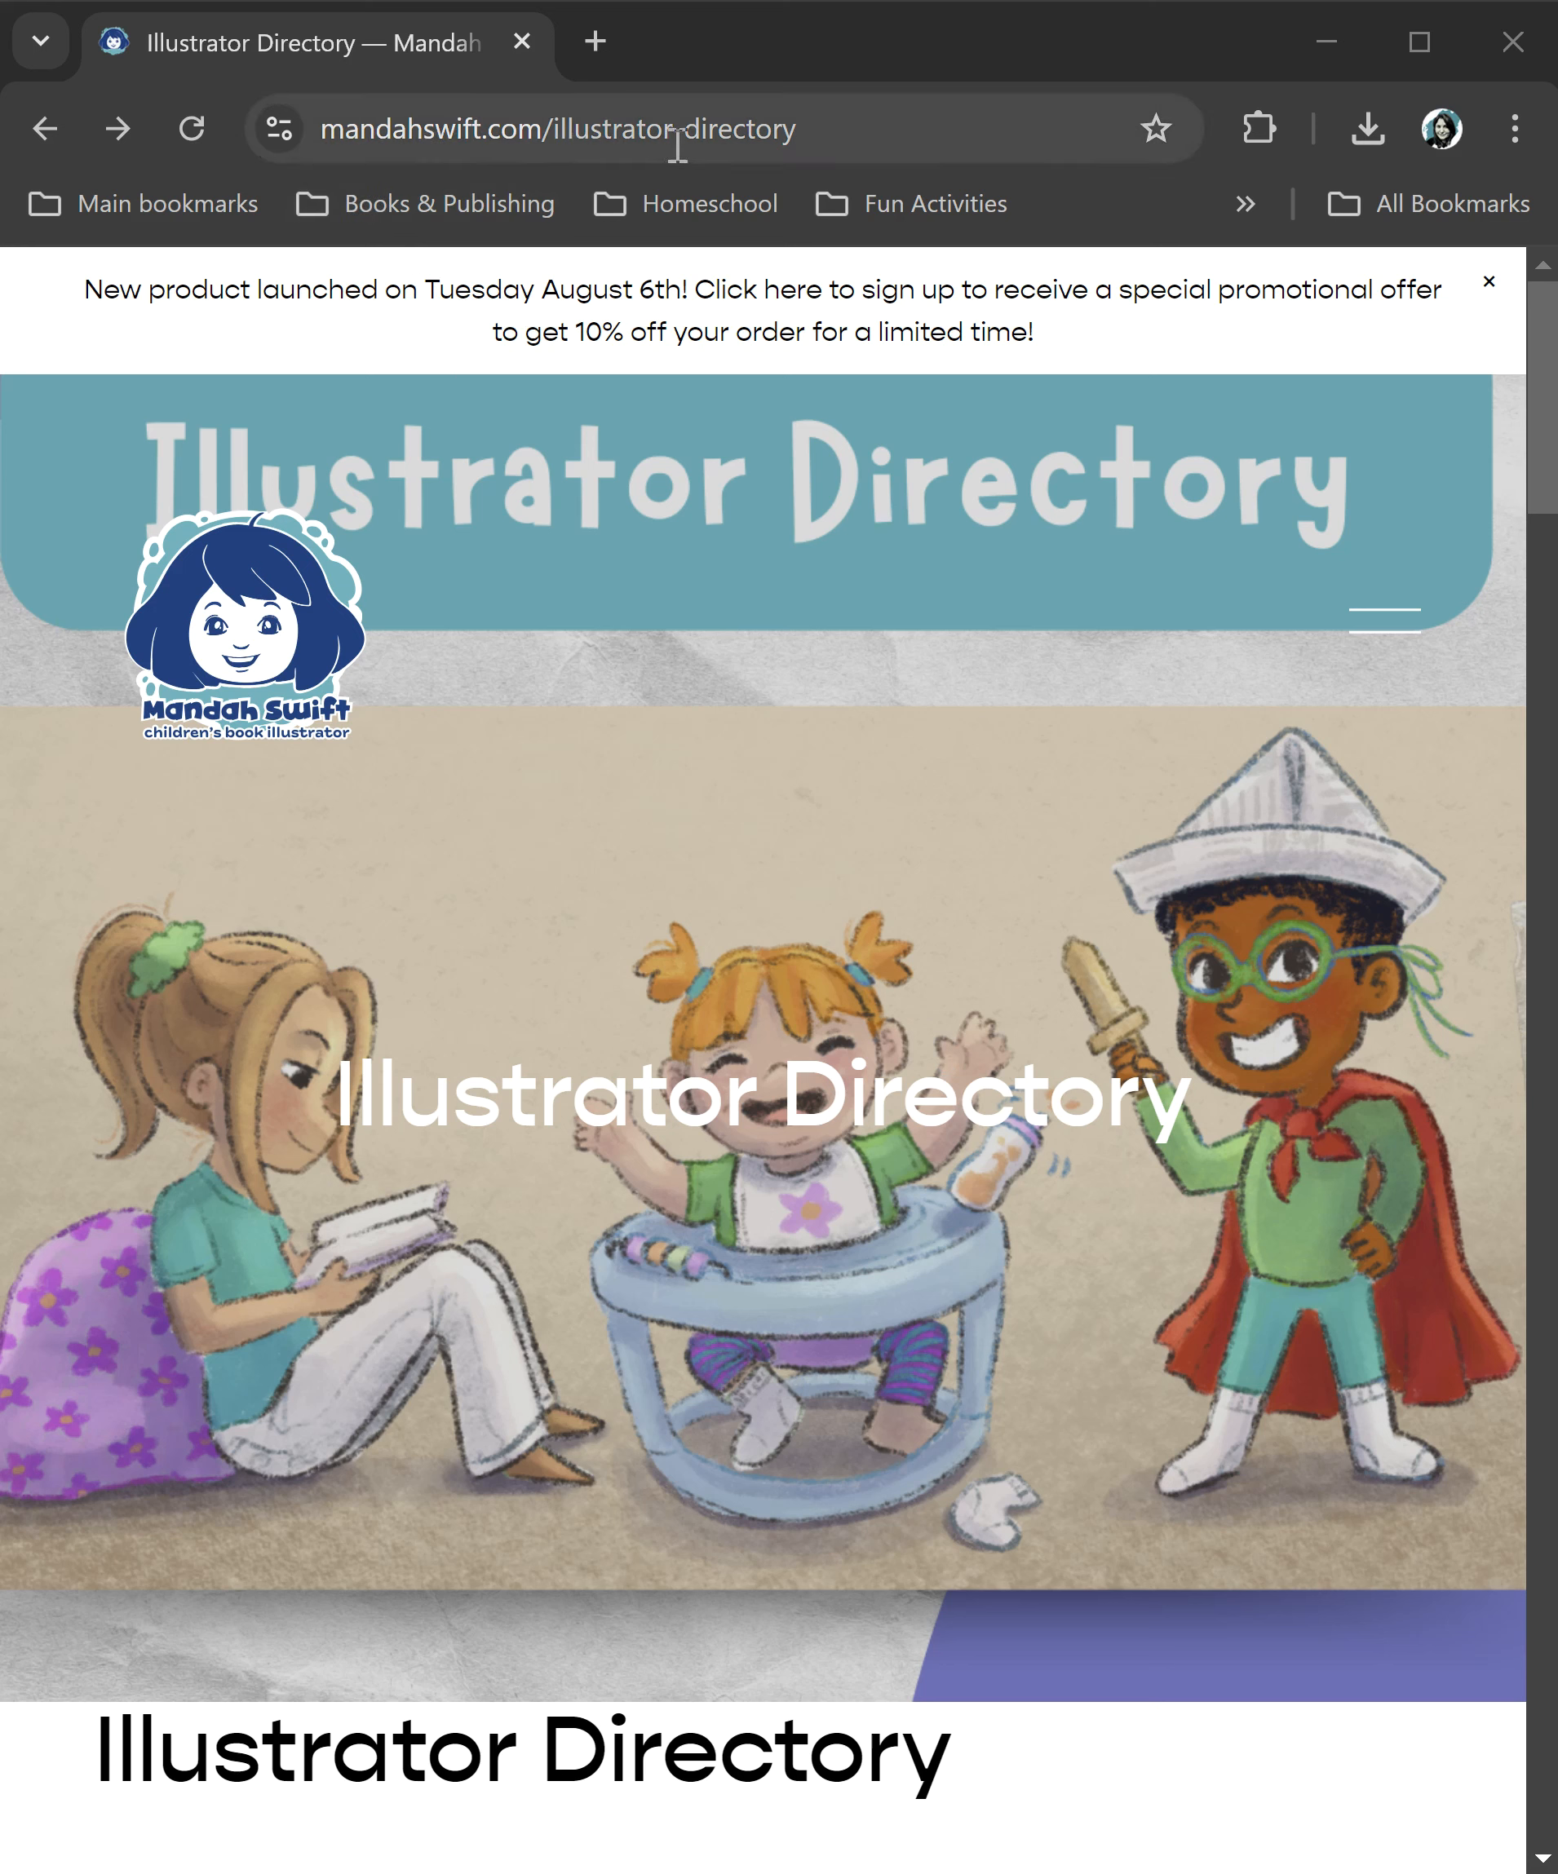
mouse_move(845, 173)
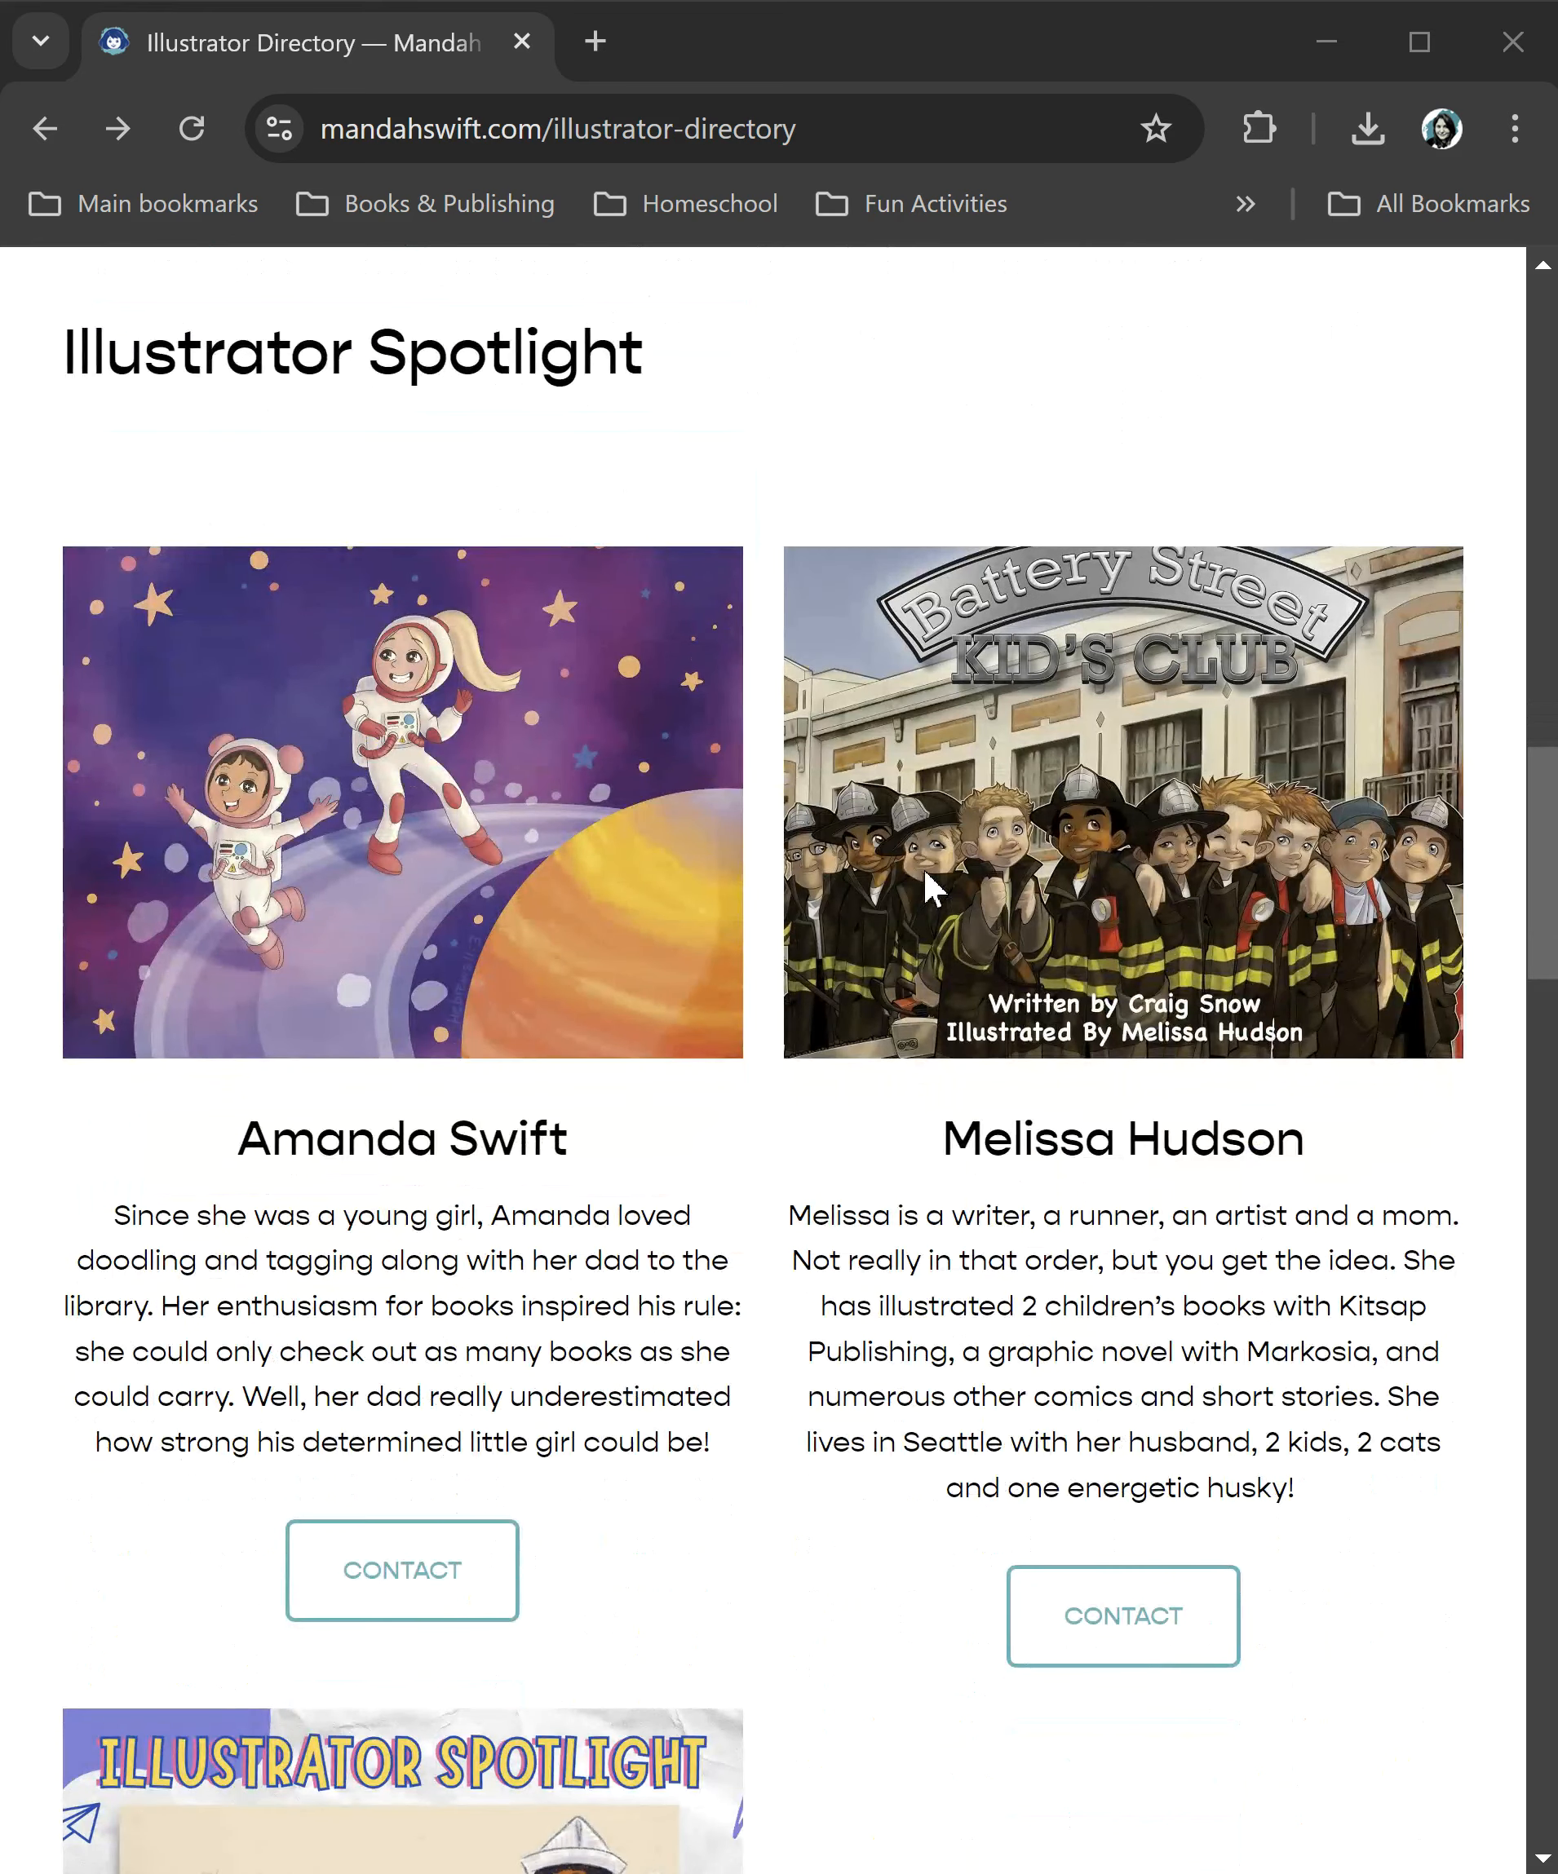
Try a 'Text contains Ohio' condition on the Country filter, then discard it unapplied
scroll(down, 3)
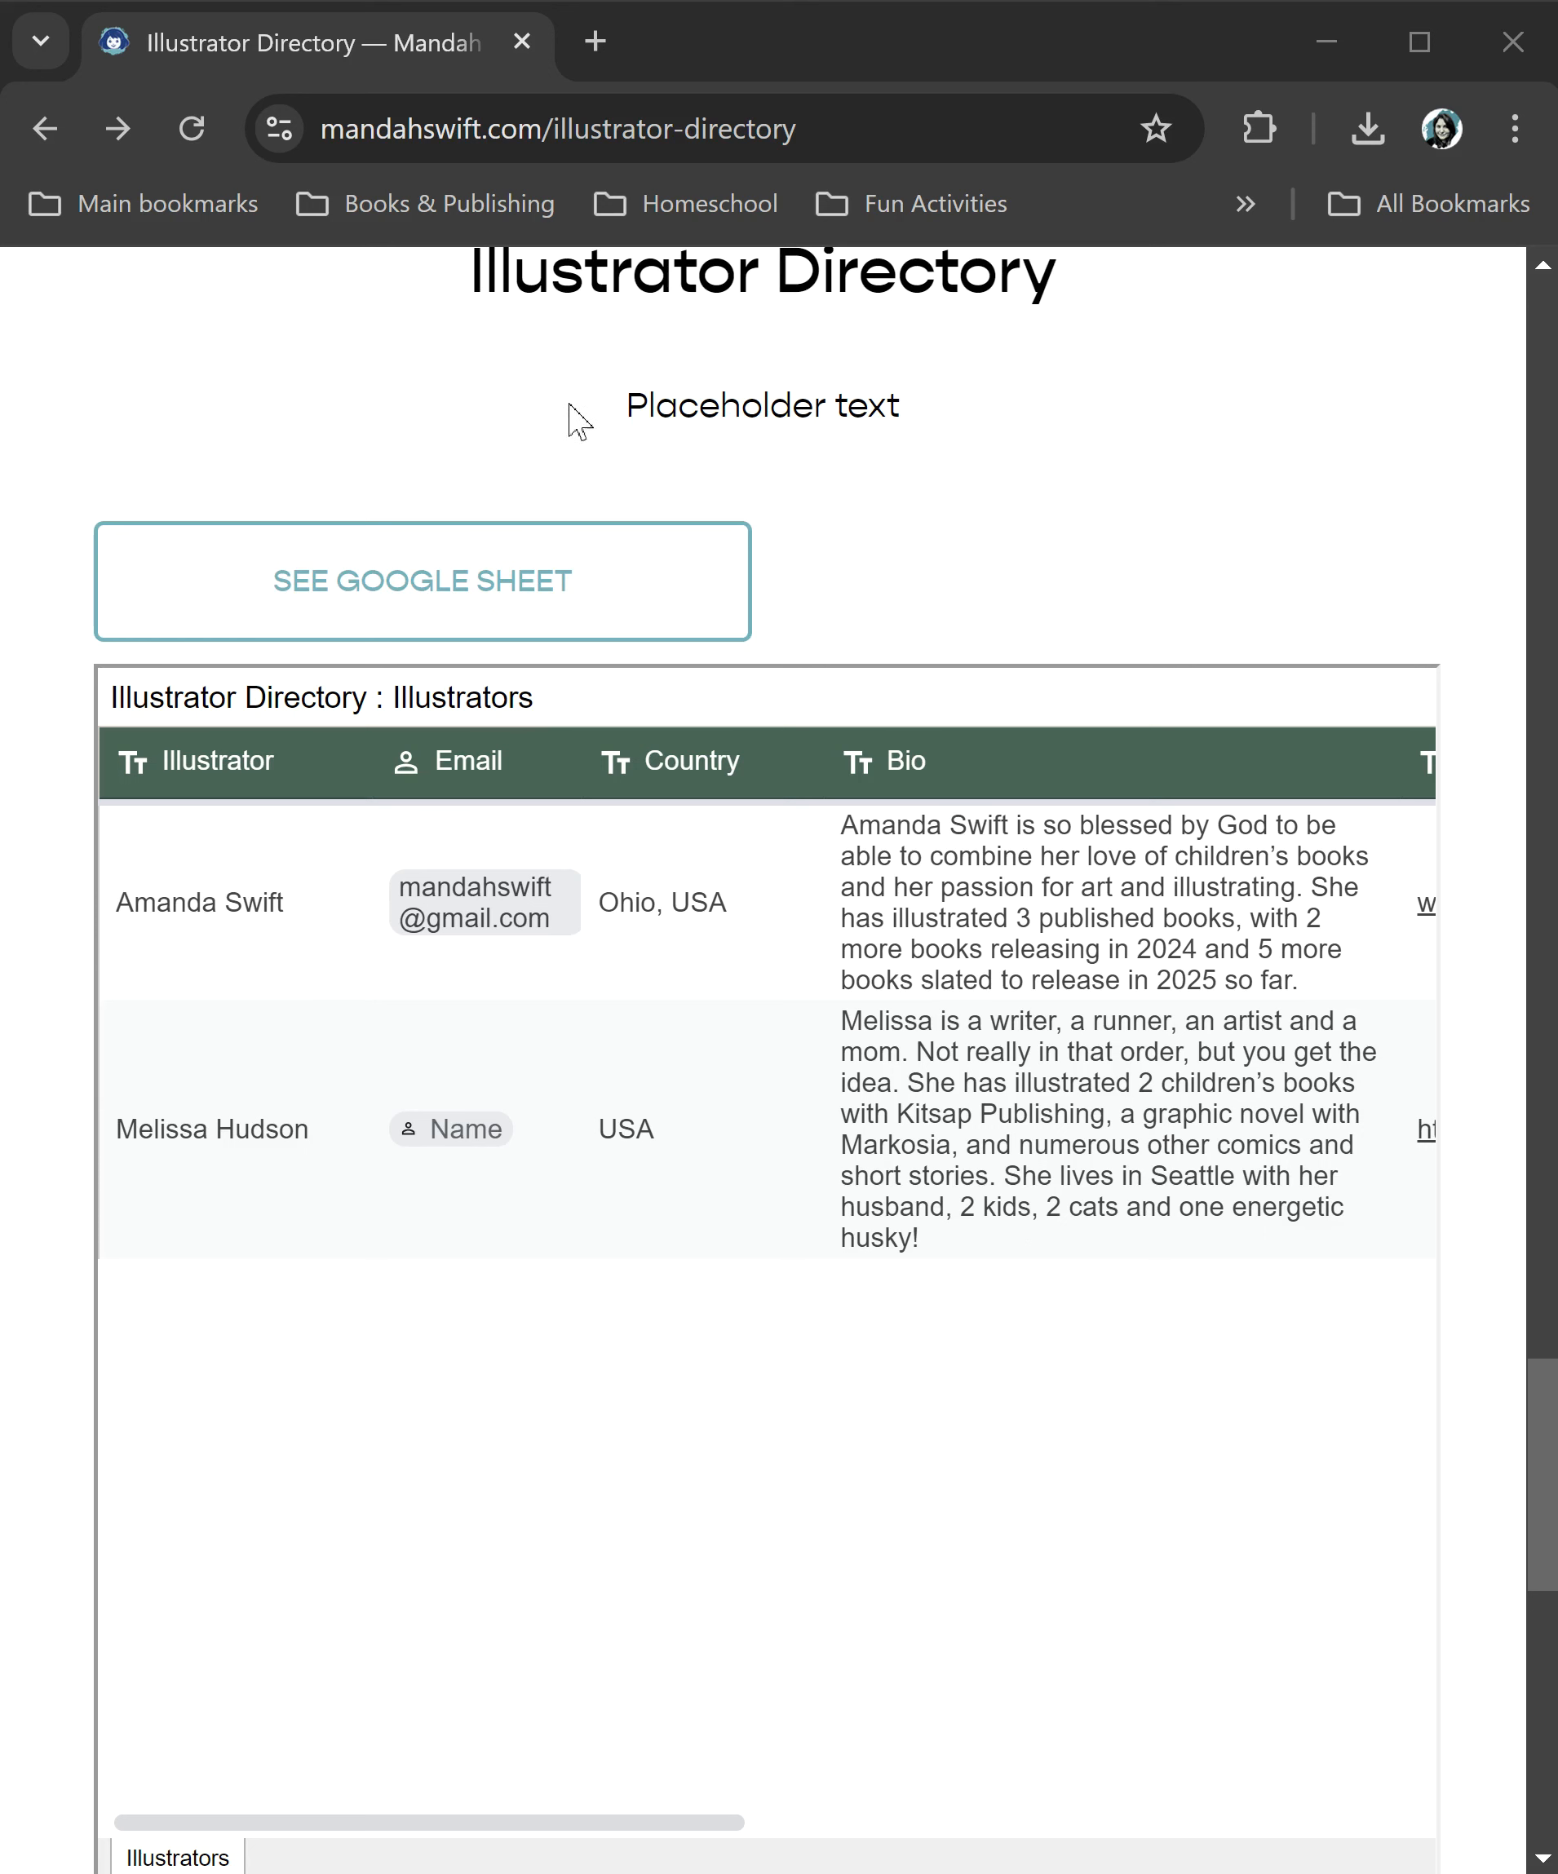
mouse_move(736, 951)
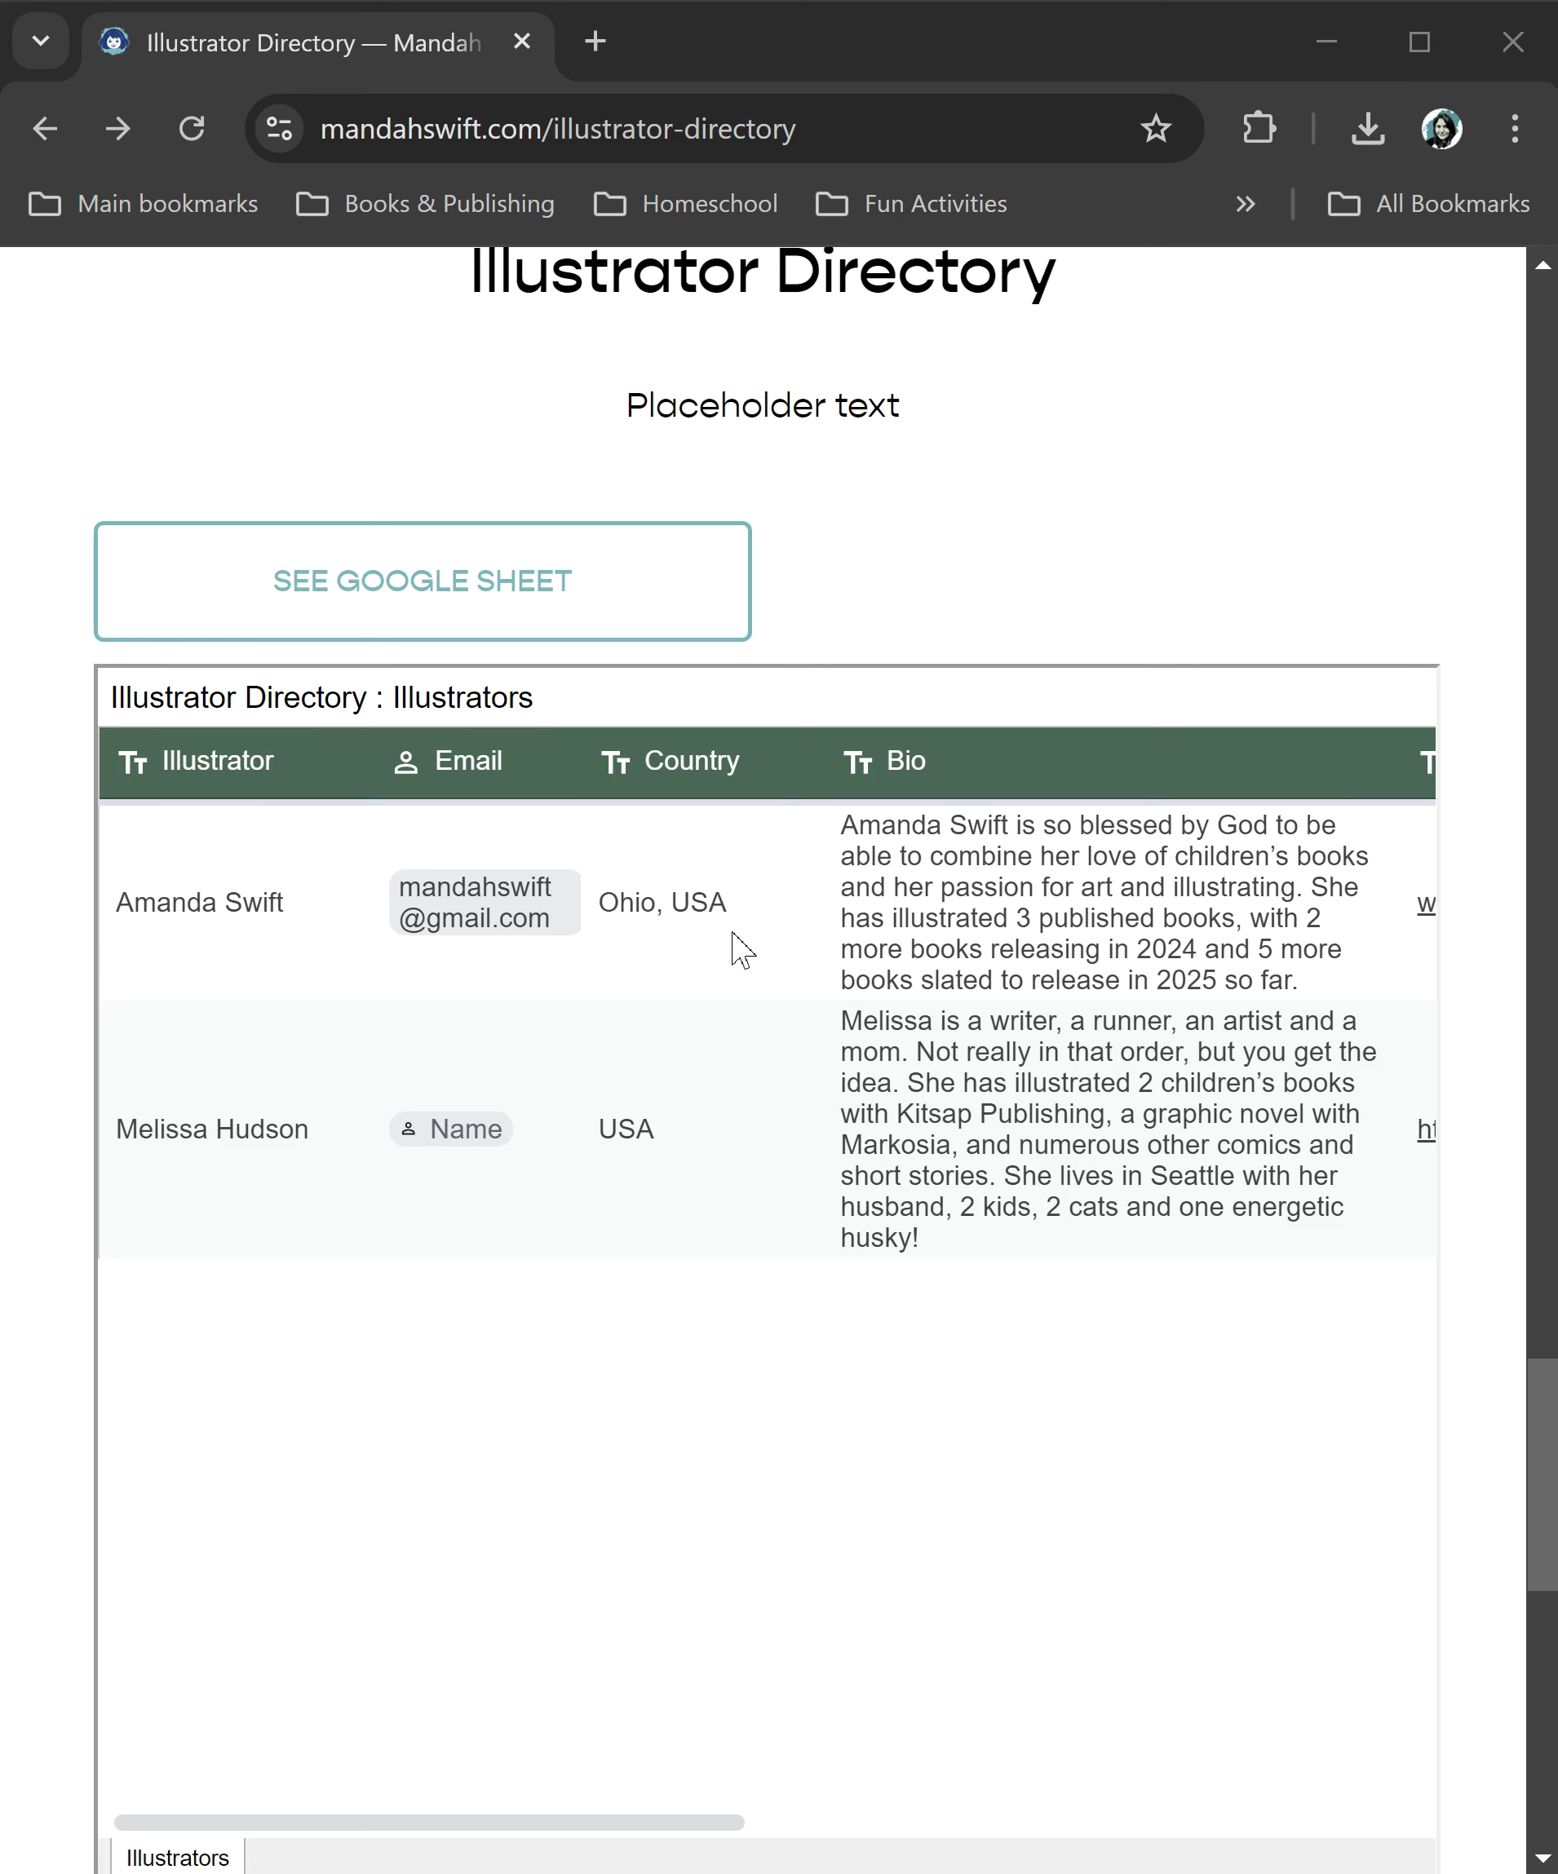
mouse_move(489, 1087)
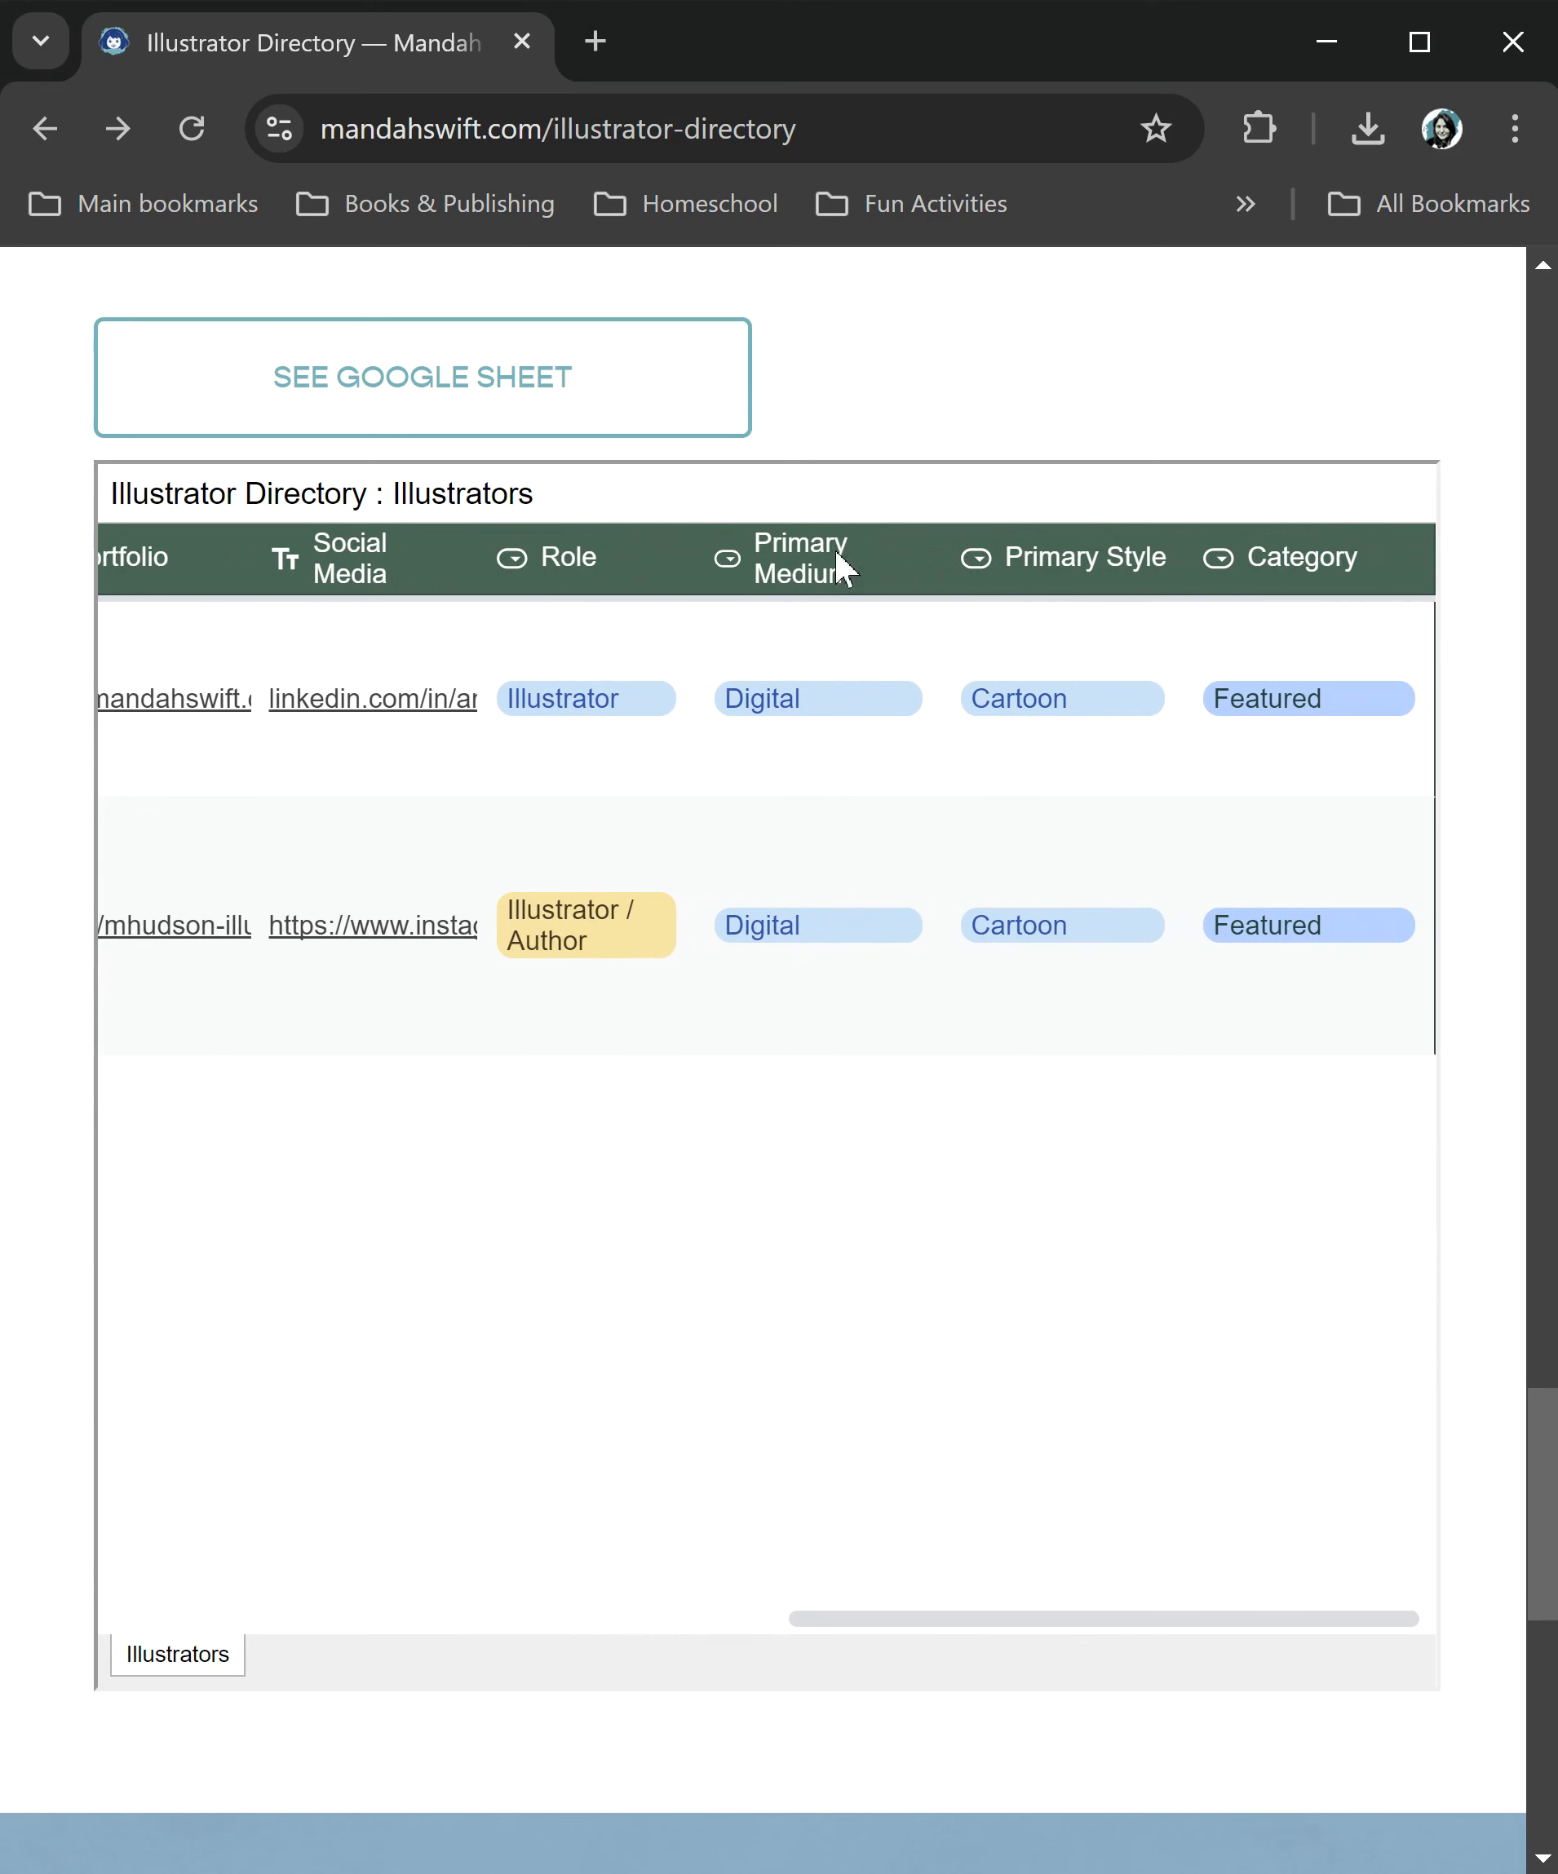
mouse_move(1082, 1108)
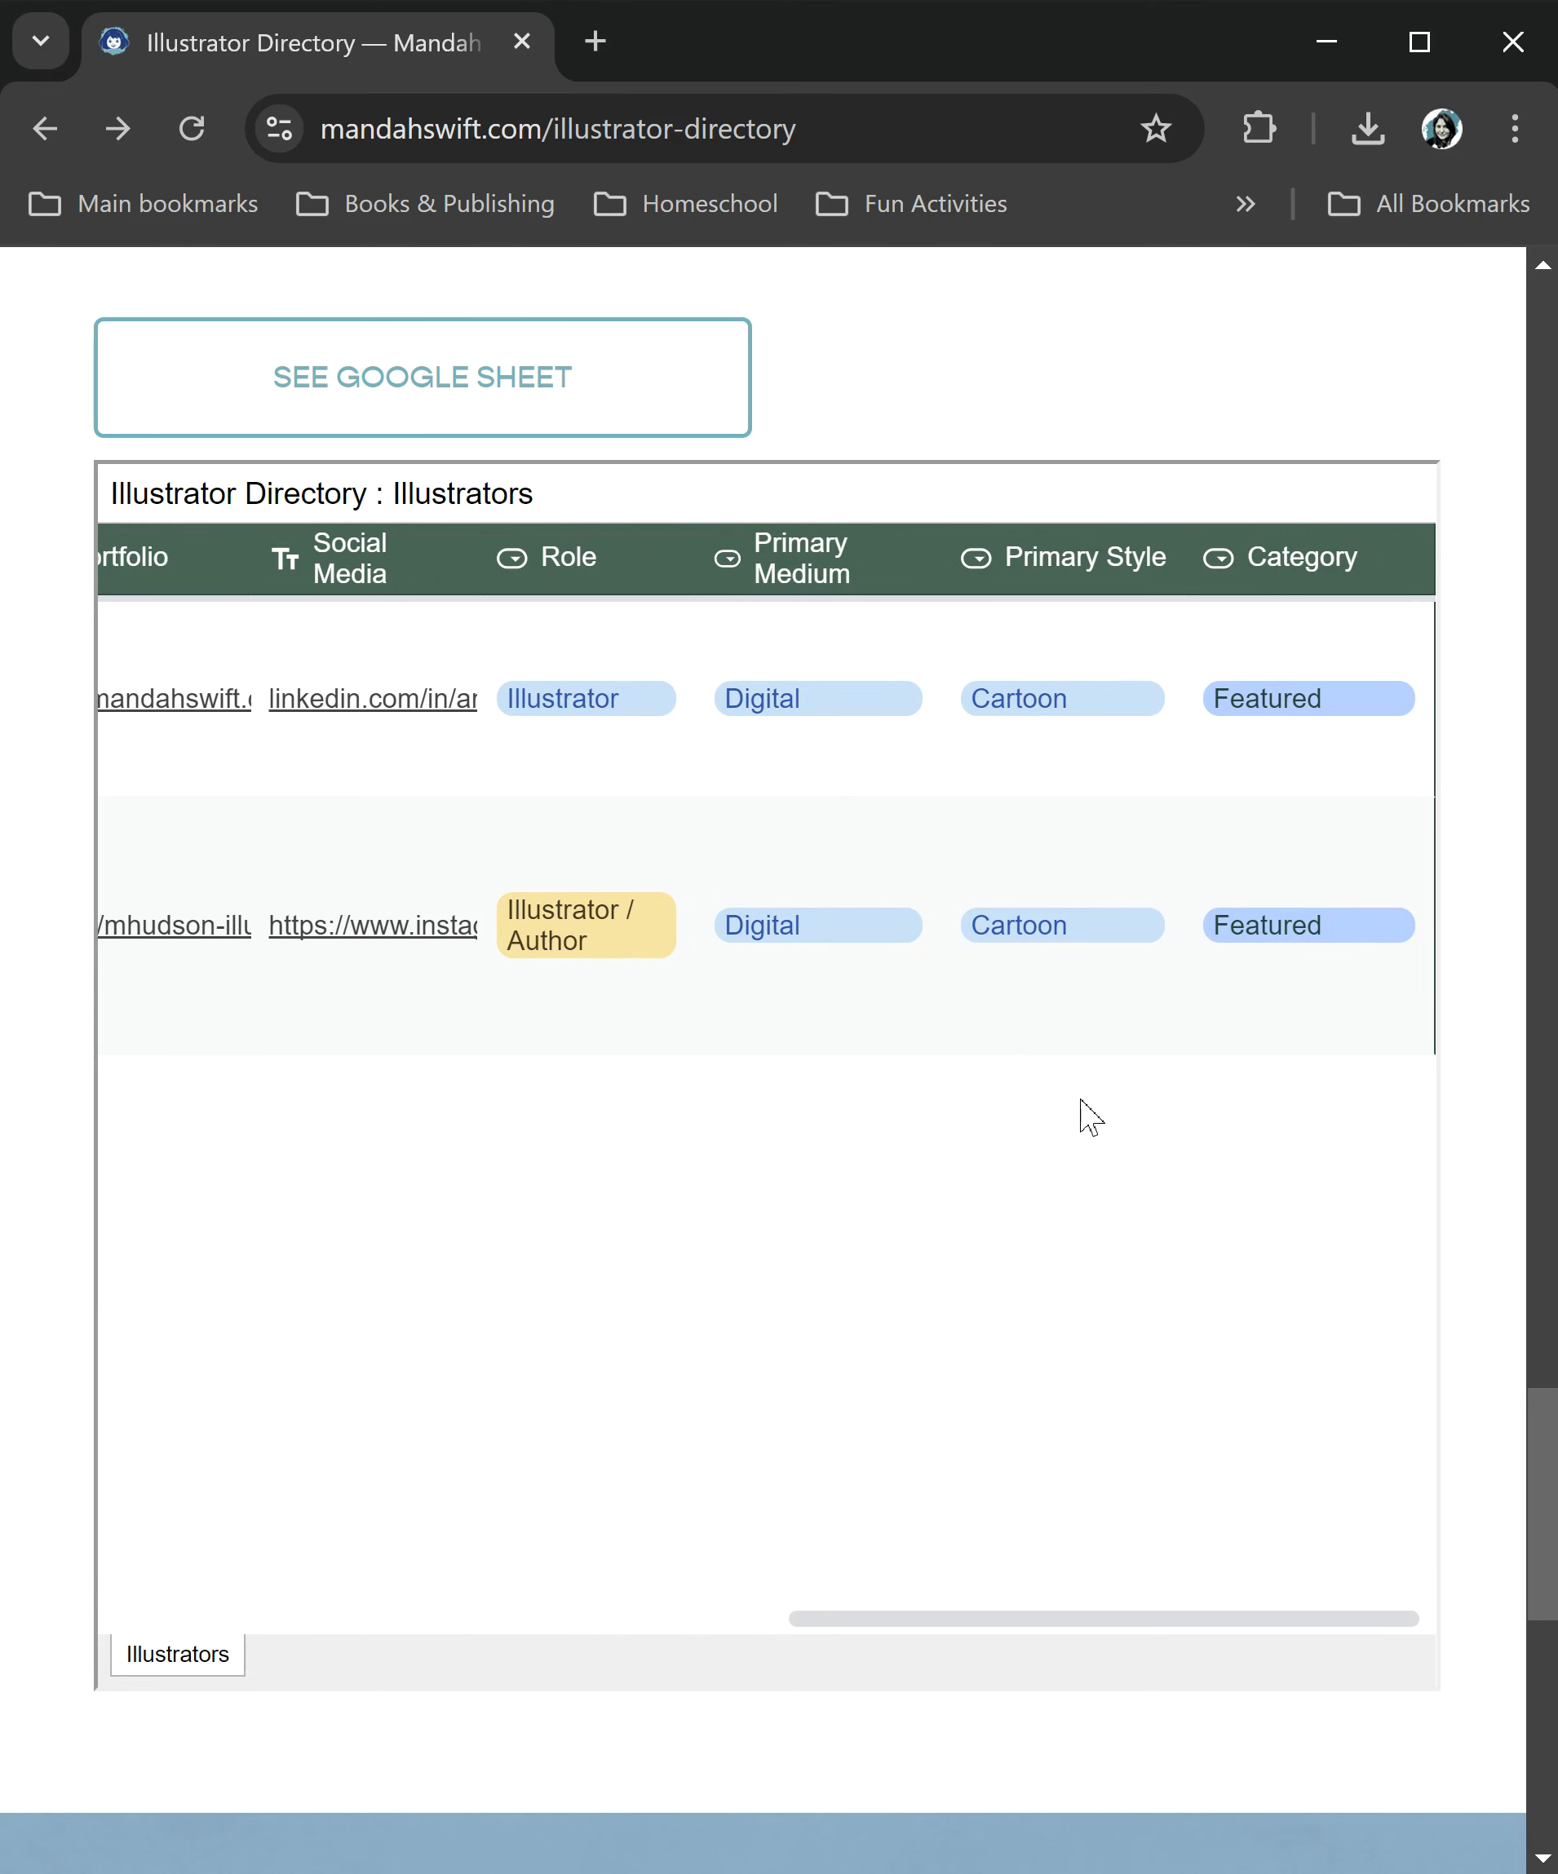
mouse_move(530, 1048)
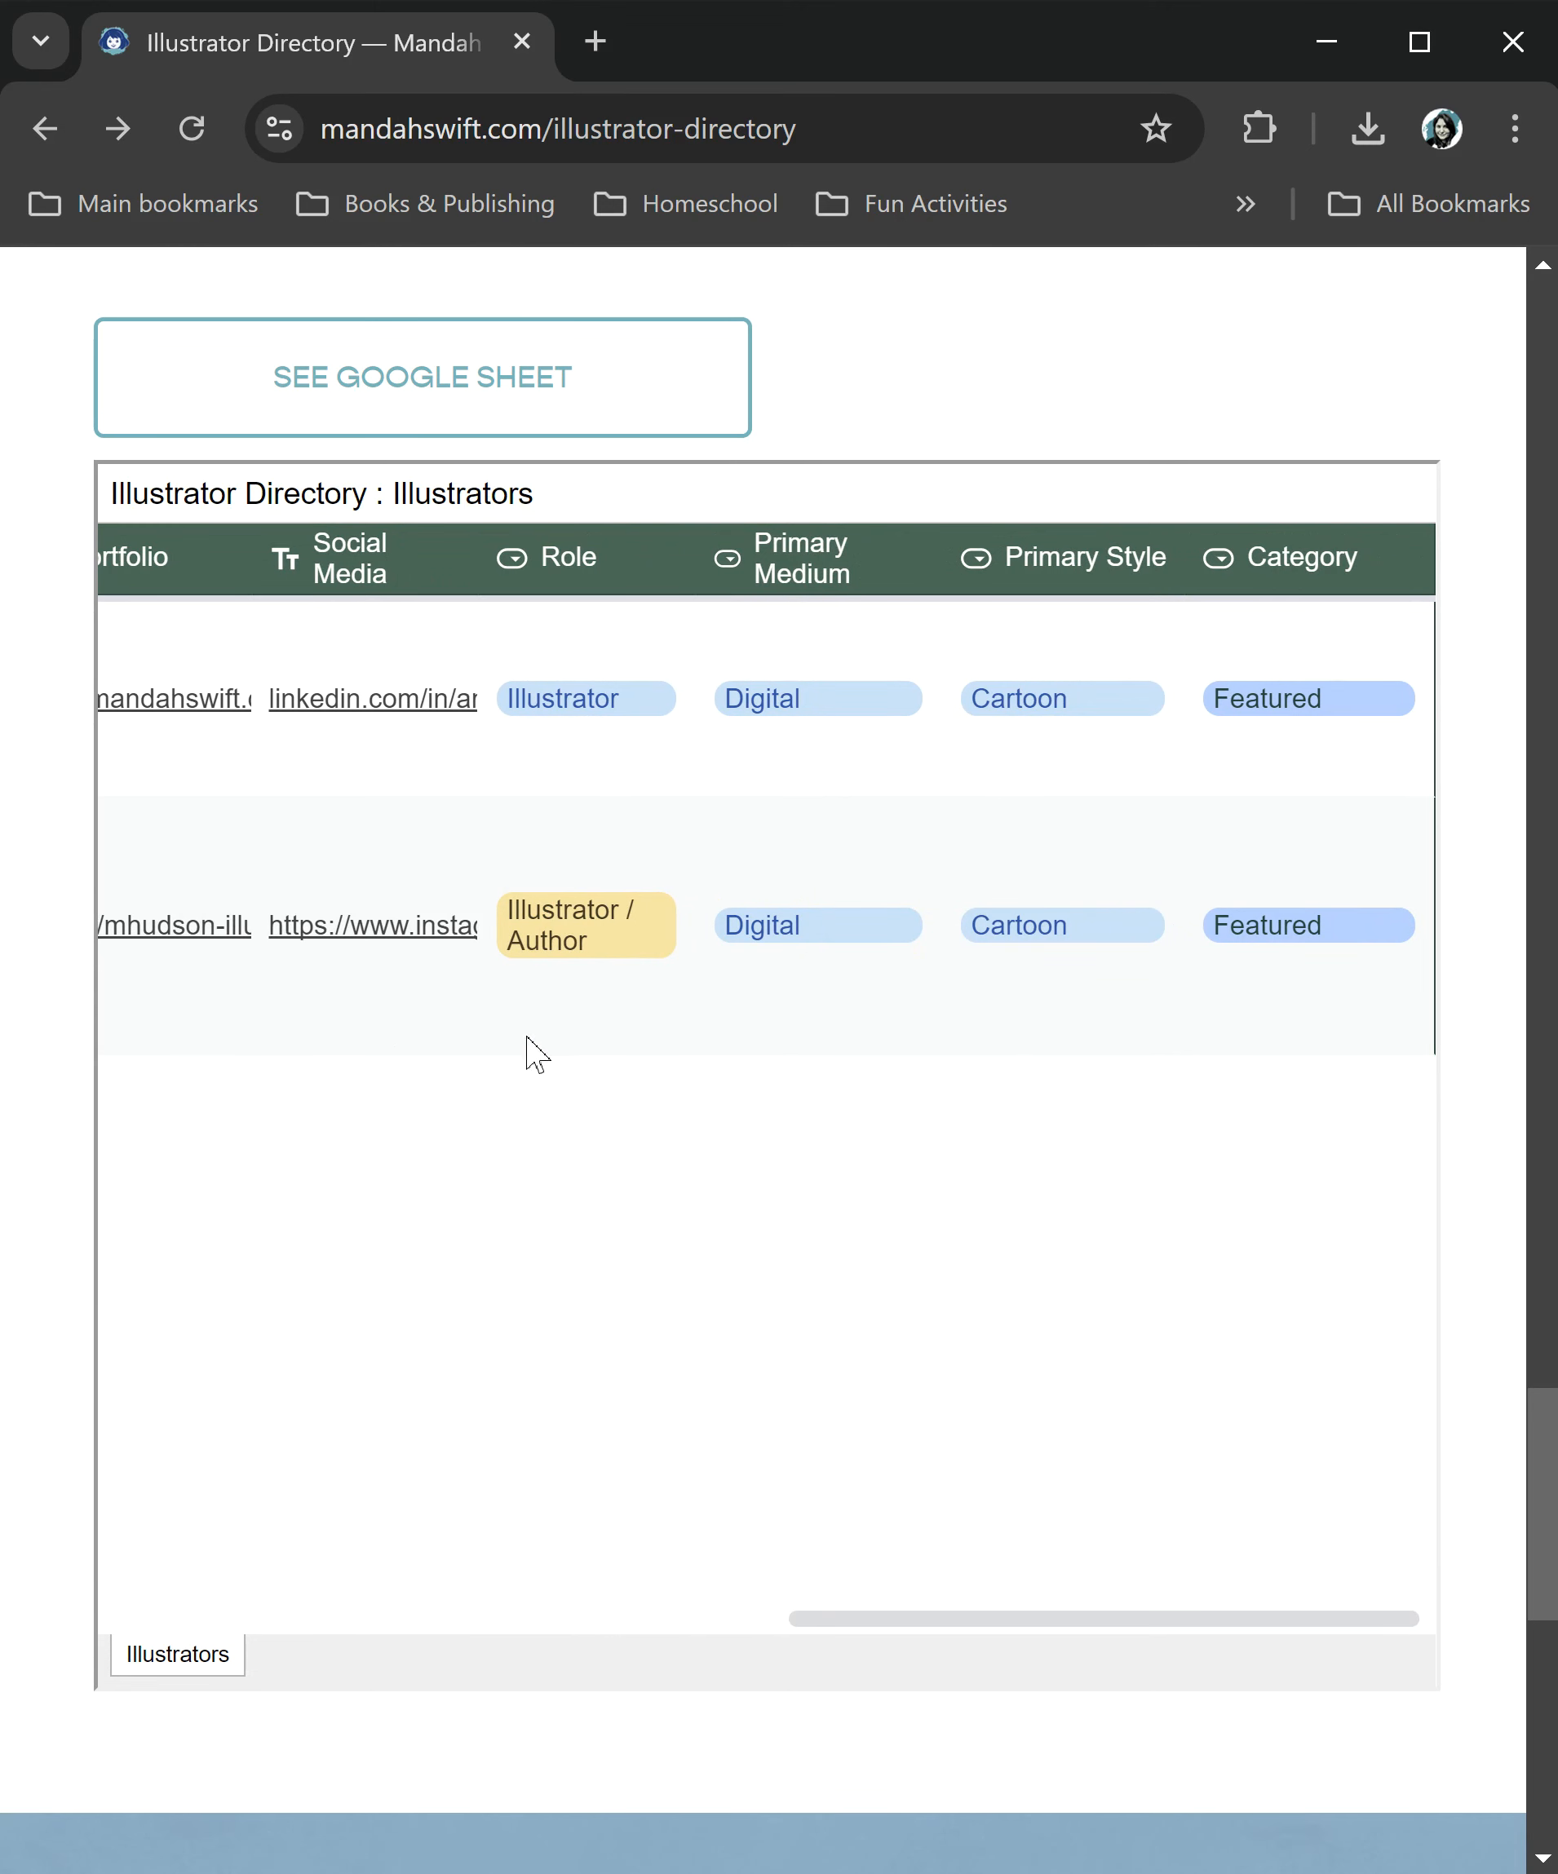
mouse_move(341, 557)
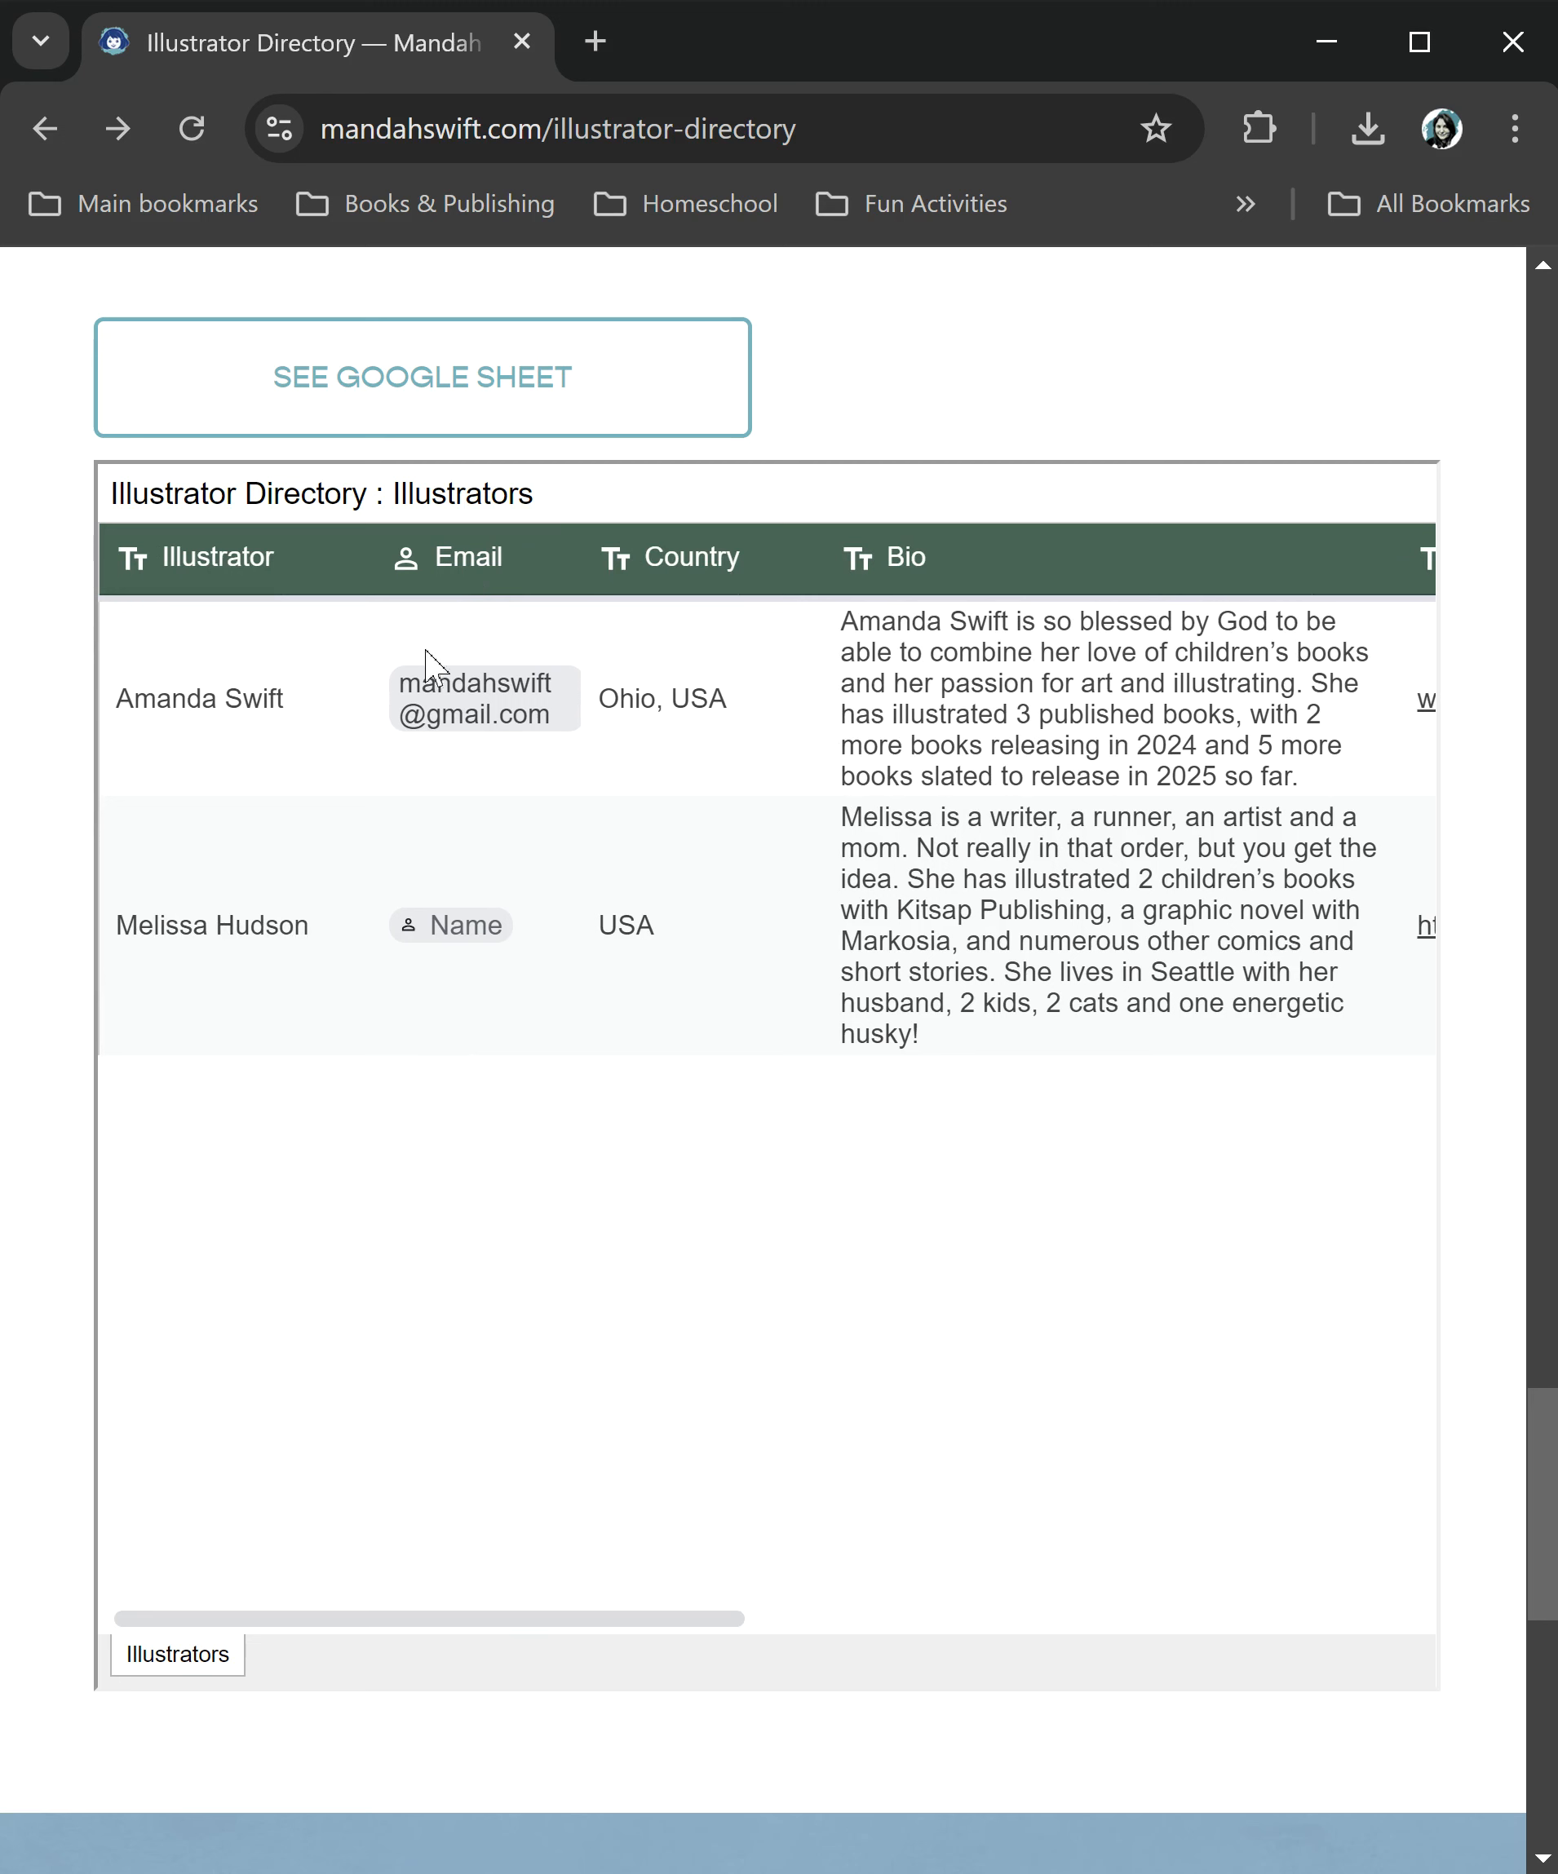
mouse_move(493, 726)
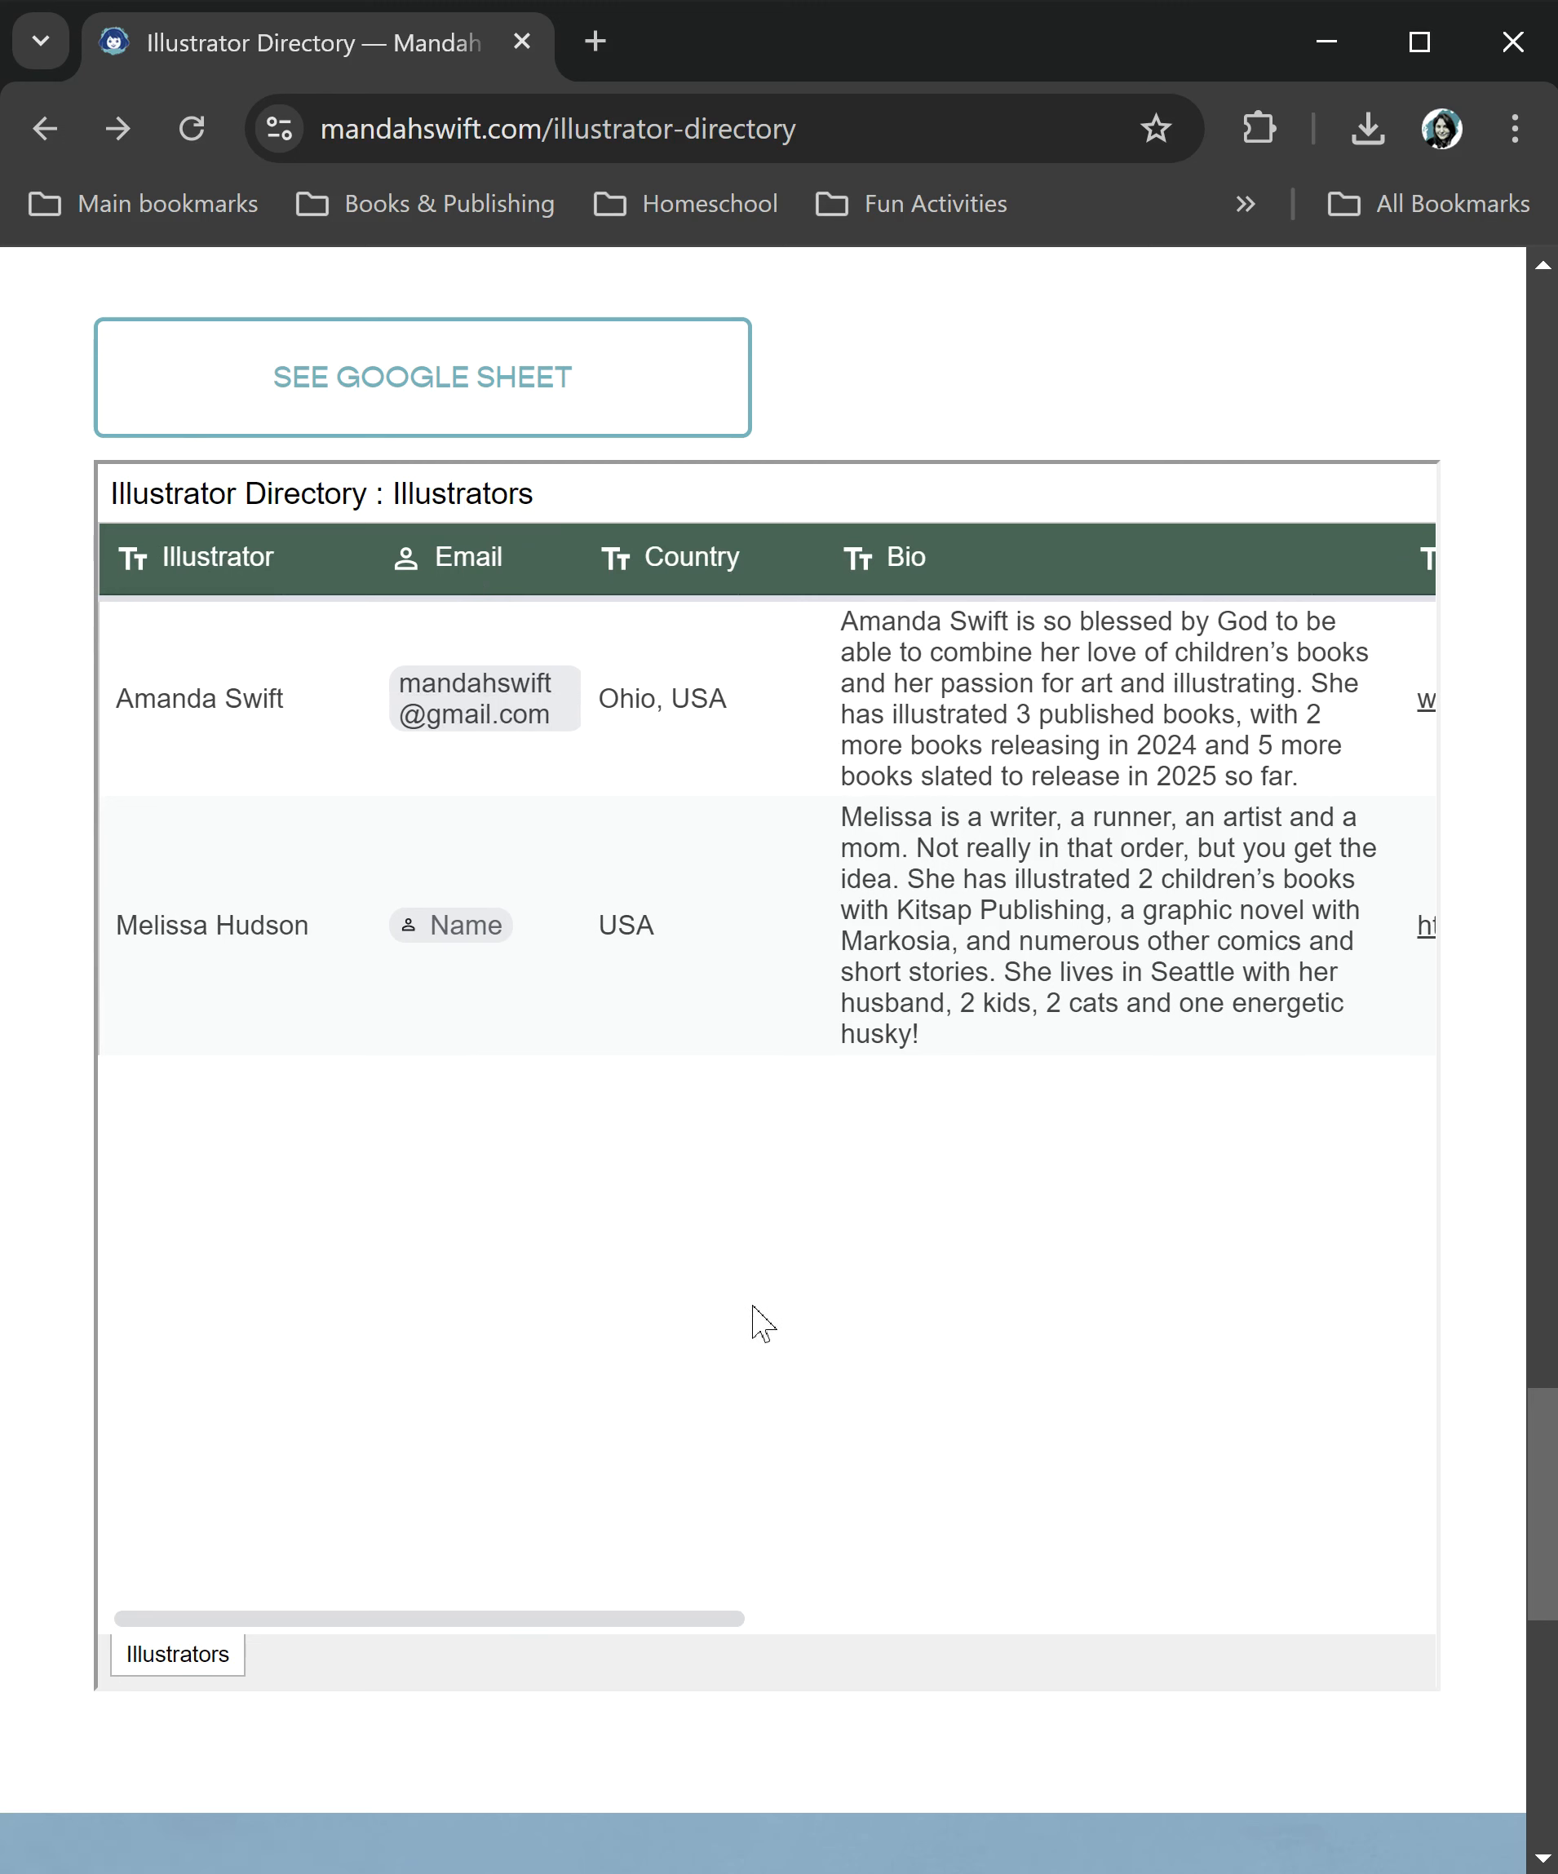
mouse_move(333, 309)
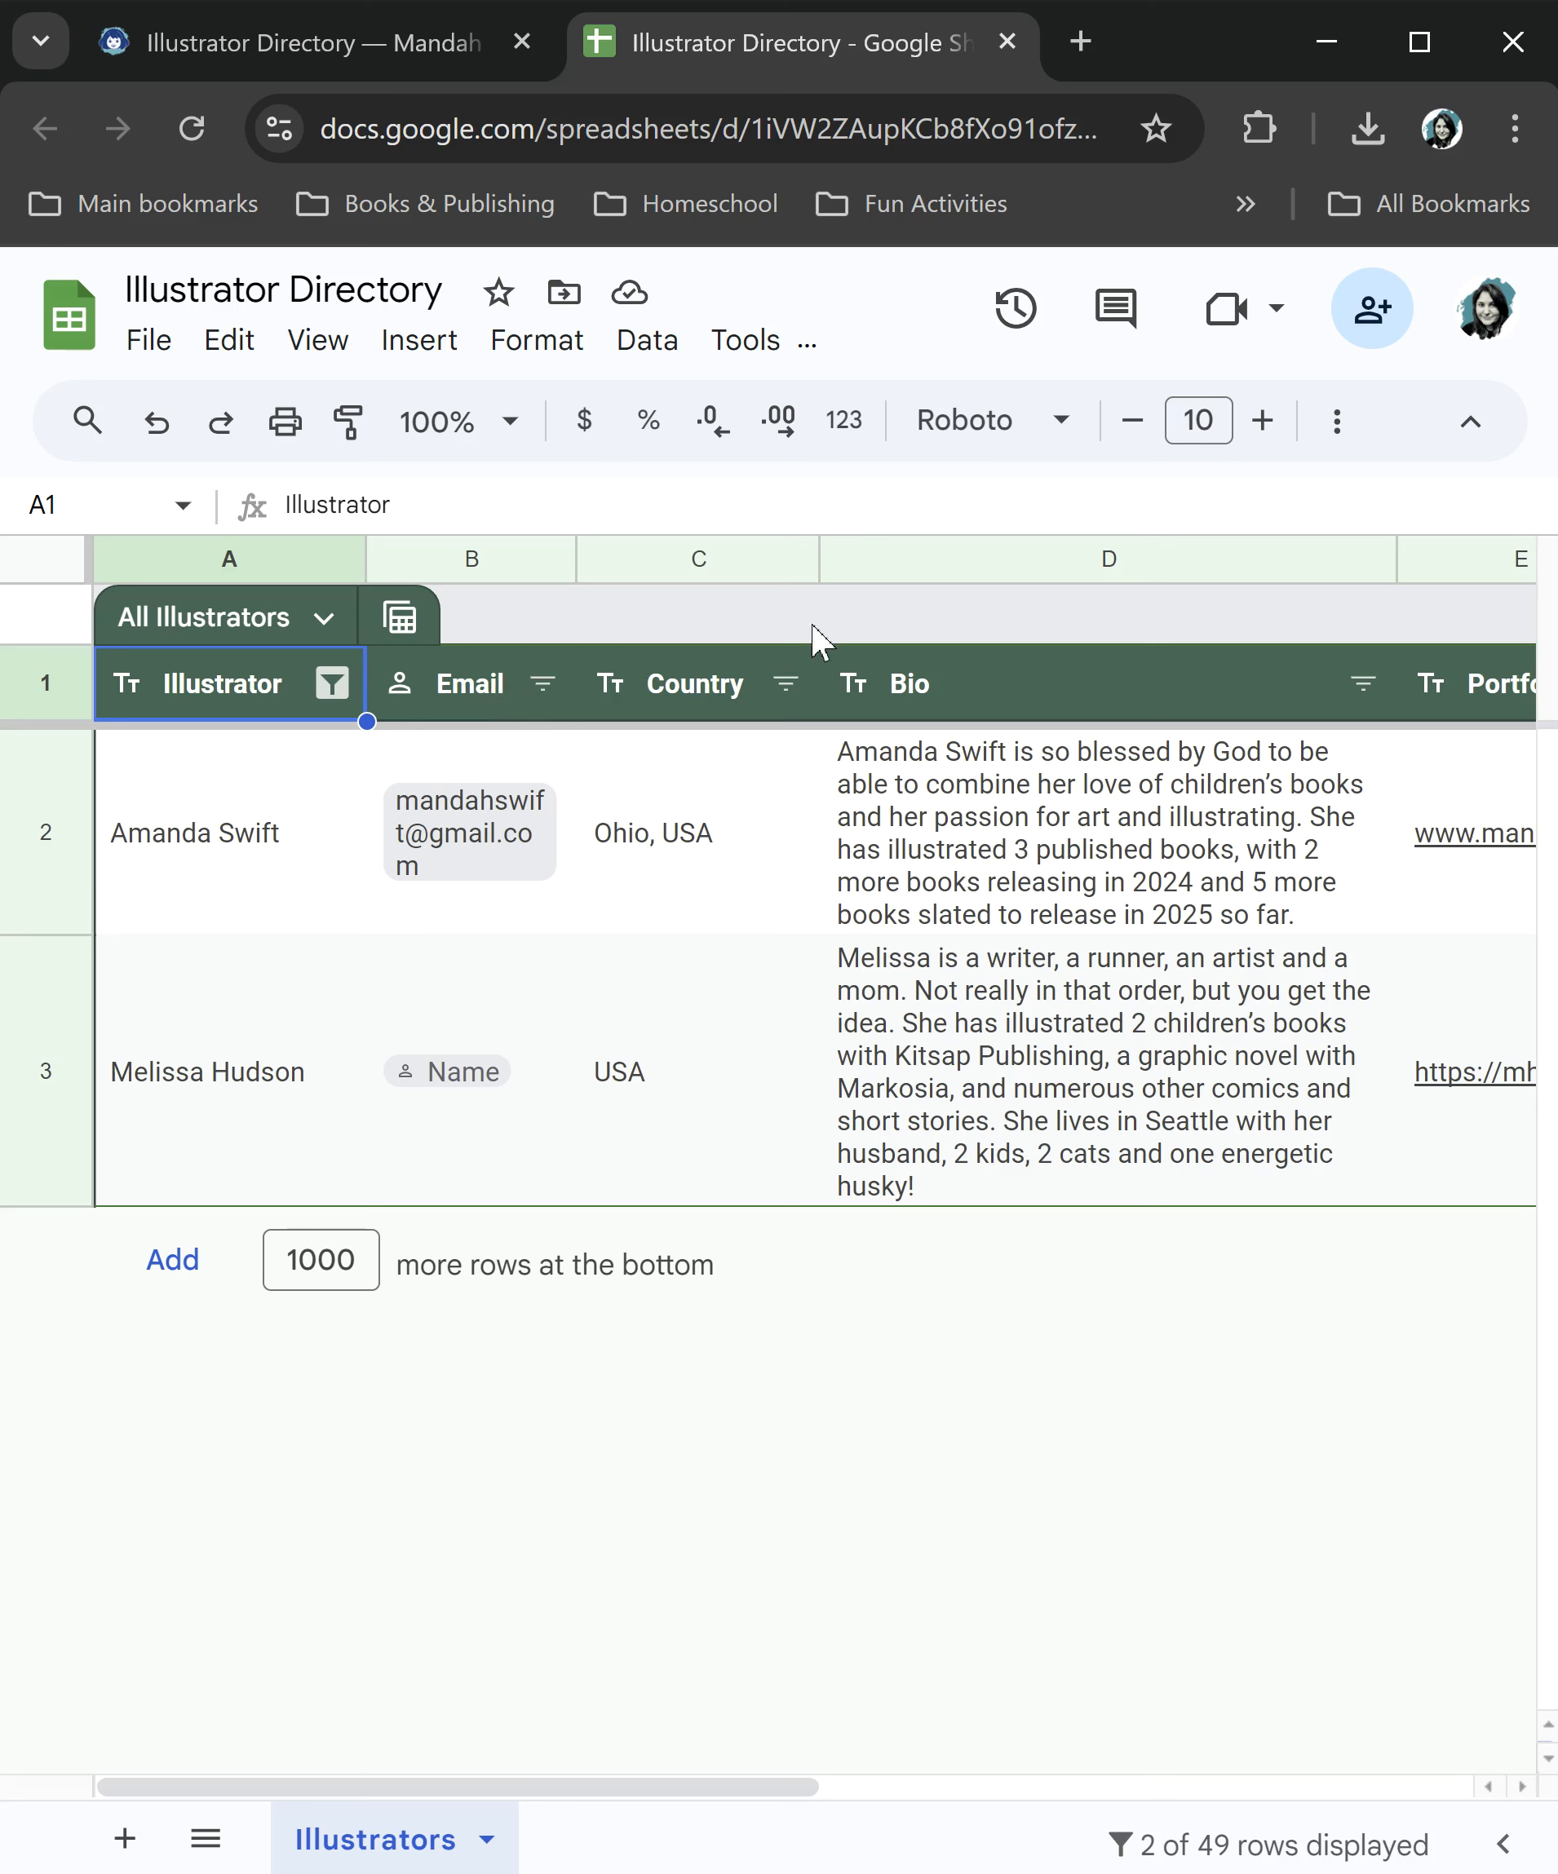
click(785, 684)
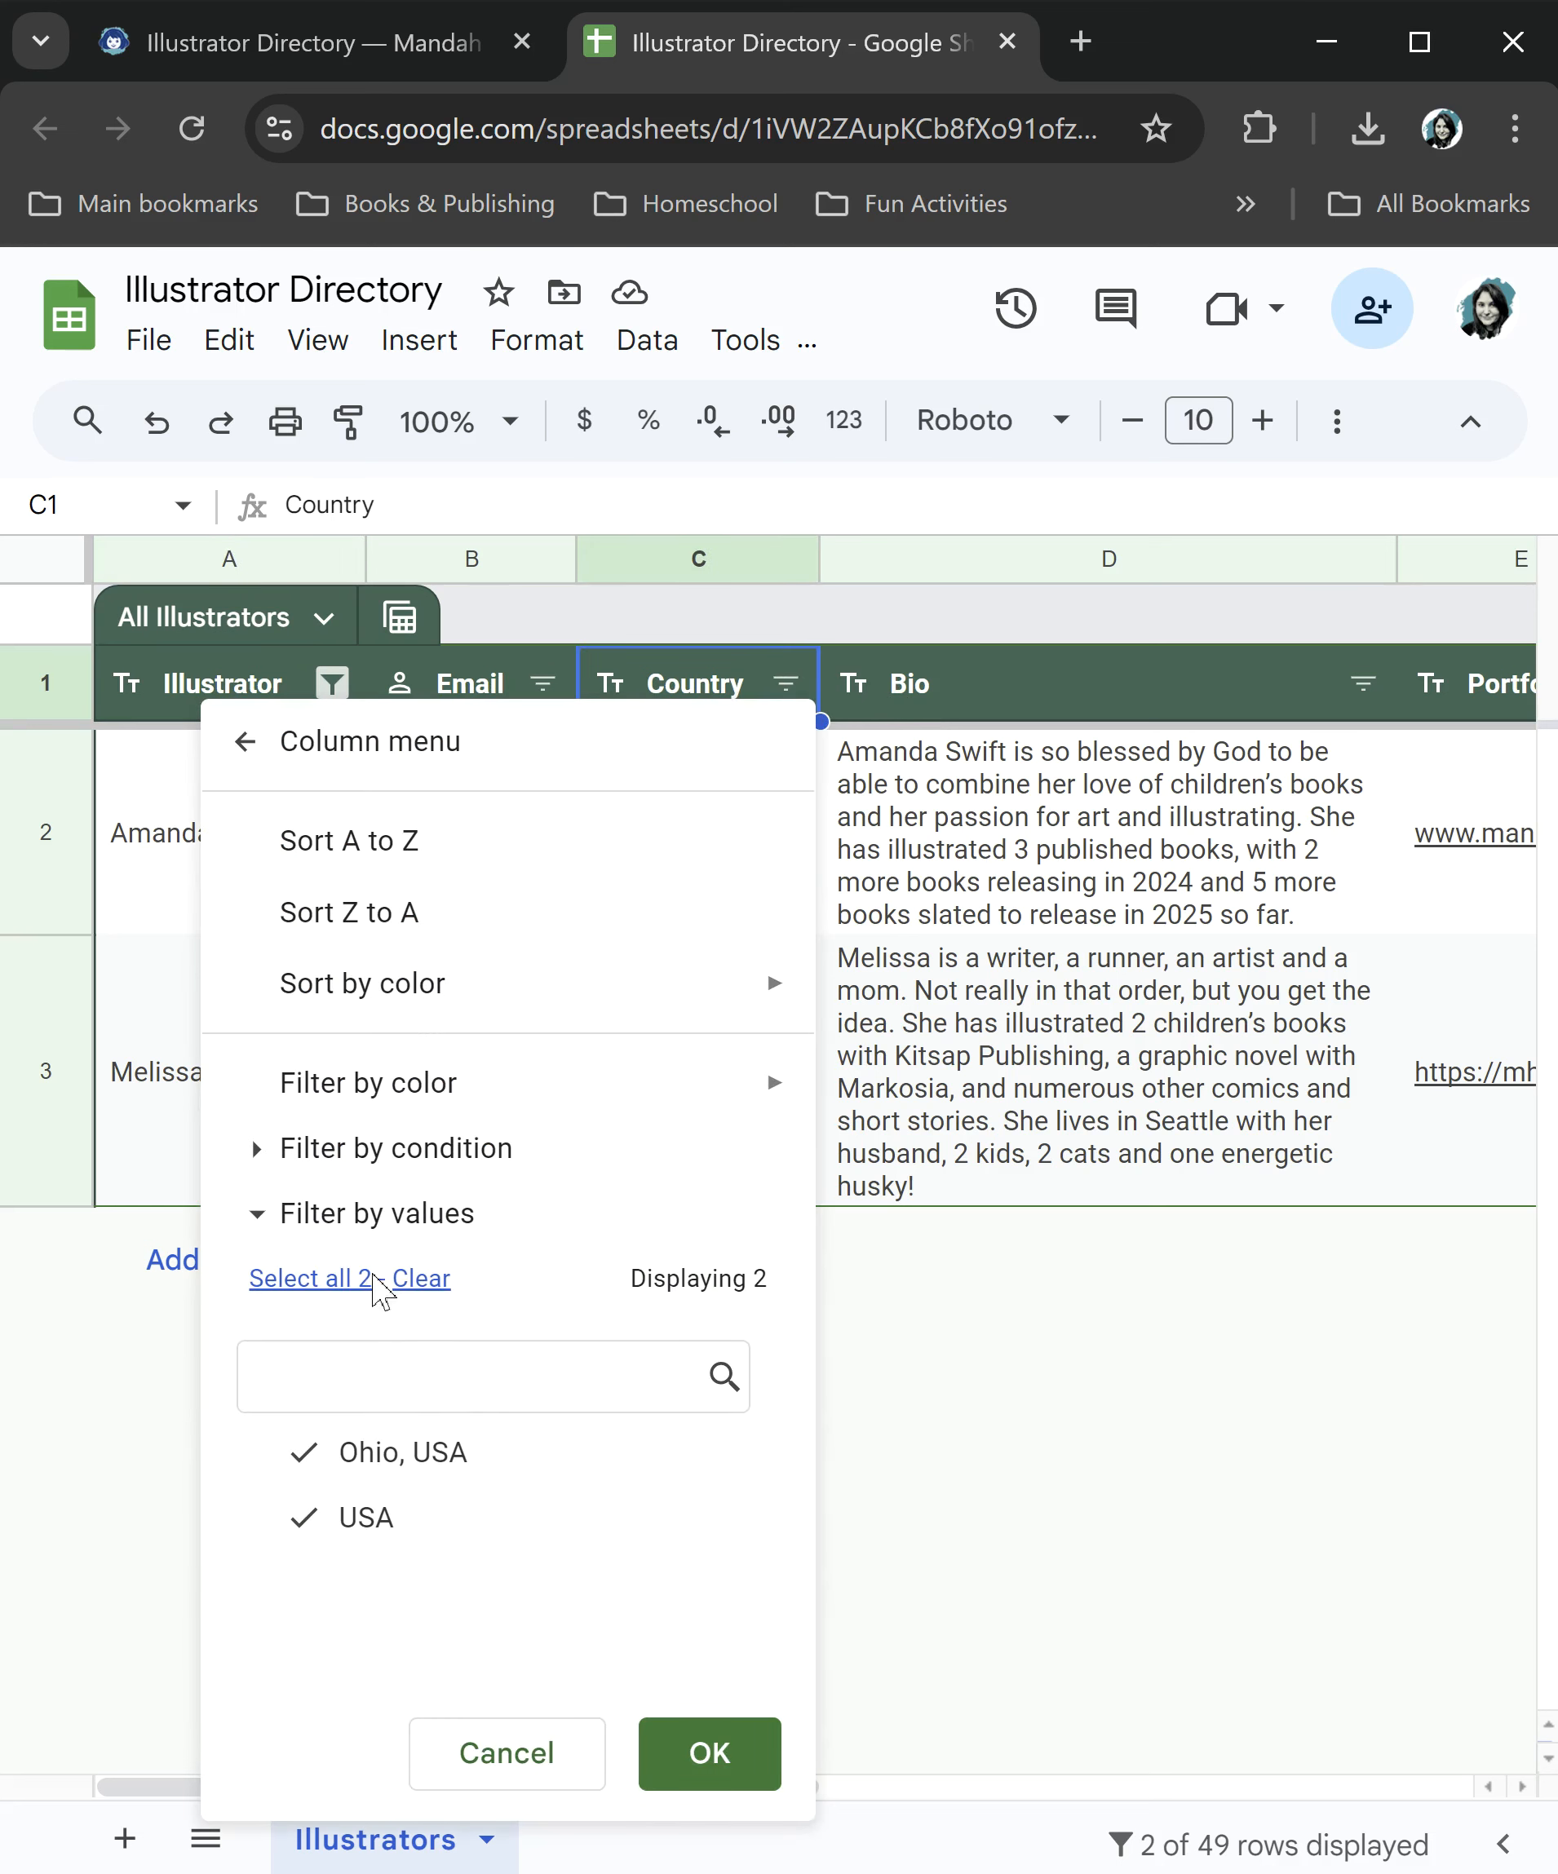
click(394, 1149)
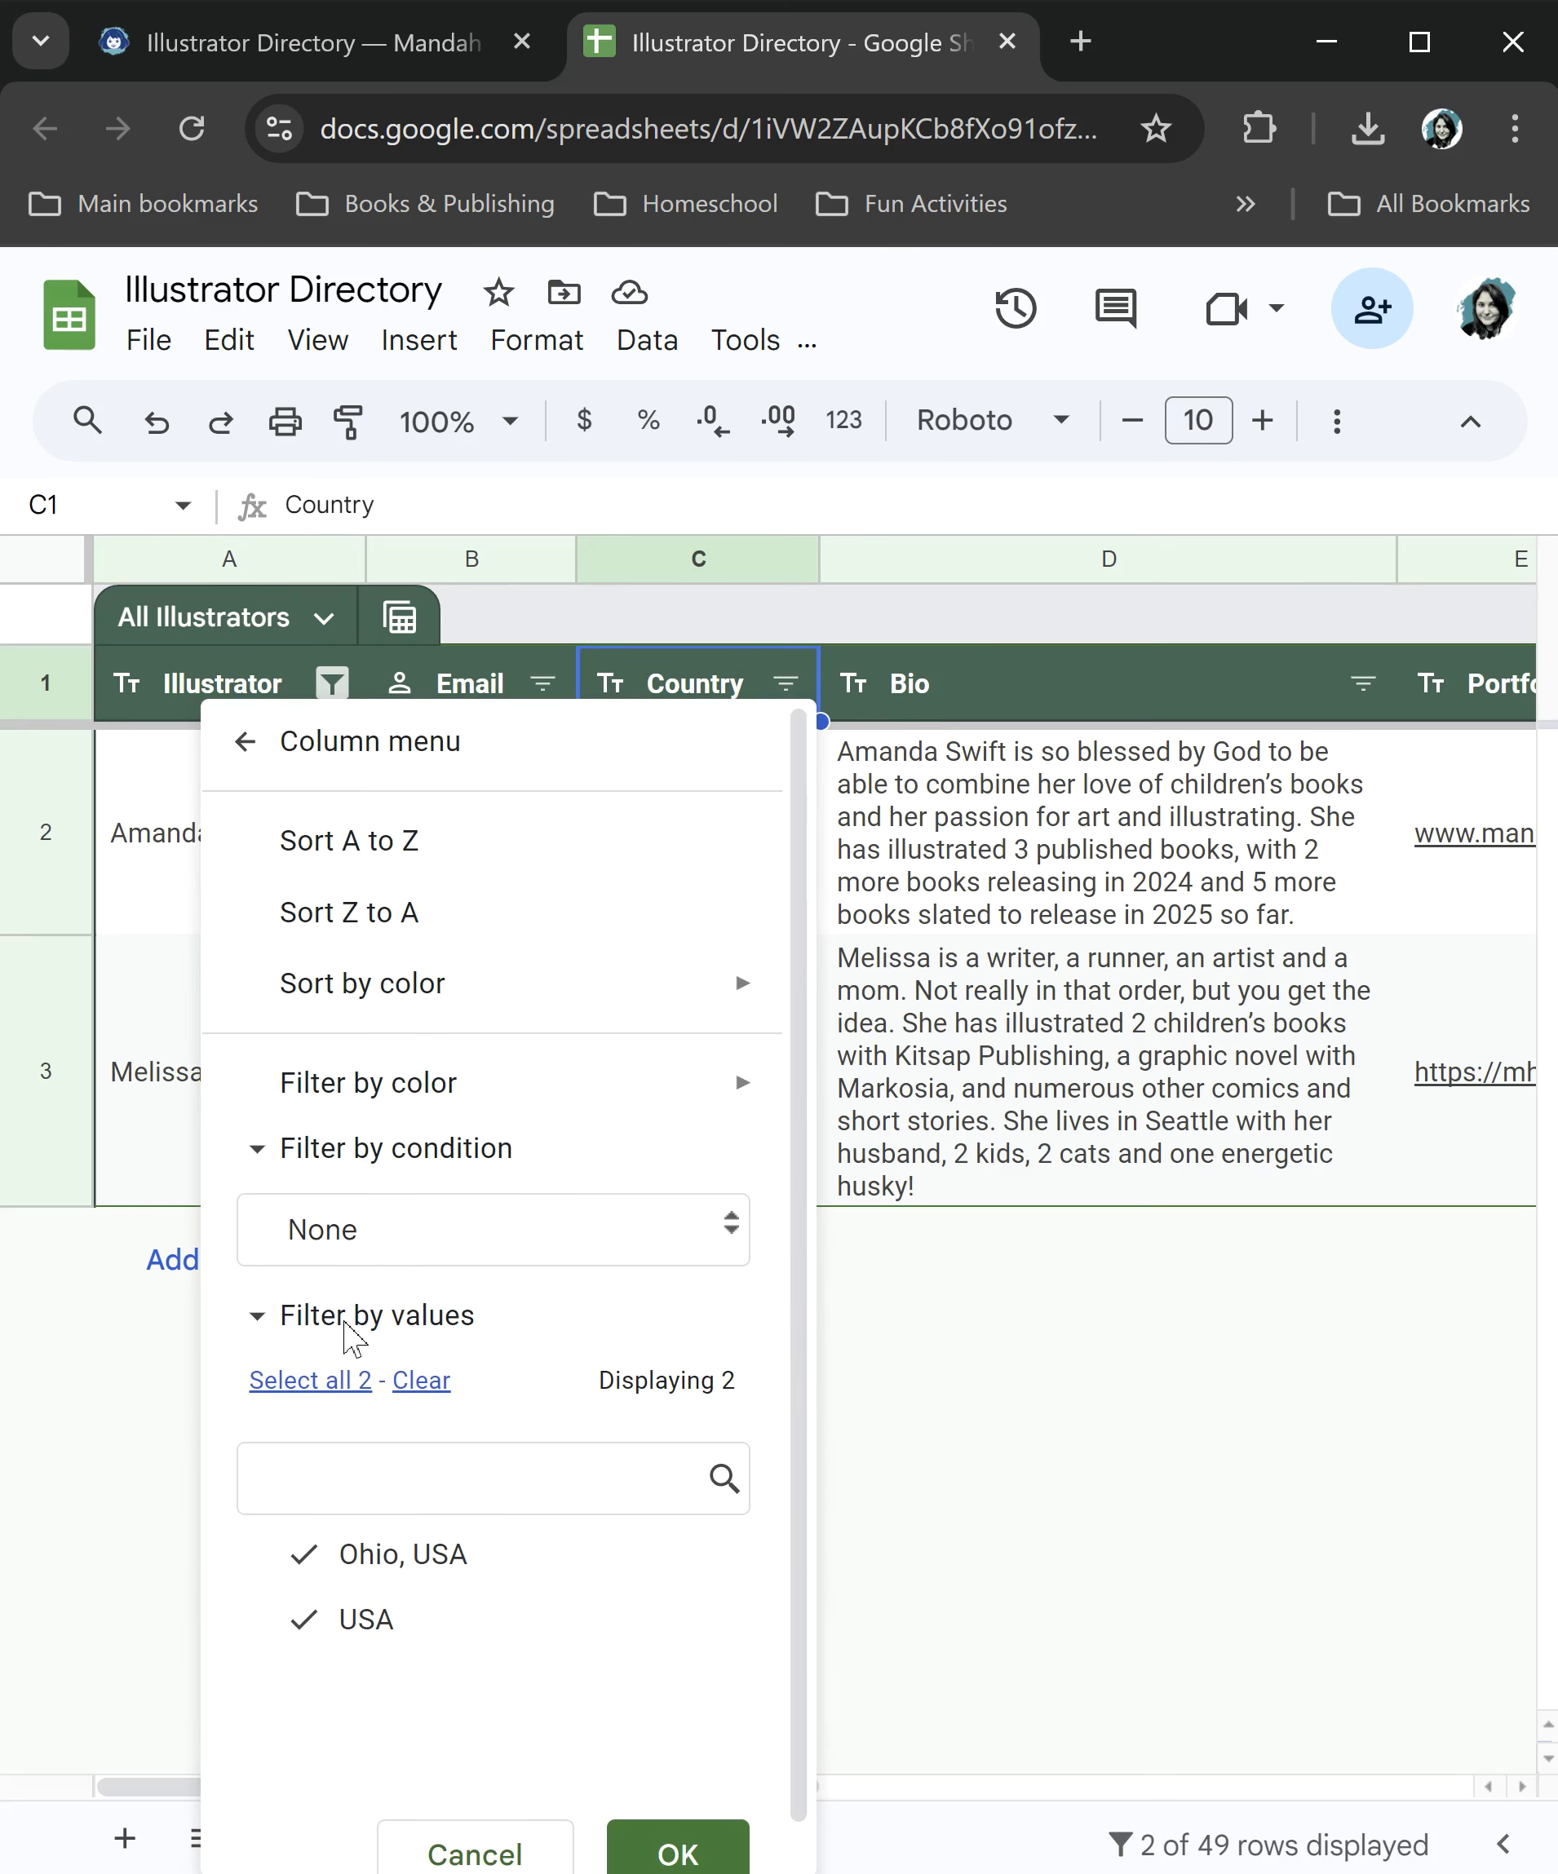
click(493, 1228)
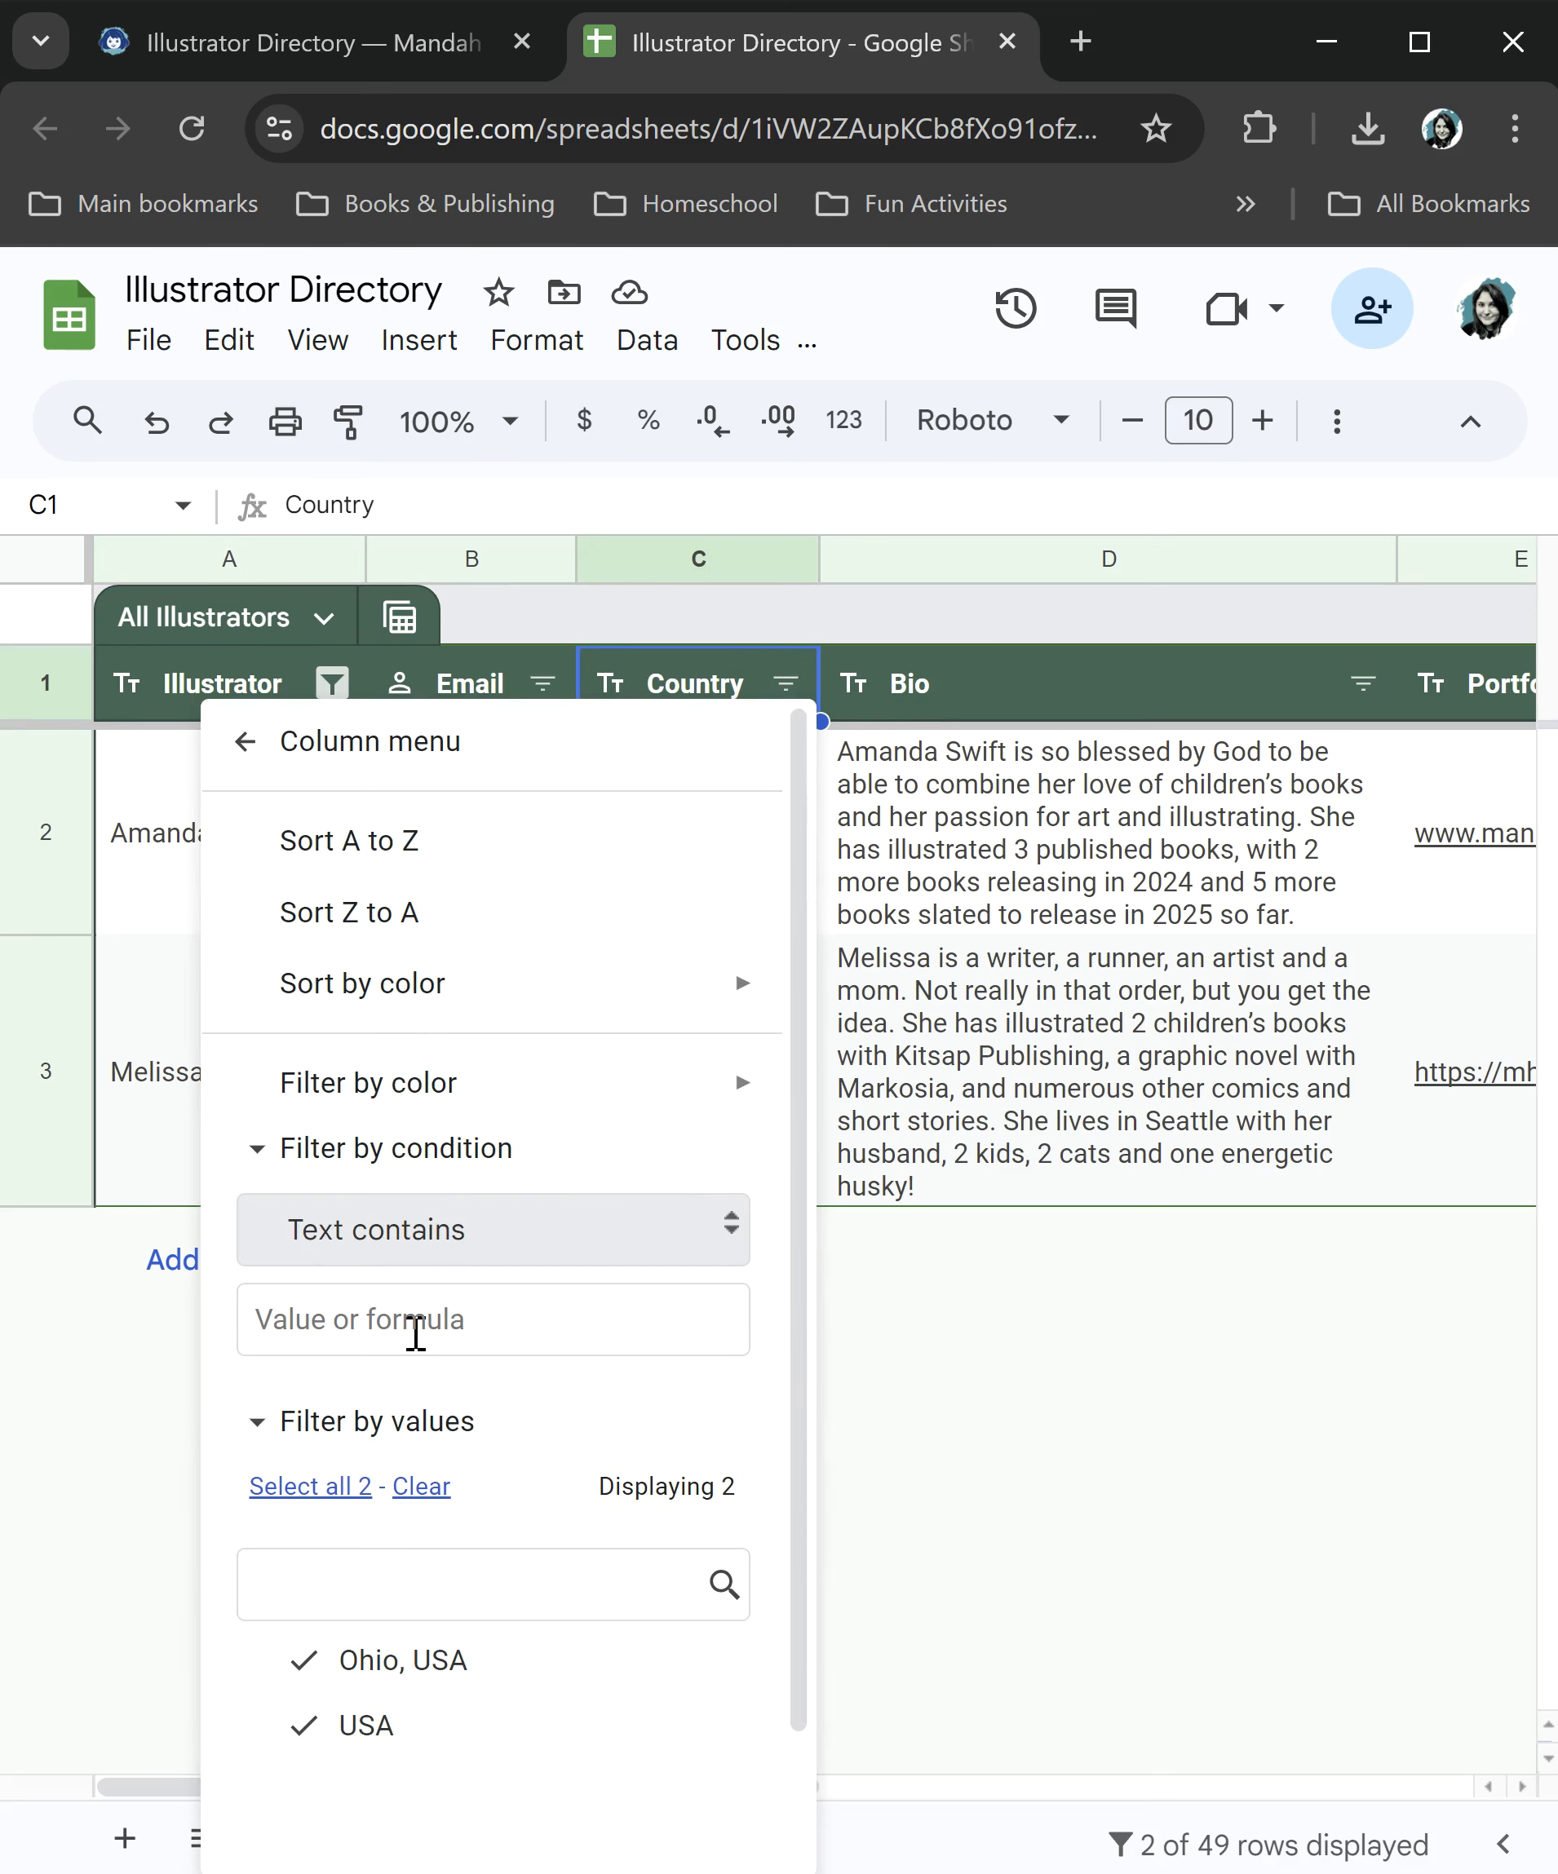
text(Ohio)
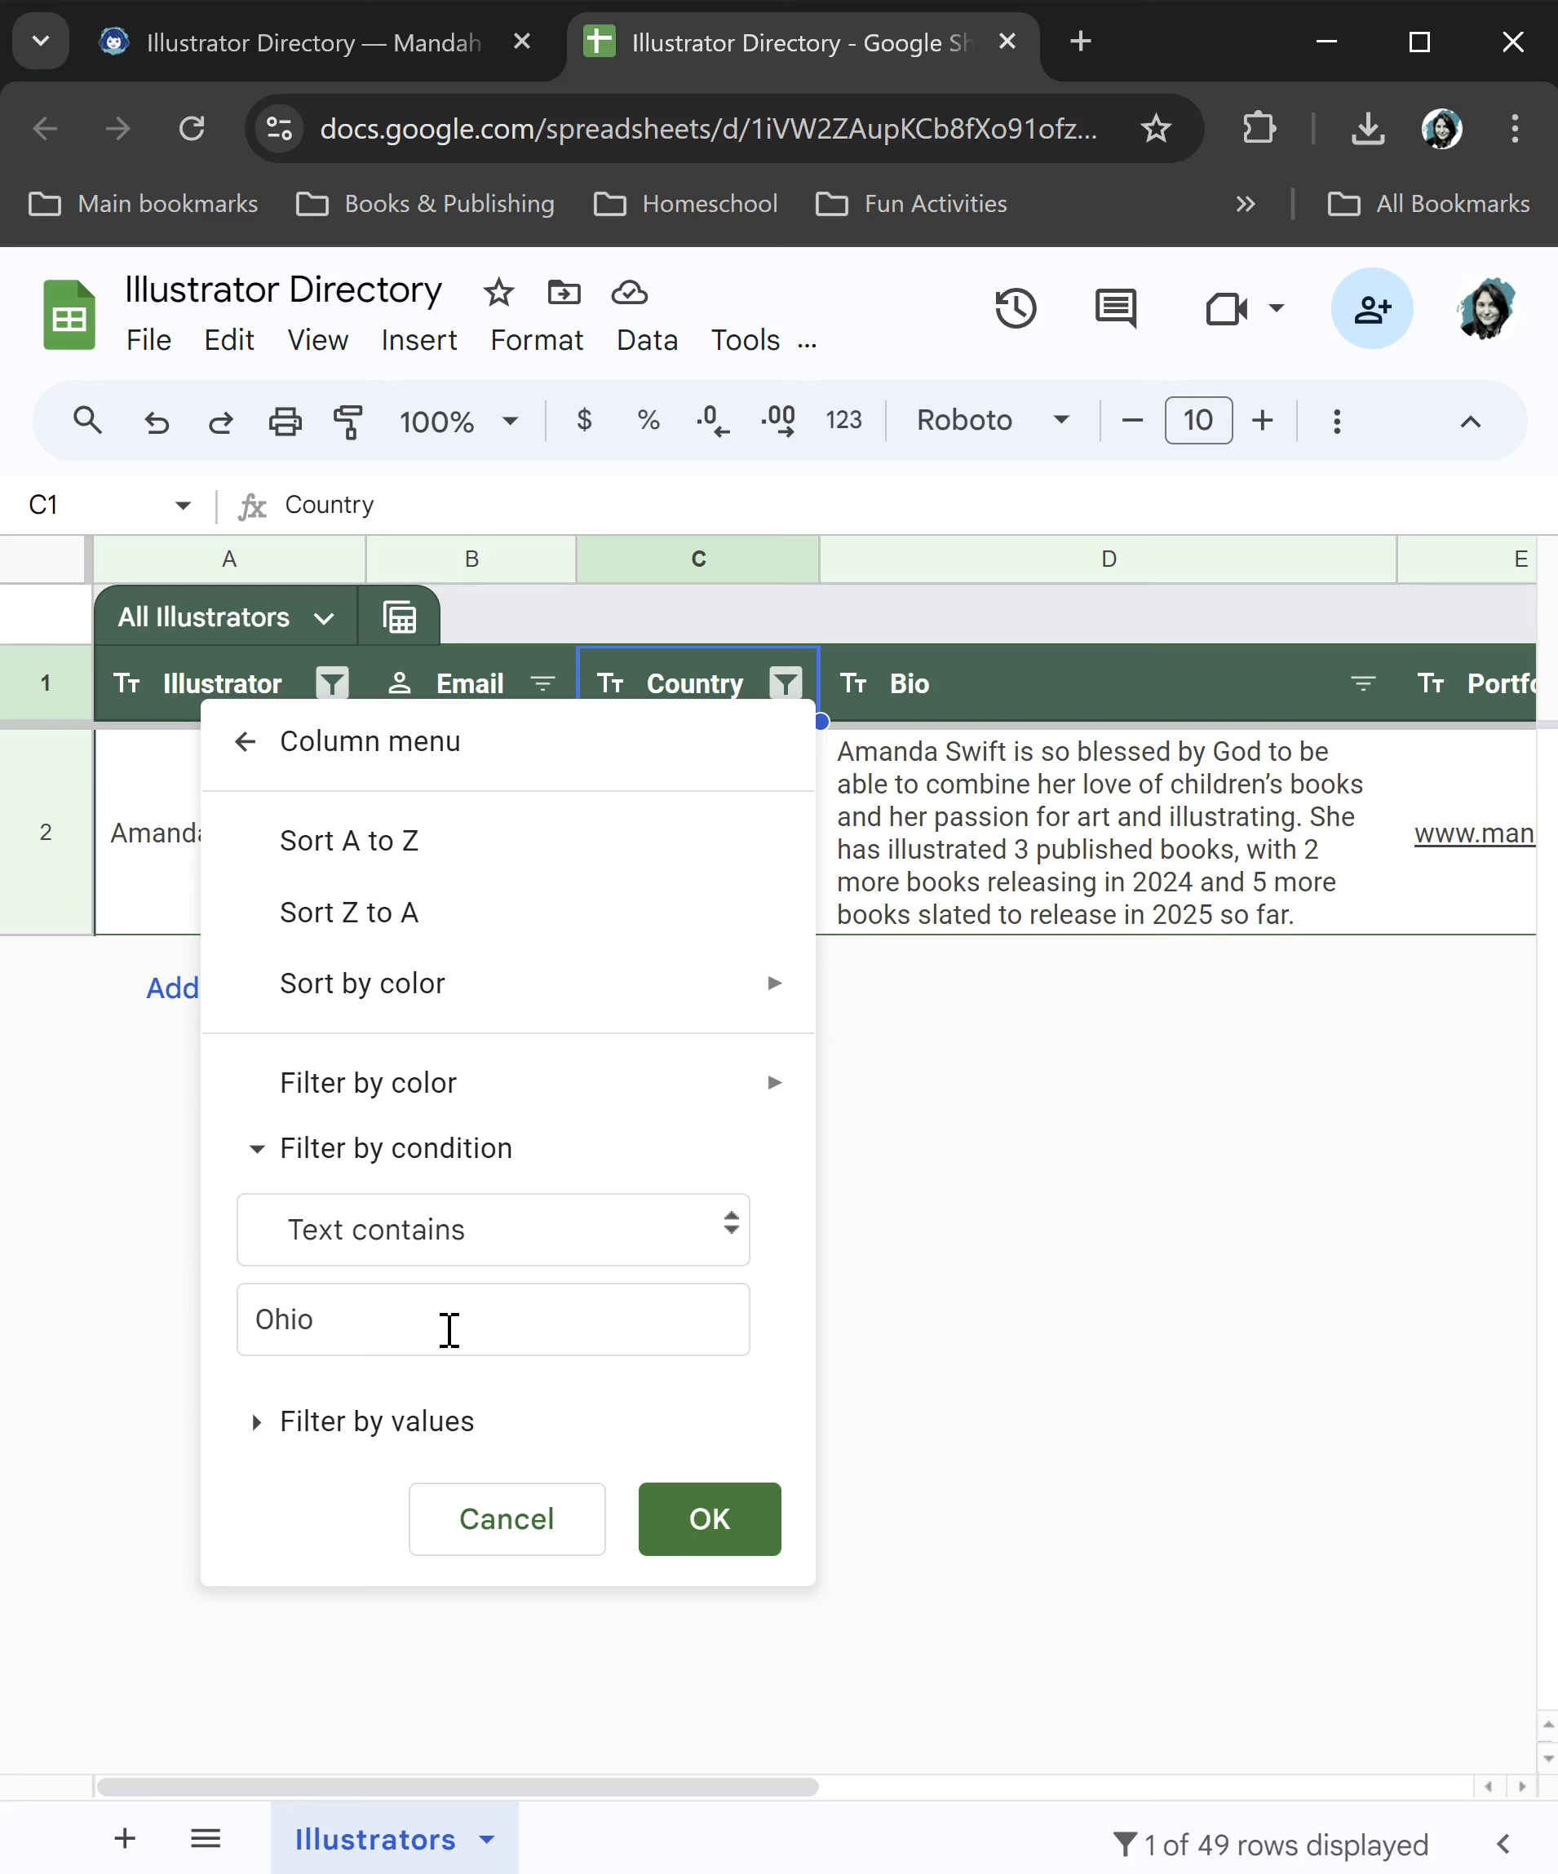
mouse_move(216, 1326)
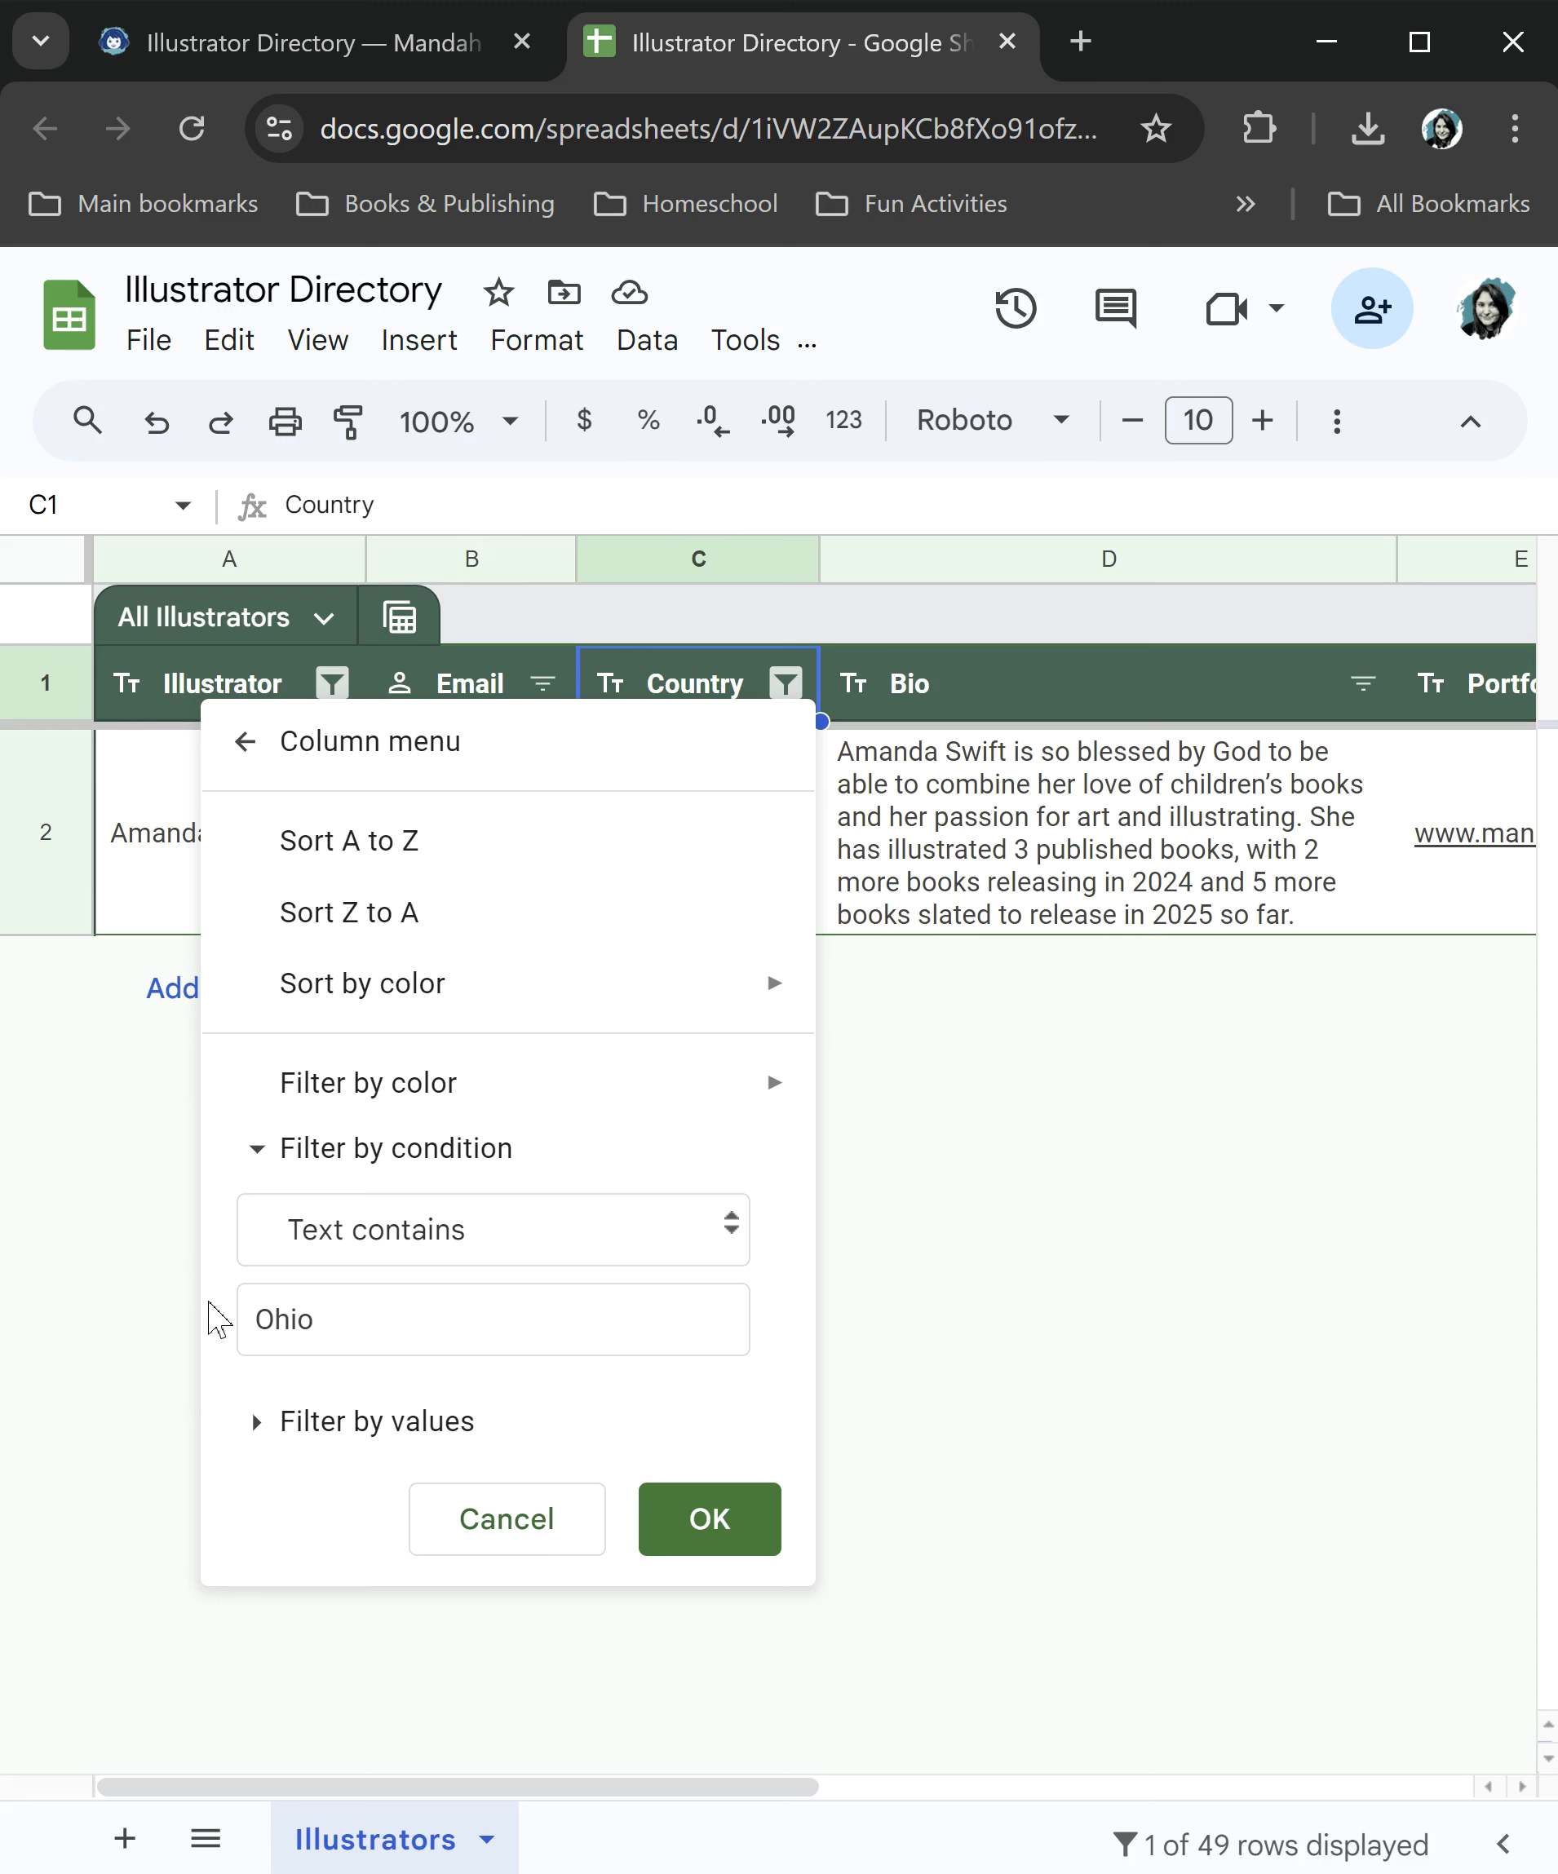
click(493, 1320)
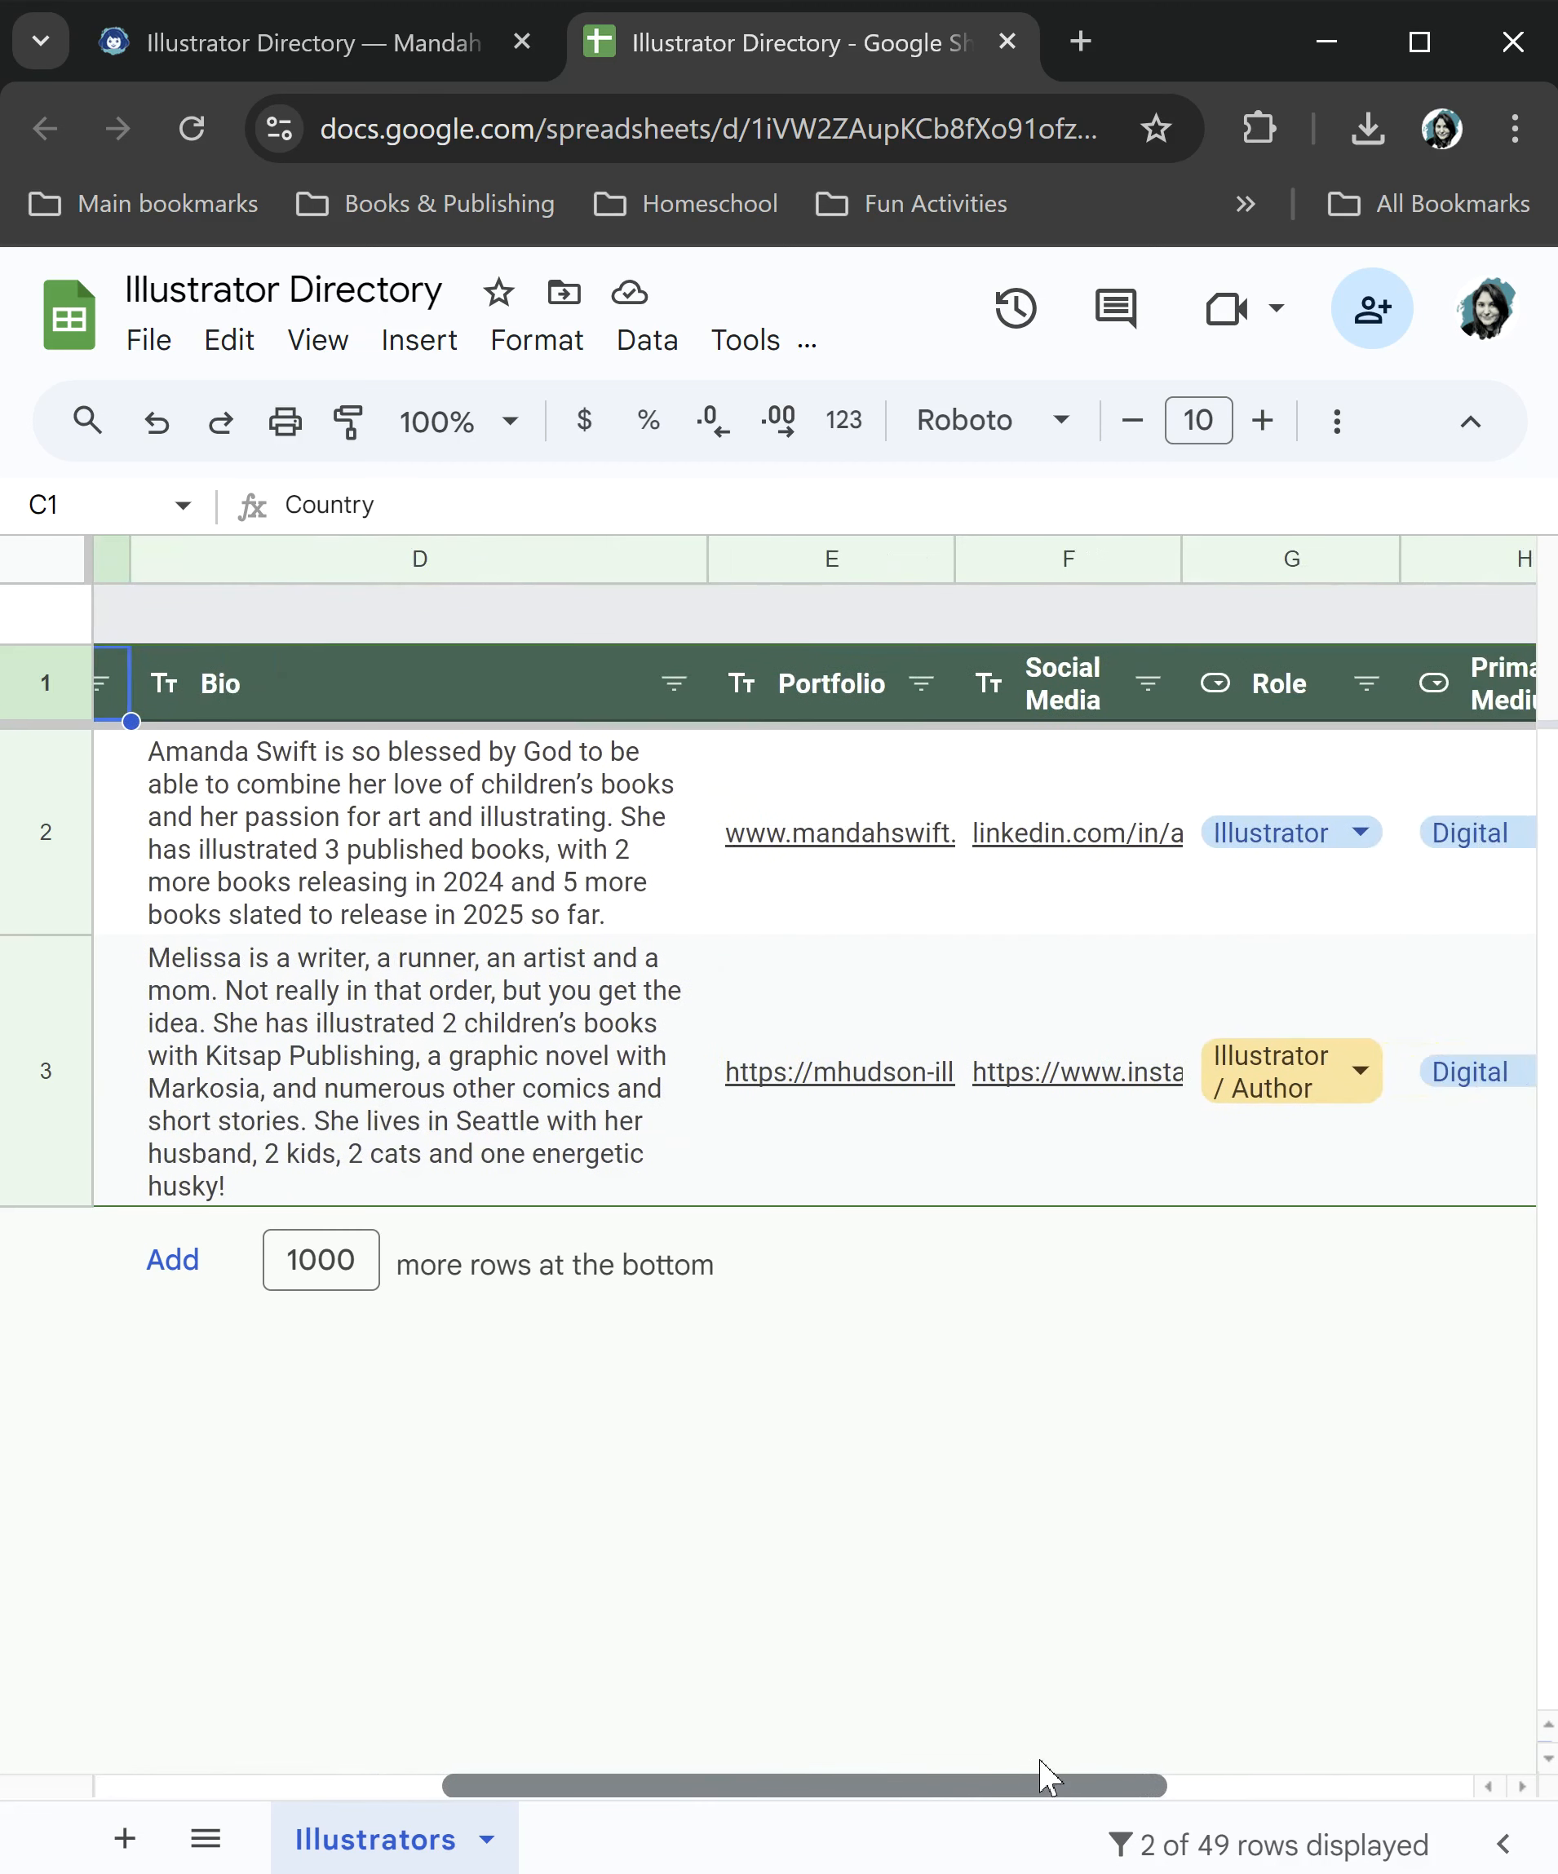
mouse_move(470, 826)
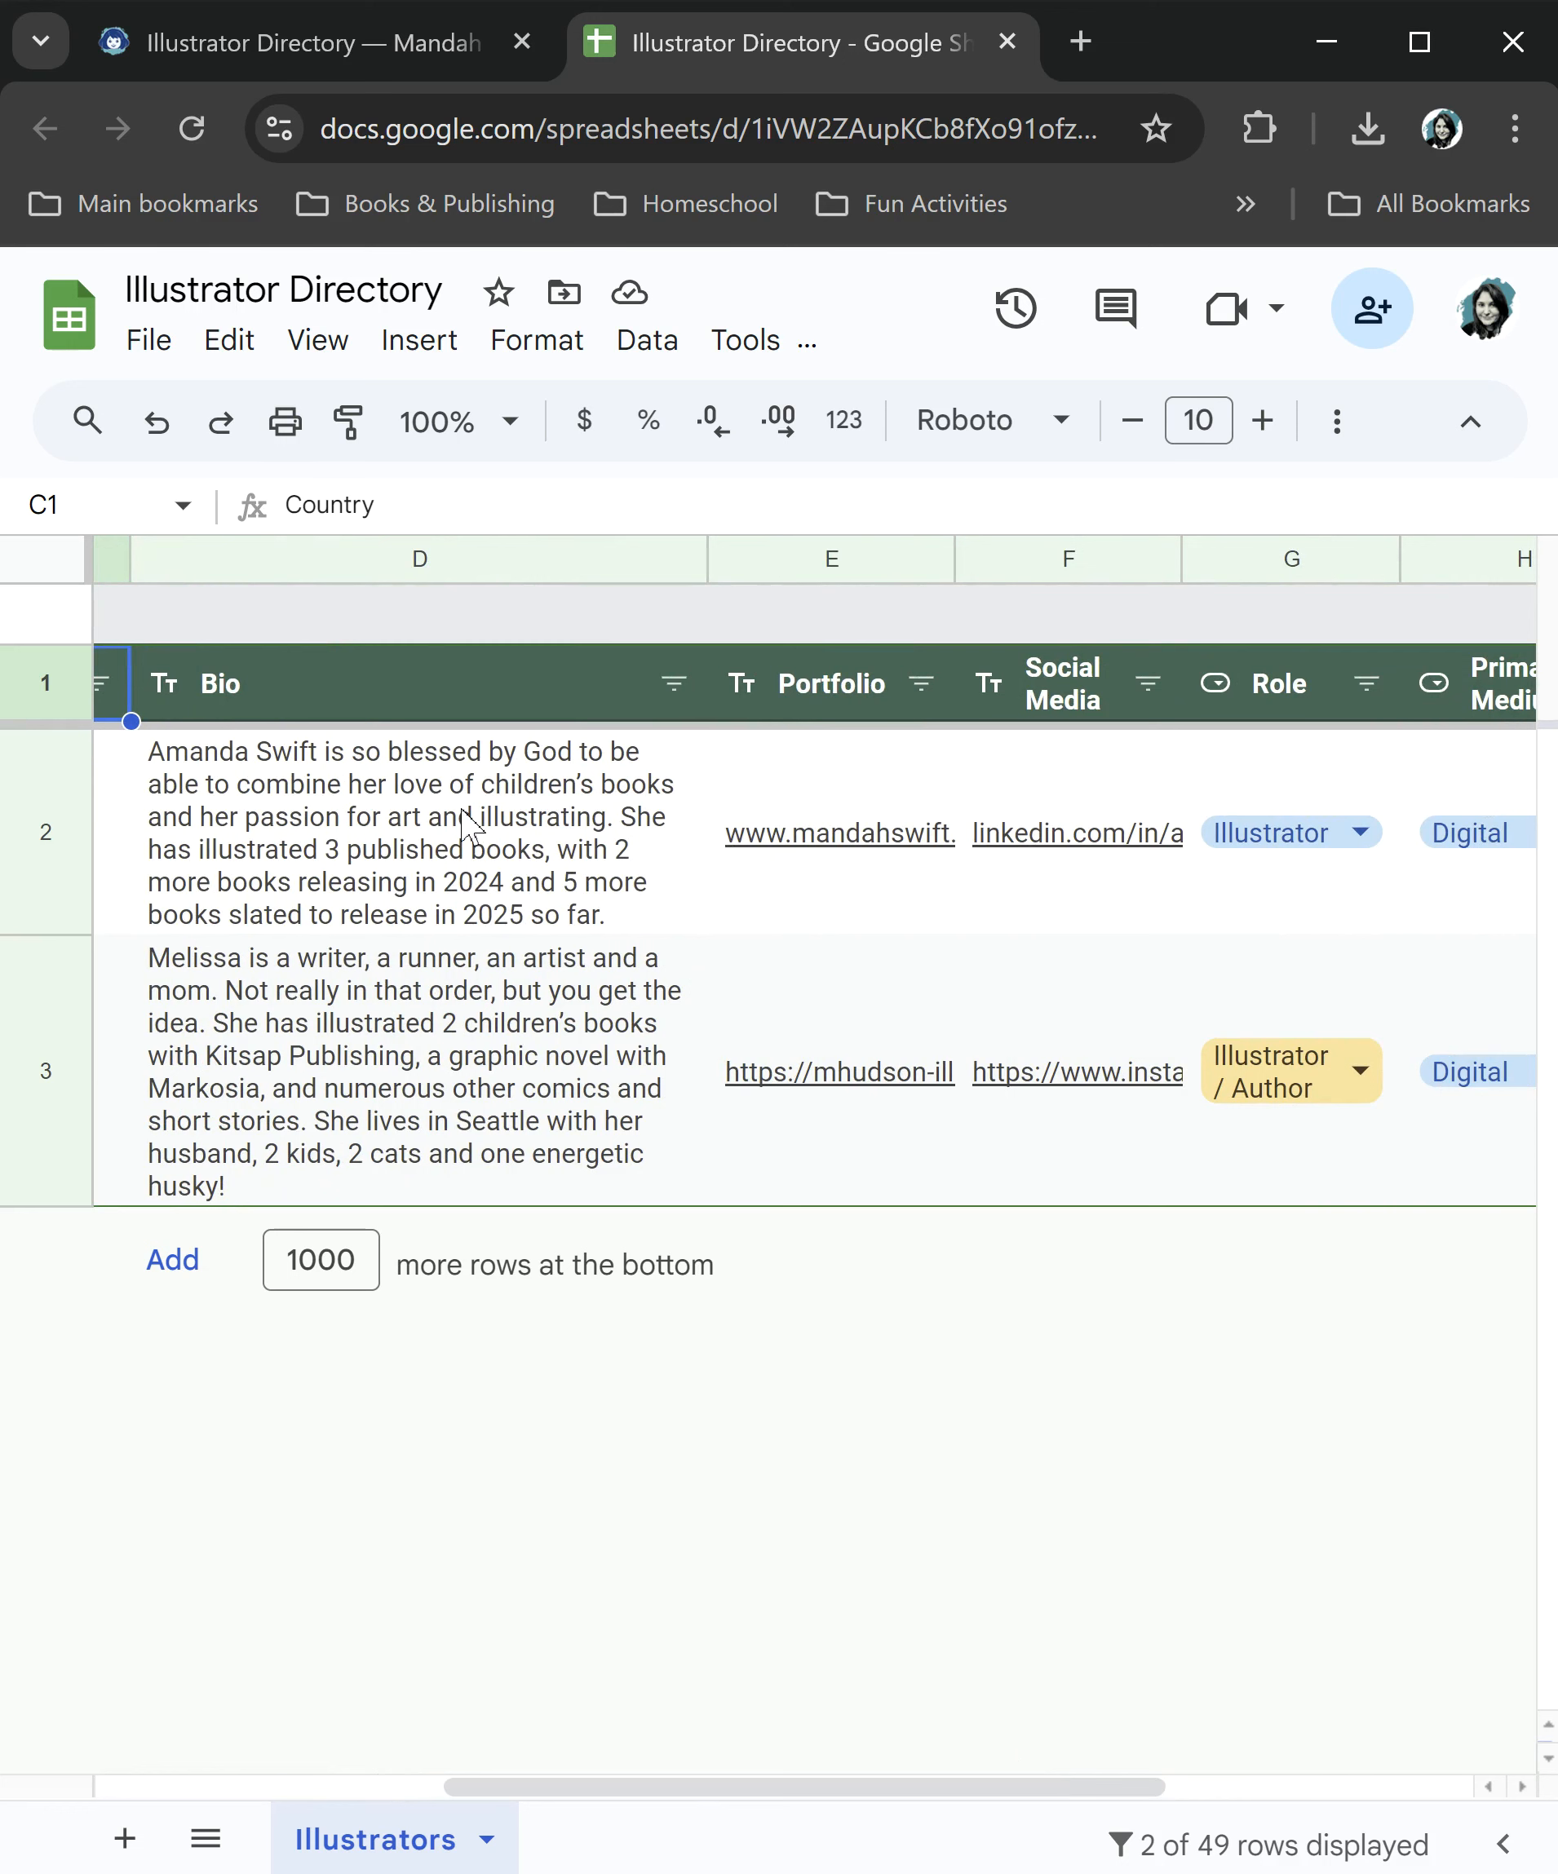
mouse_move(982, 1124)
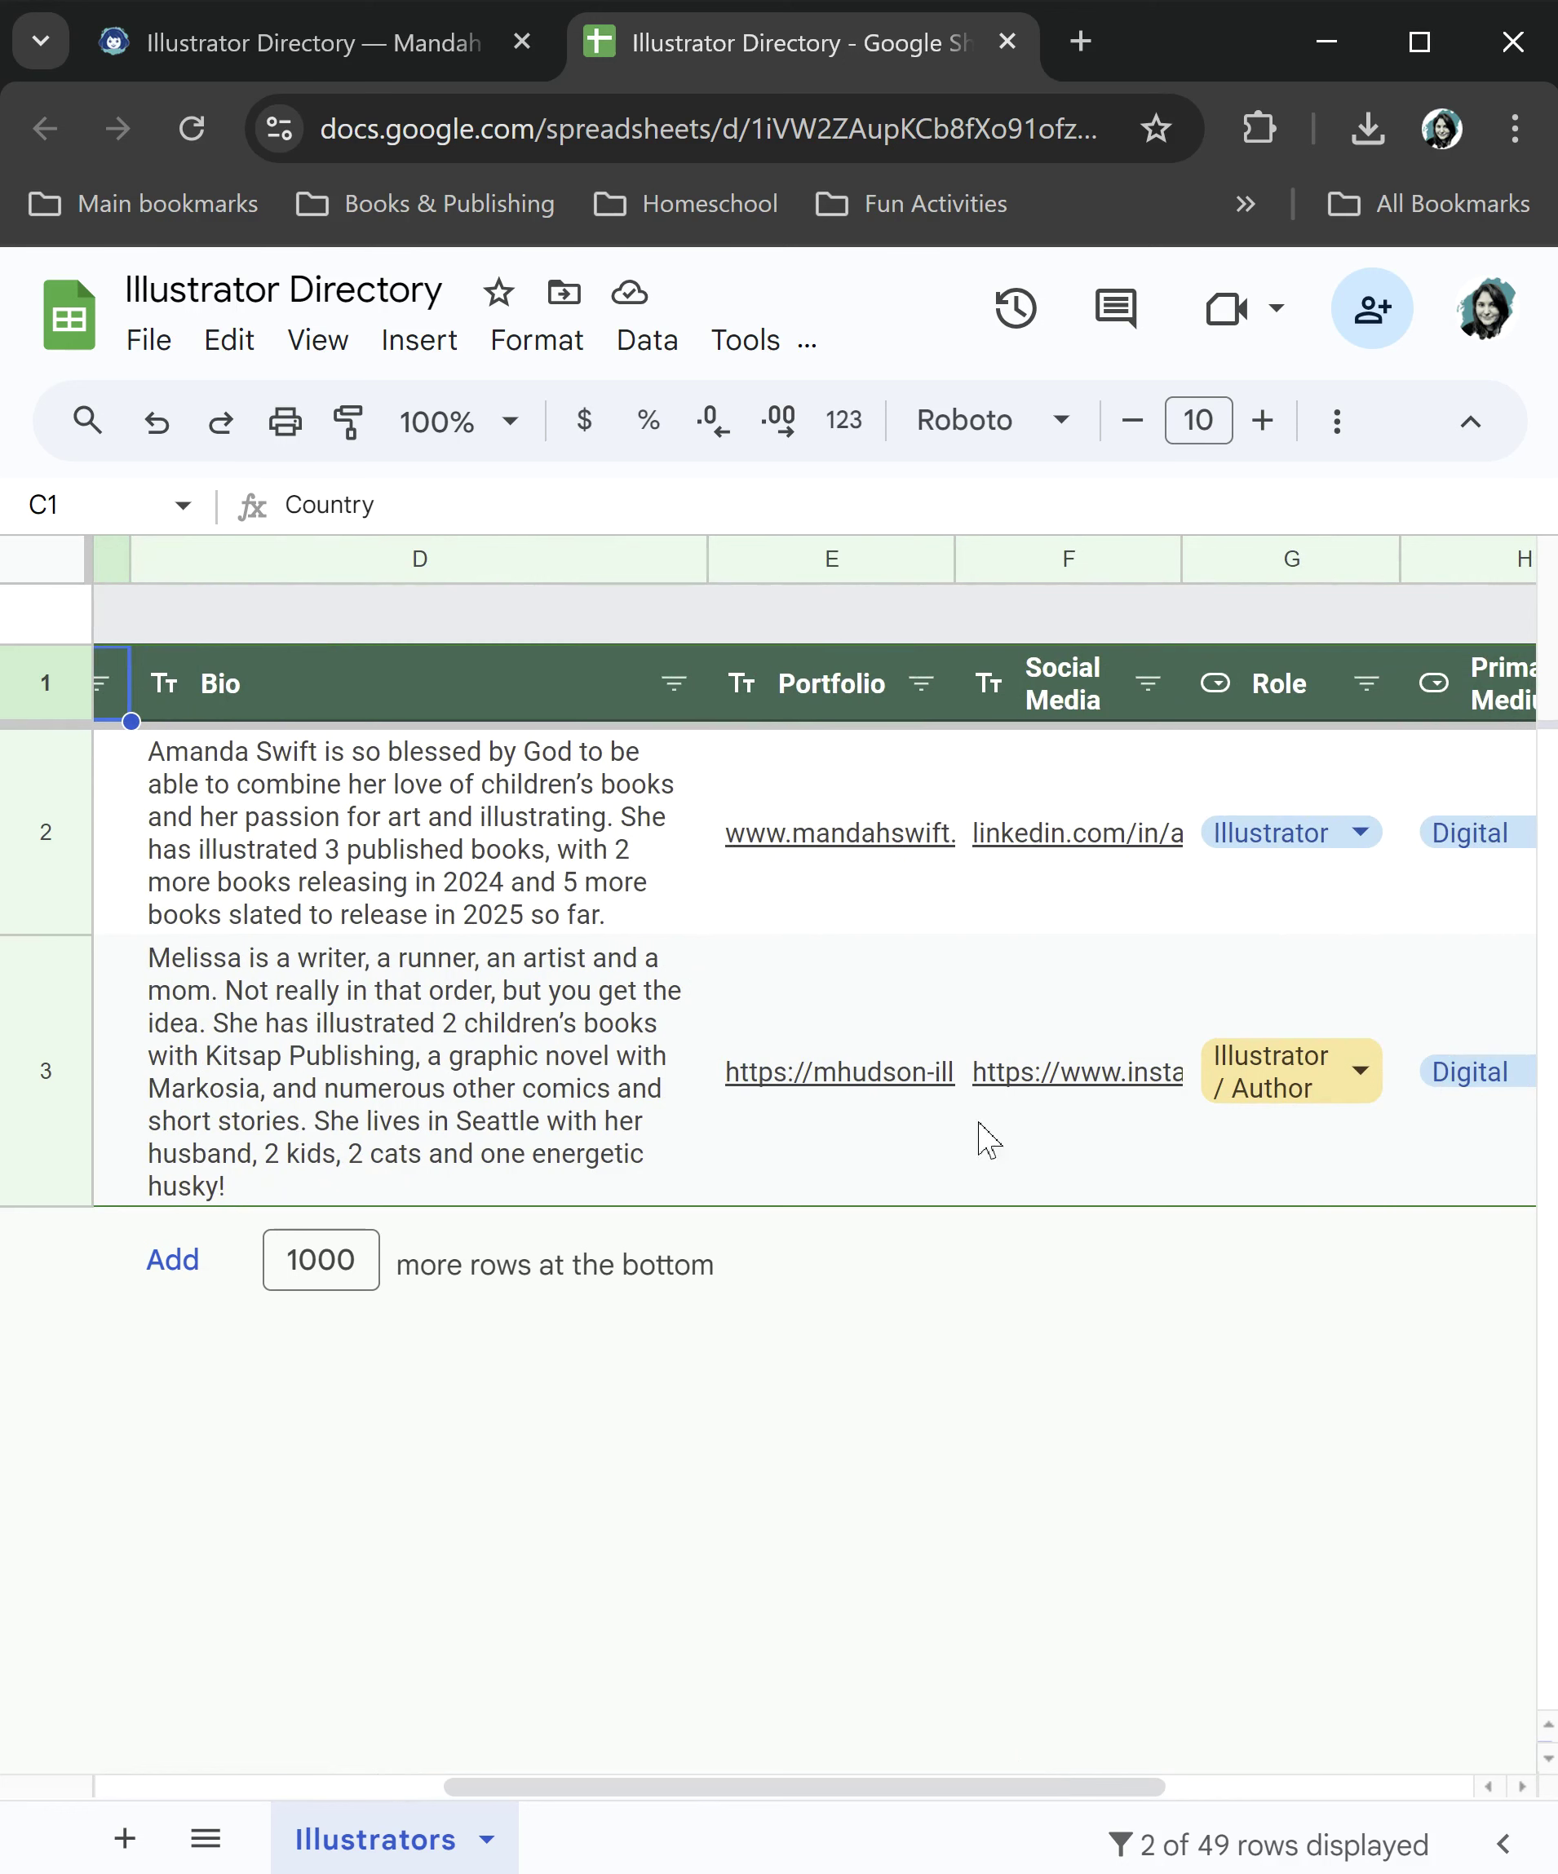
Review row 2's Role options, then confirm the Role filter keeping only Illustrator
scroll(right, 3)
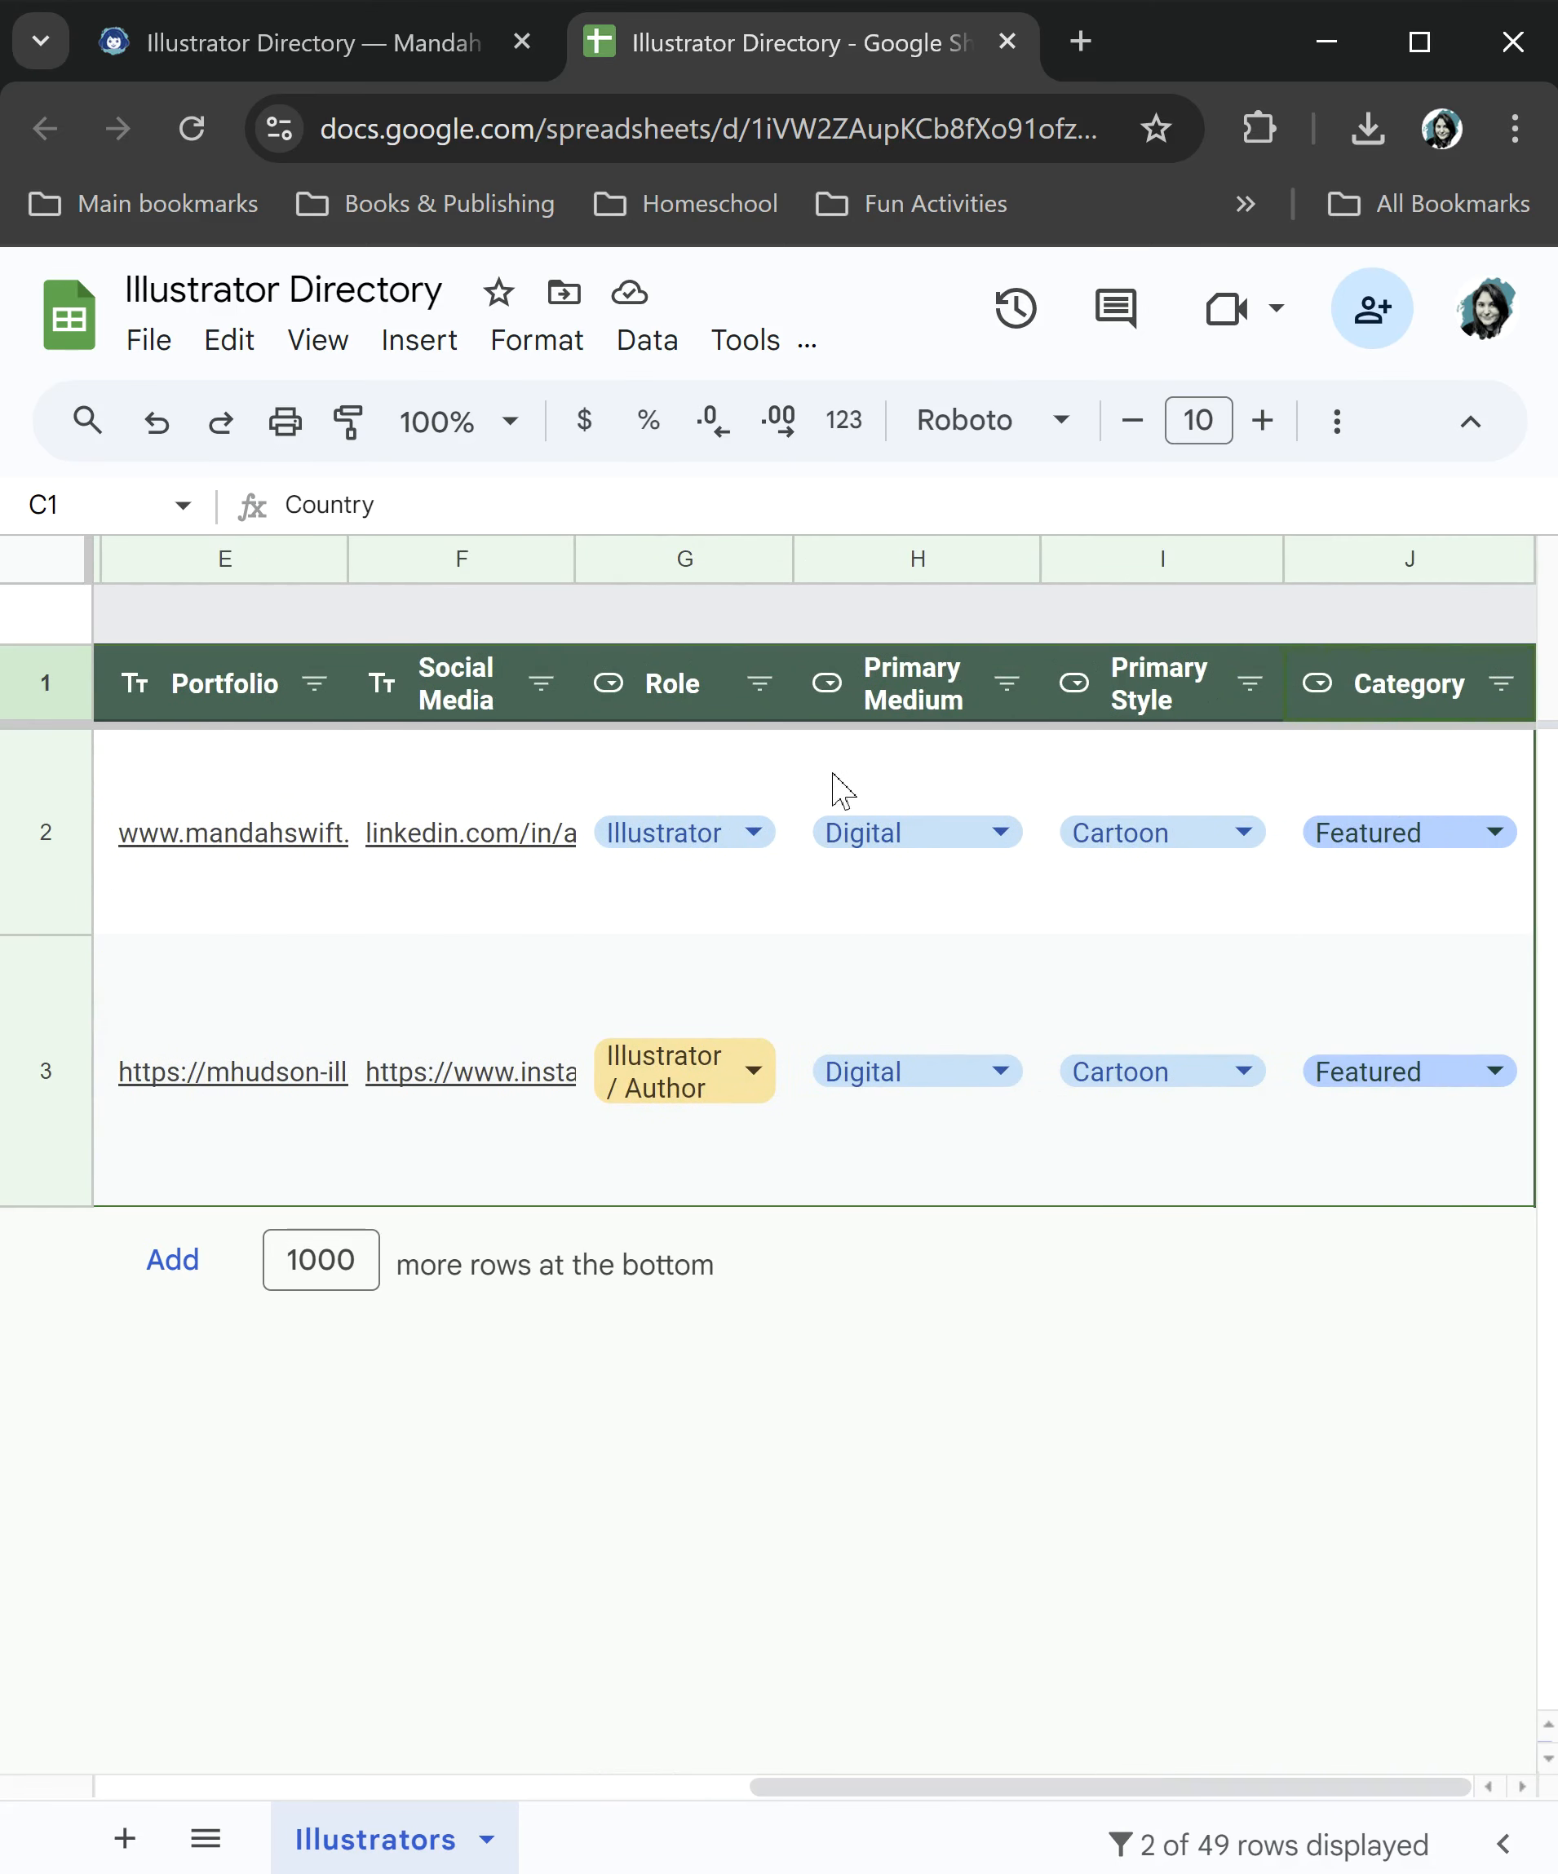
click(761, 682)
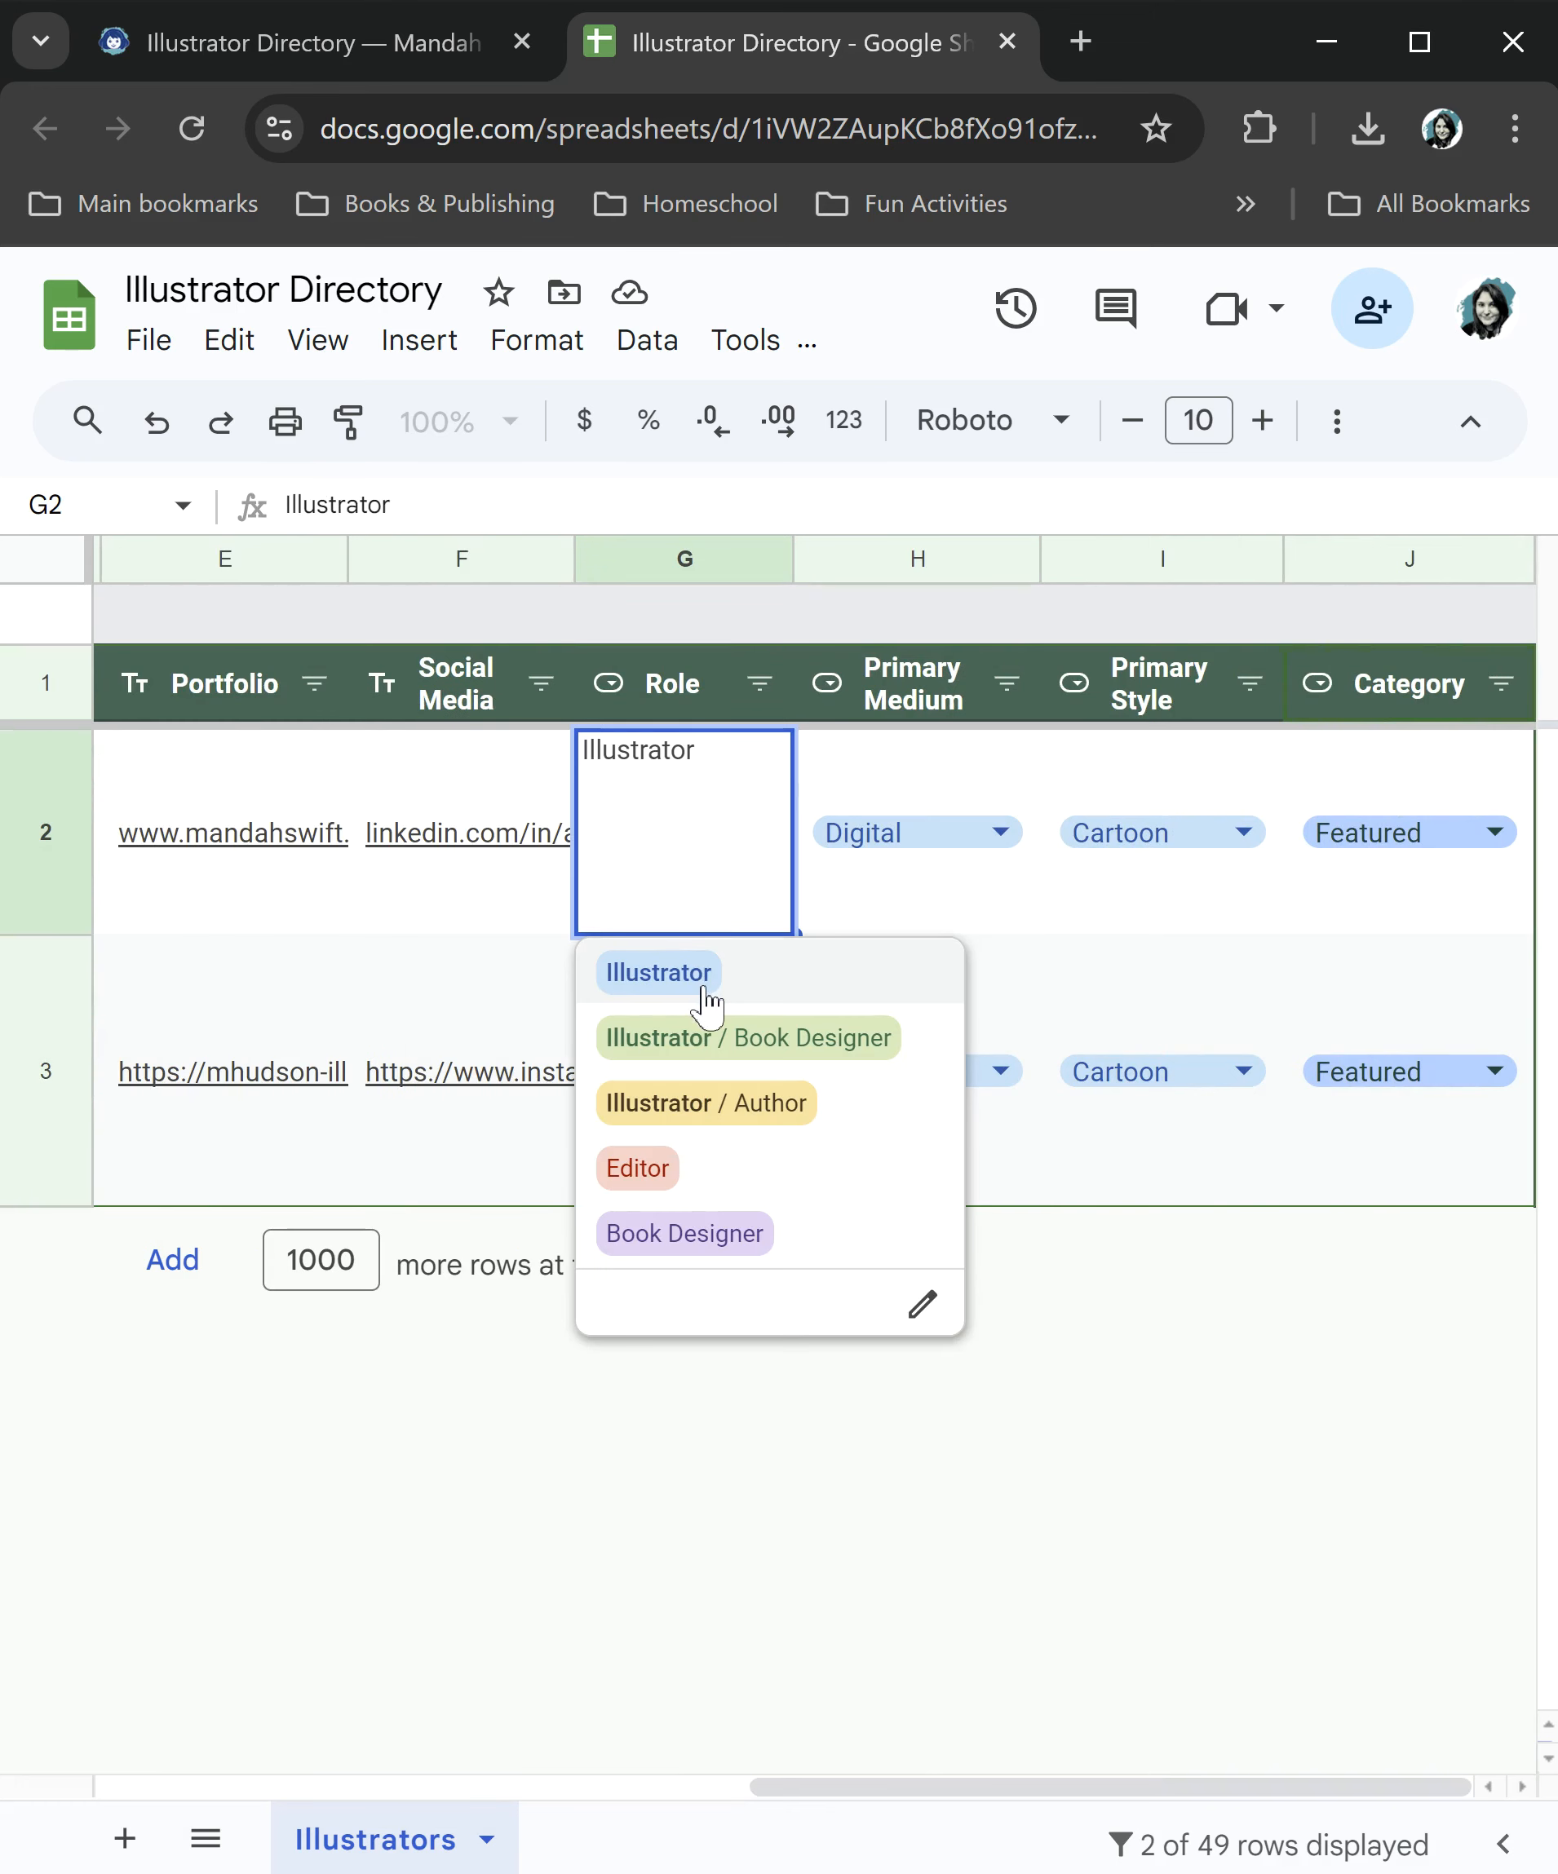
mouse_move(631, 1058)
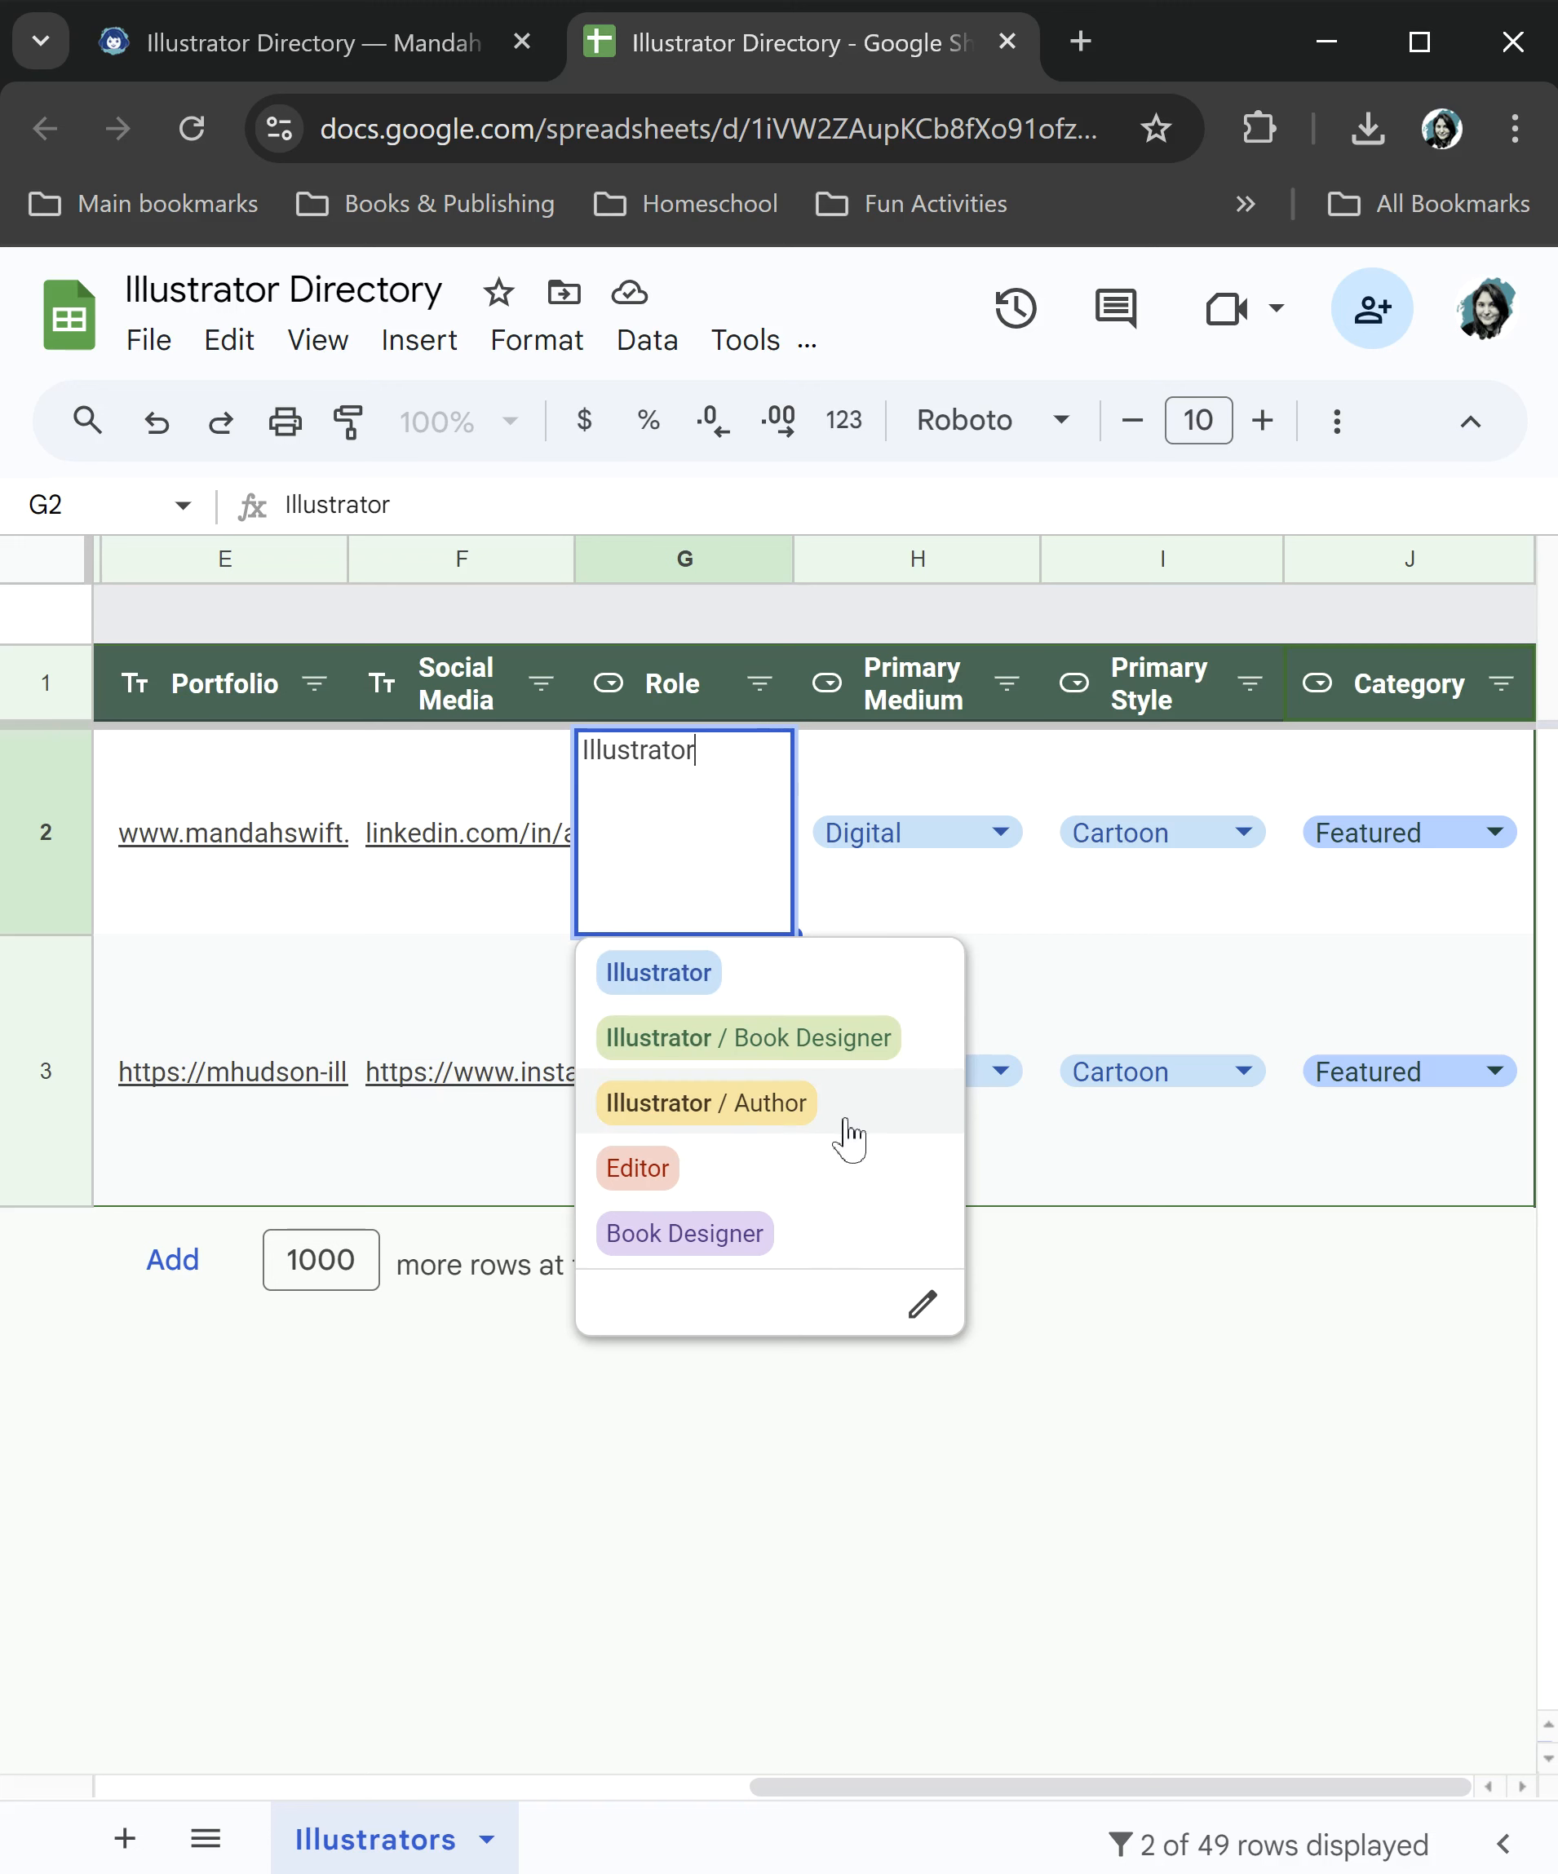
click(657, 972)
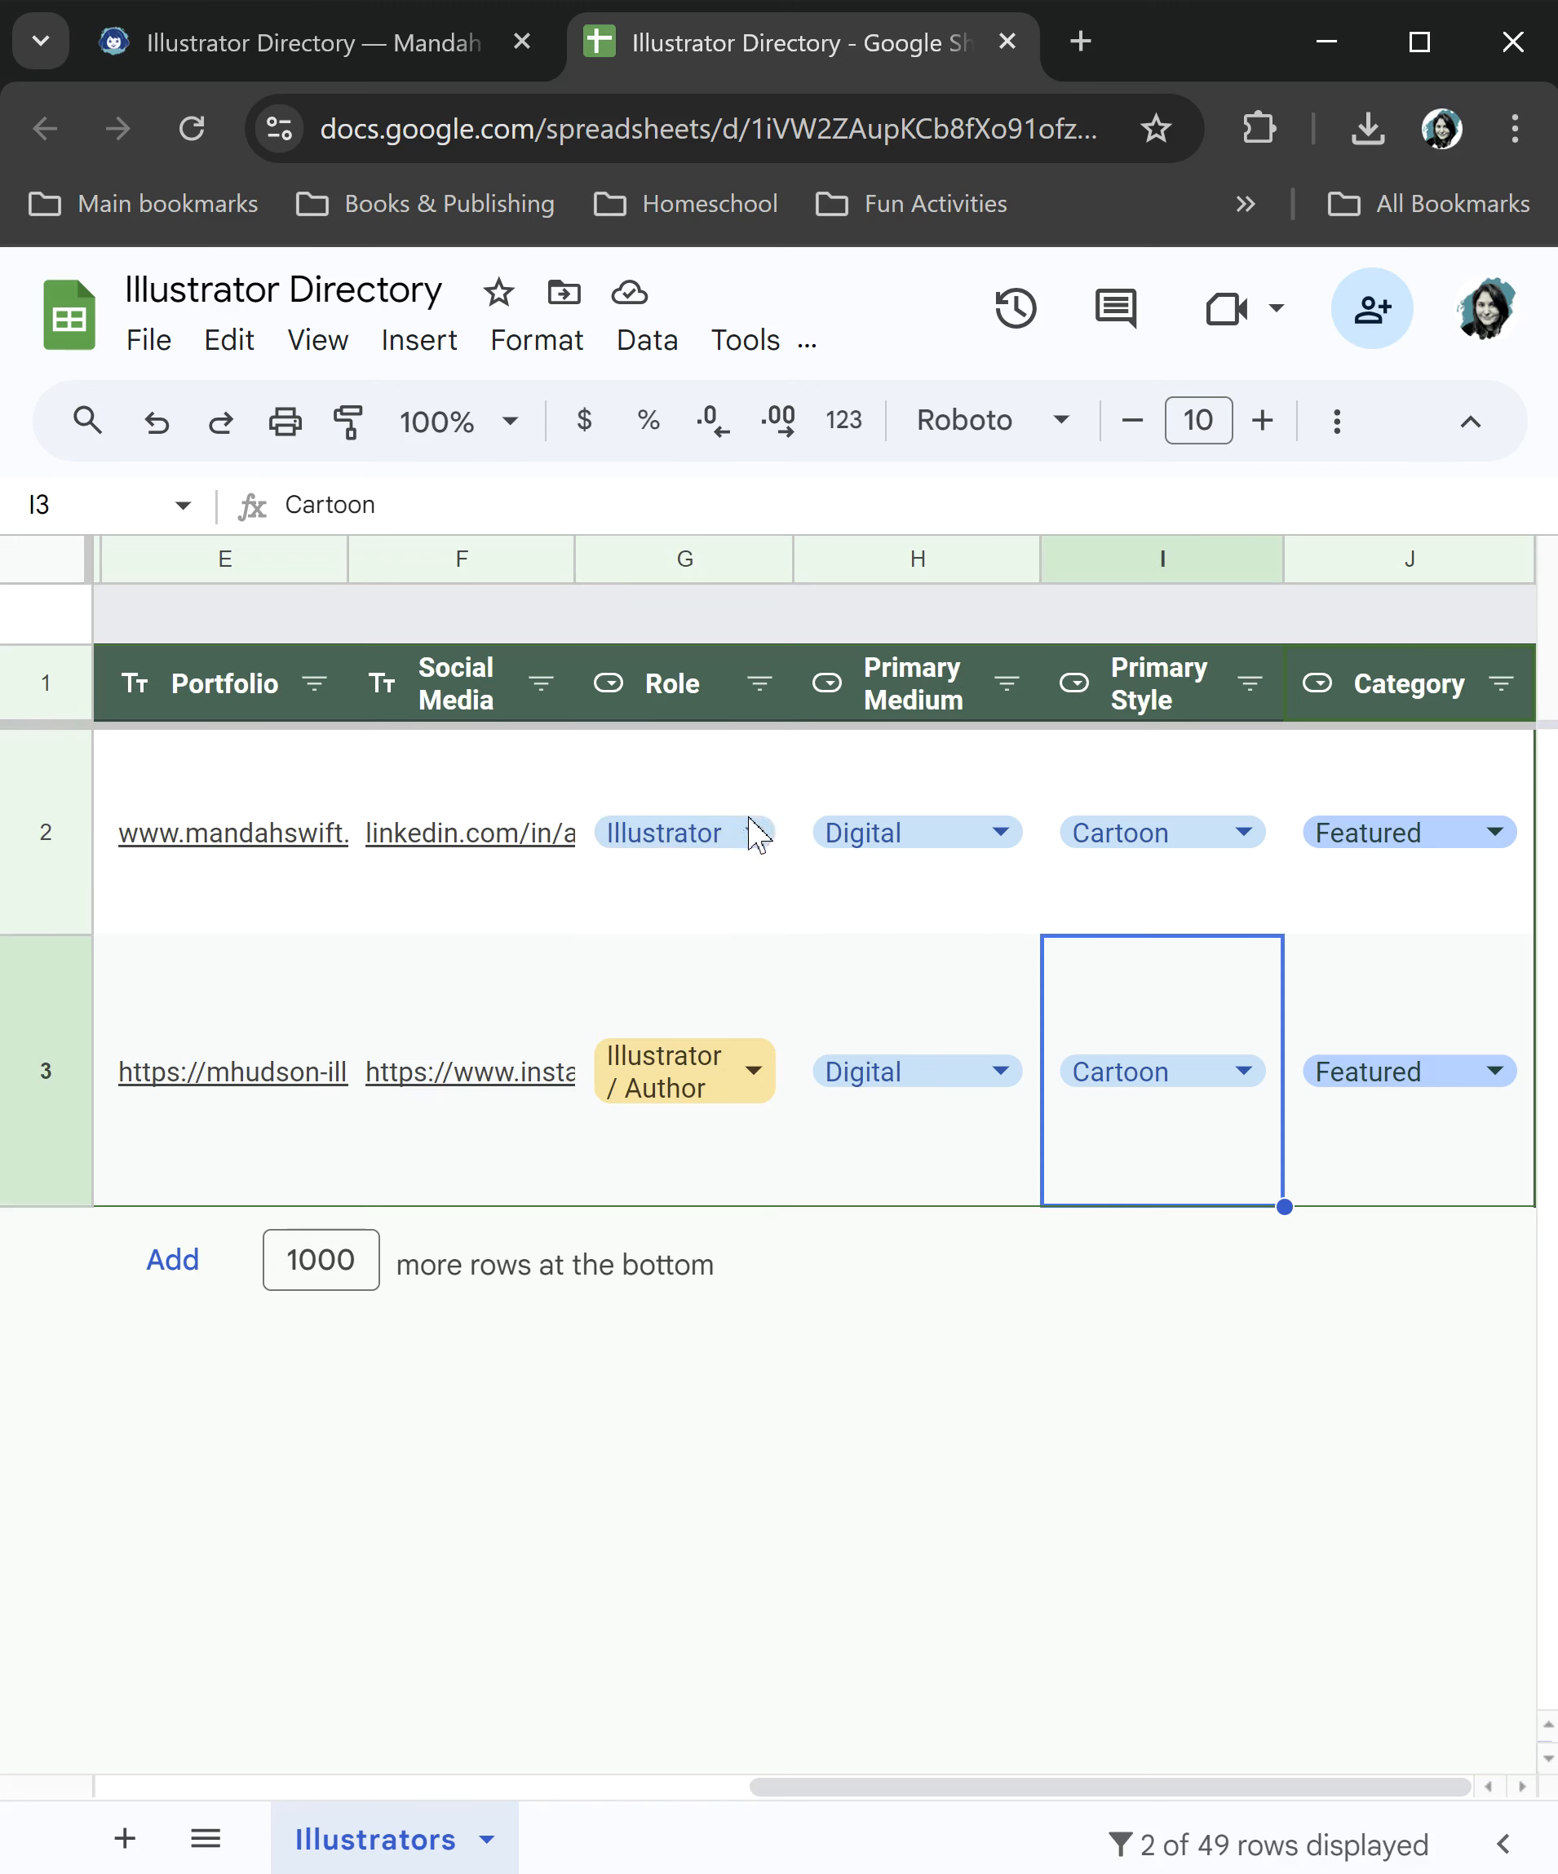
click(761, 682)
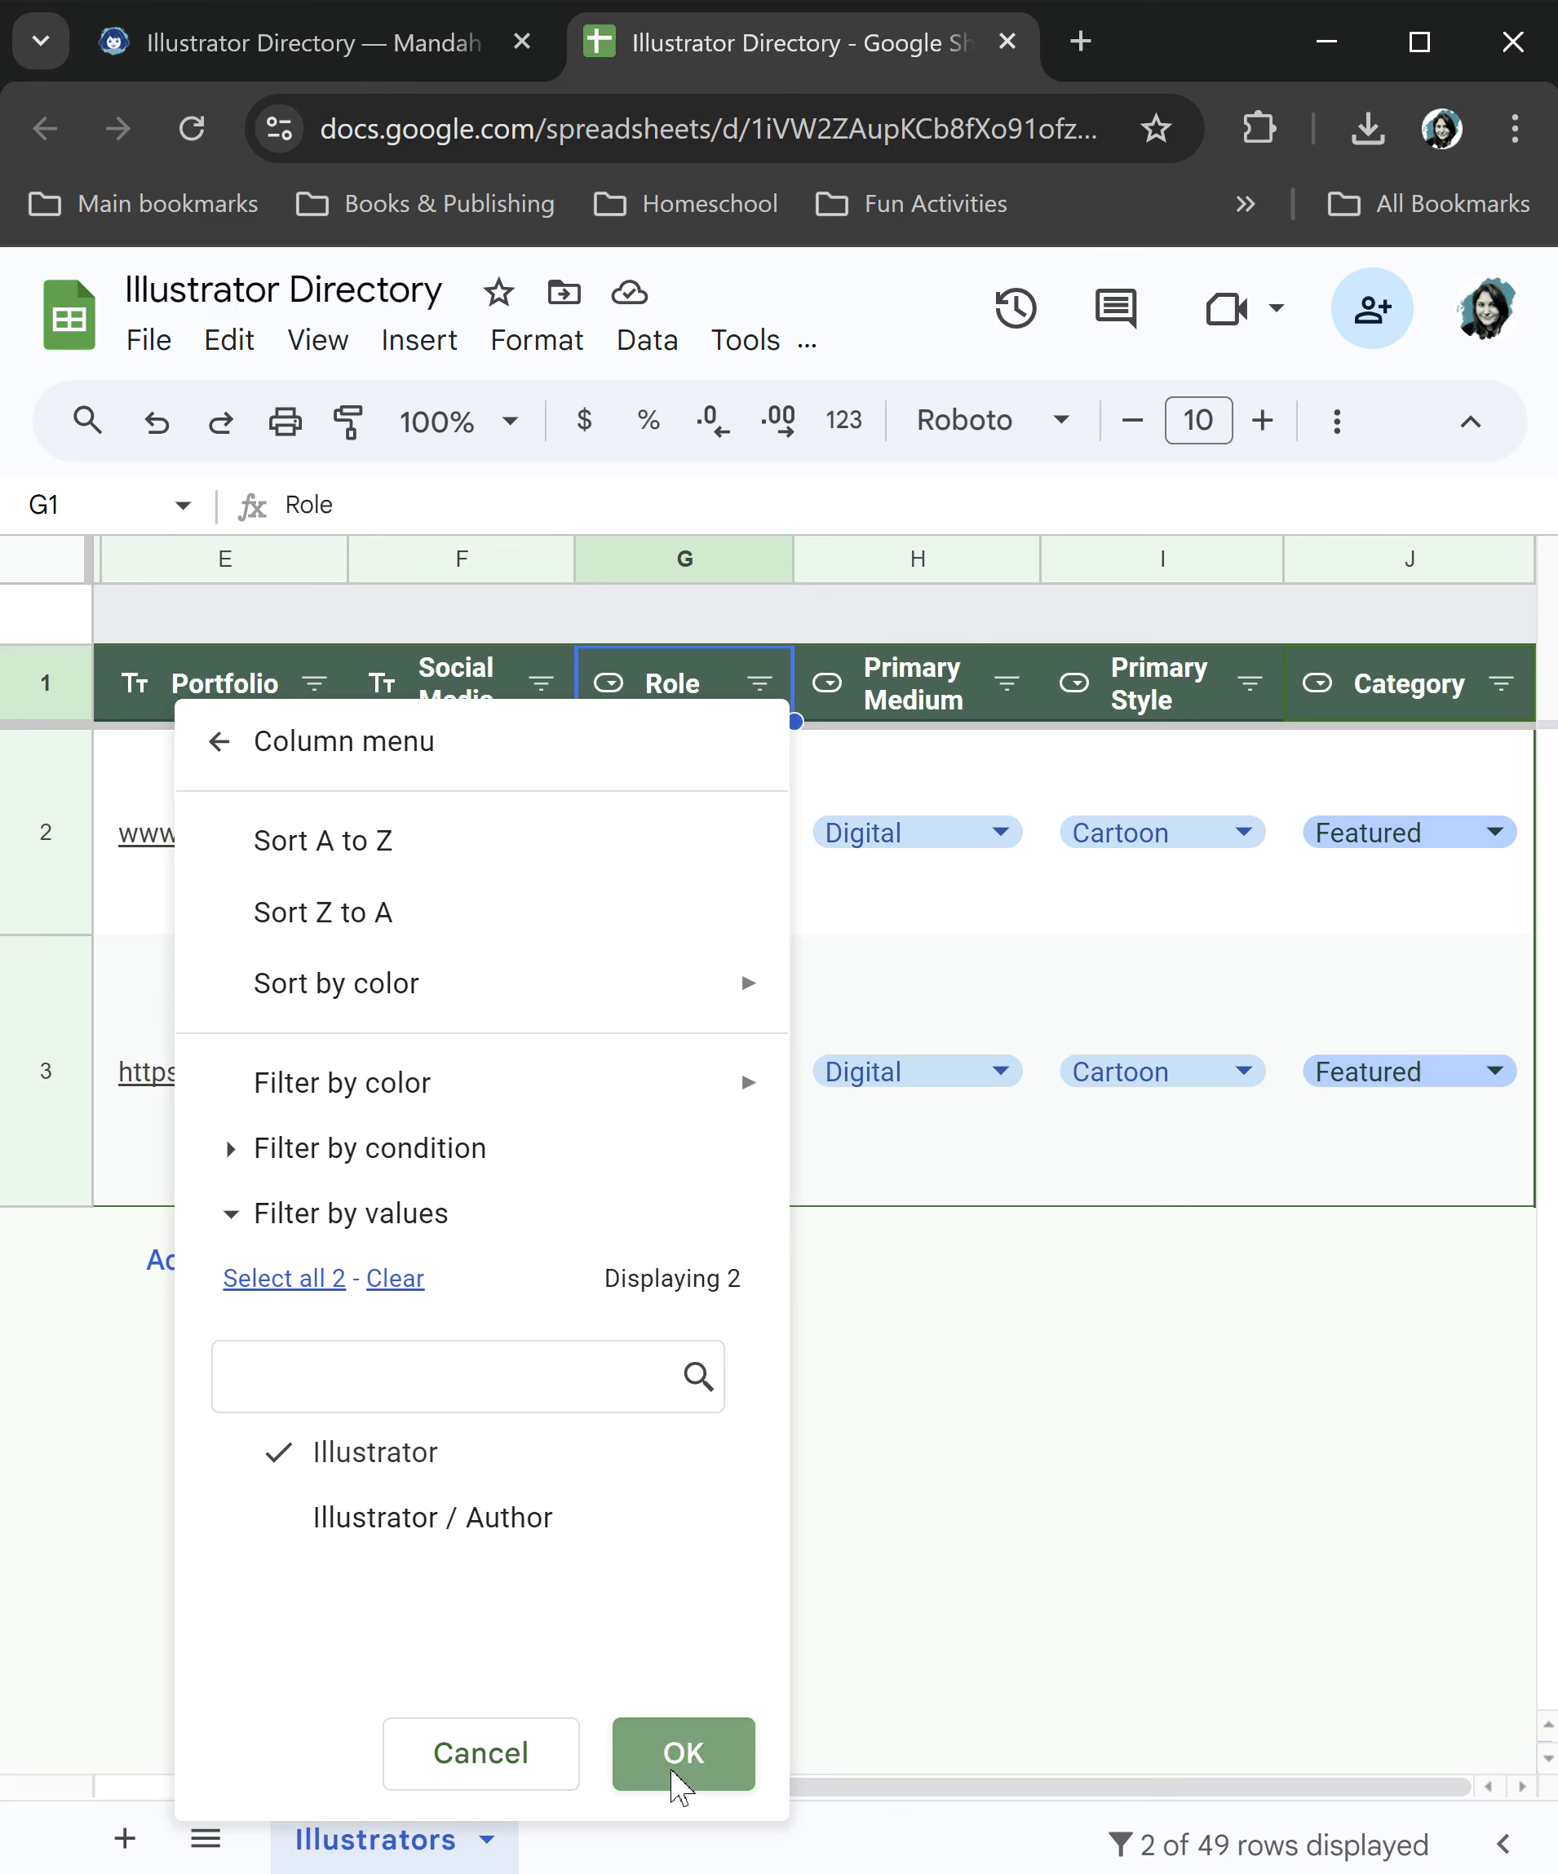
click(683, 1754)
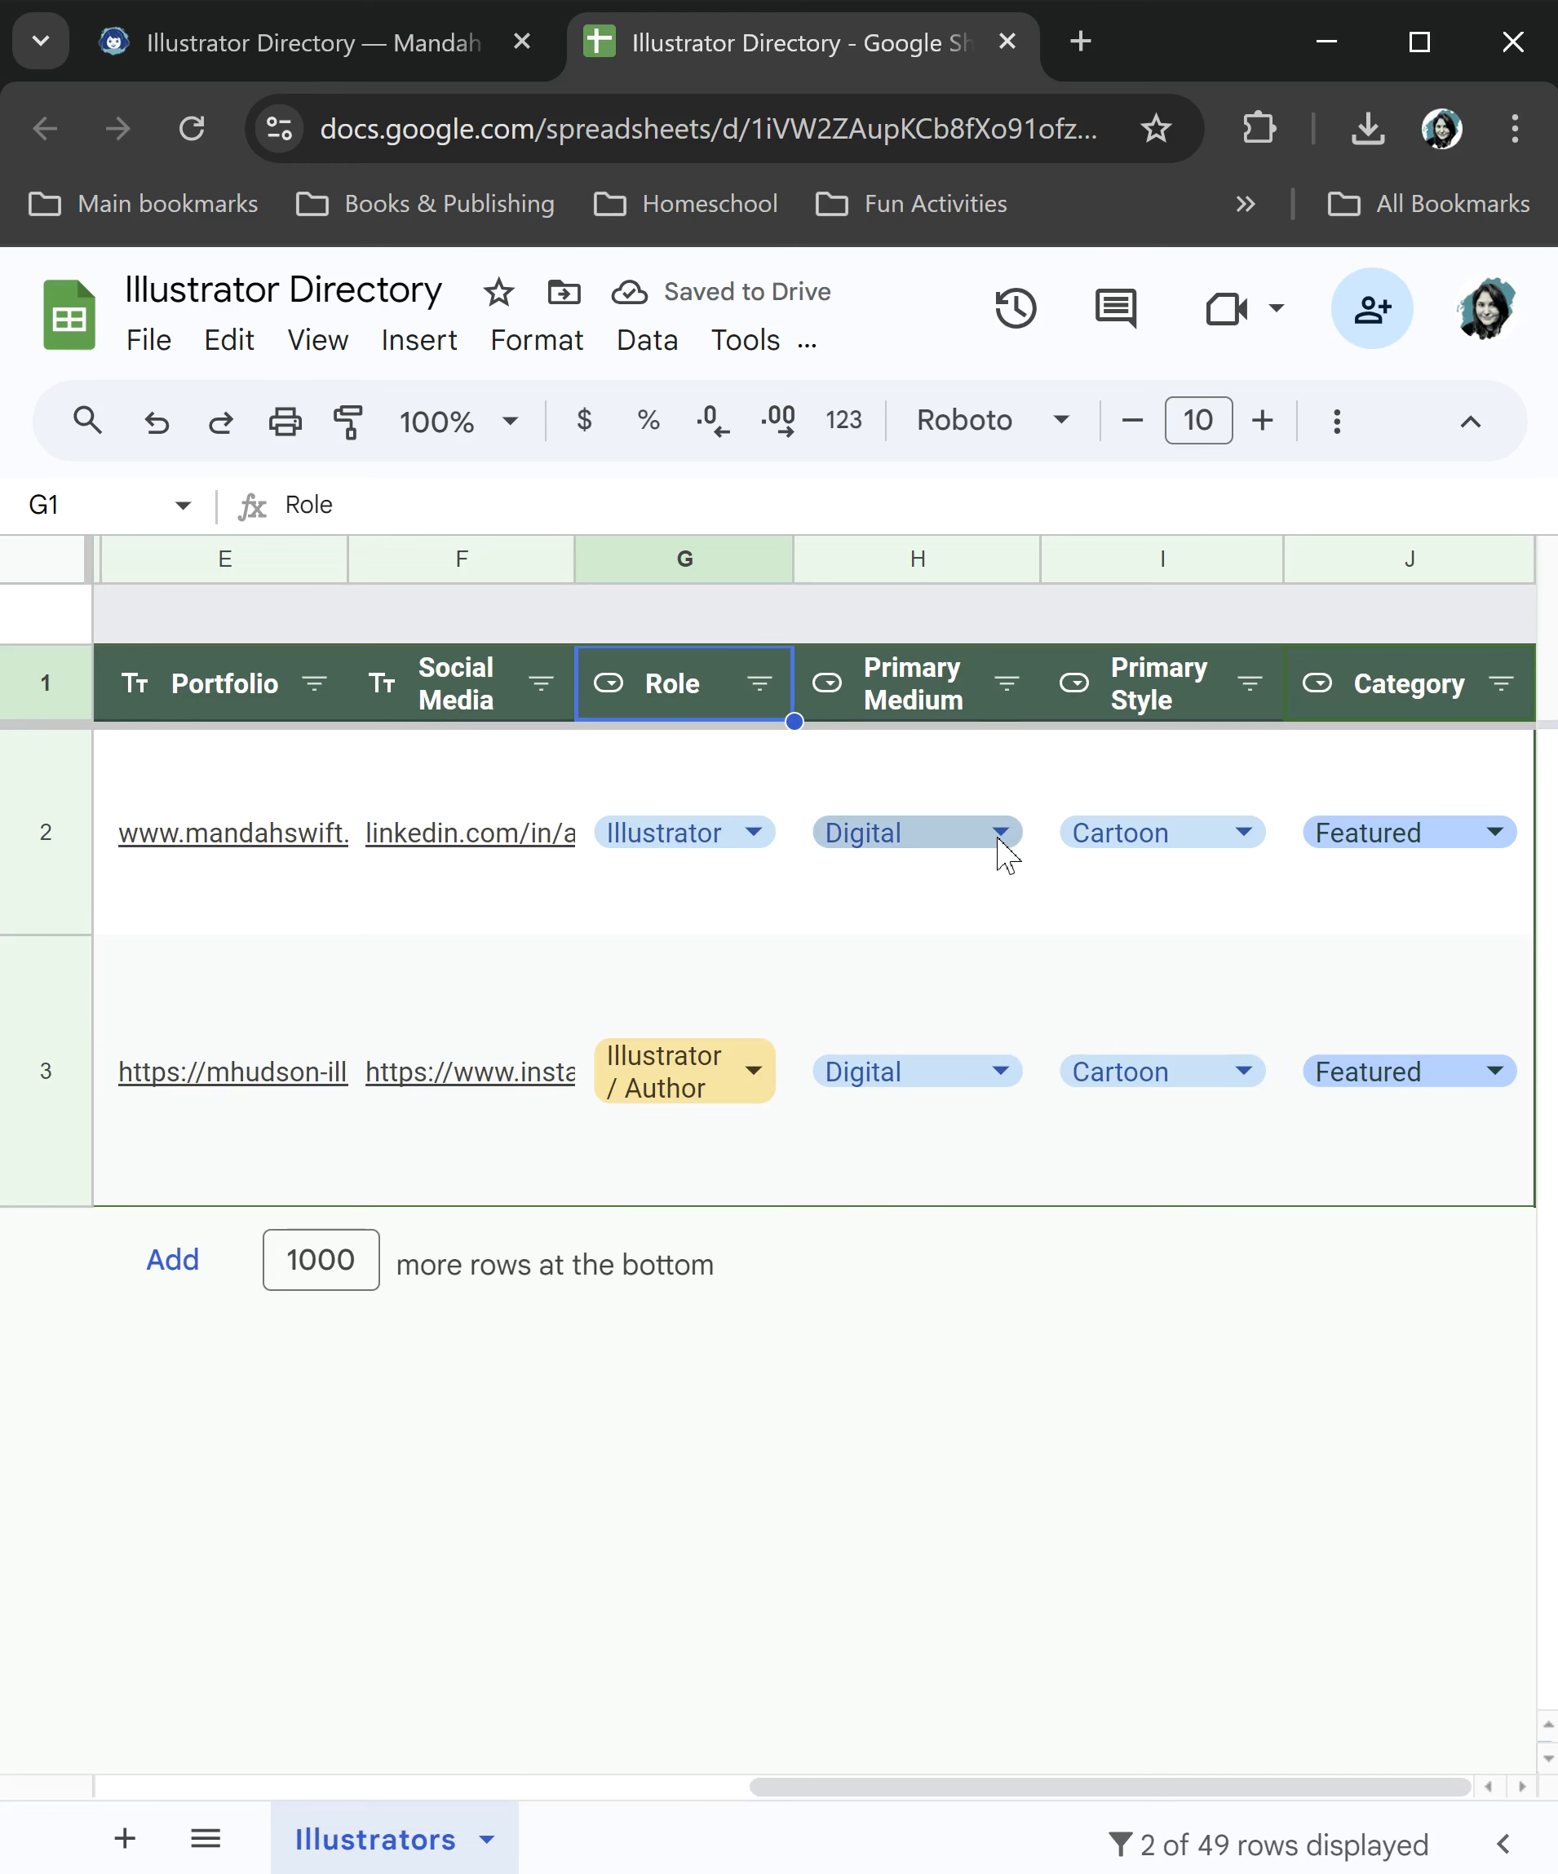
mouse_move(1431, 796)
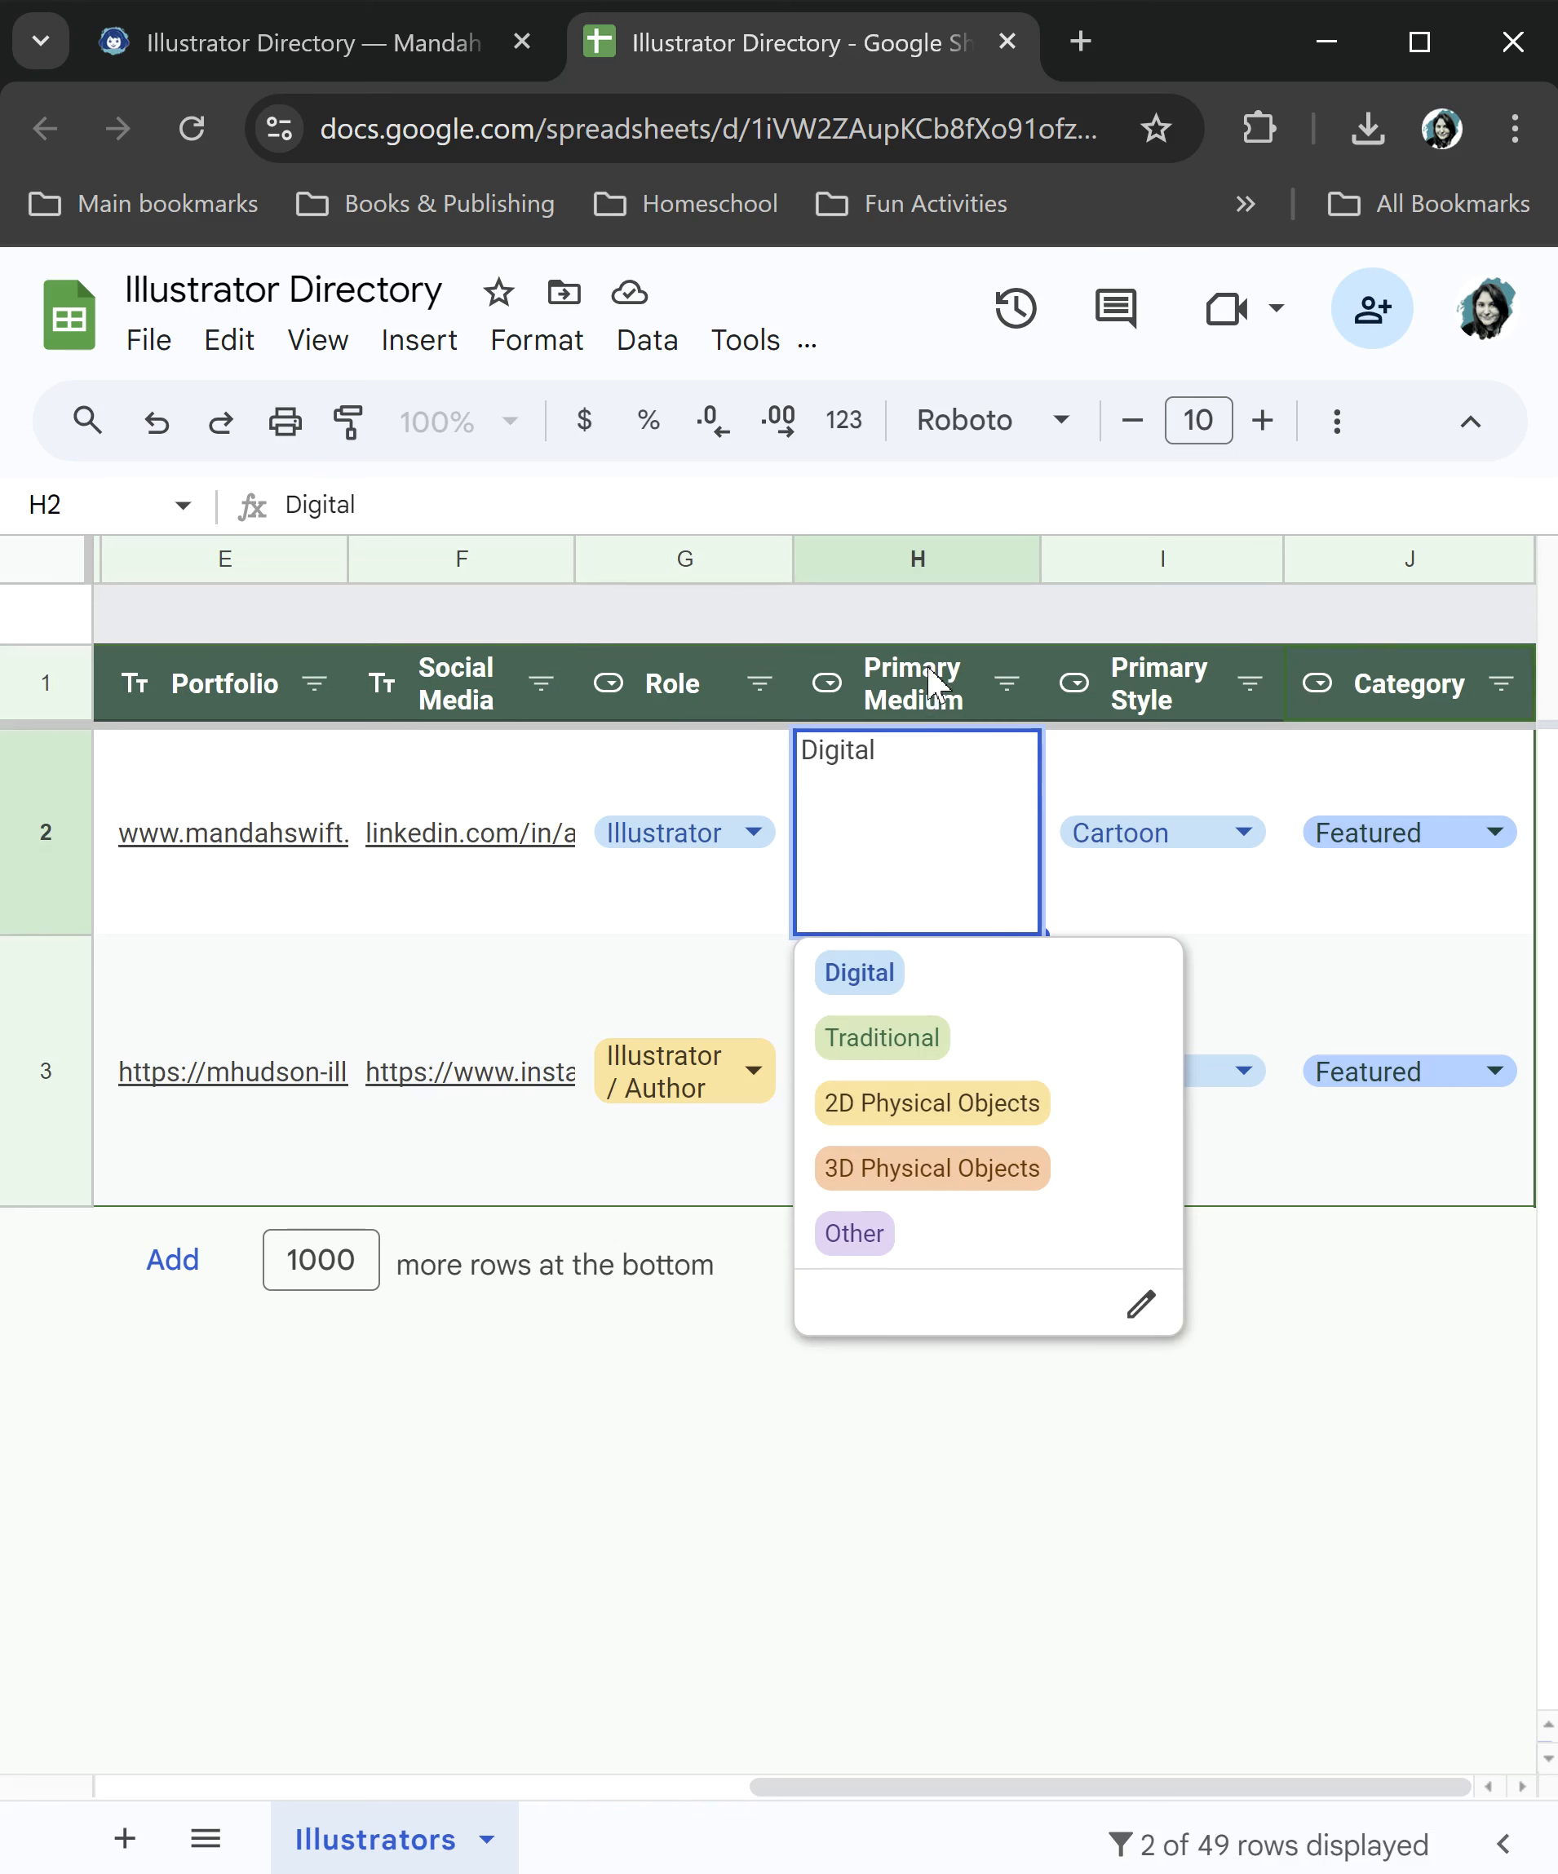
mouse_move(892, 1078)
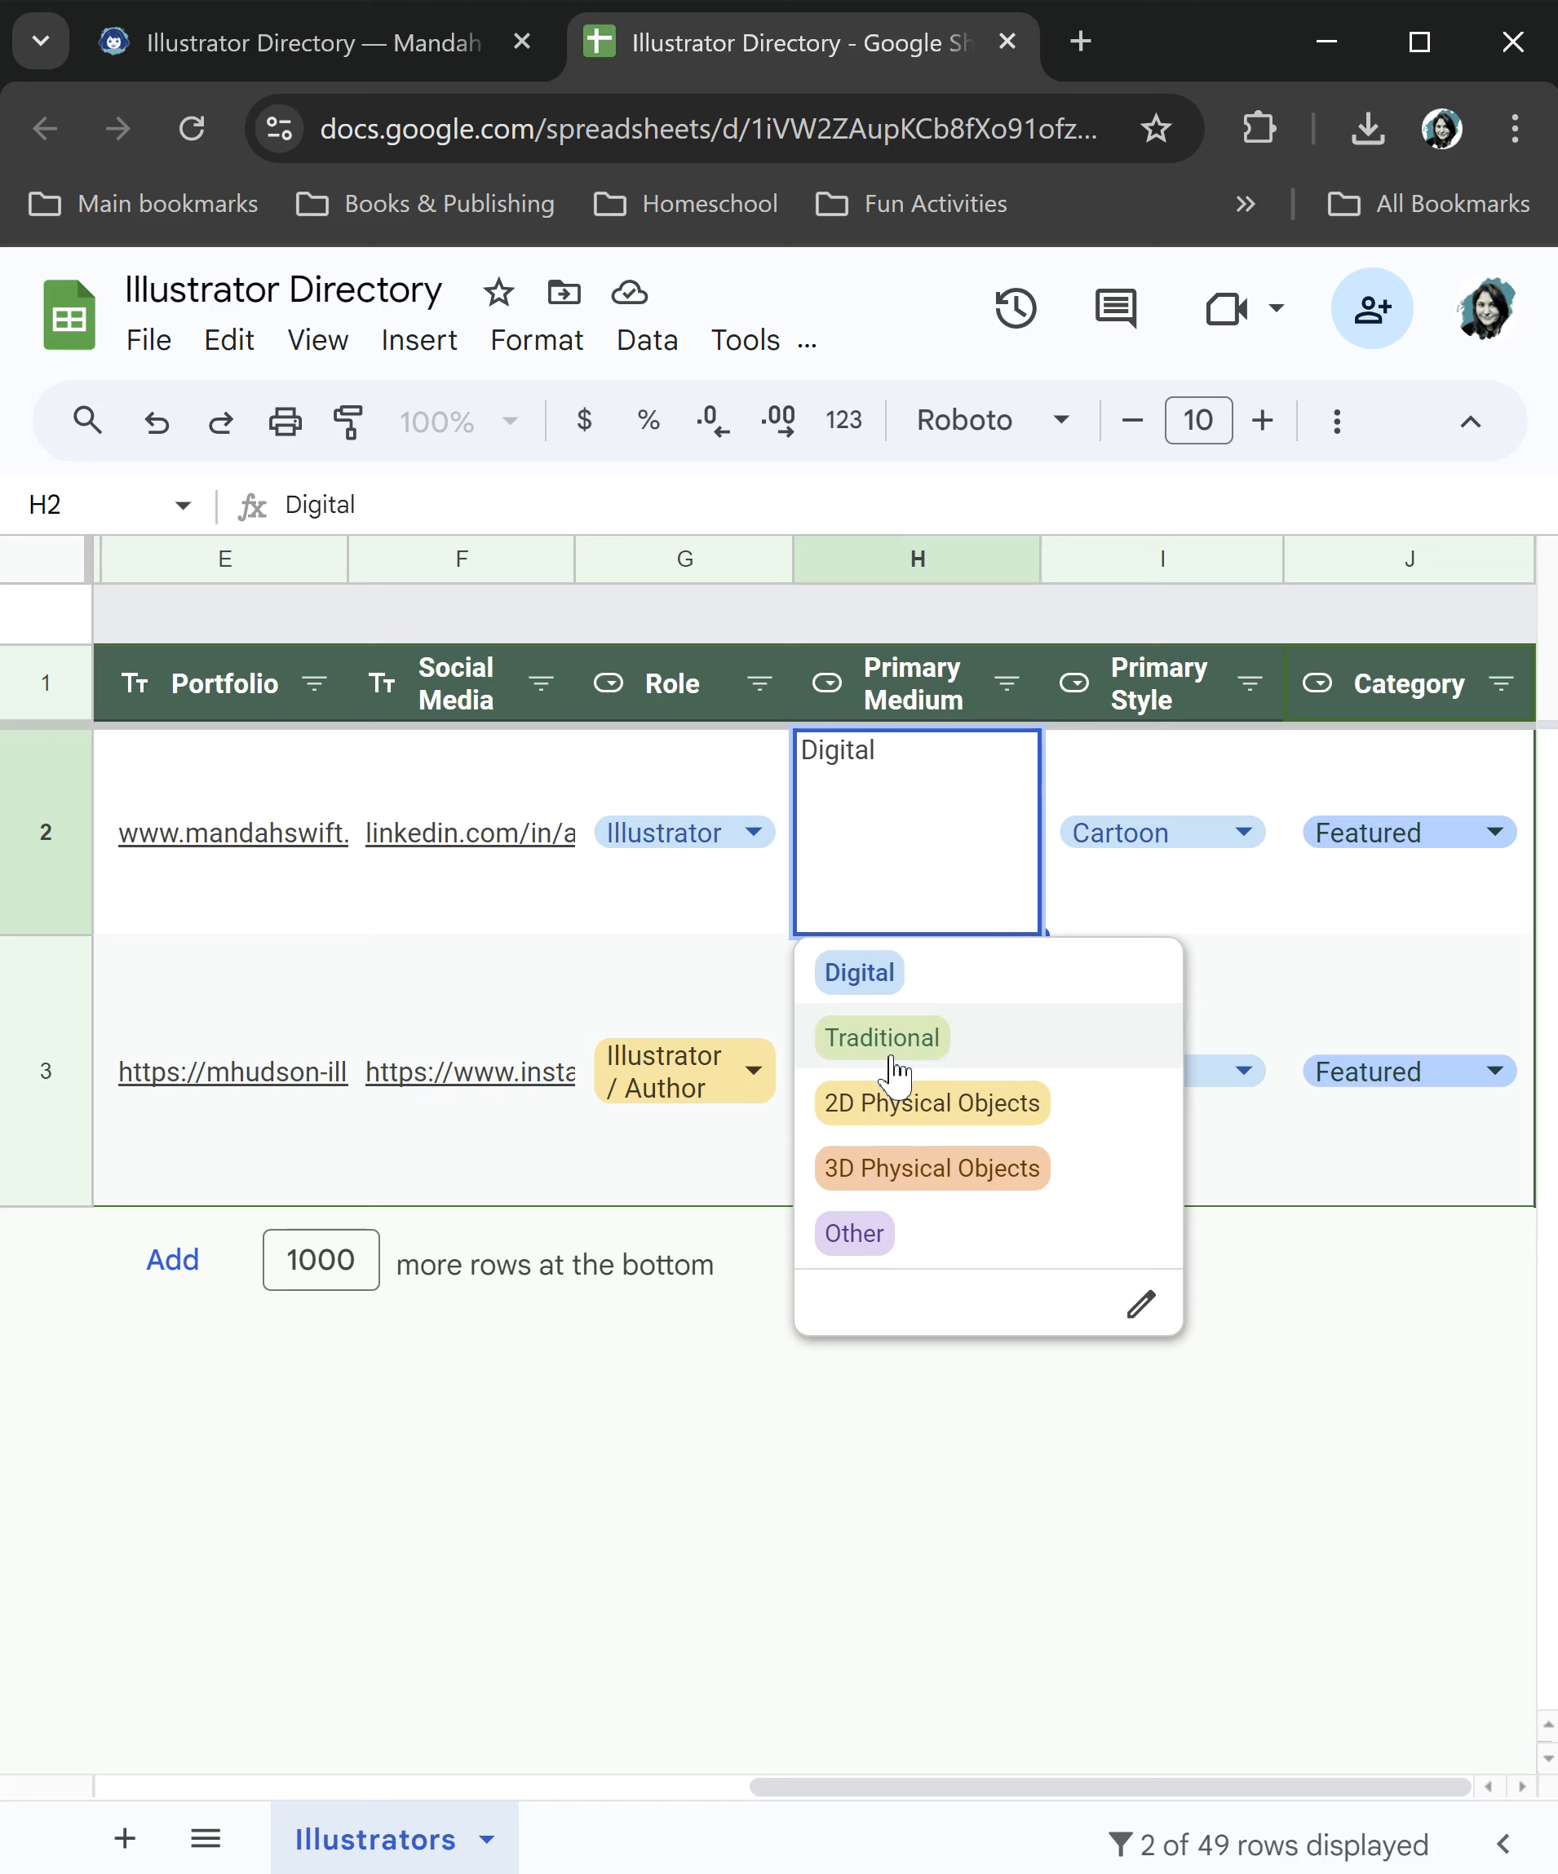
mouse_move(1098, 1154)
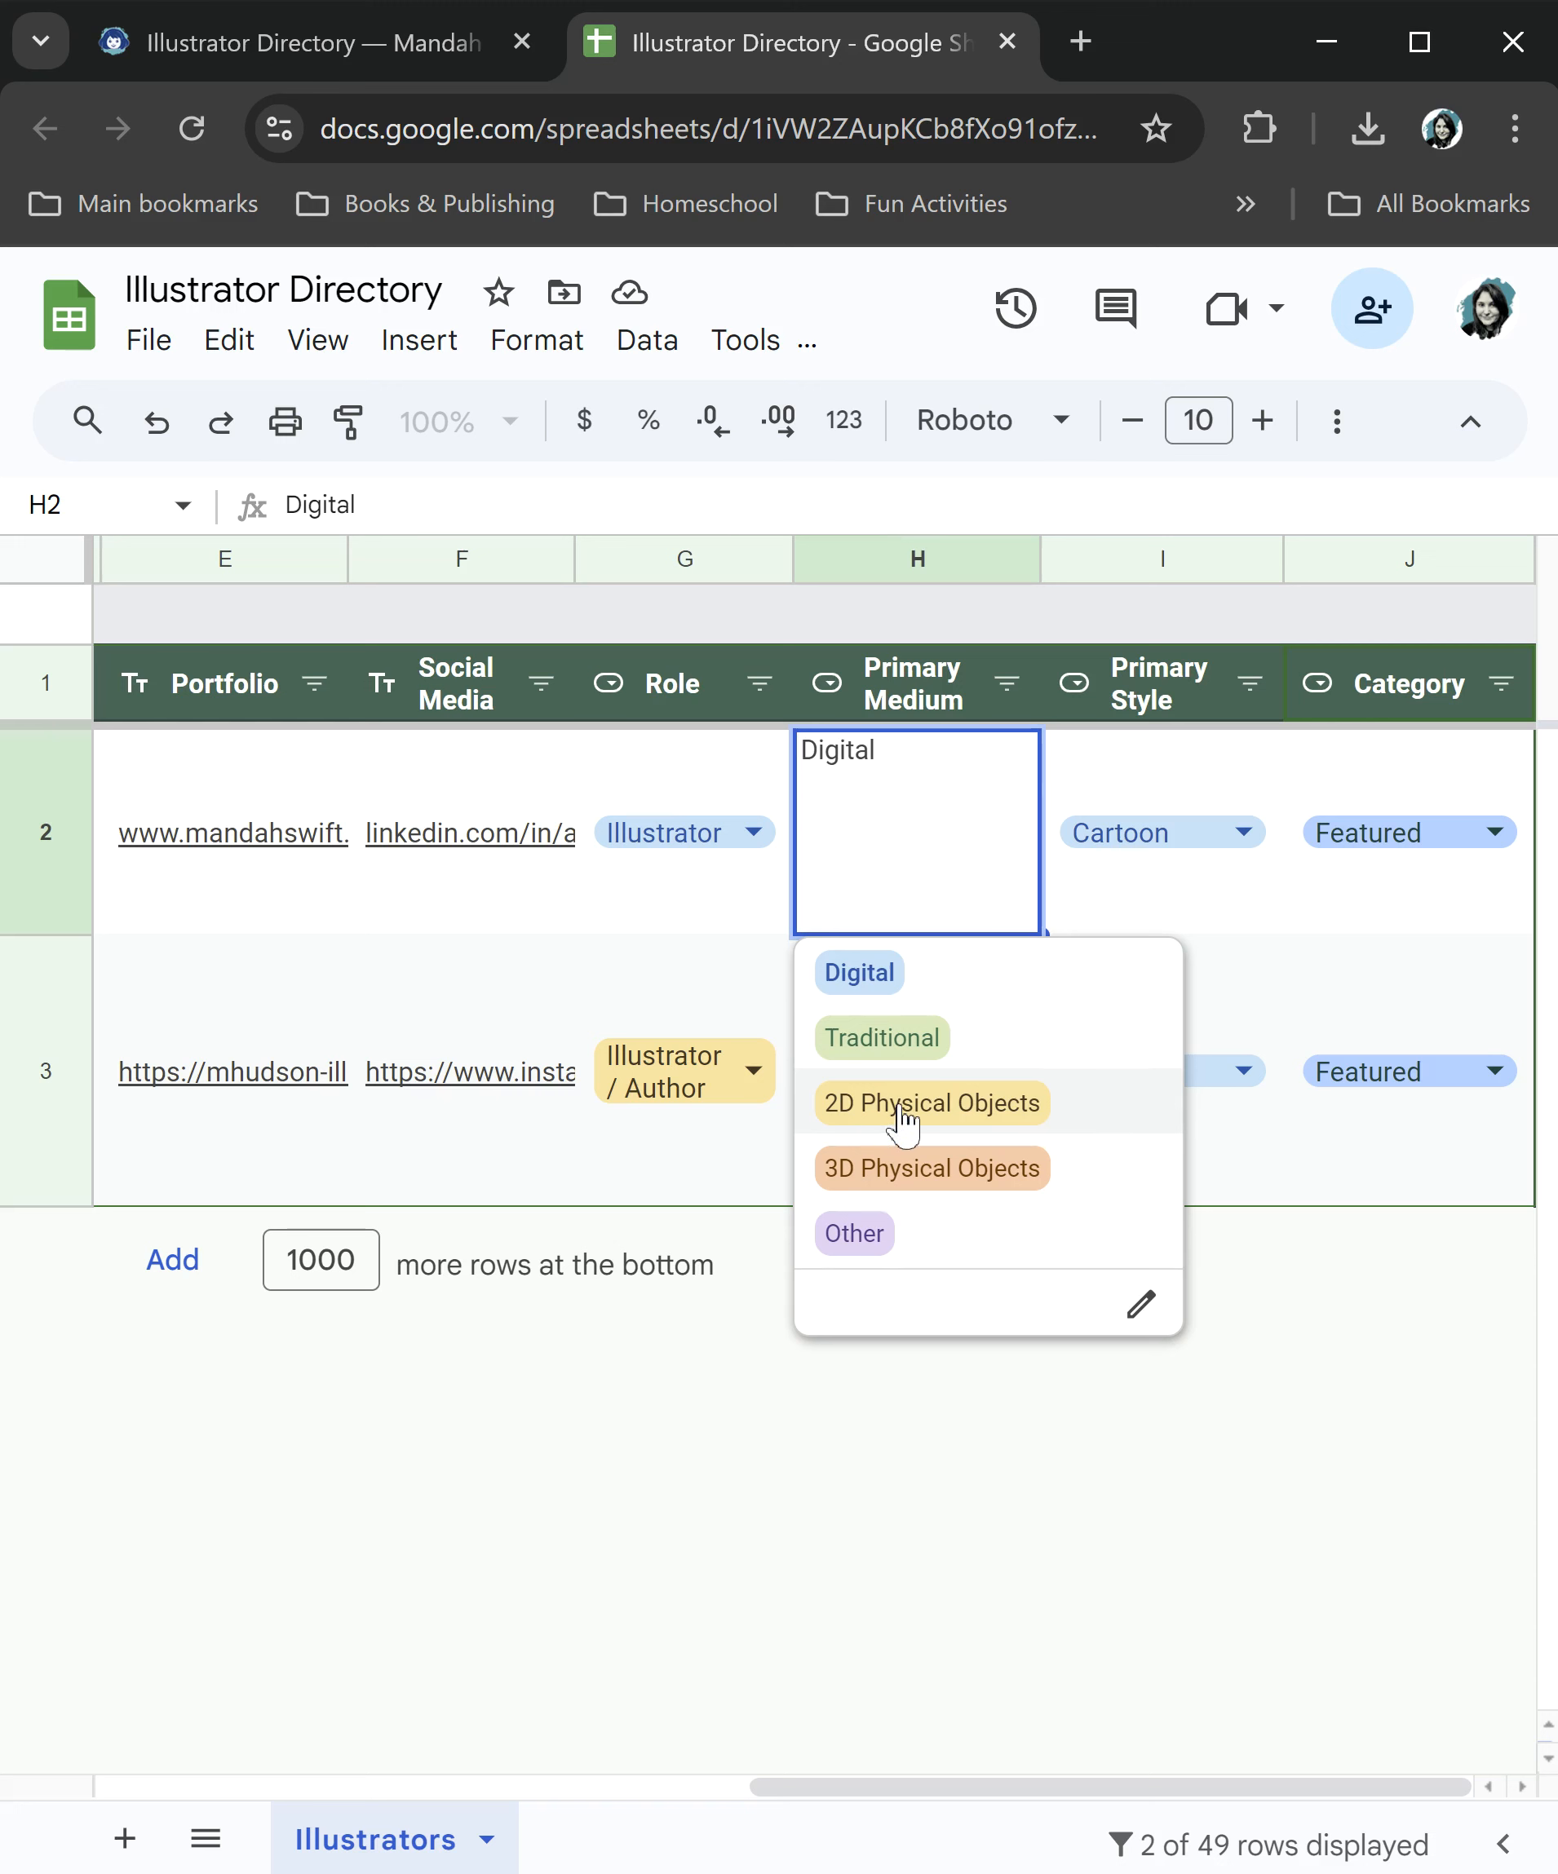
mouse_move(923, 1145)
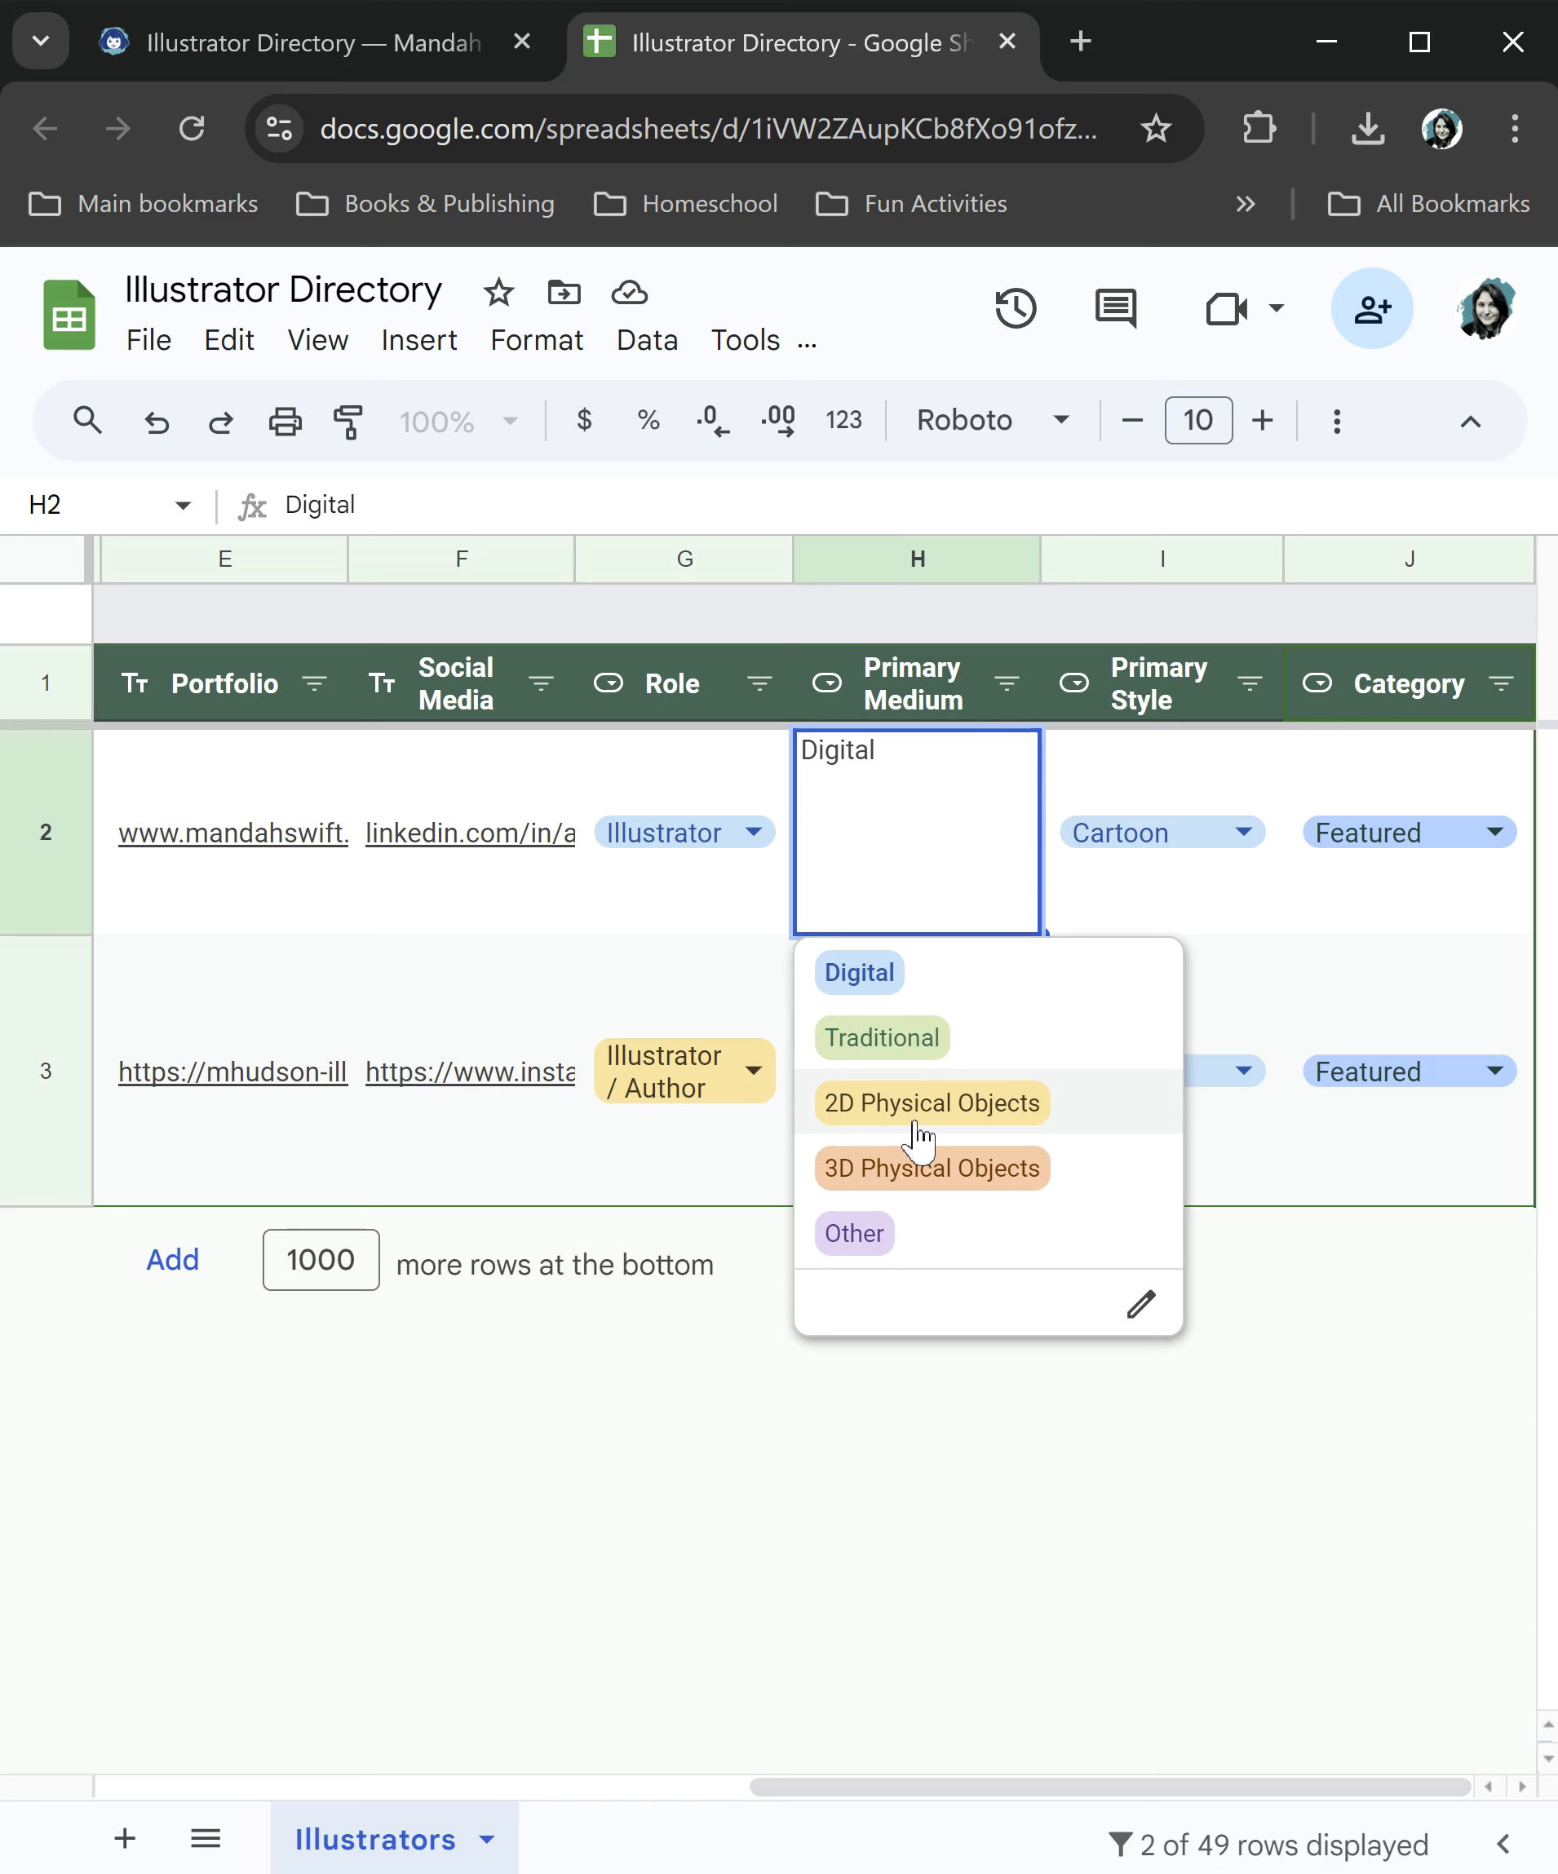
mouse_move(1053, 1196)
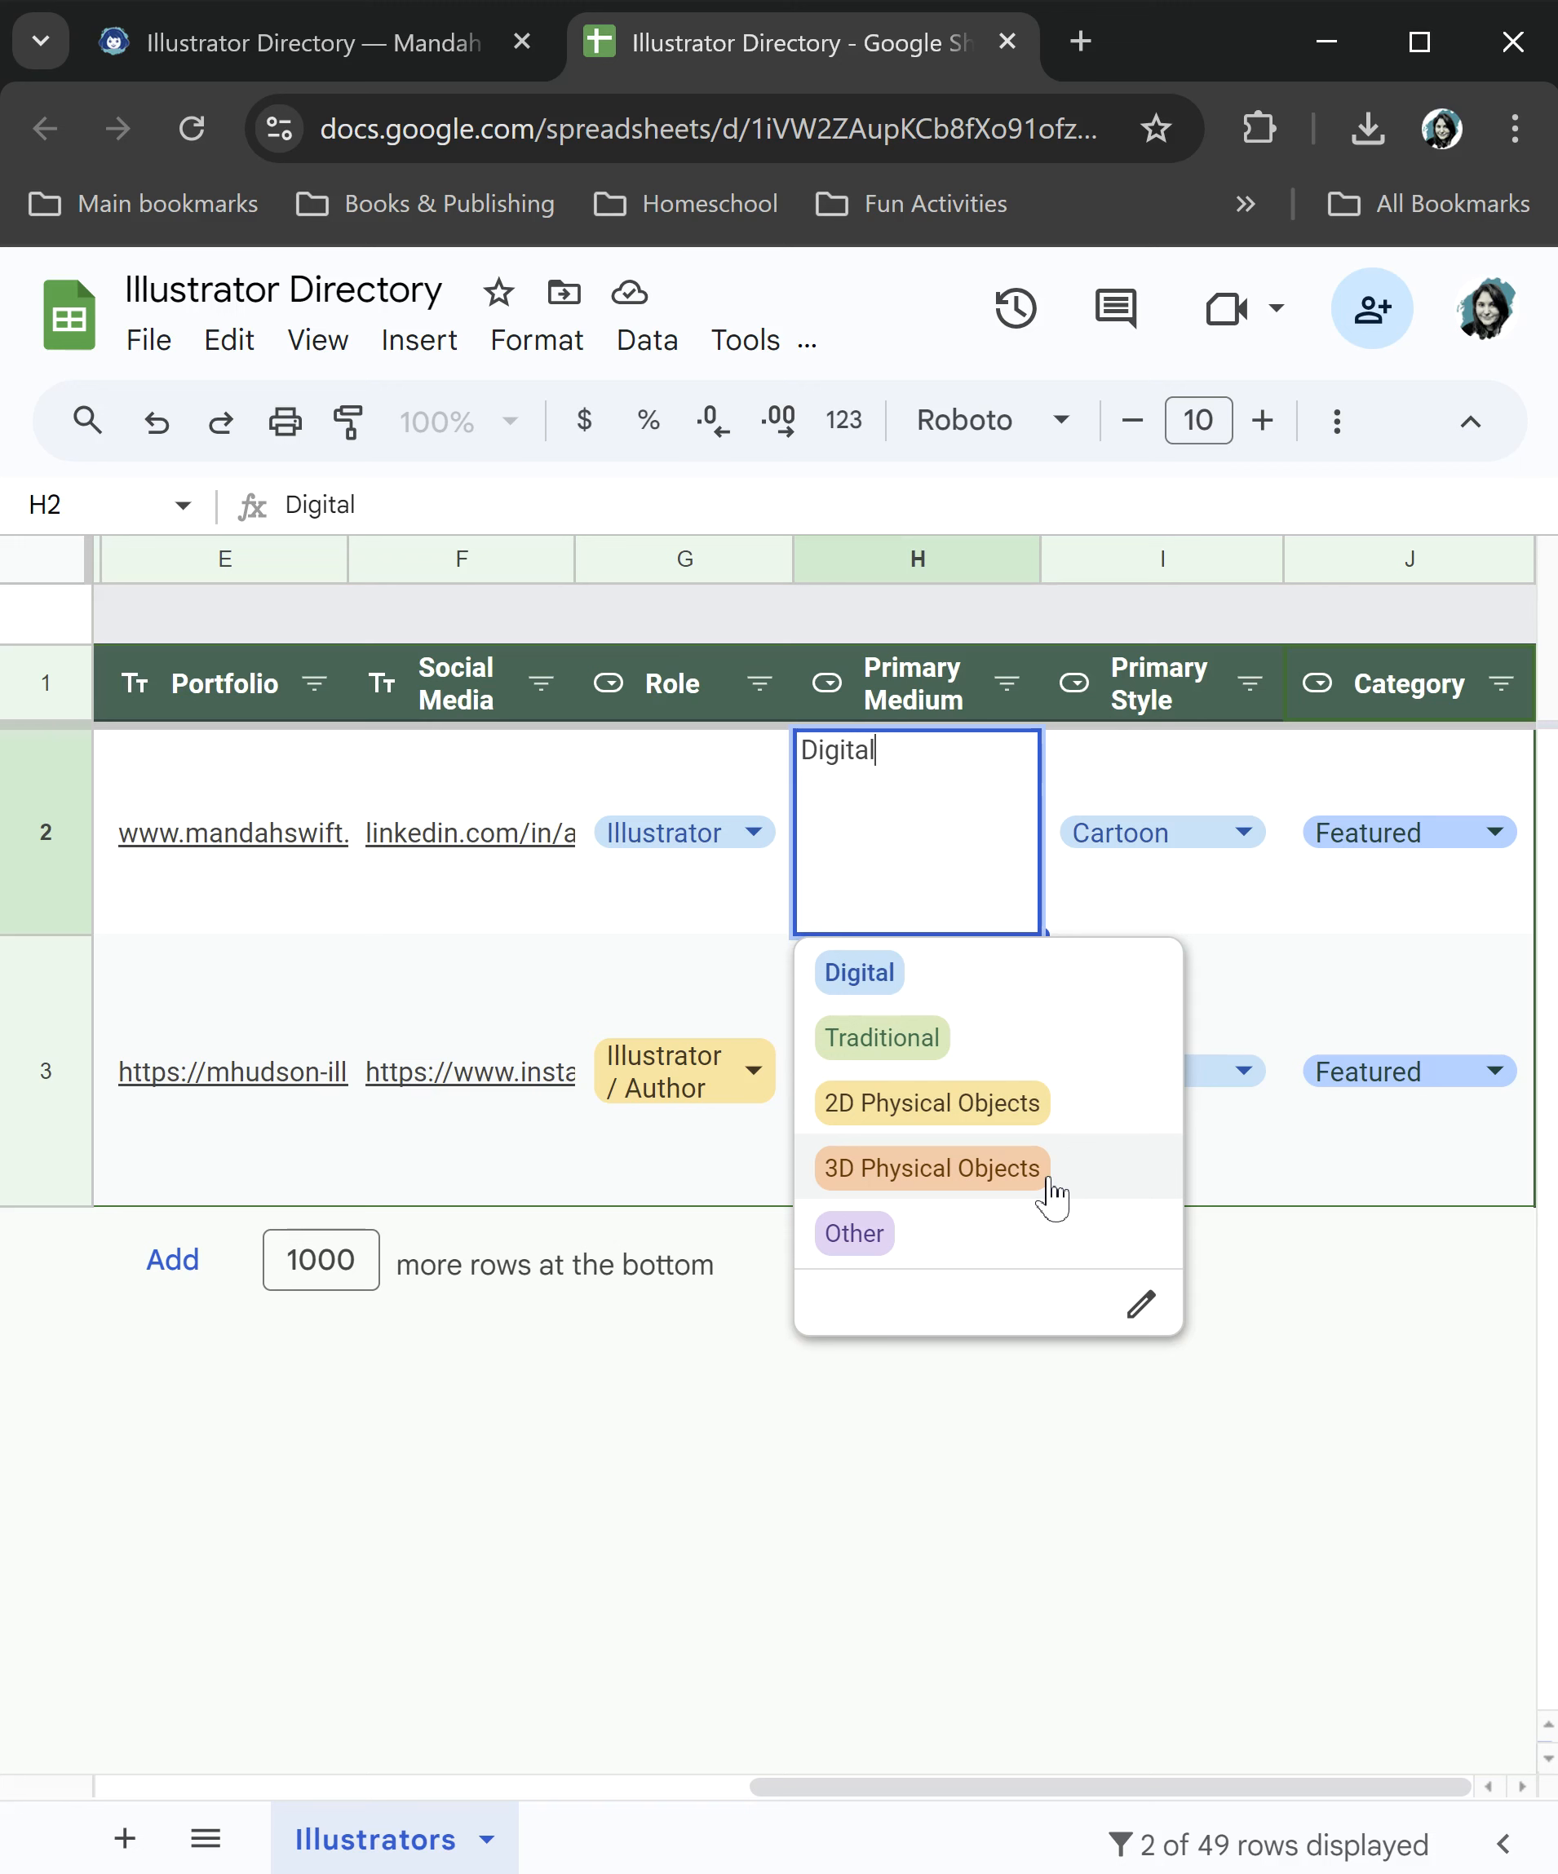
mouse_move(992, 1186)
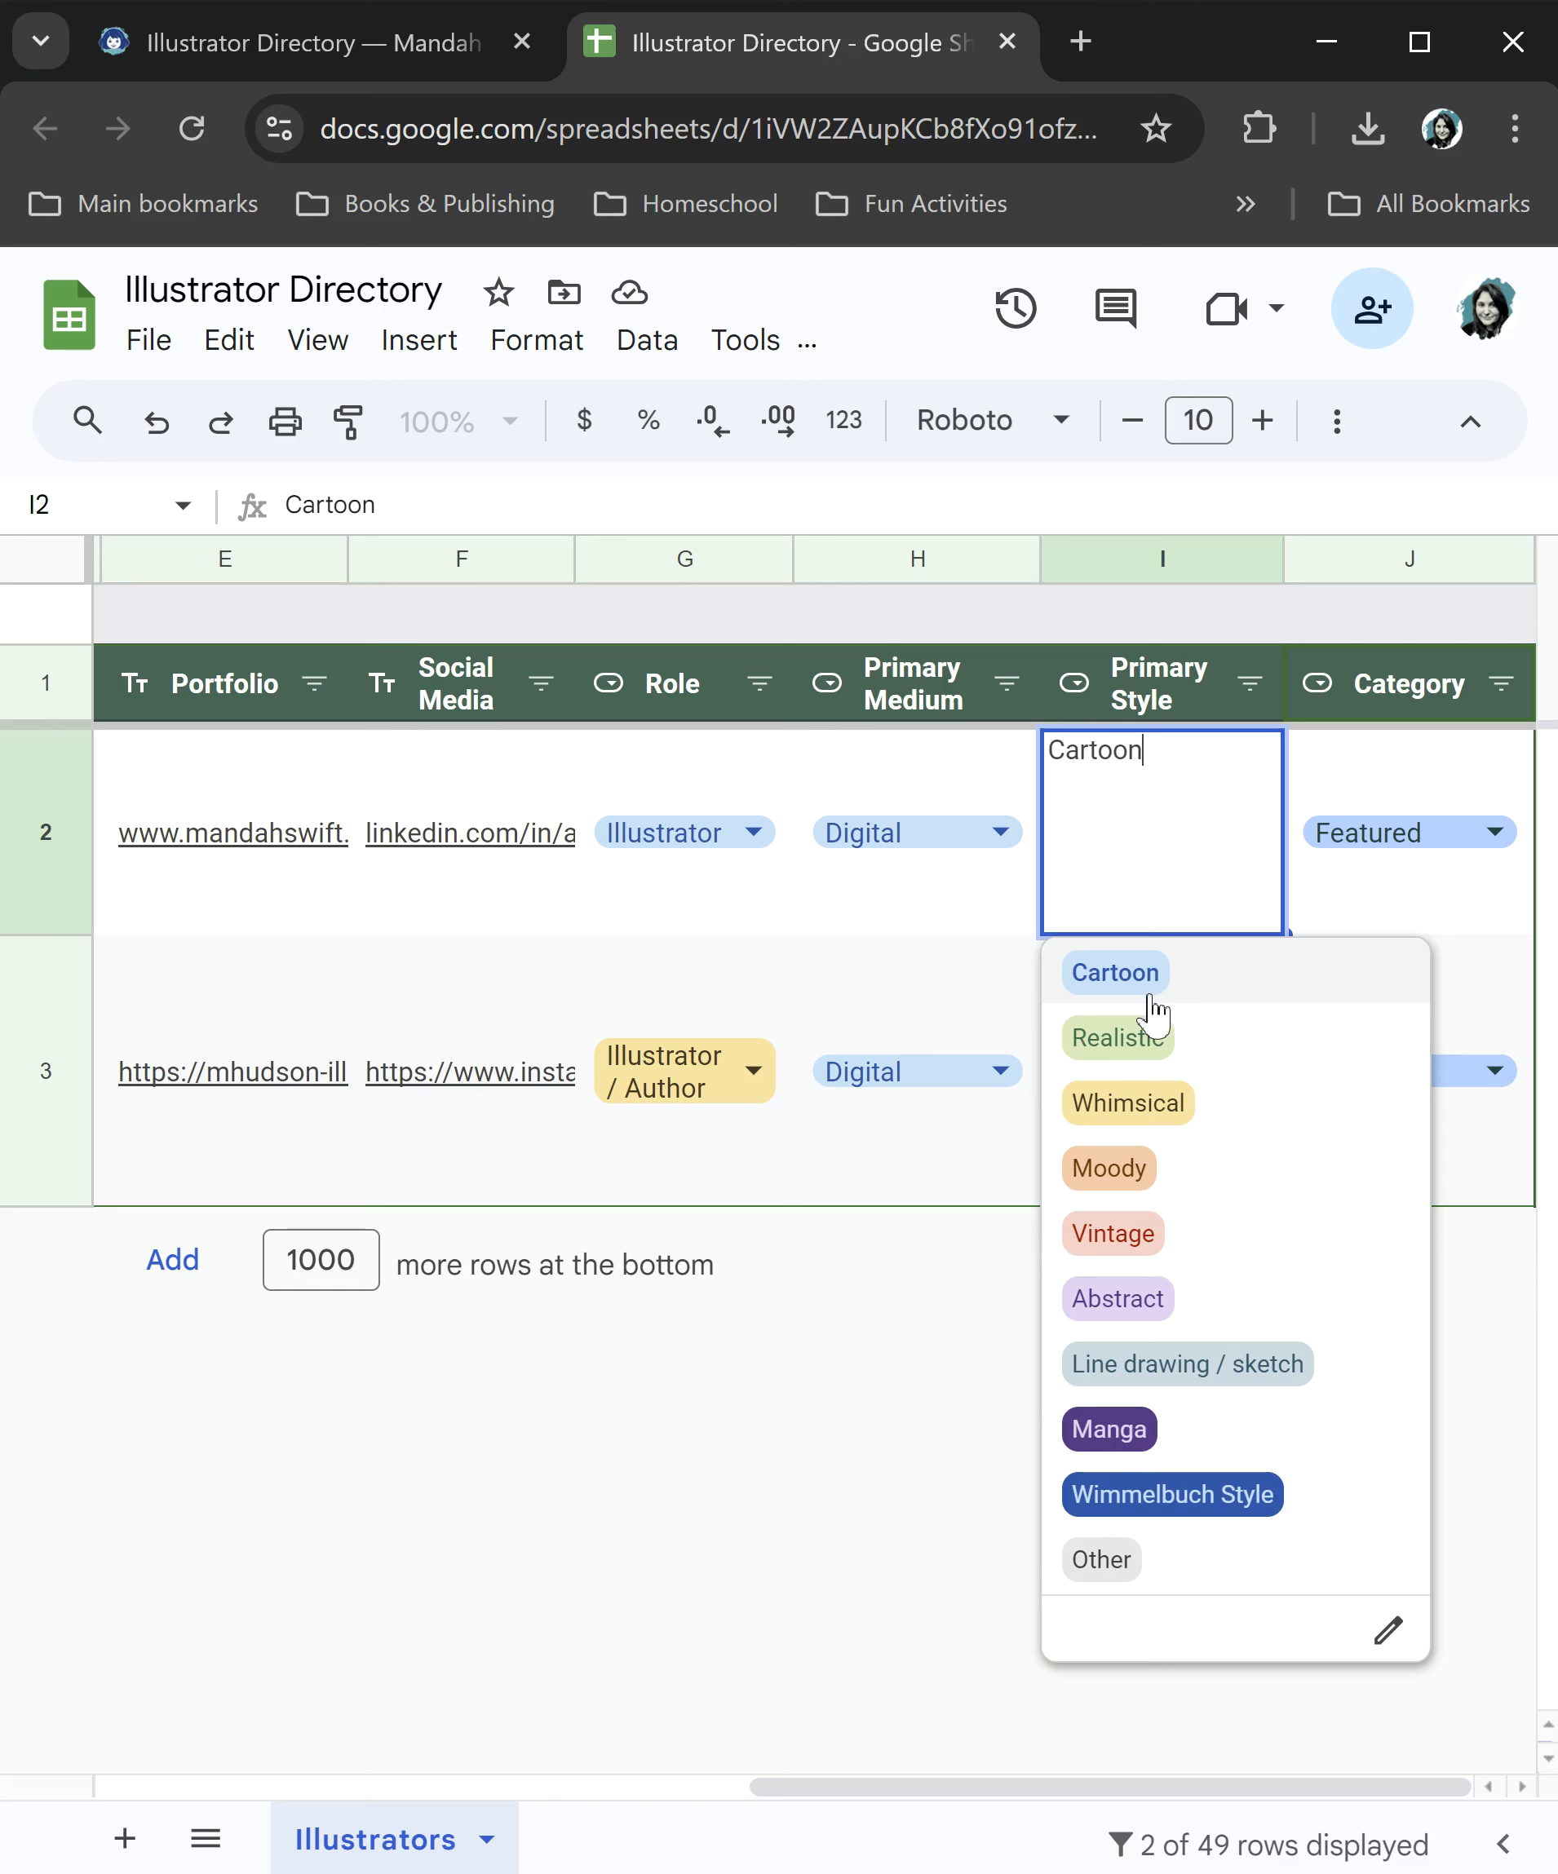
mouse_move(1217, 1188)
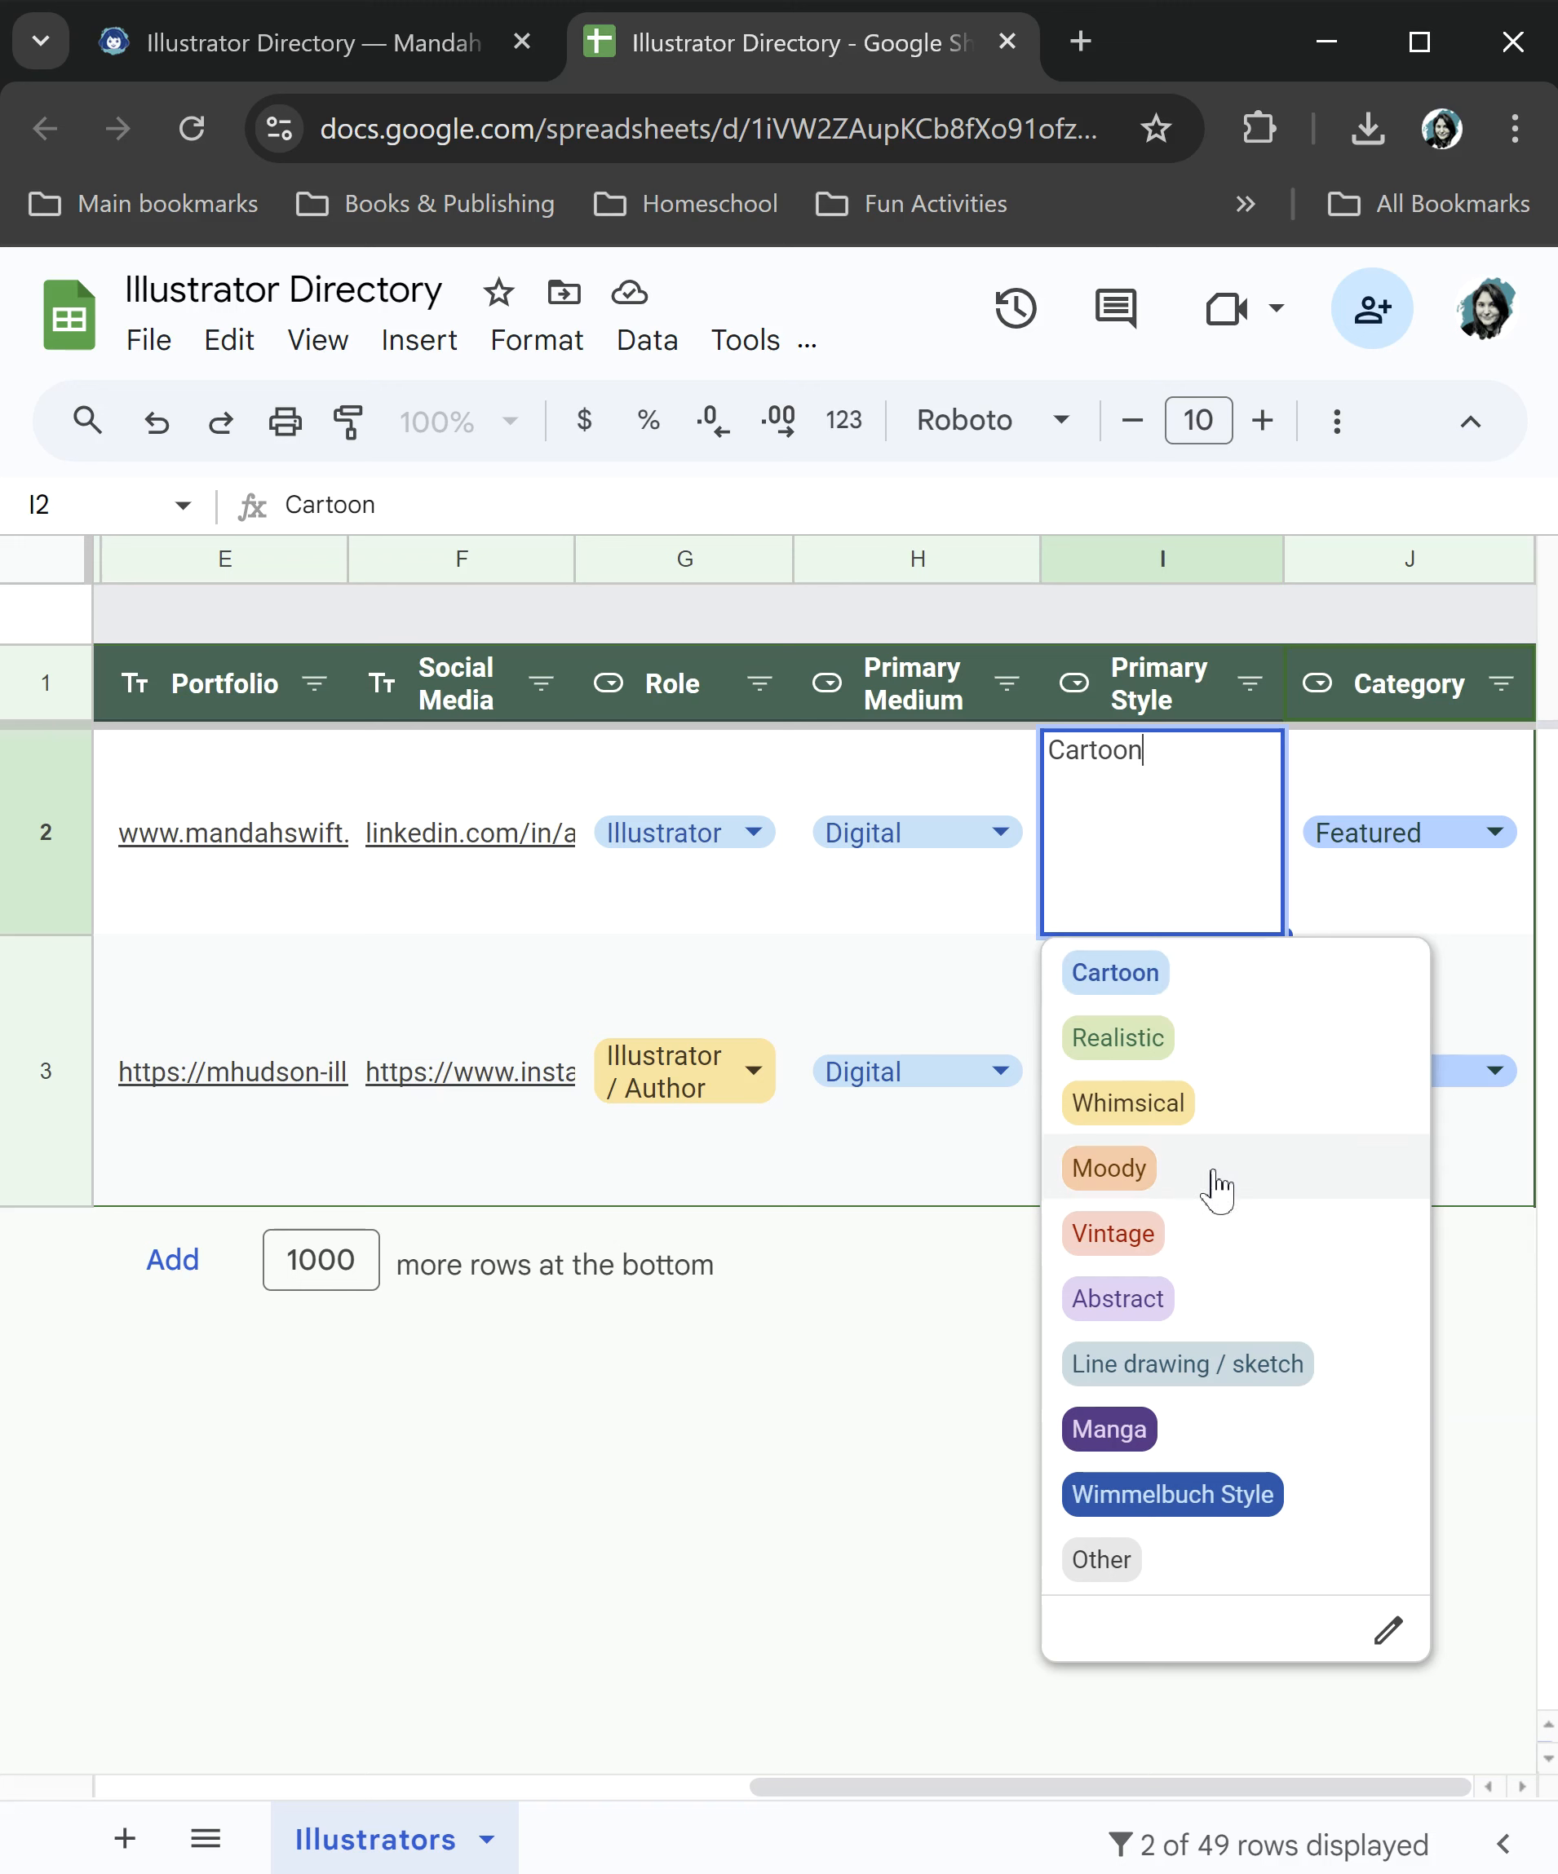
mouse_move(1266, 1364)
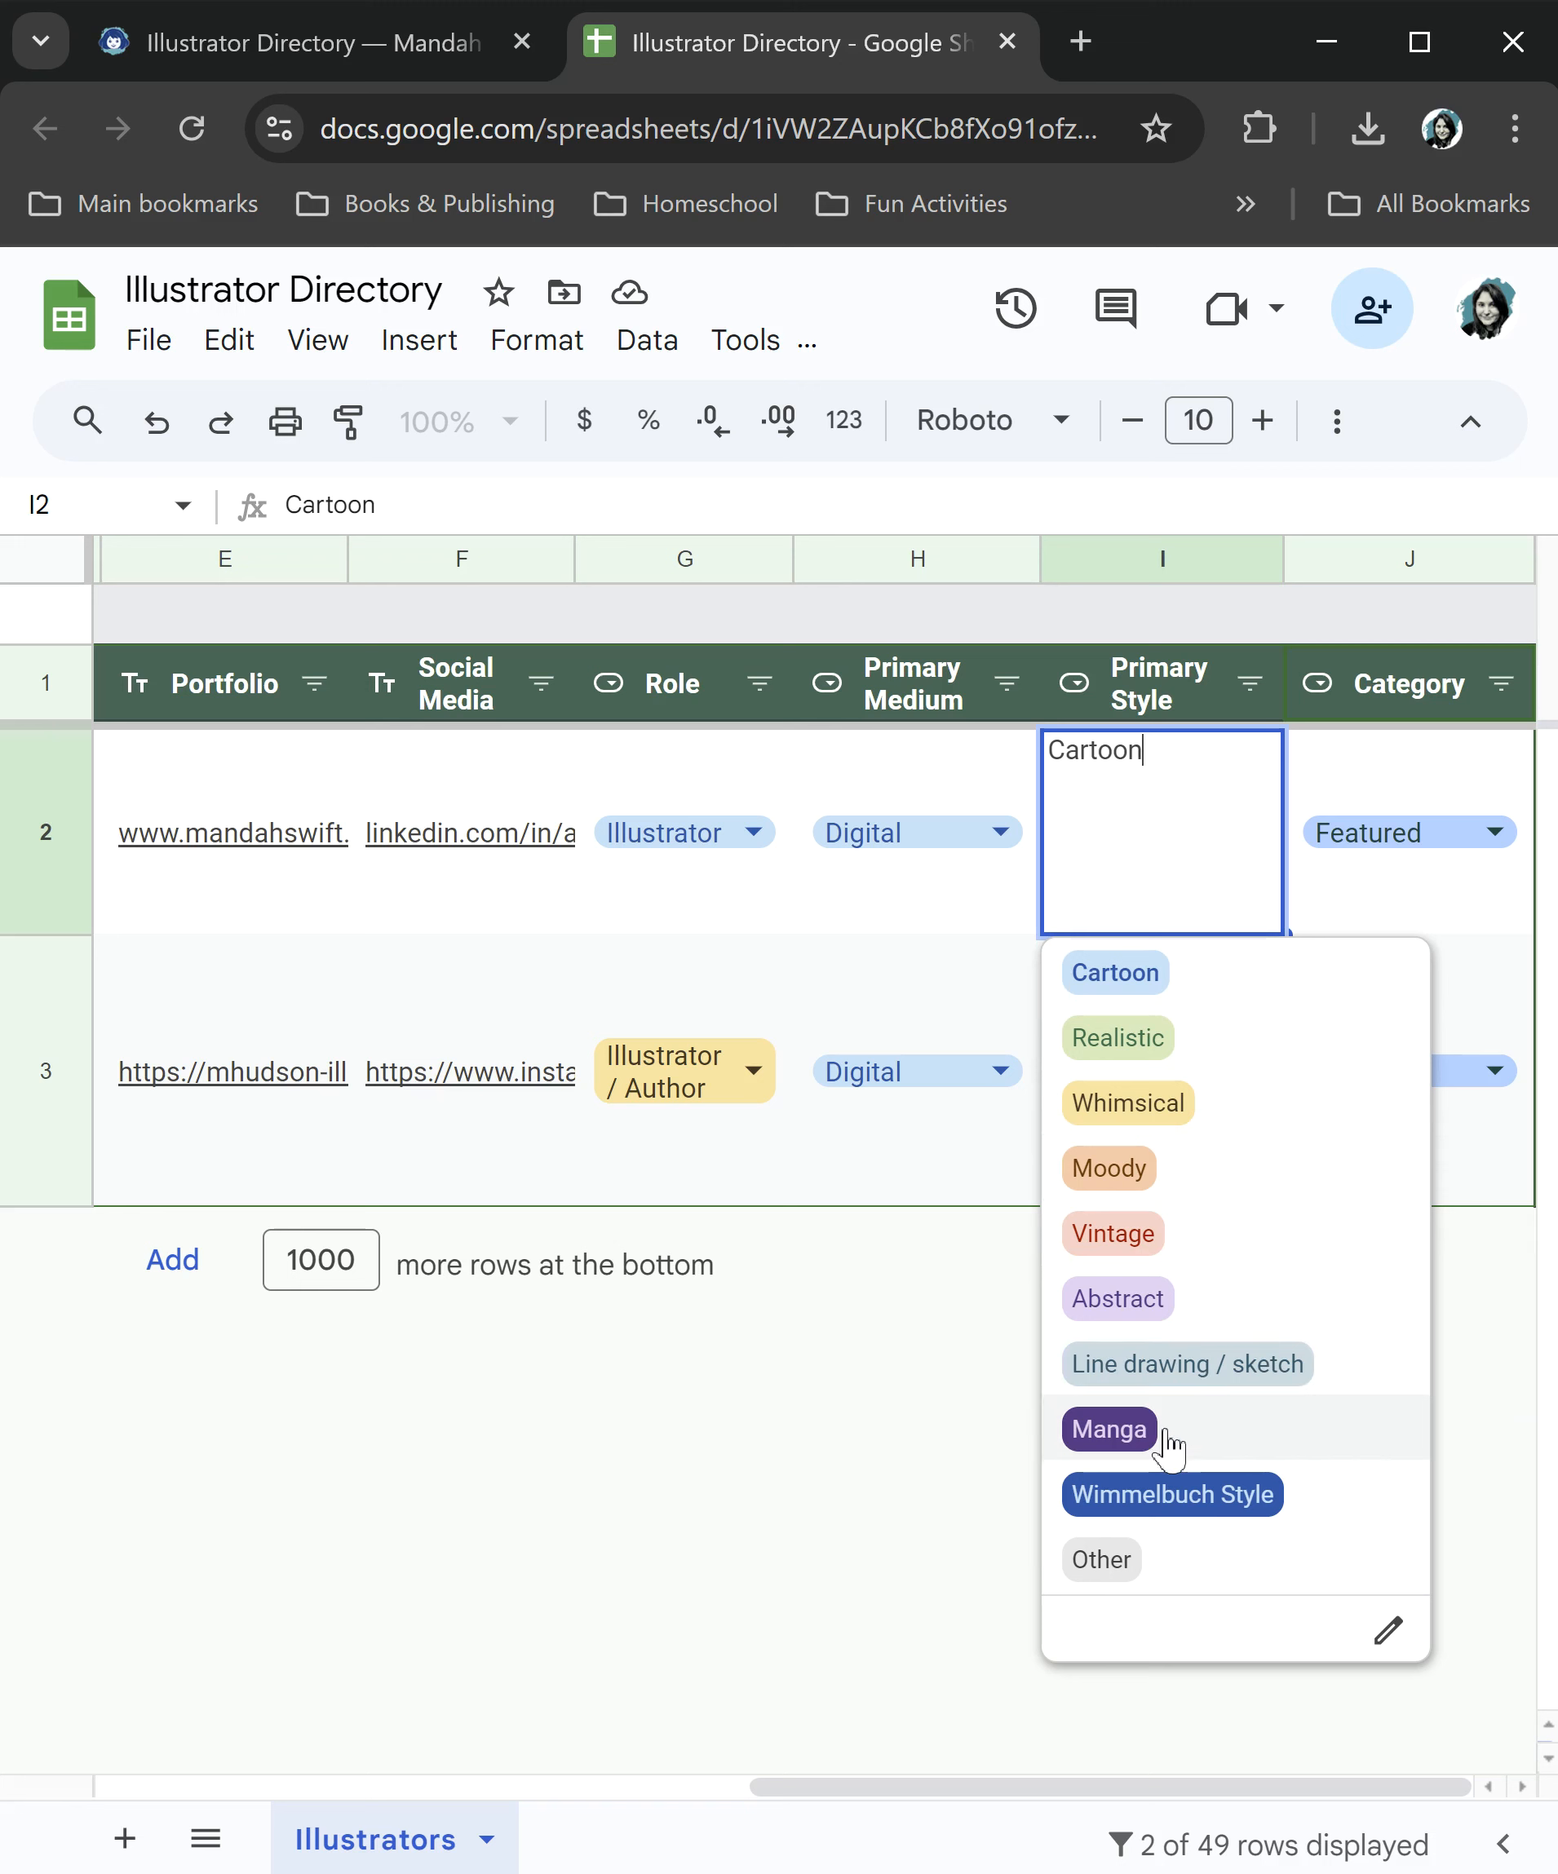
mouse_move(1120, 1527)
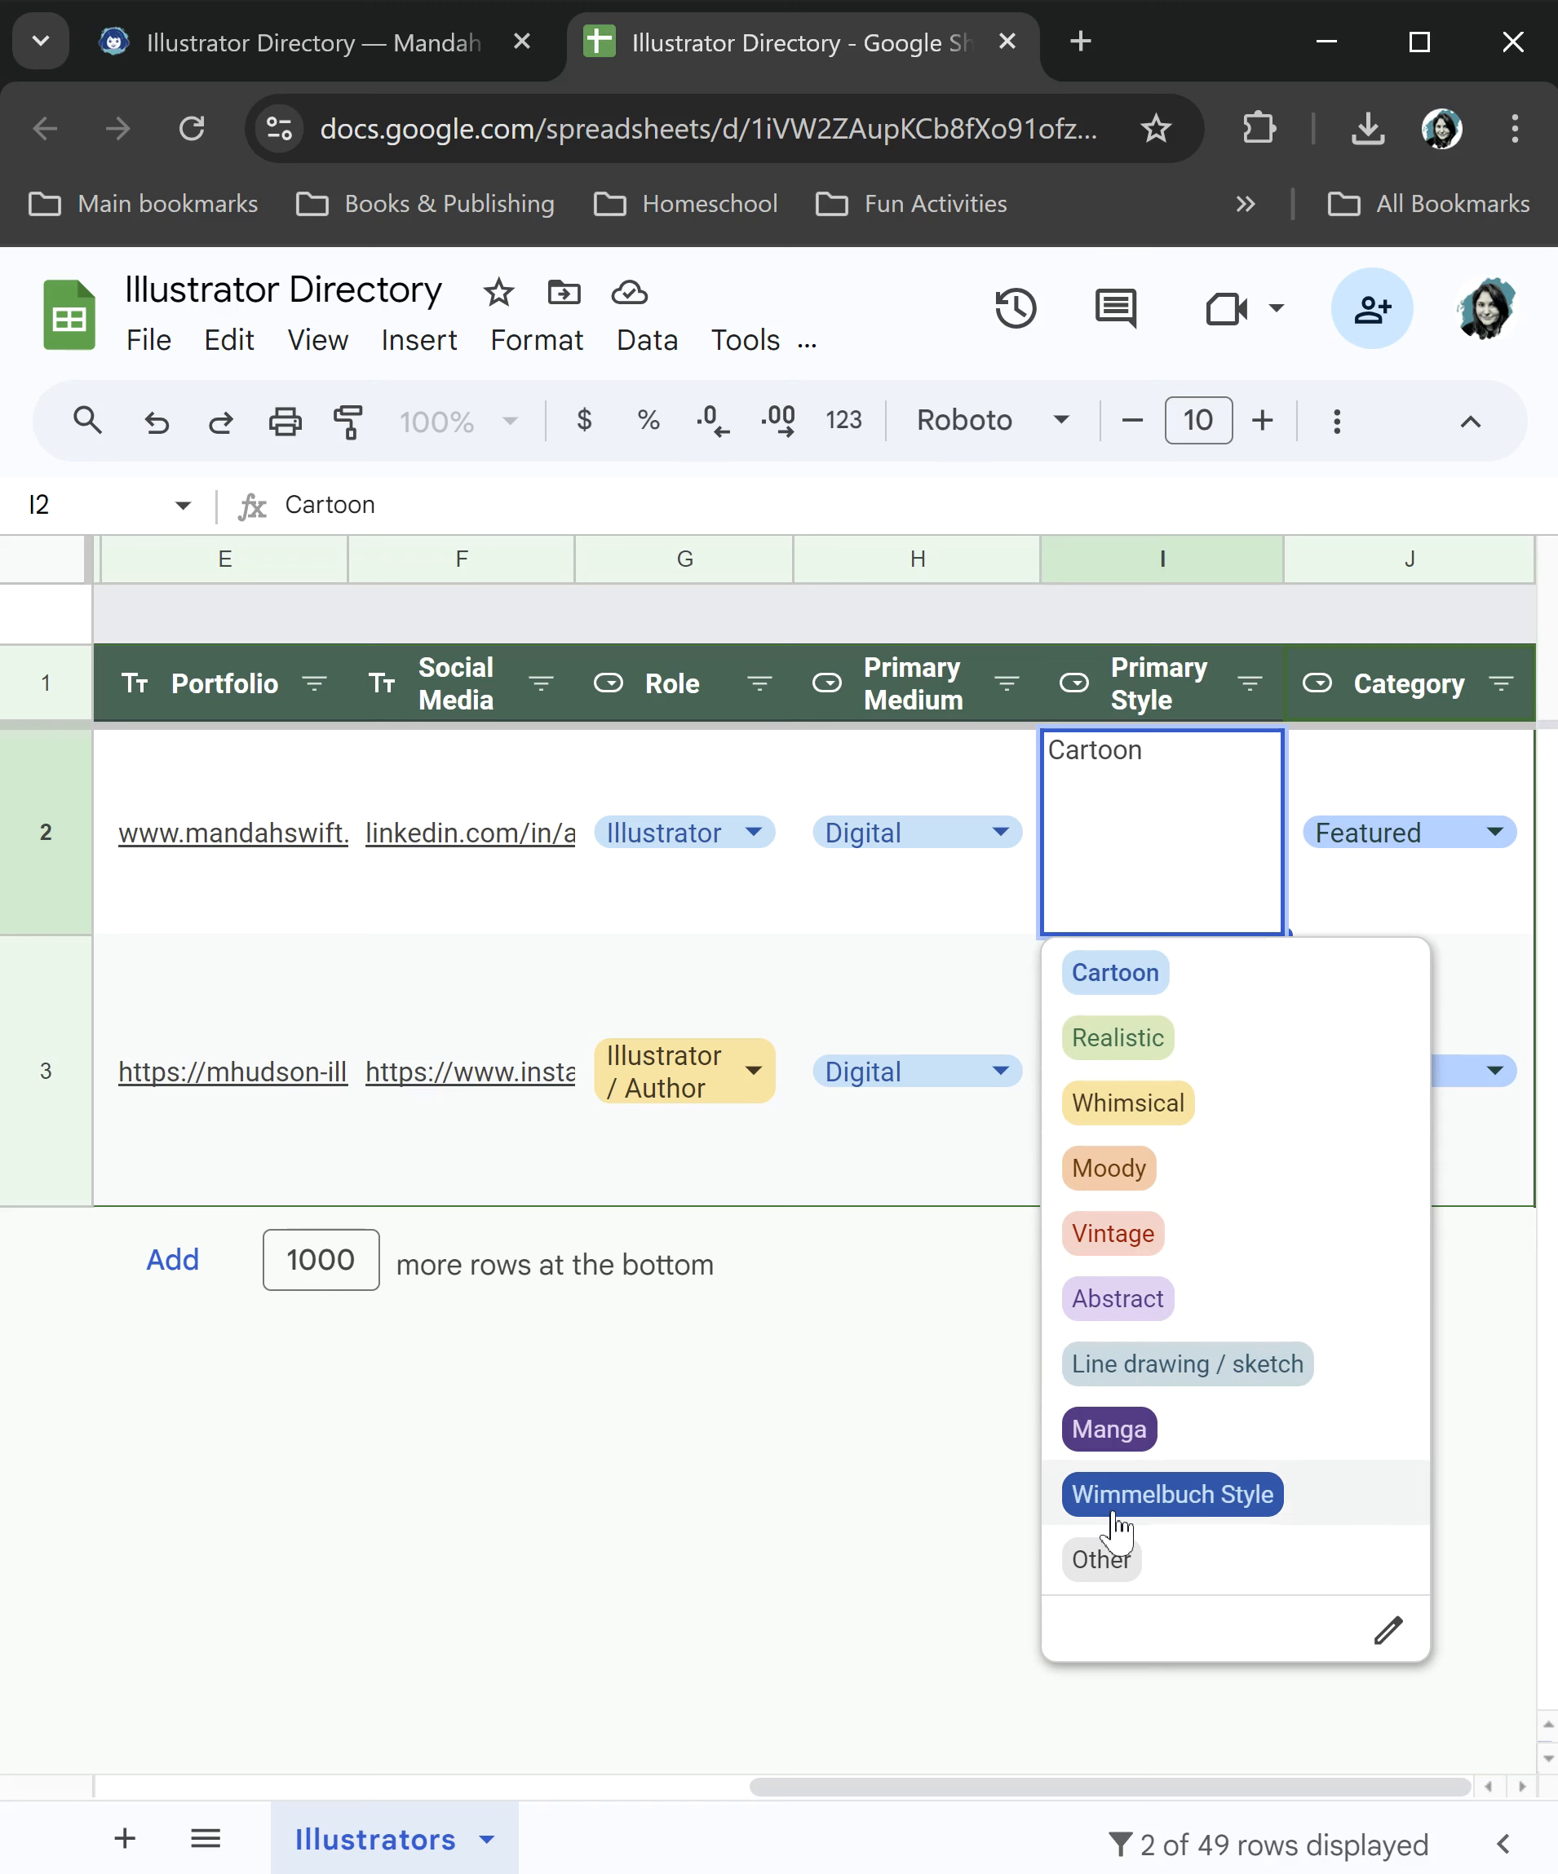
mouse_move(1266, 1533)
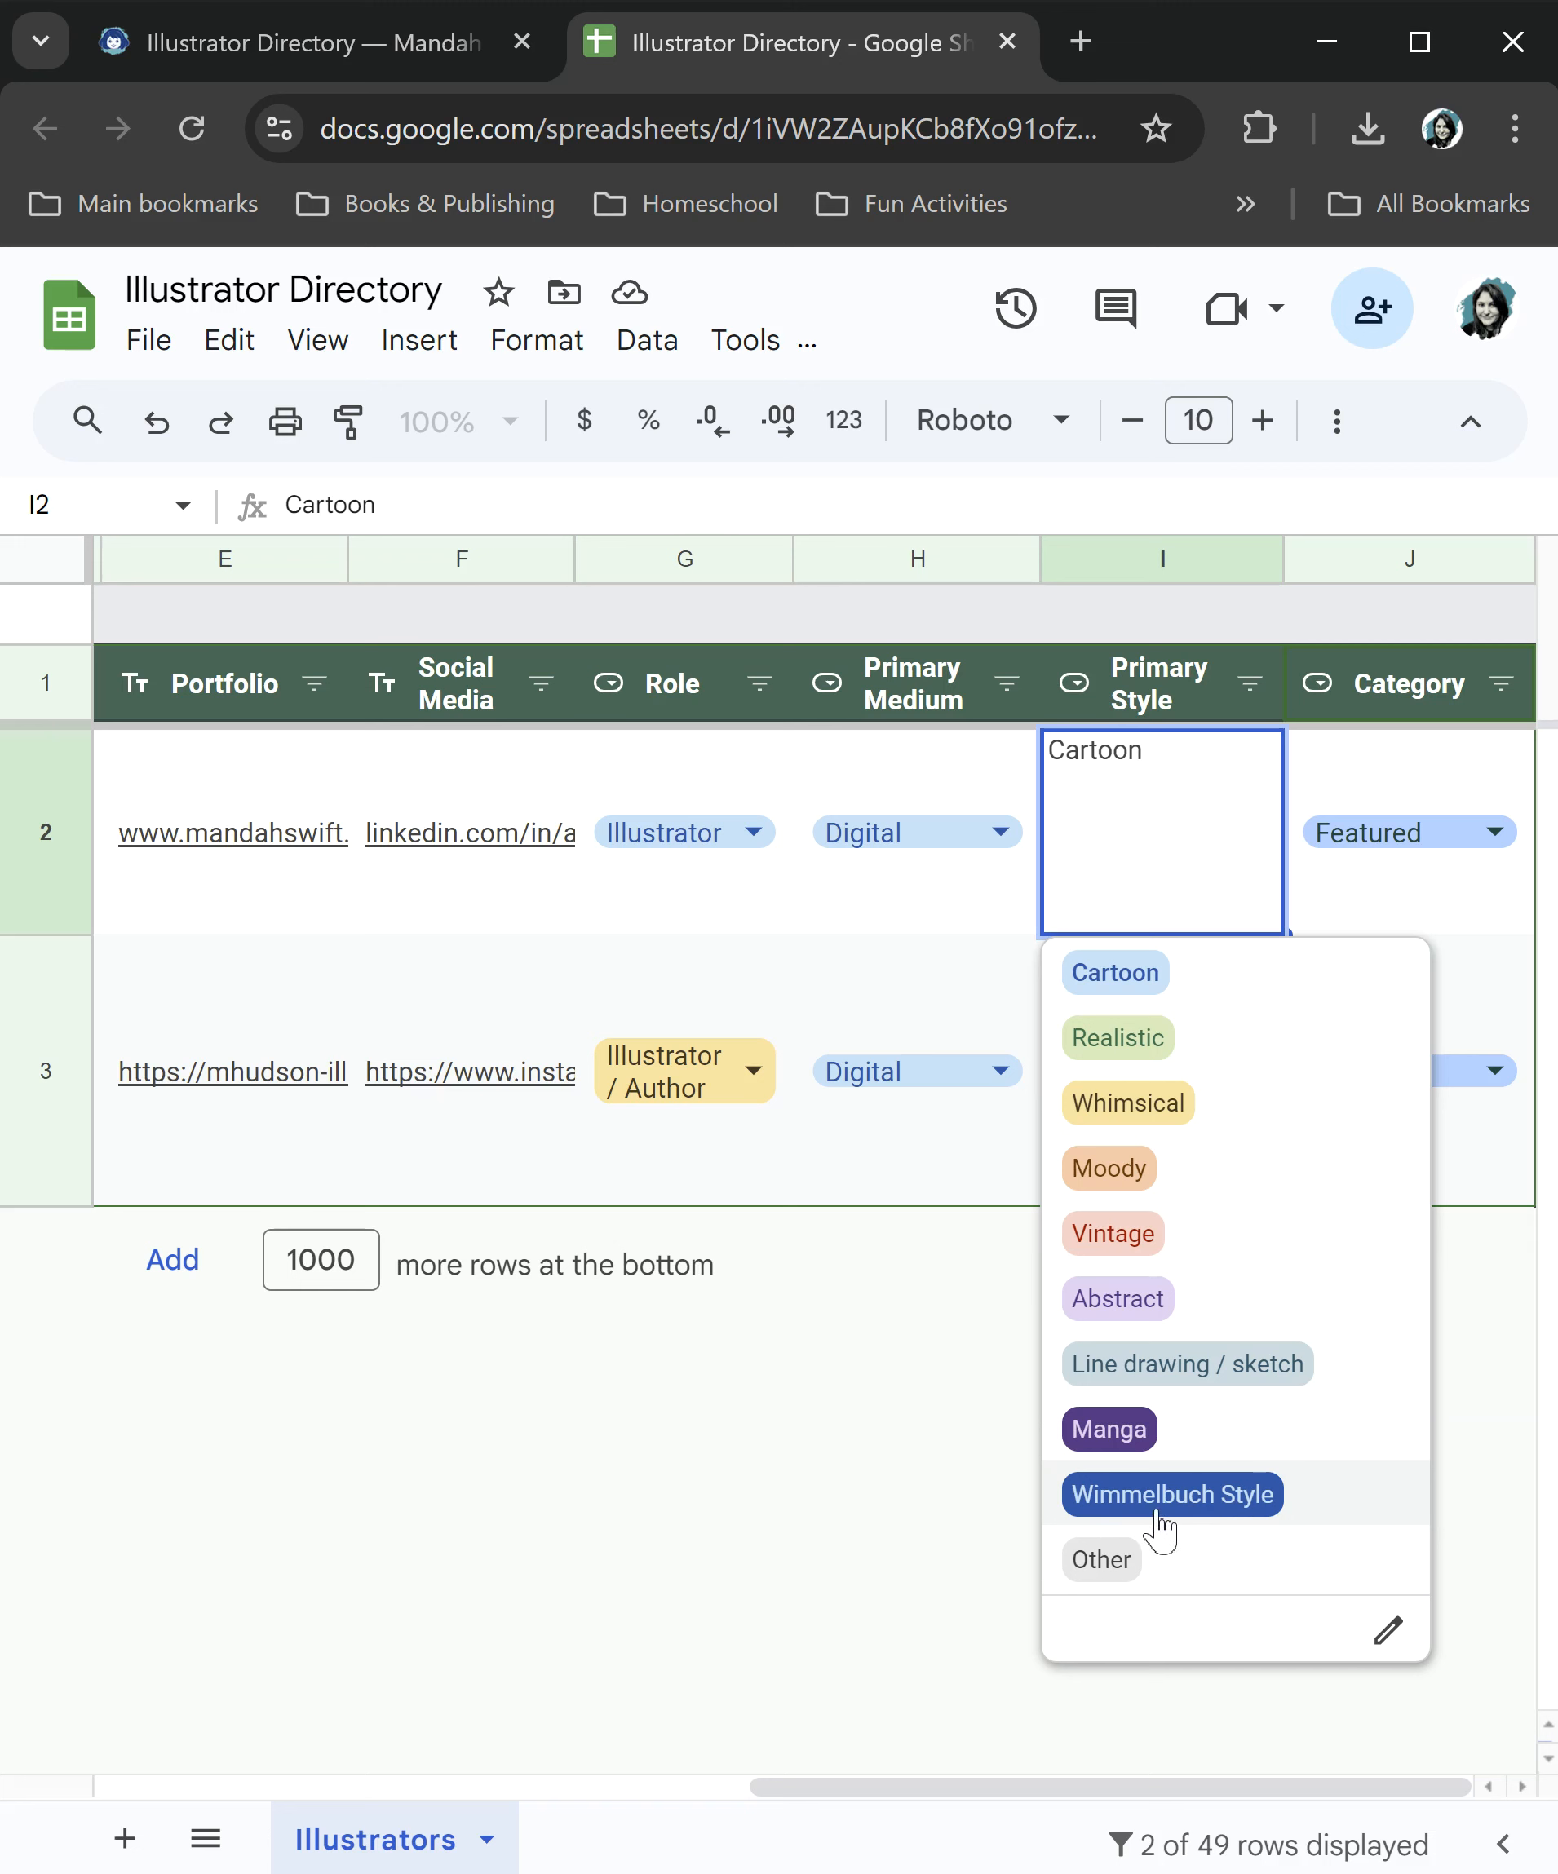
mouse_move(1221, 1532)
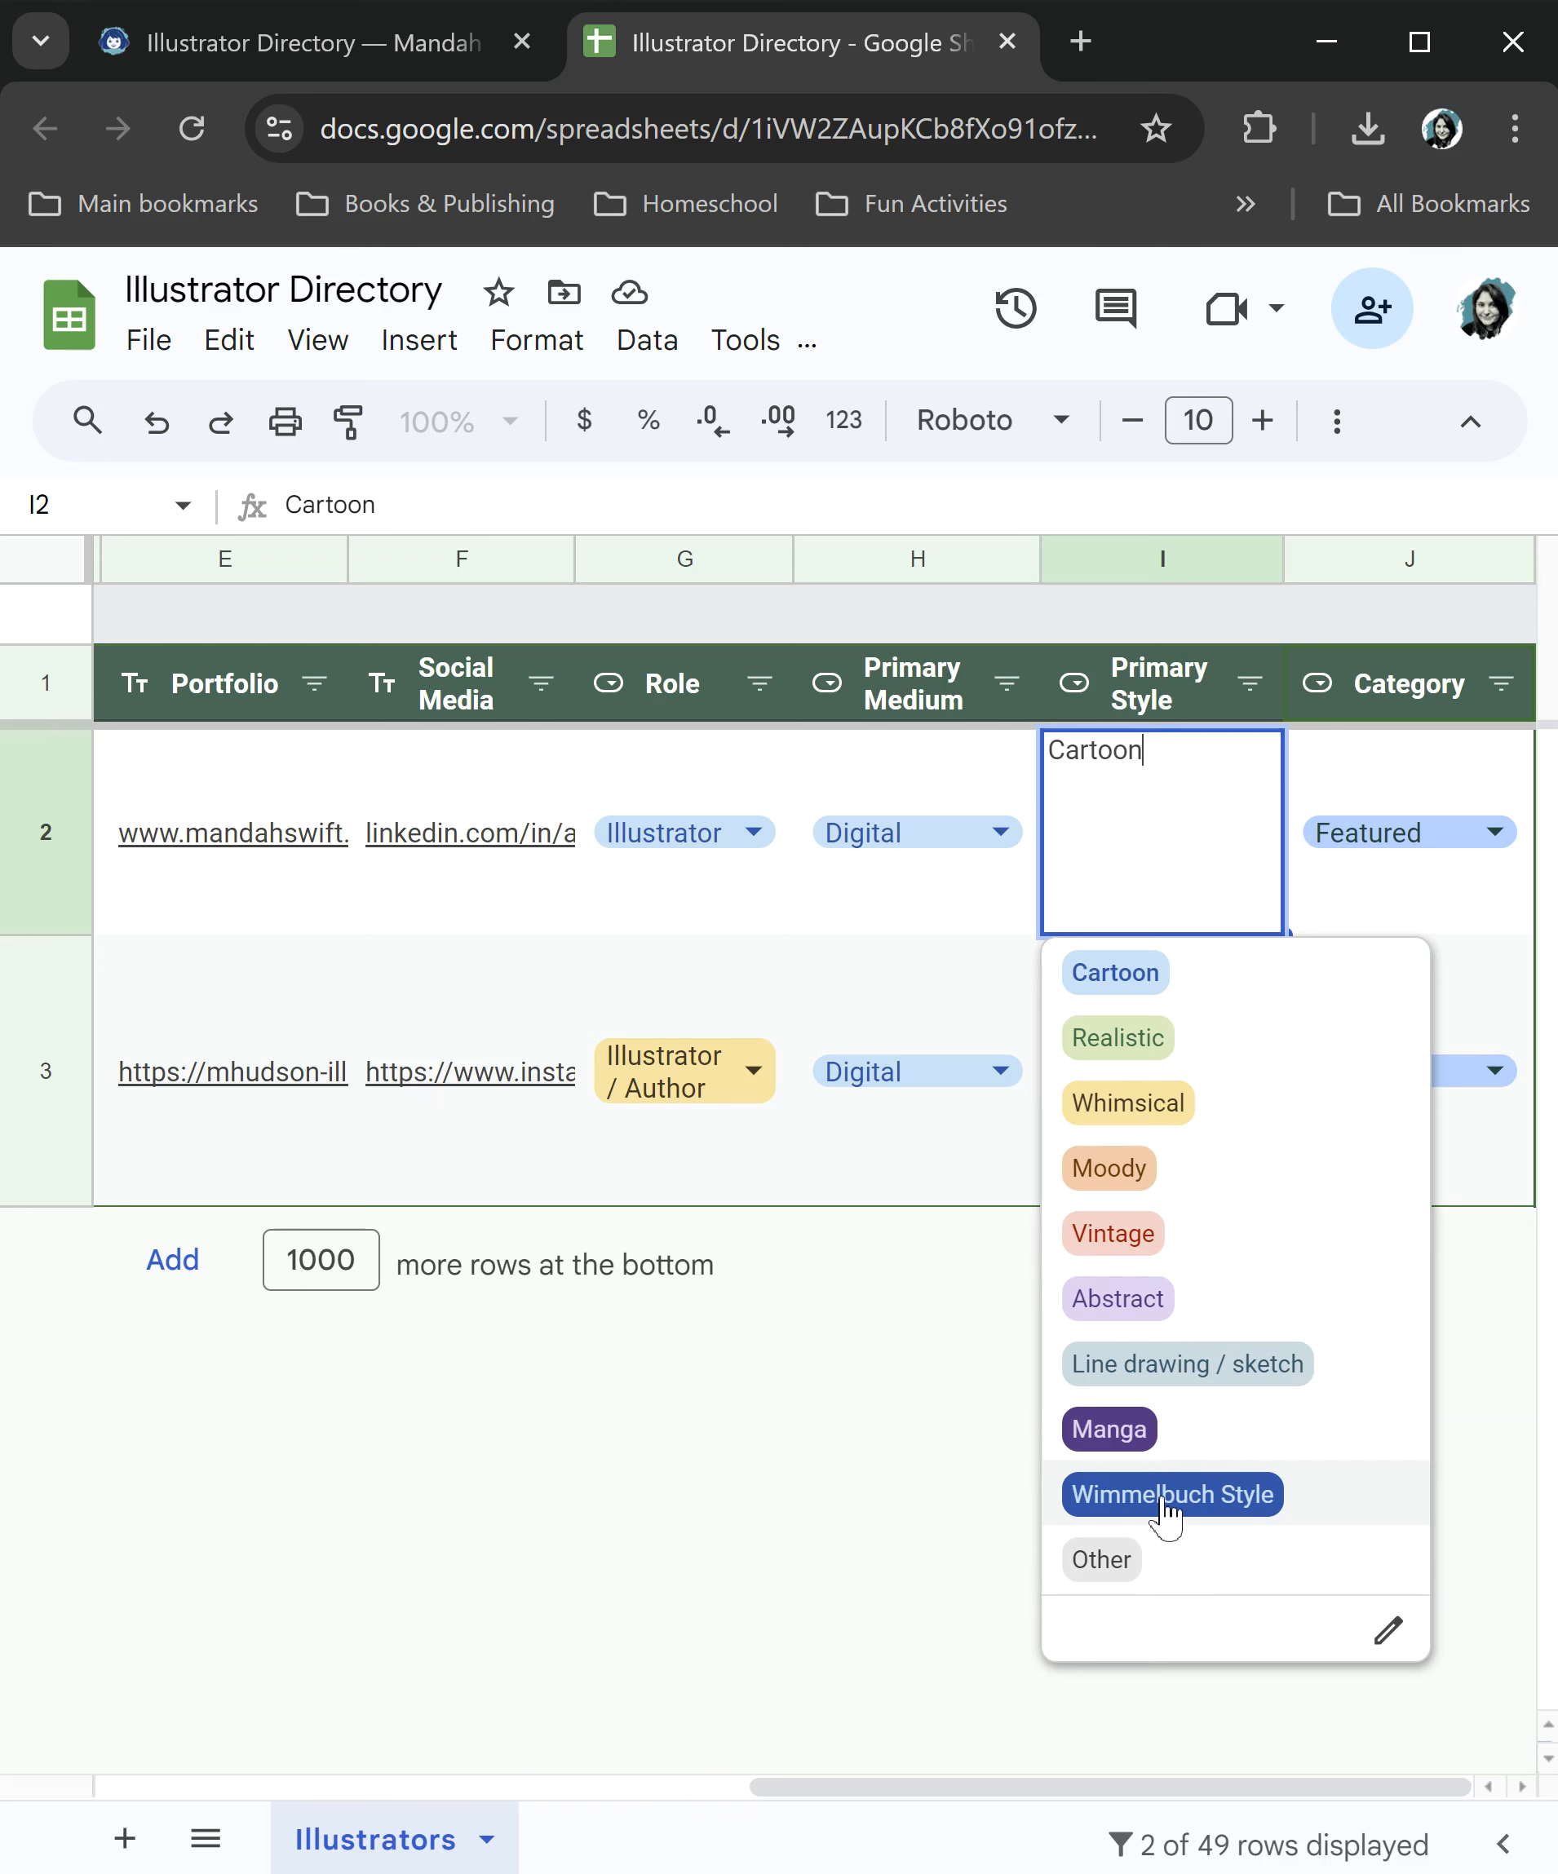
Review row 2's Category choices Featured, Illustrators, New, To be assigned, then close them
click(1114, 972)
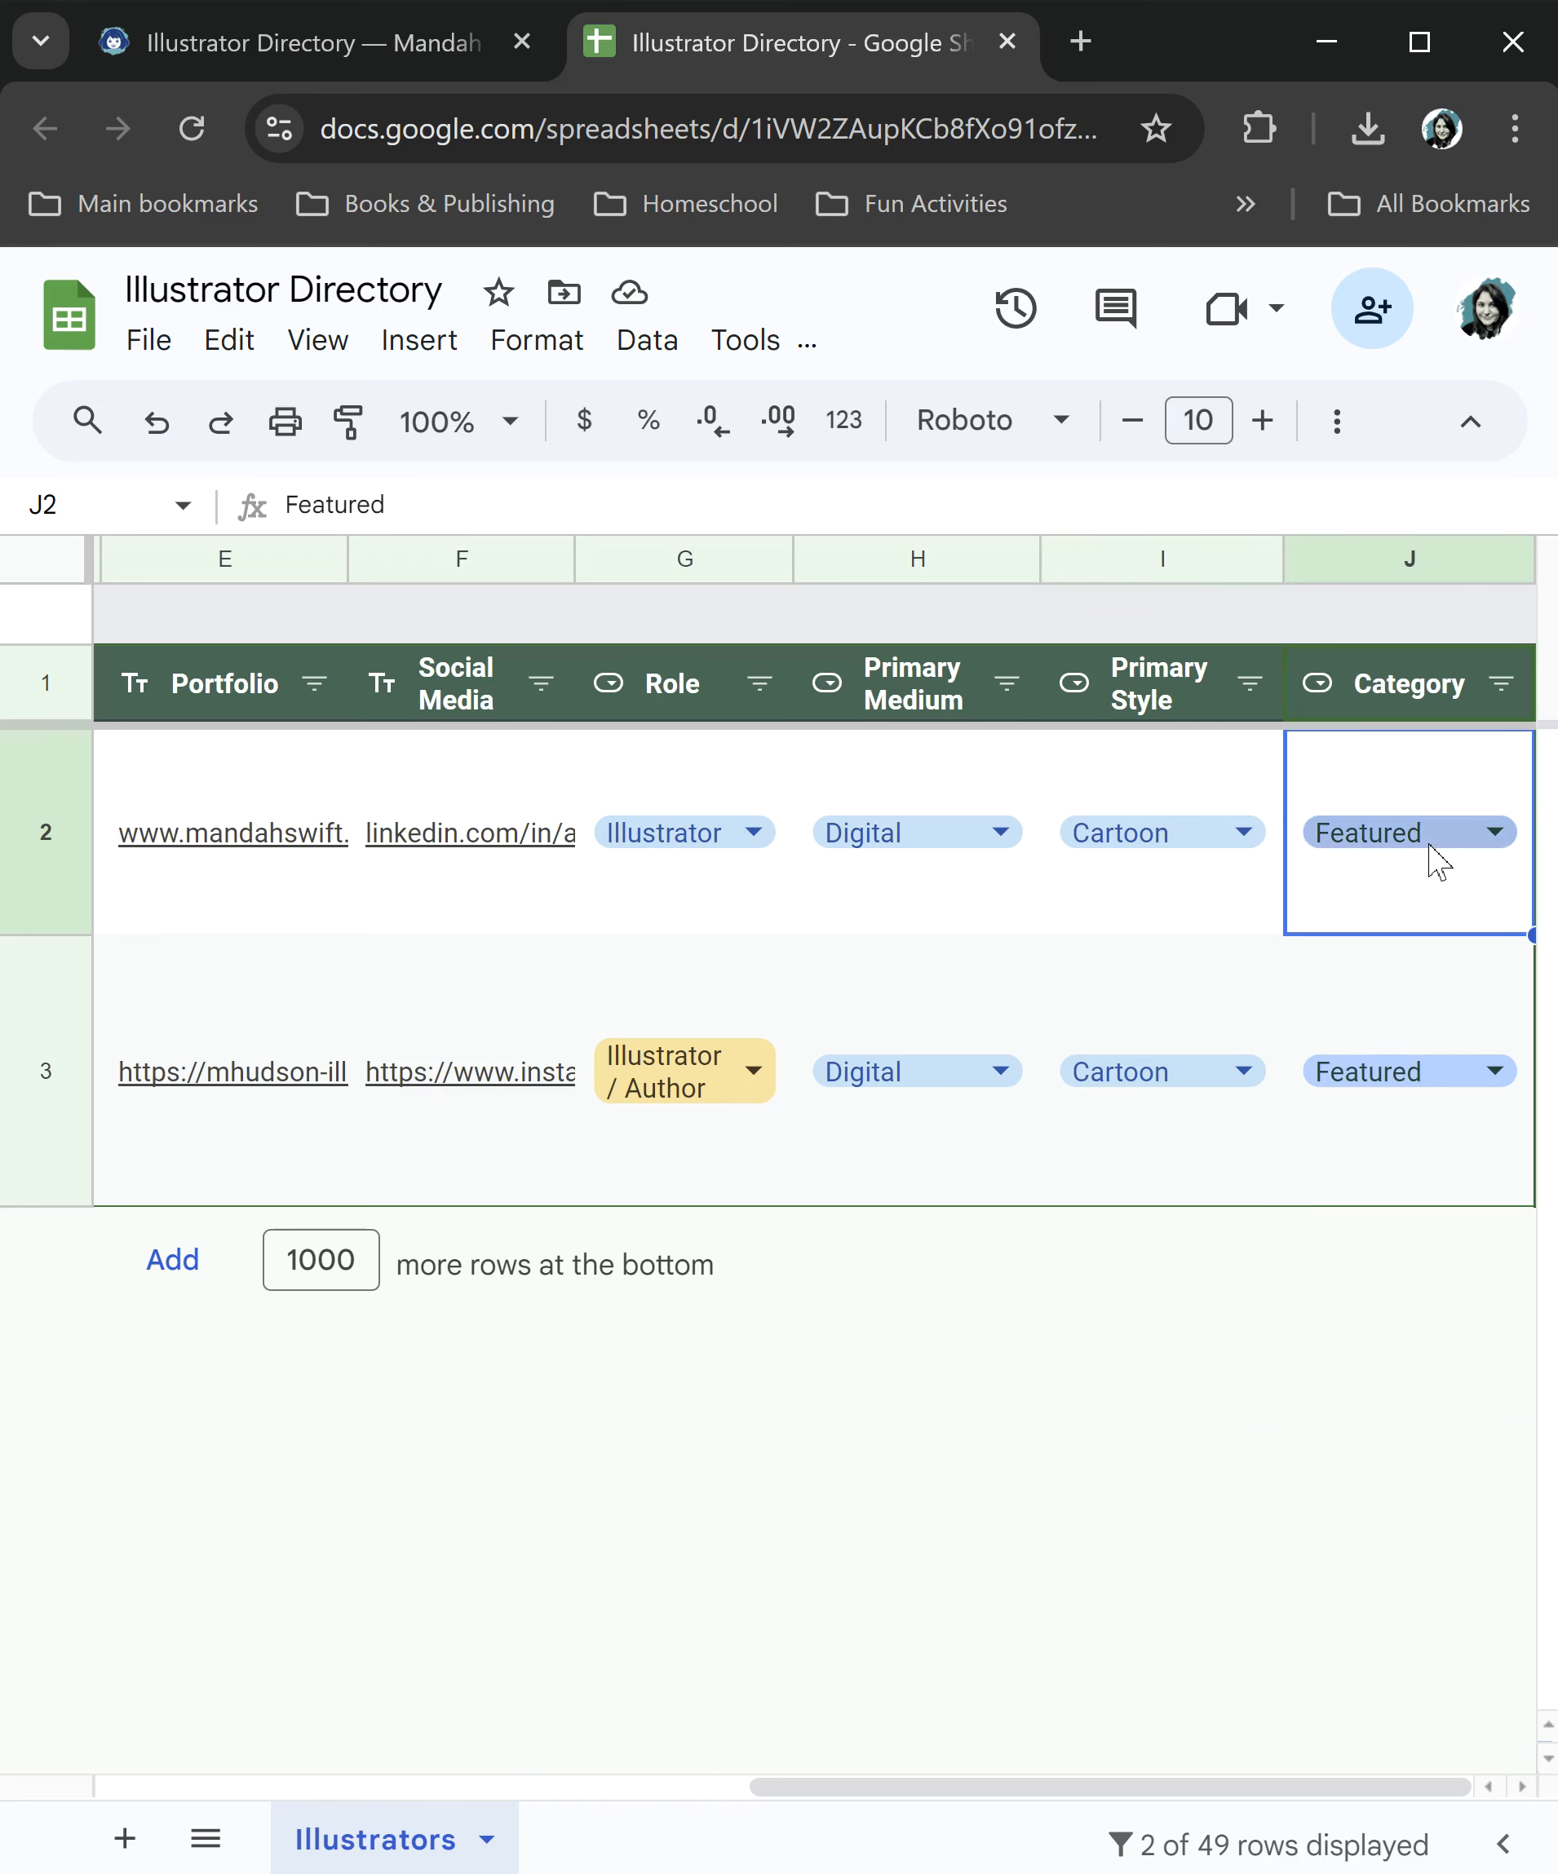
click(1495, 832)
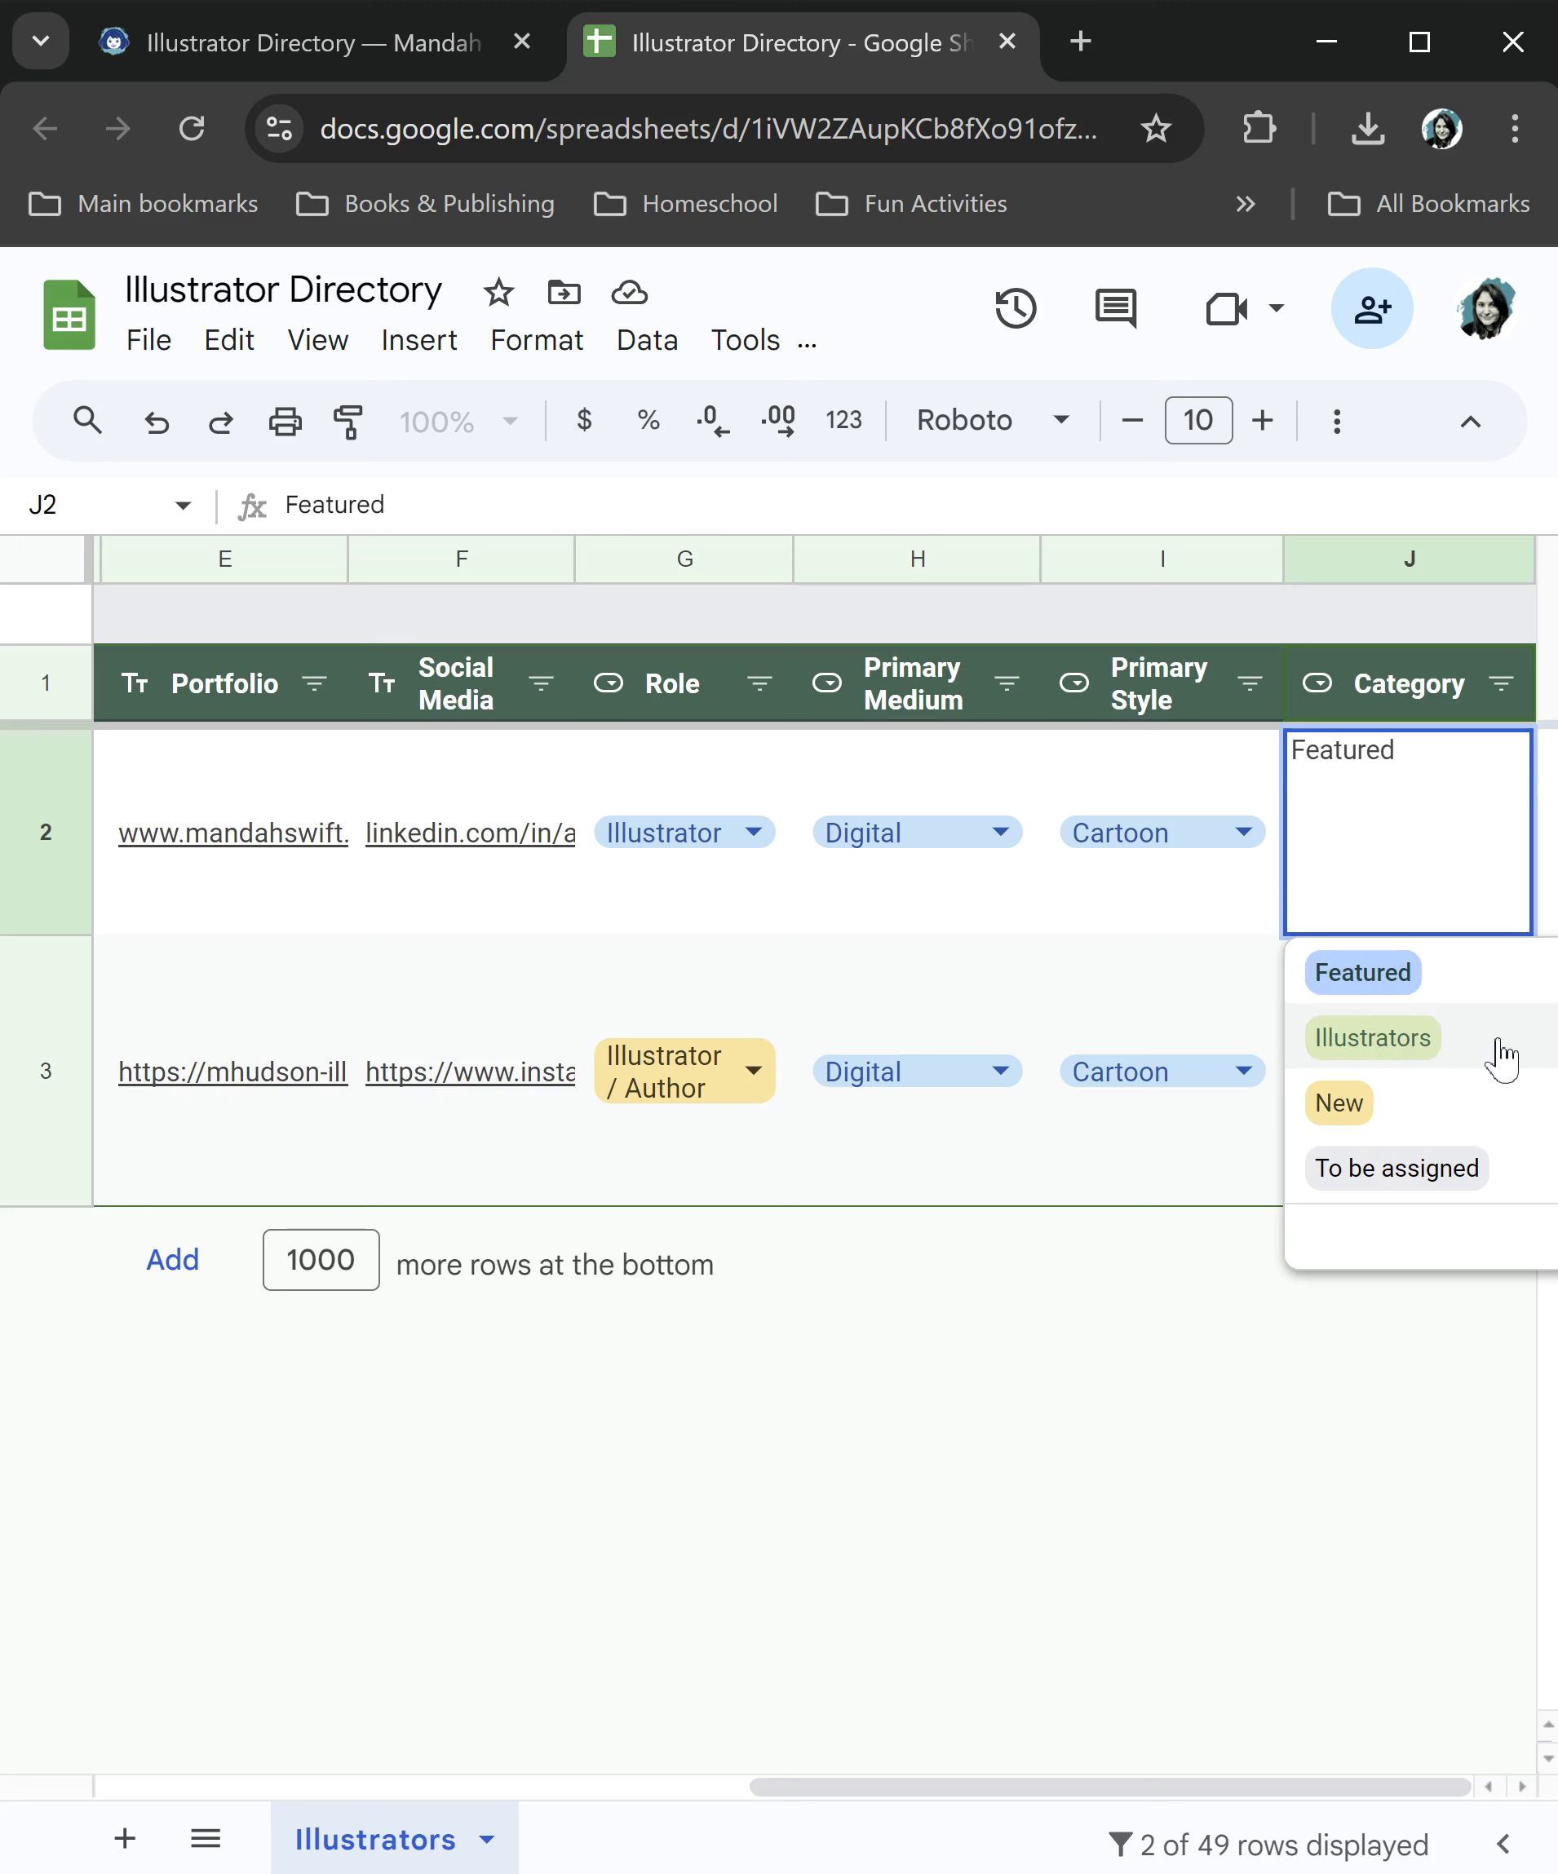
mouse_move(1450, 1147)
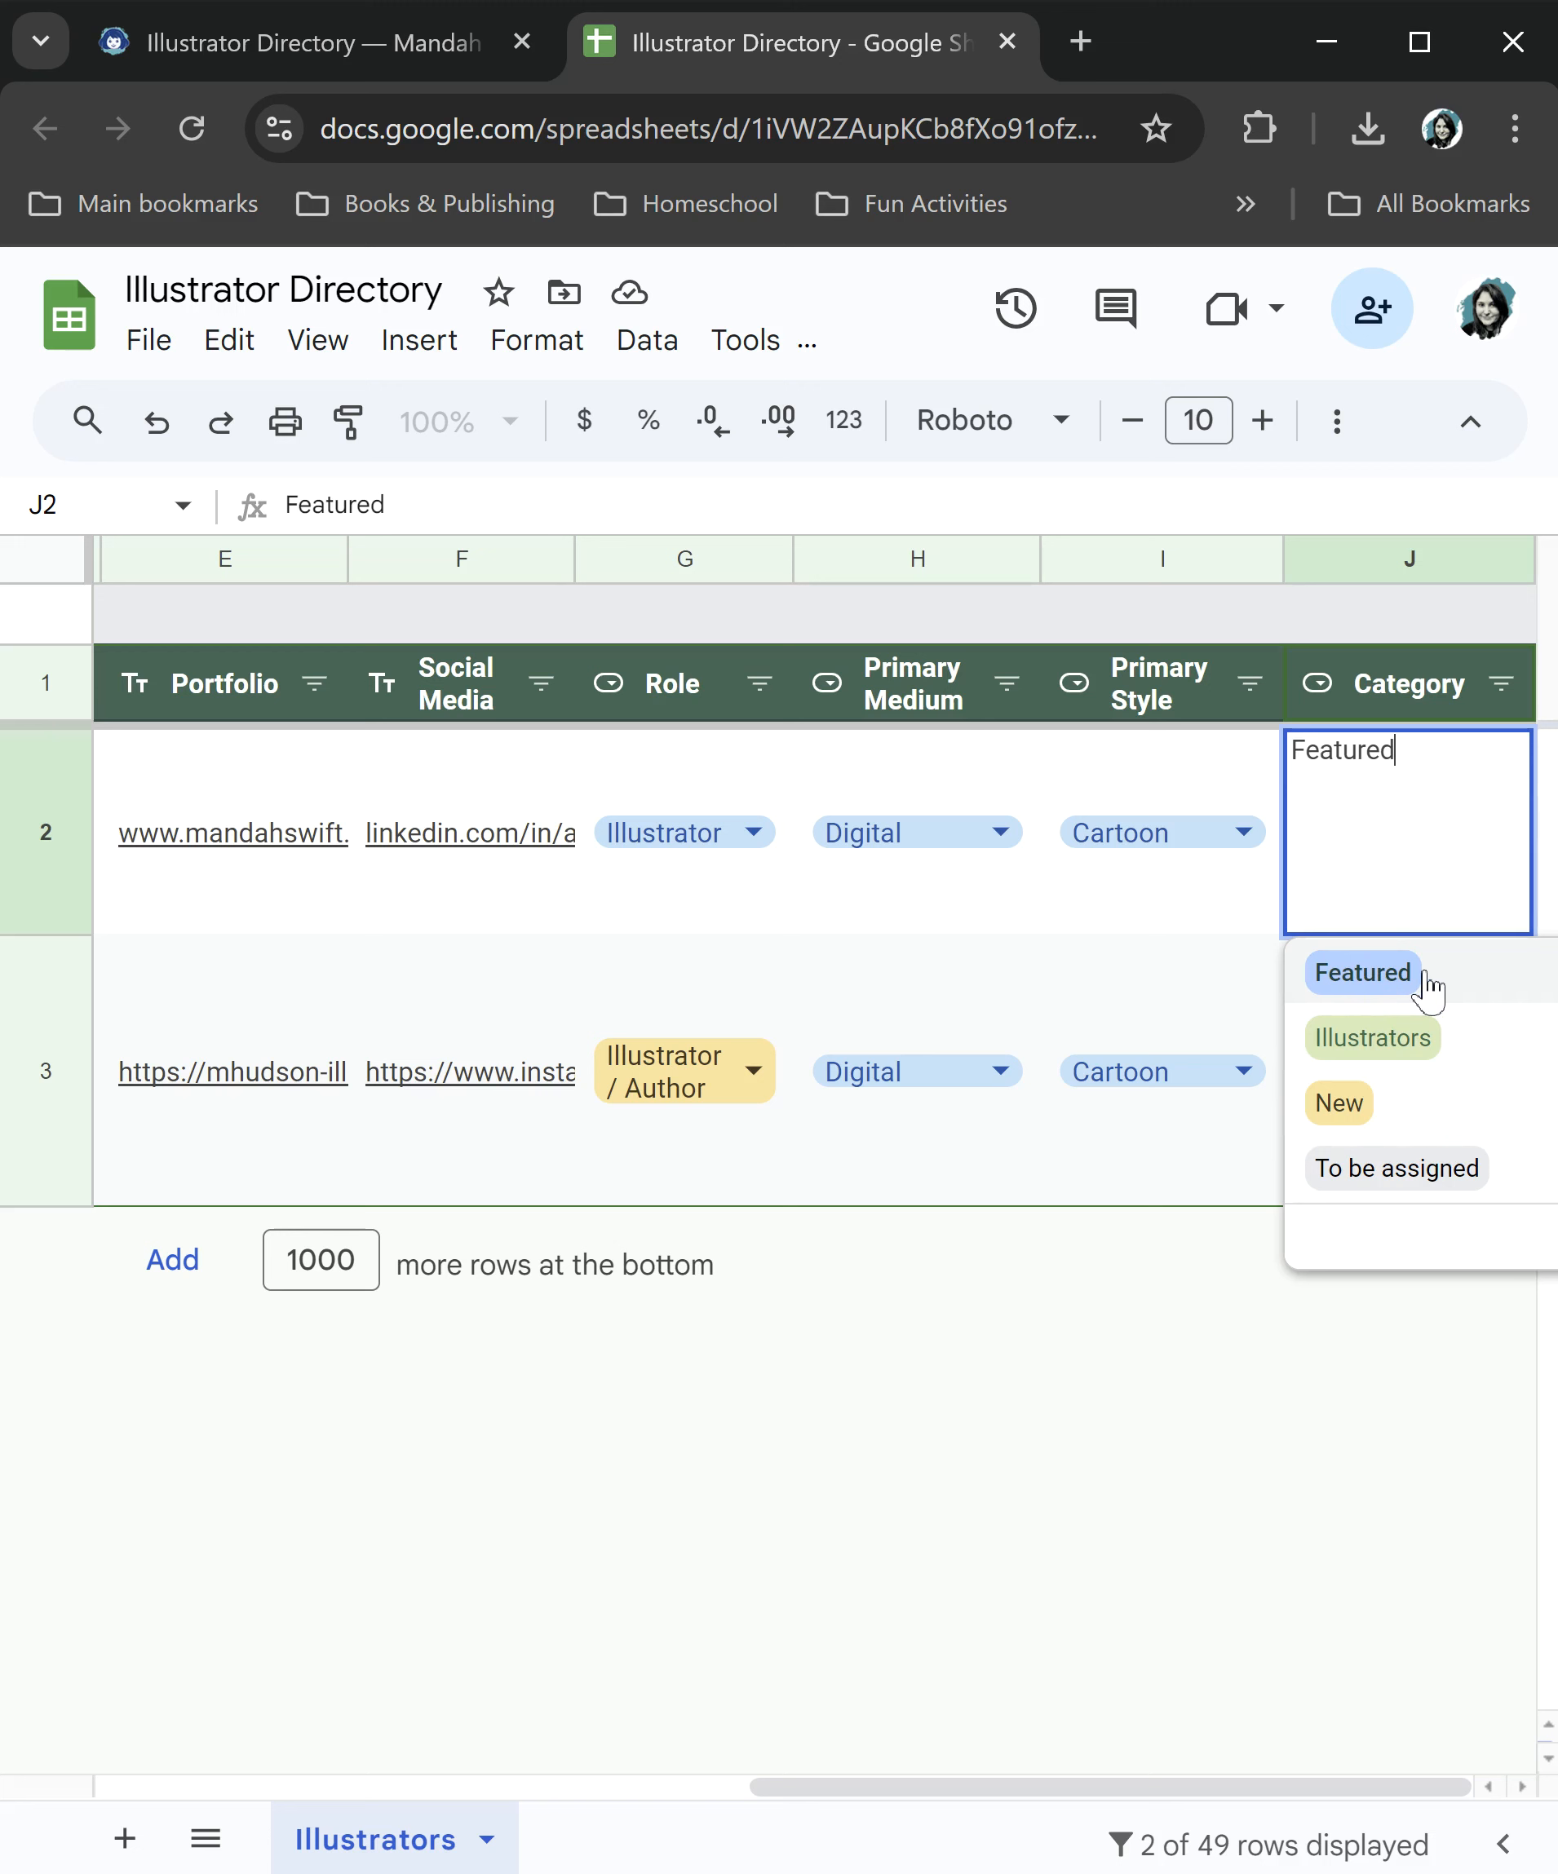
mouse_move(1388, 910)
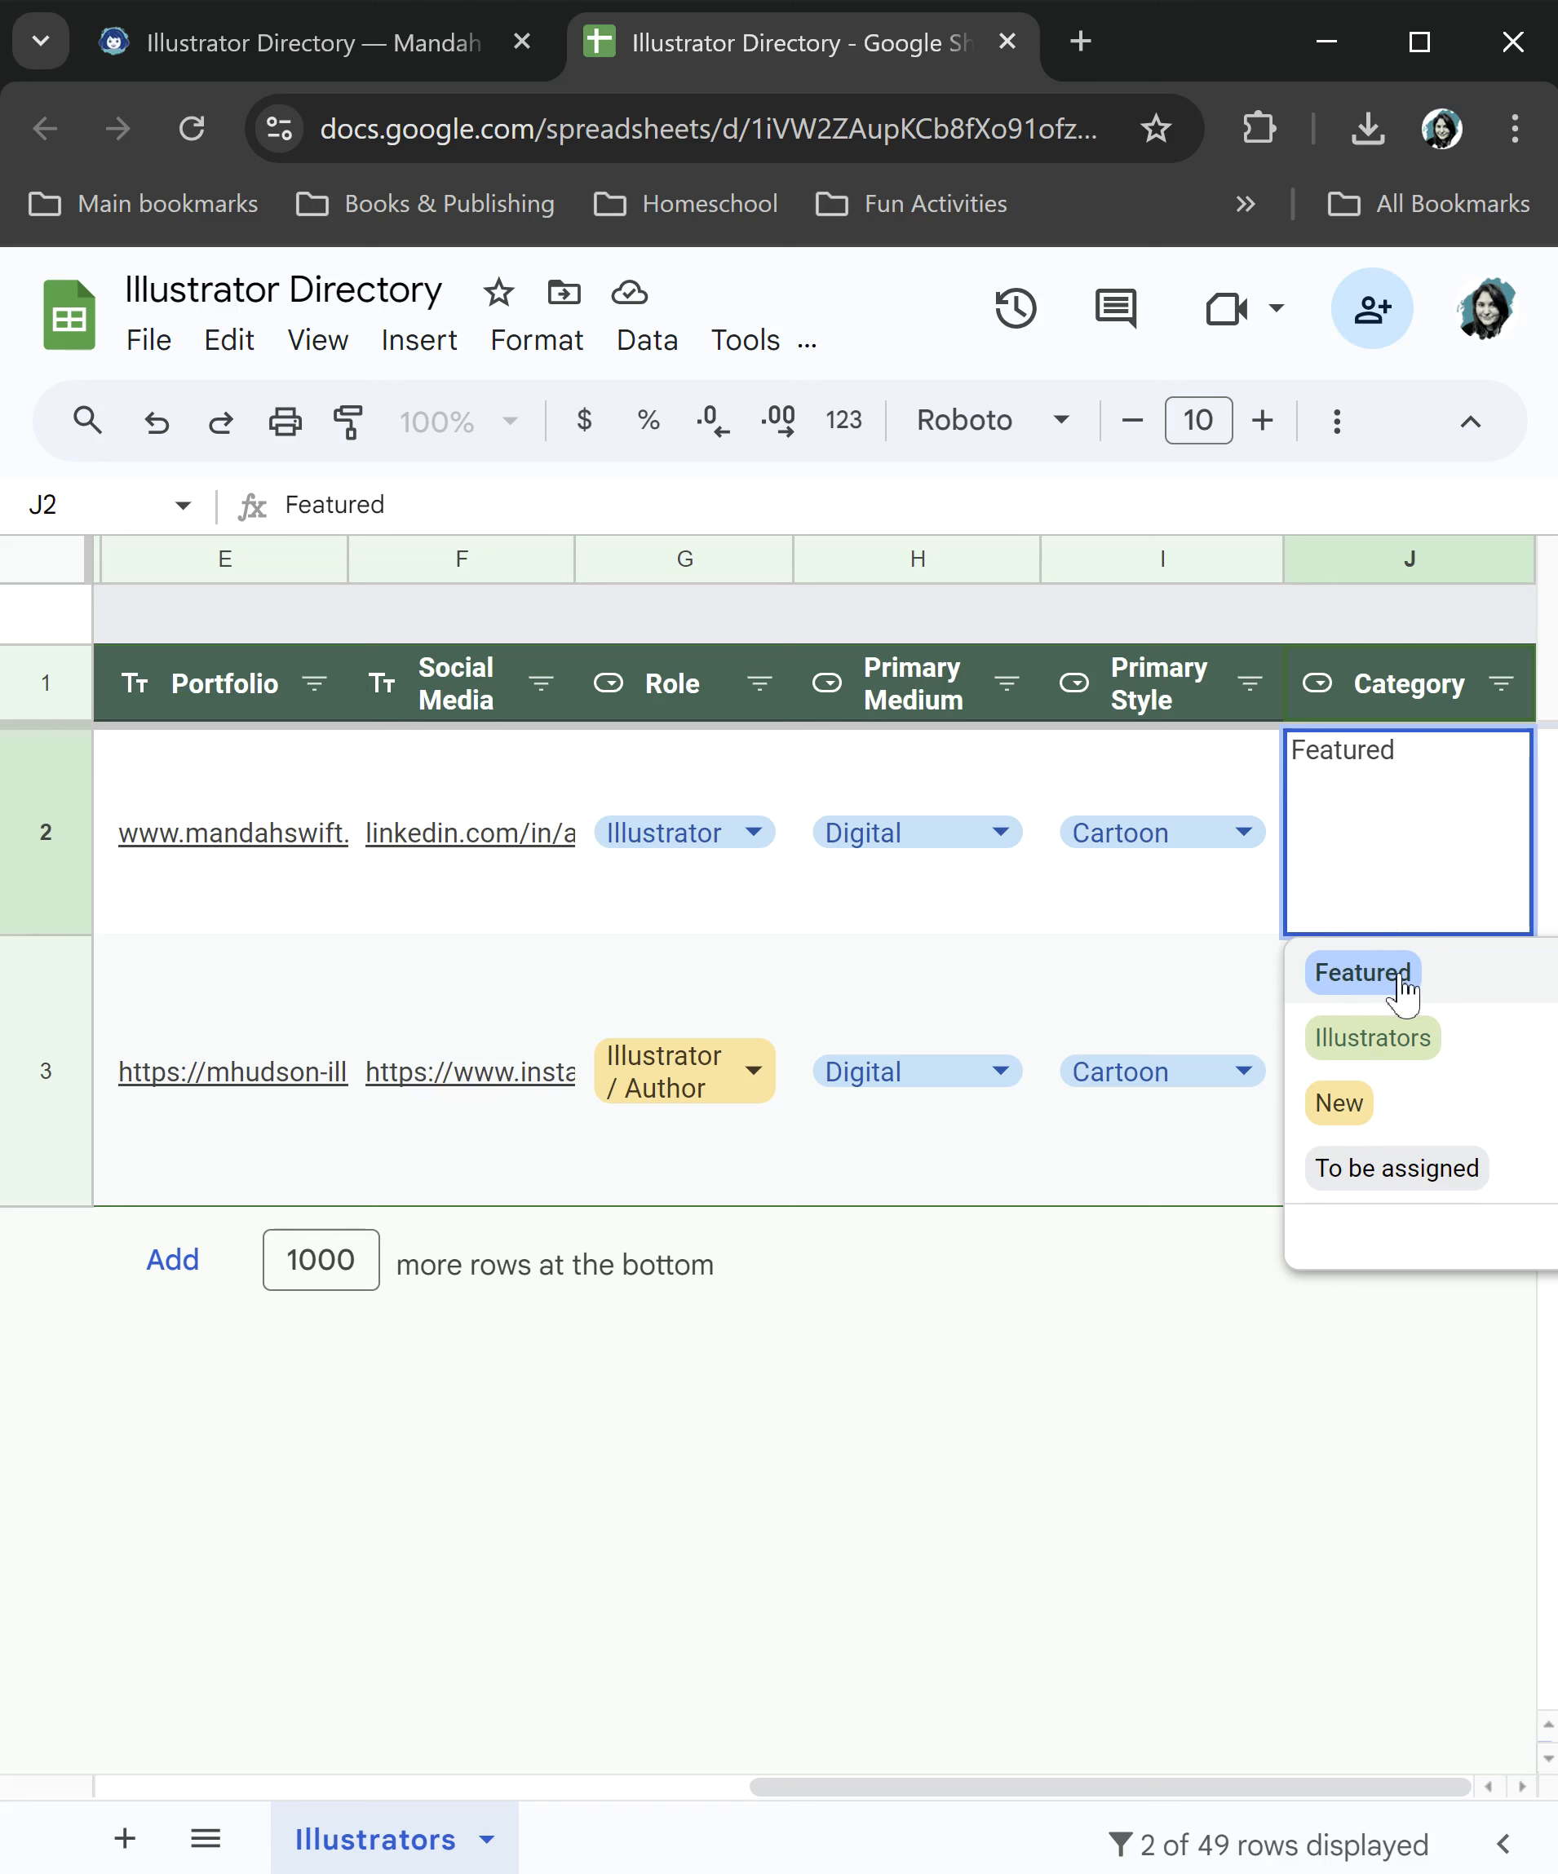
mouse_move(1429, 1009)
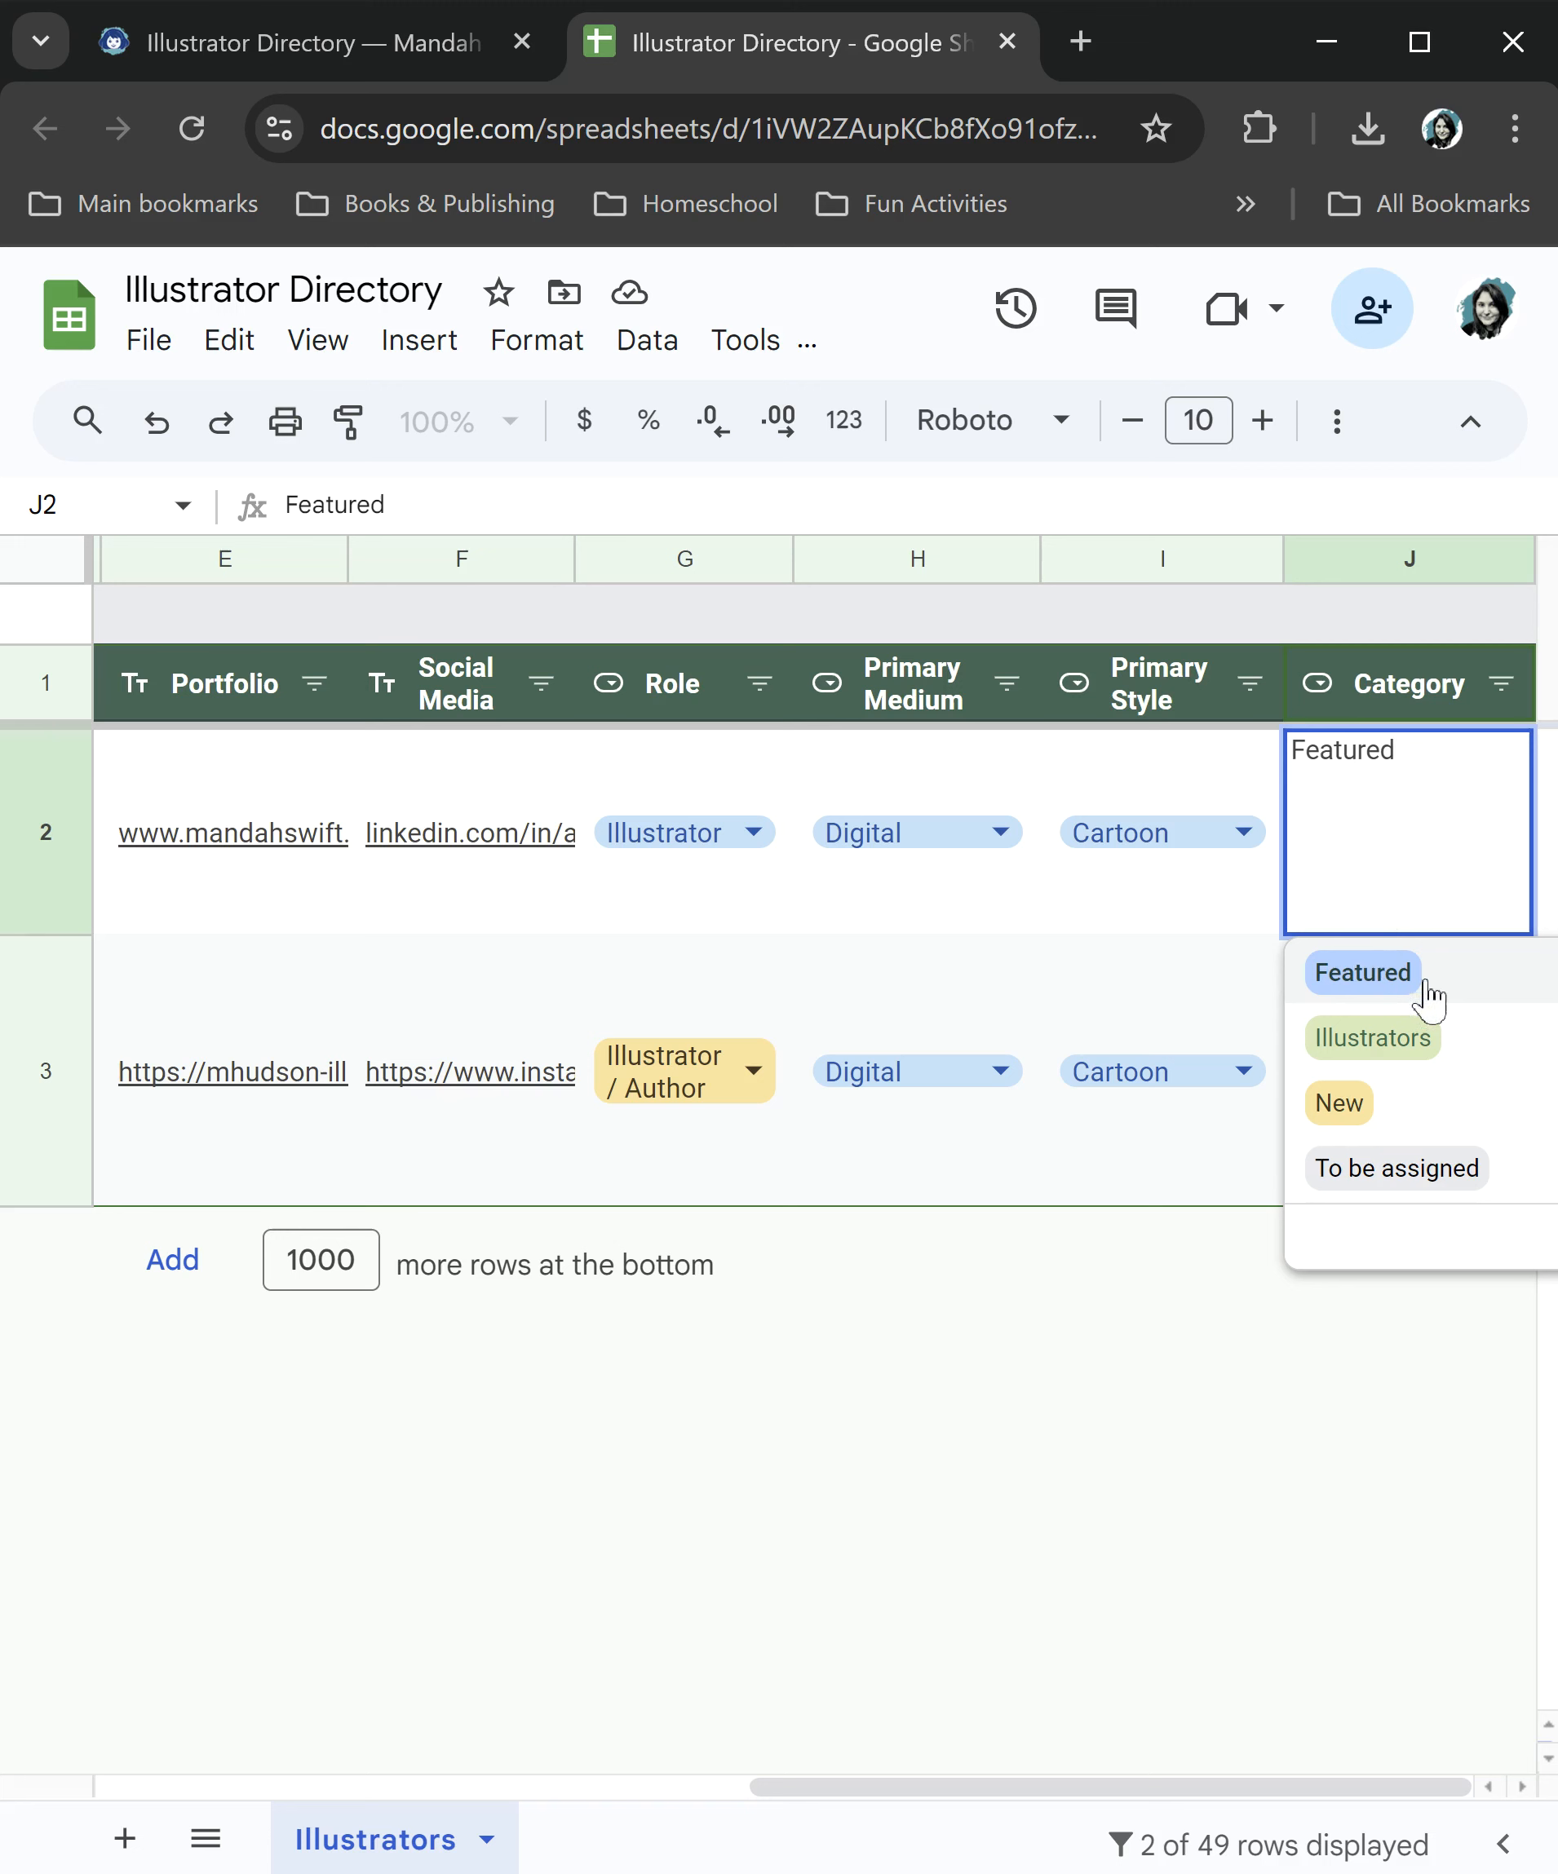
mouse_move(1409, 1072)
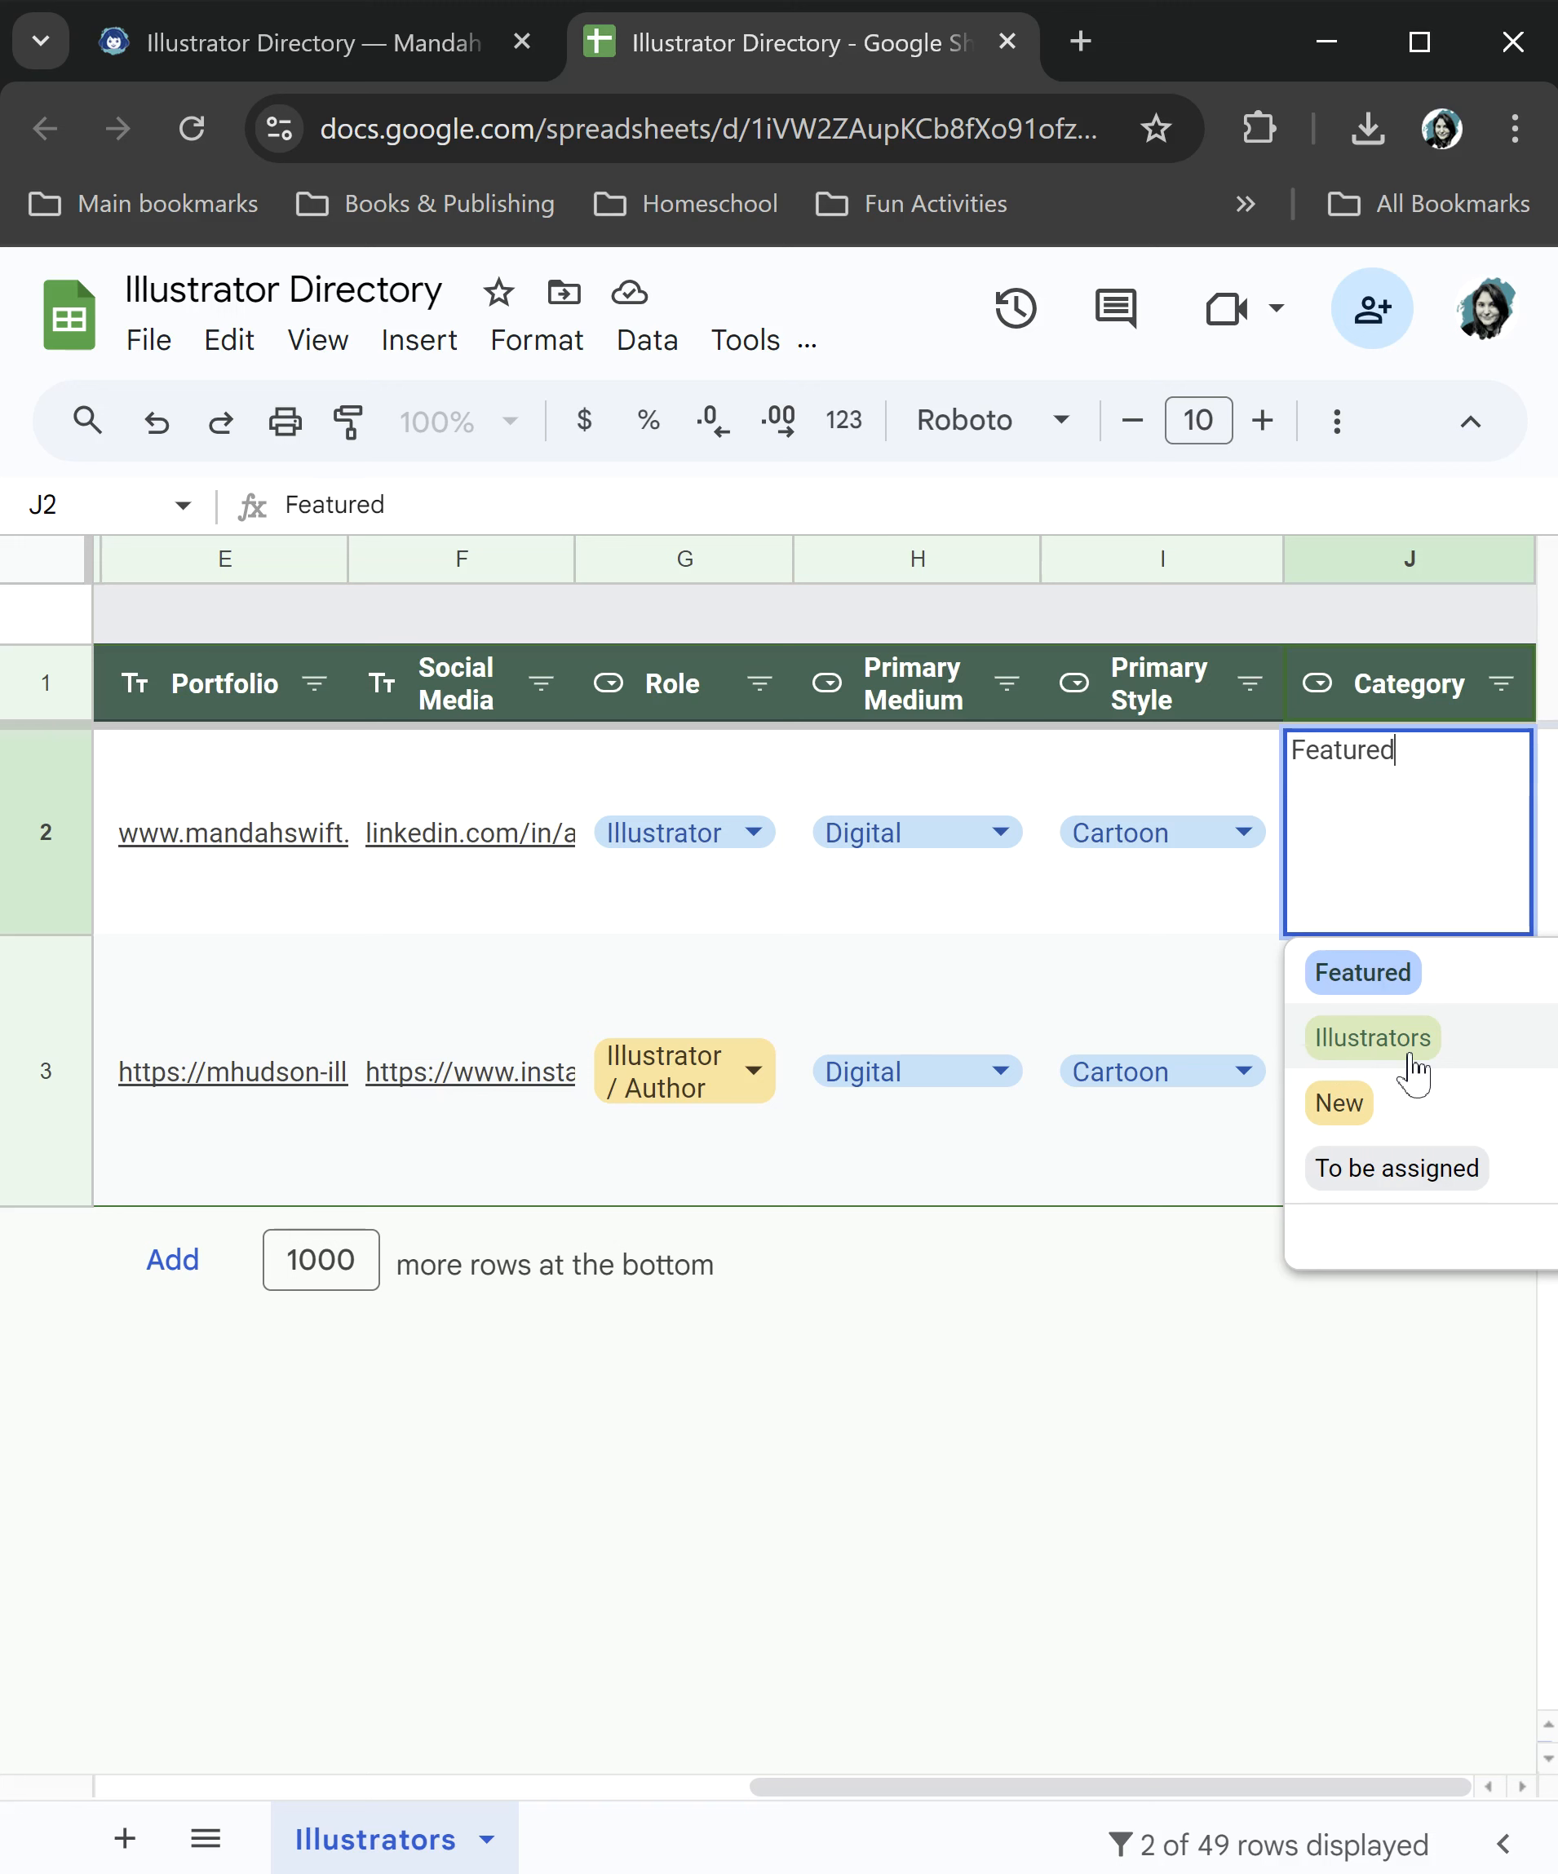
mouse_move(1349, 1131)
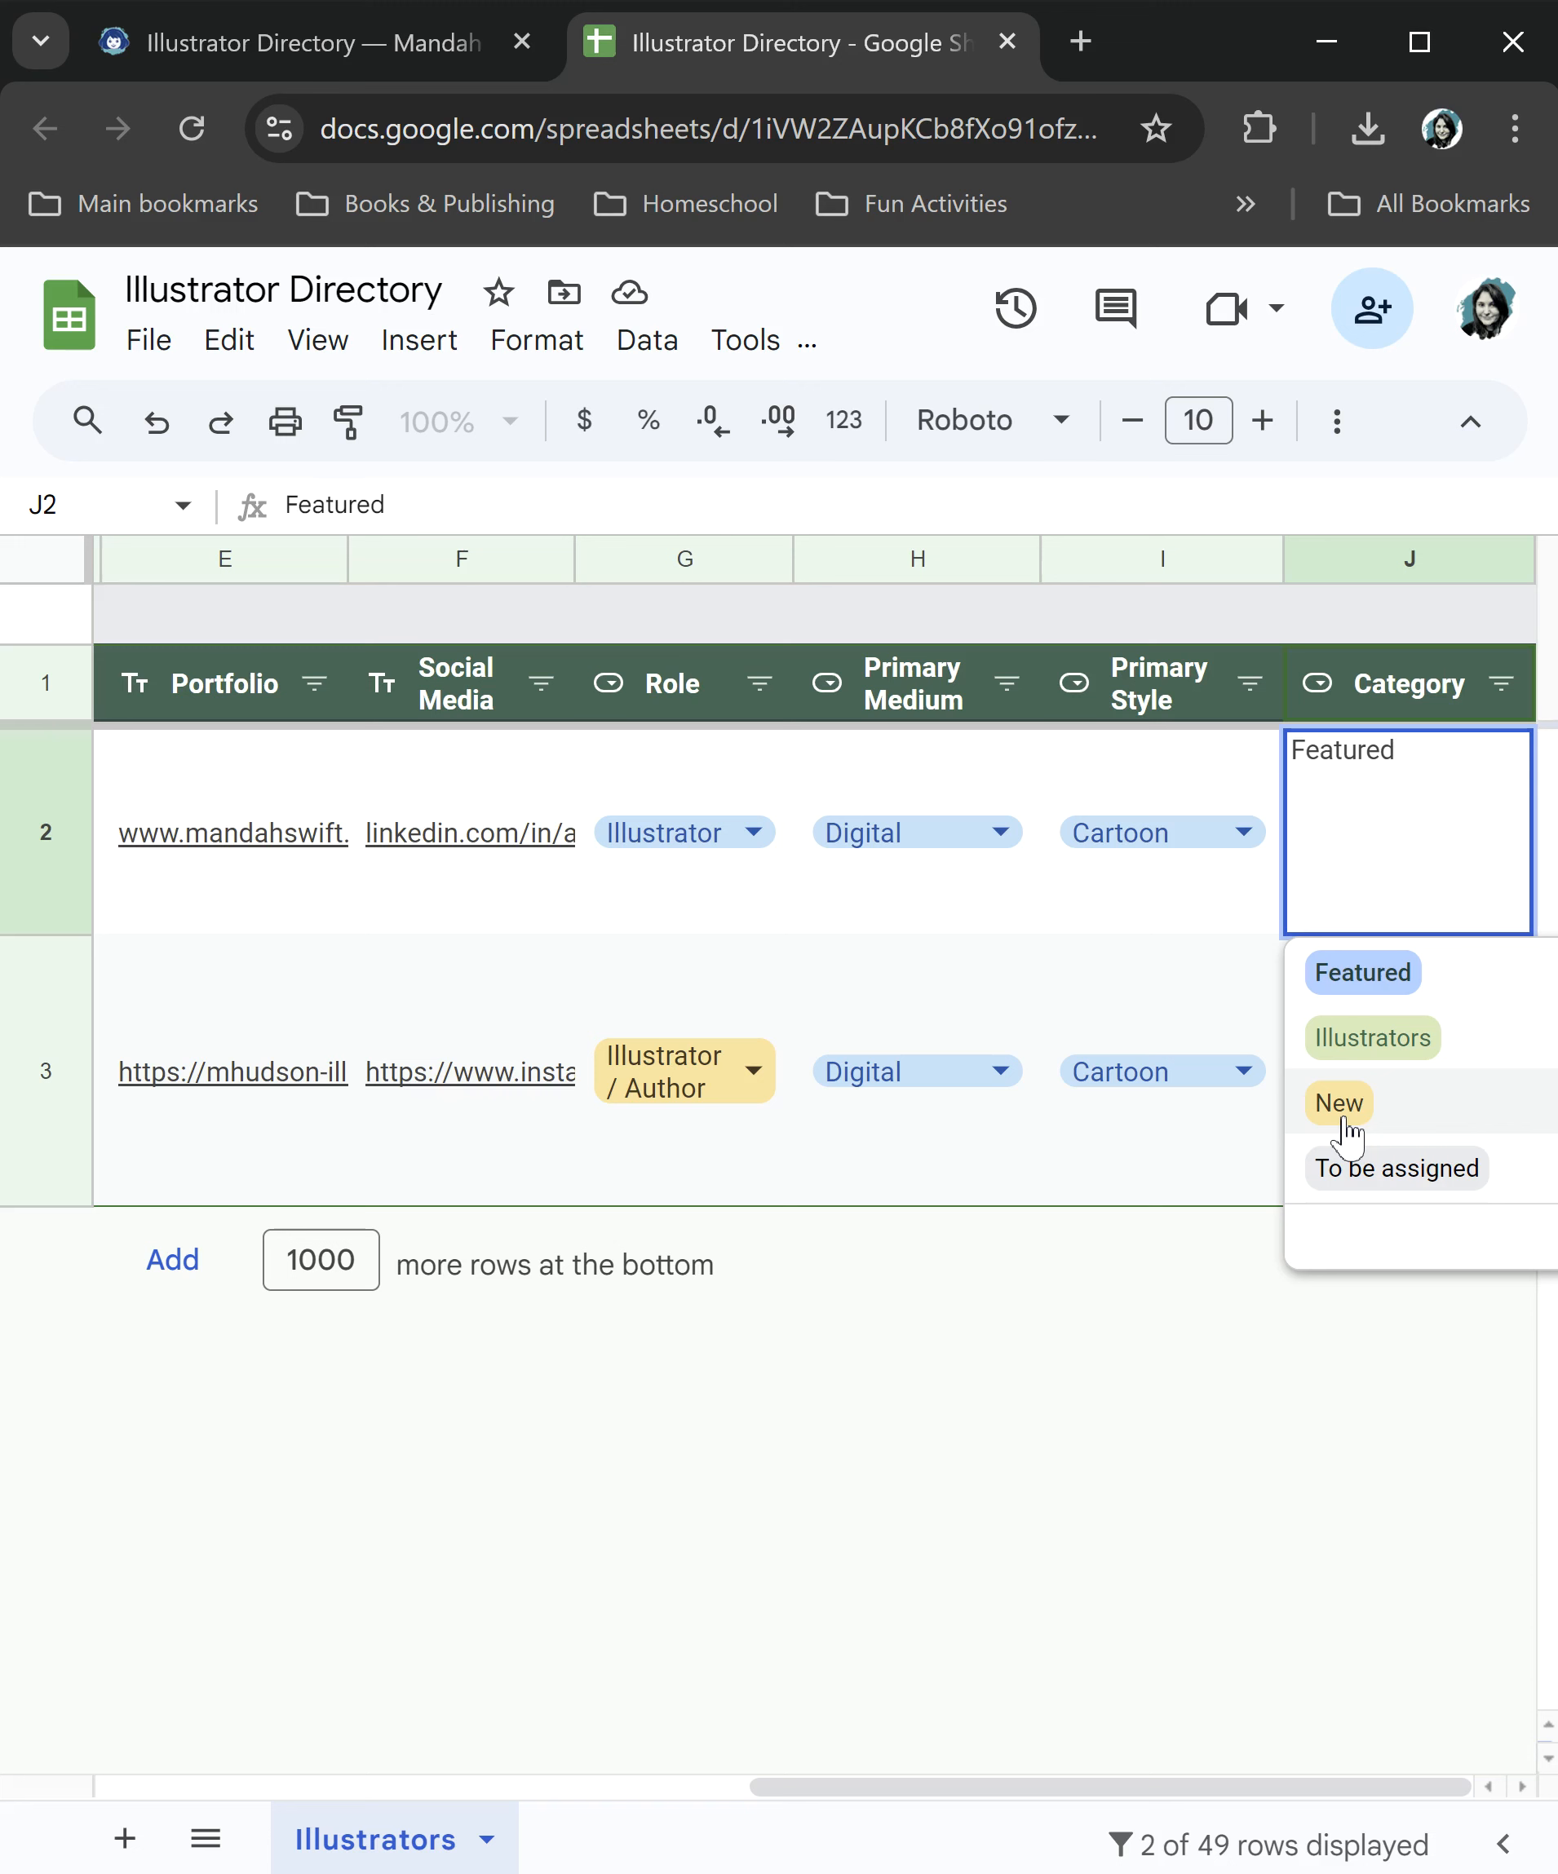
click(1362, 972)
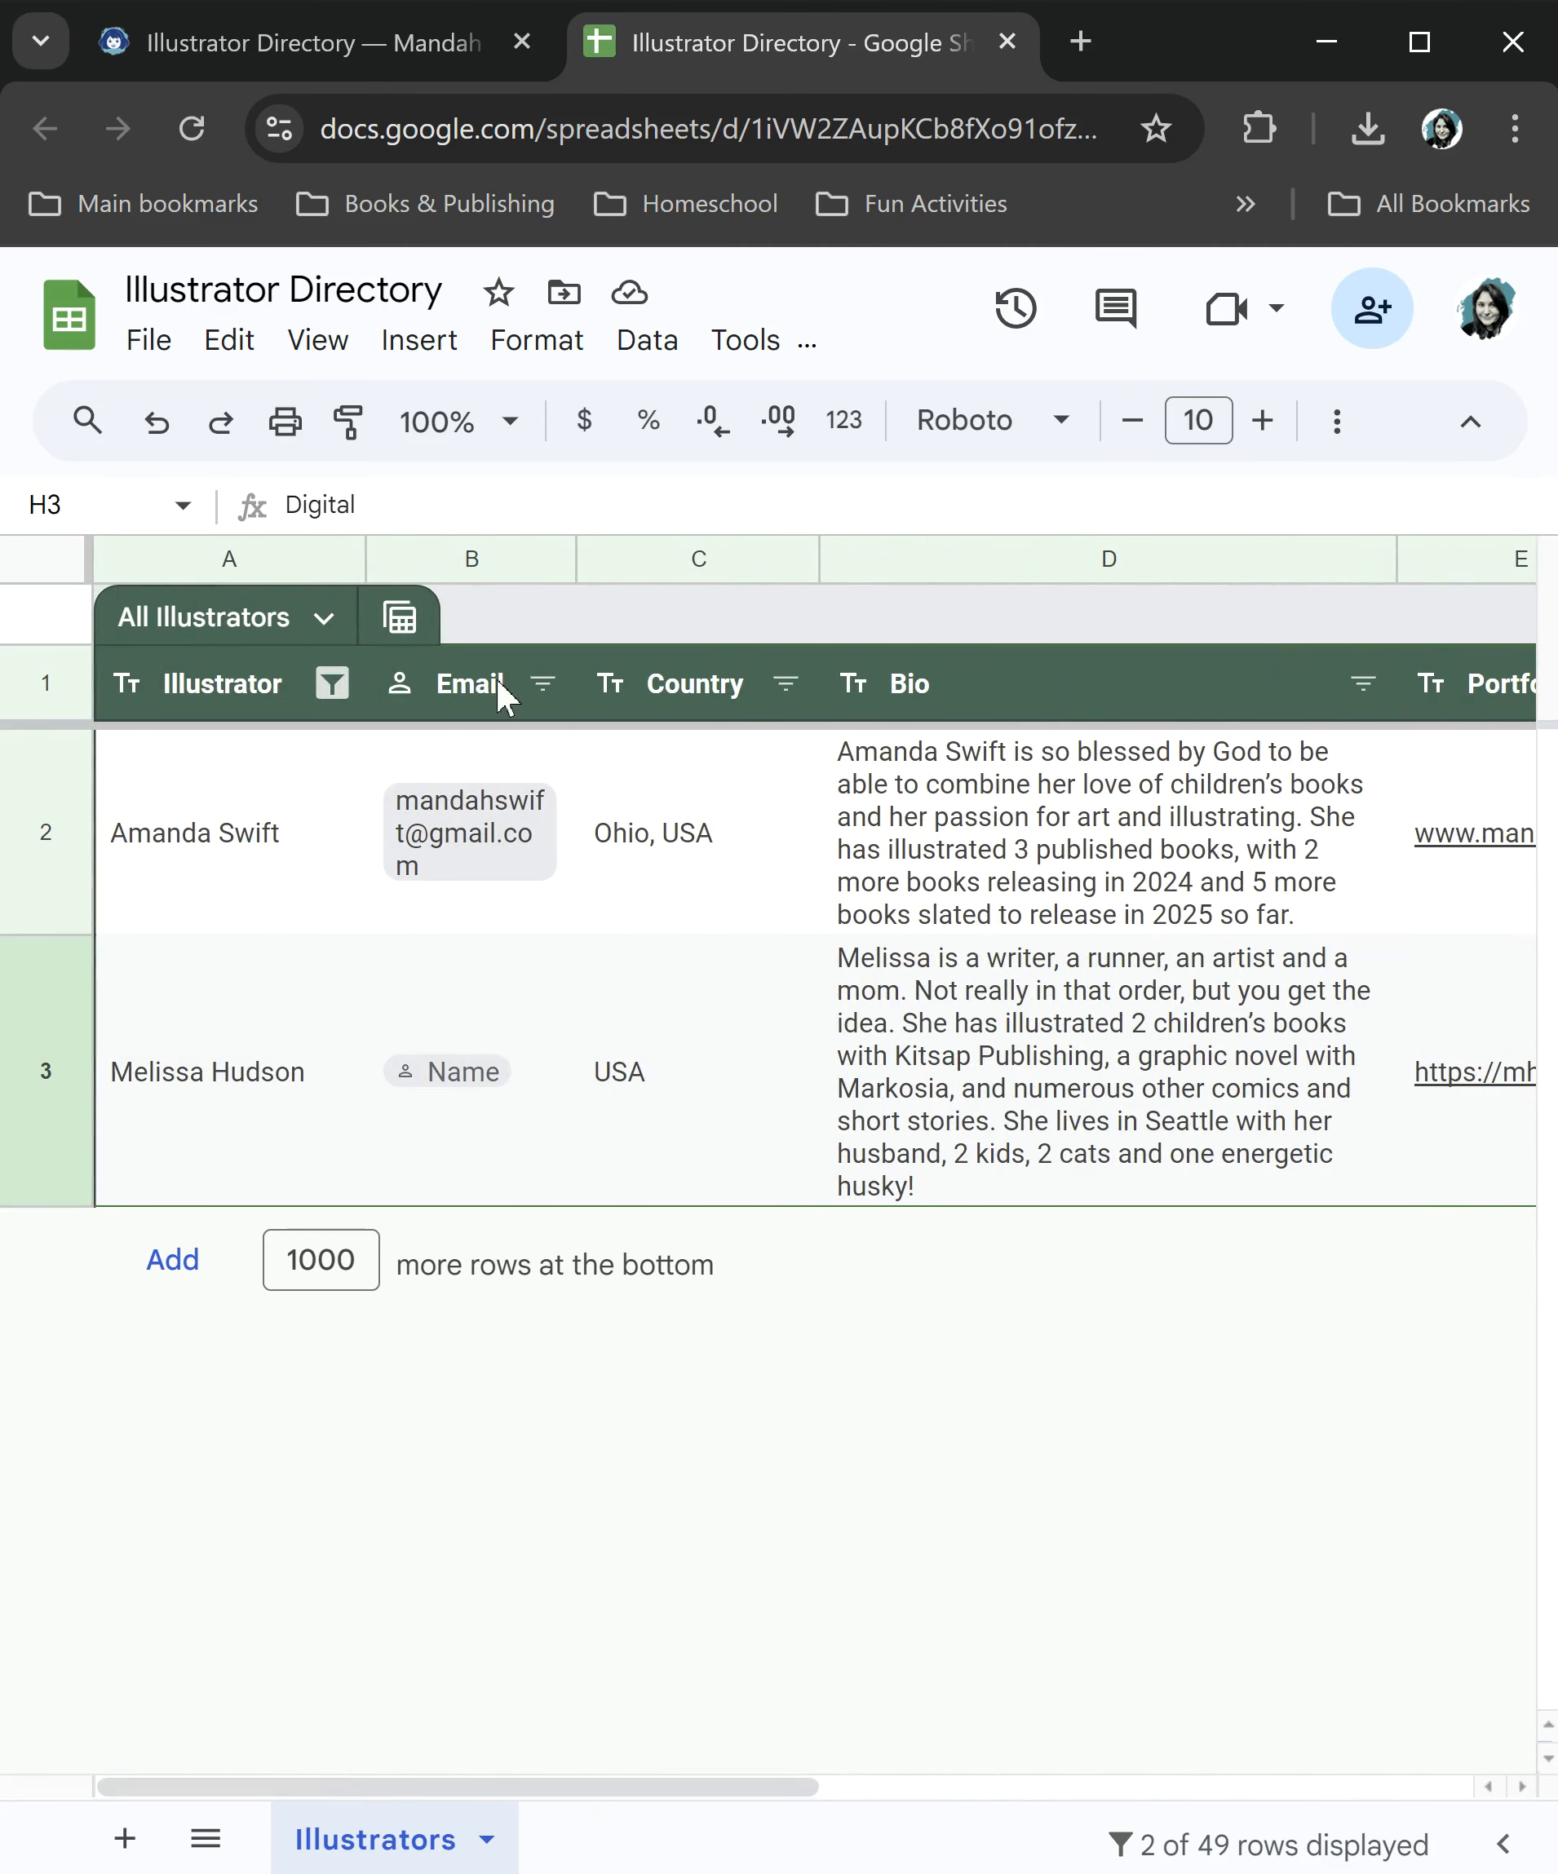
mouse_move(517, 935)
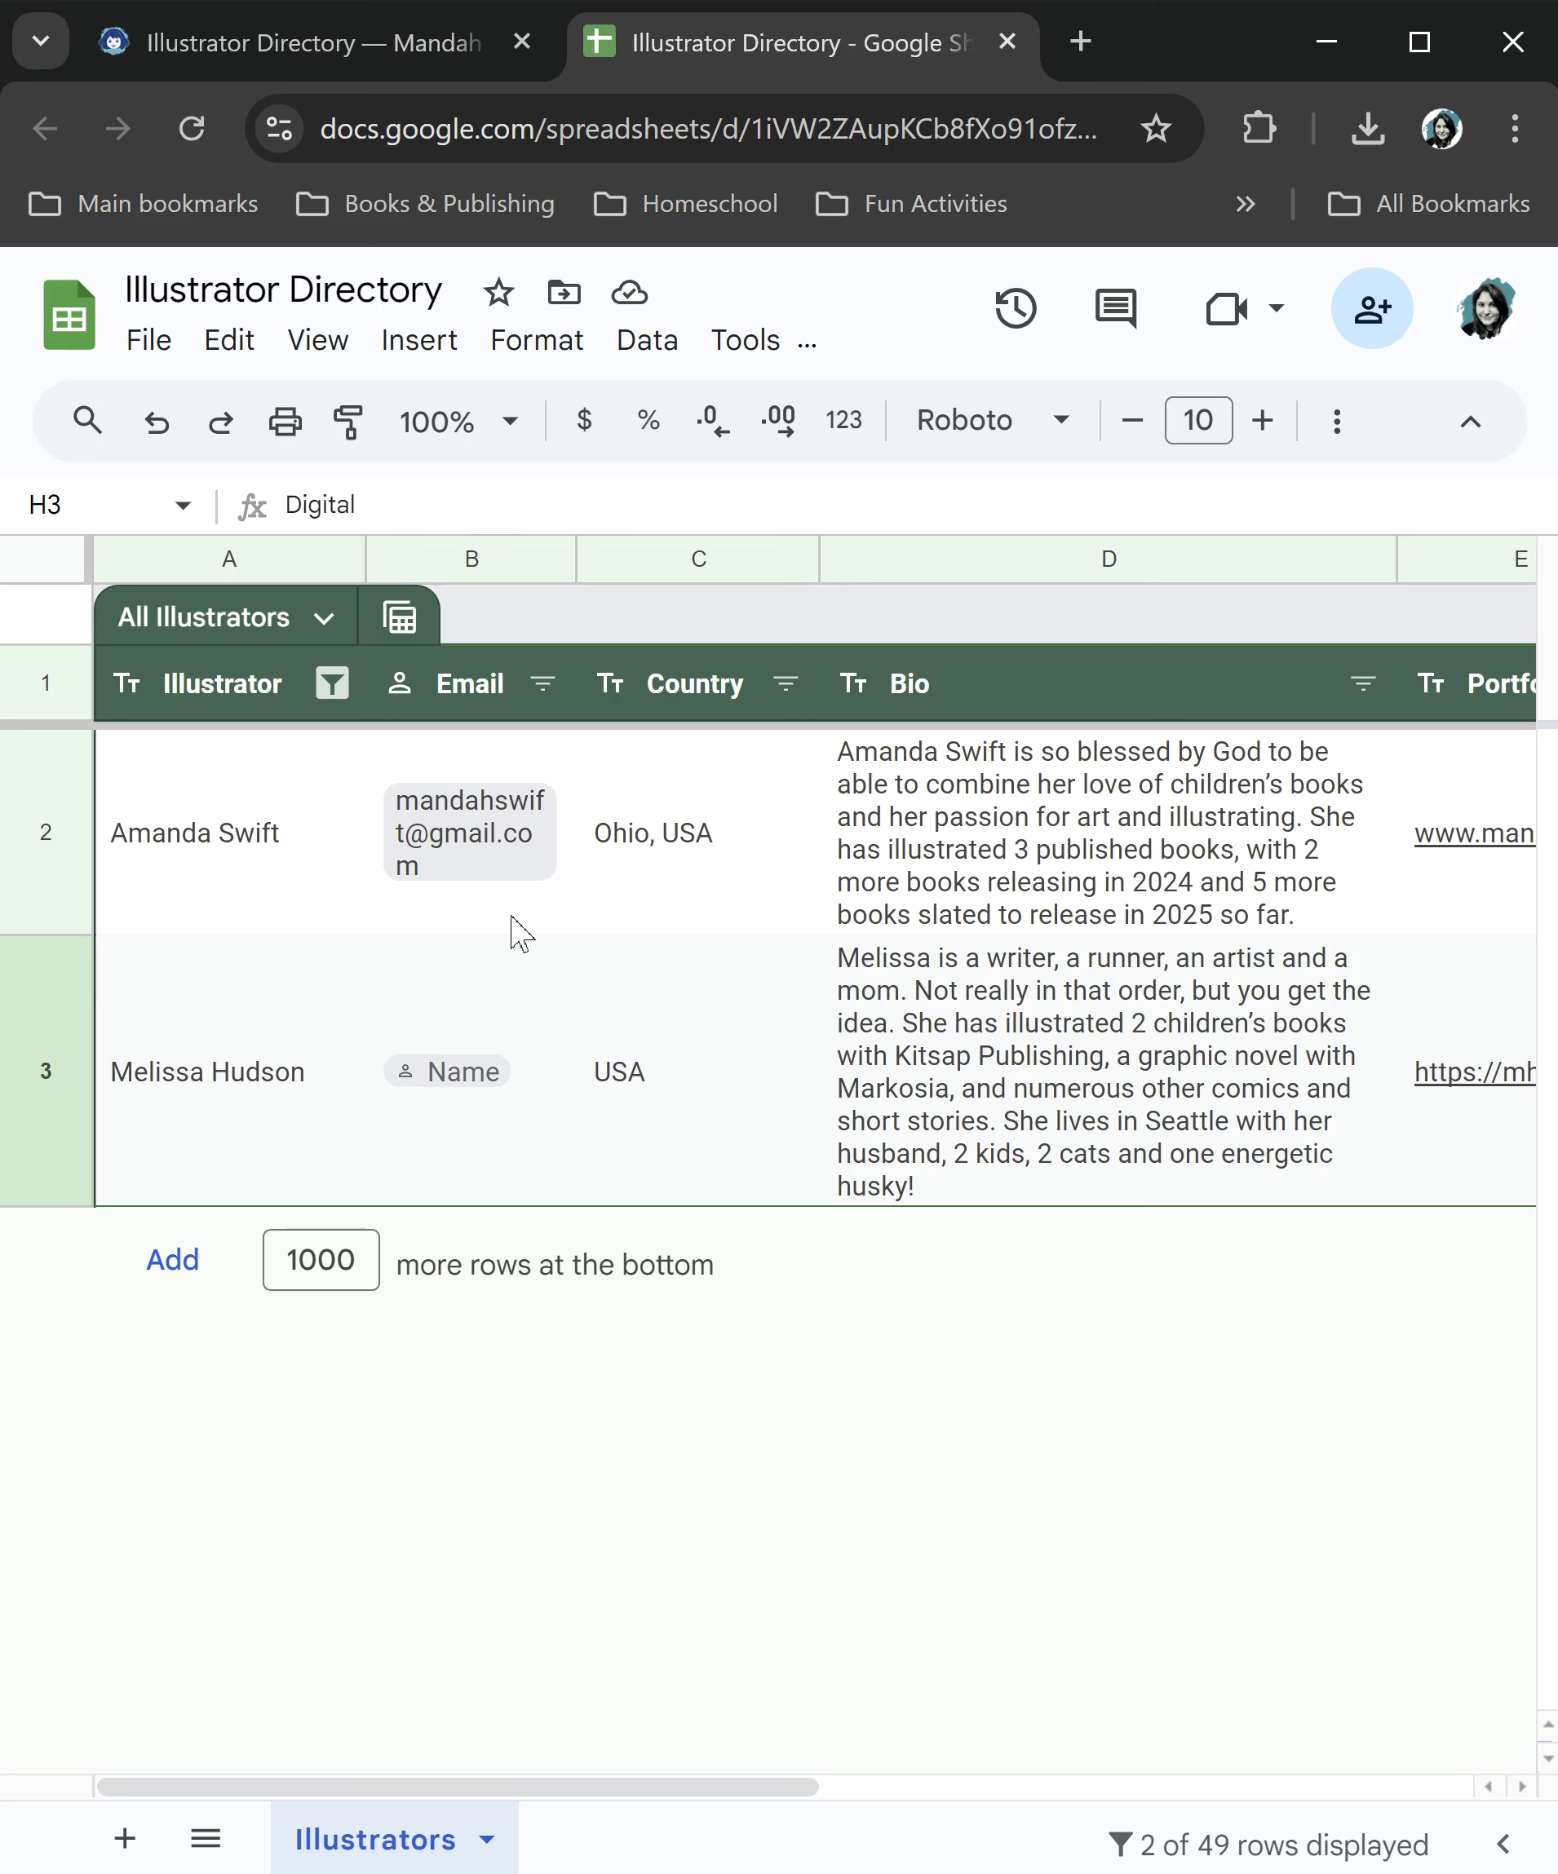
mouse_move(979, 796)
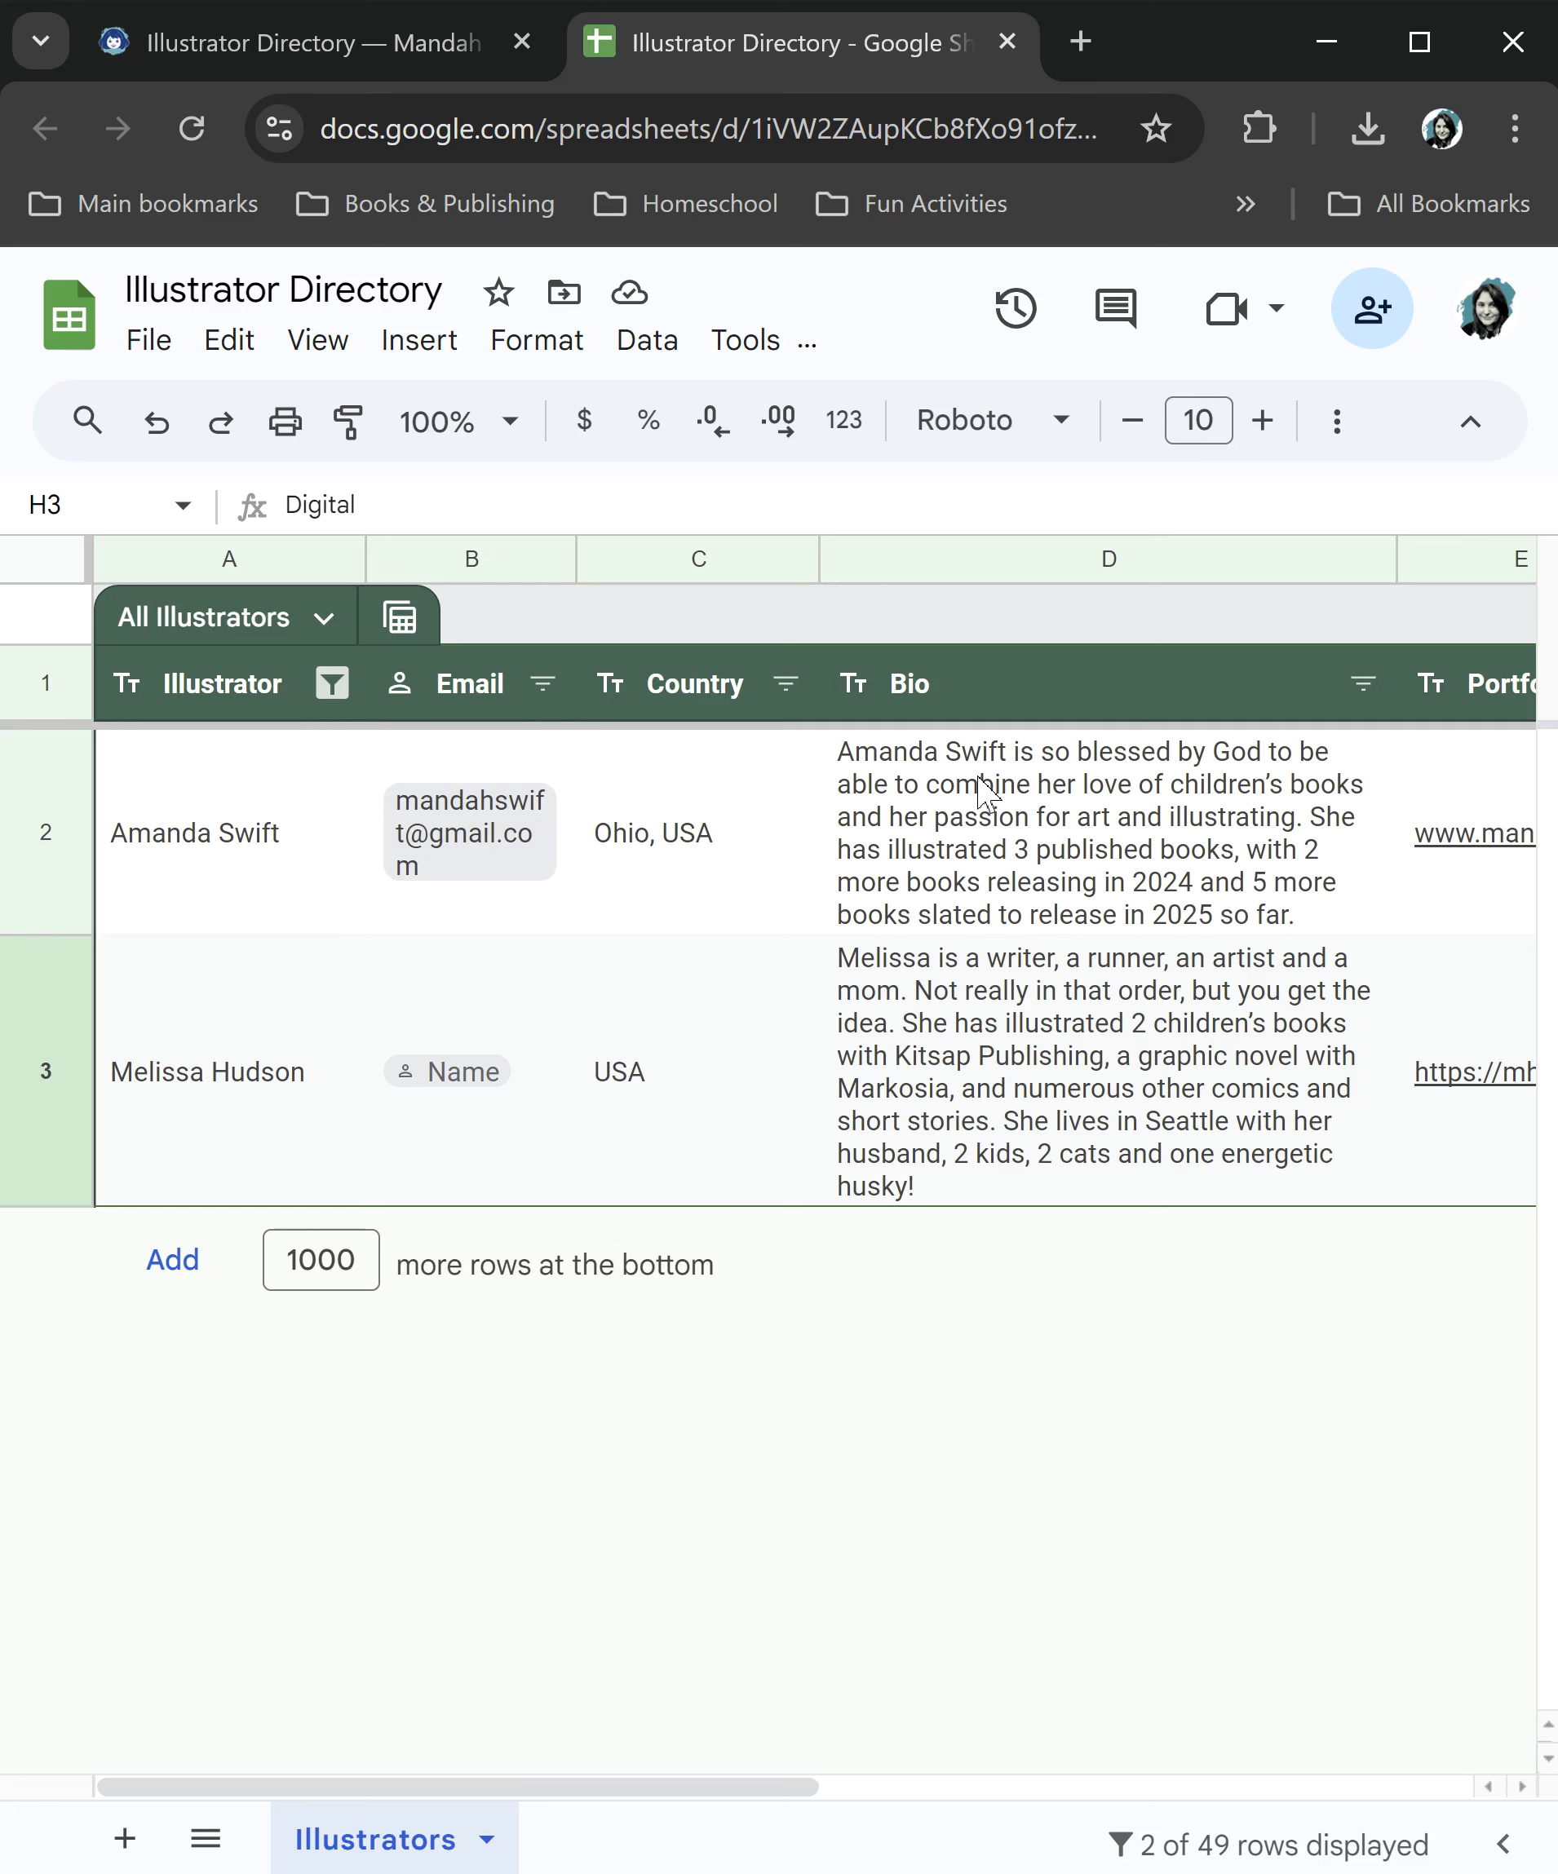
mouse_move(962, 1507)
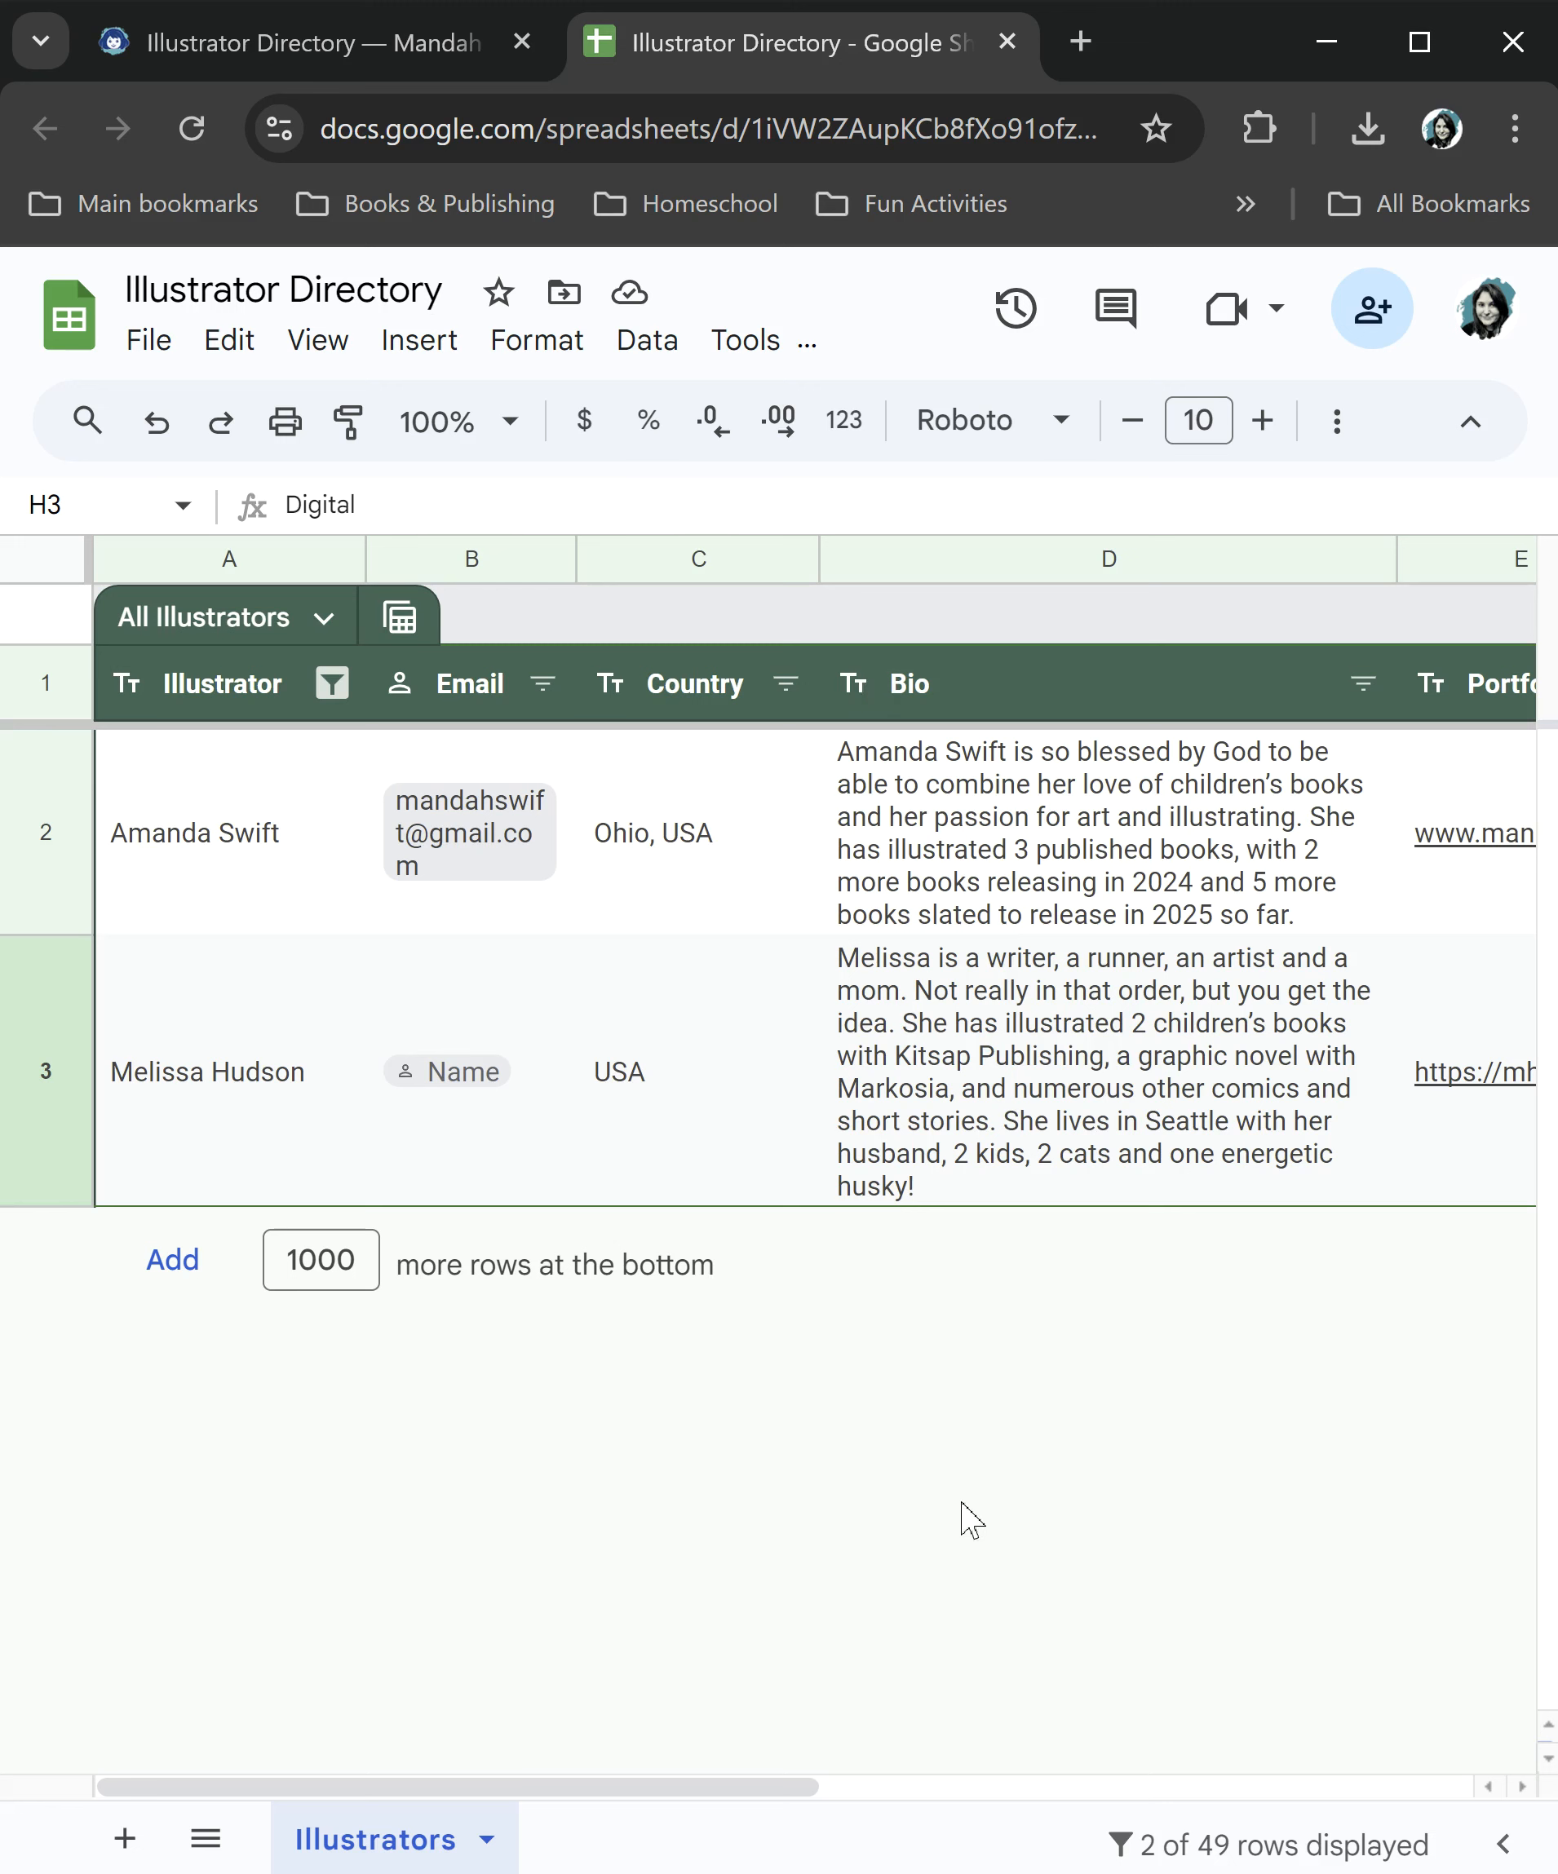
mouse_move(892, 1307)
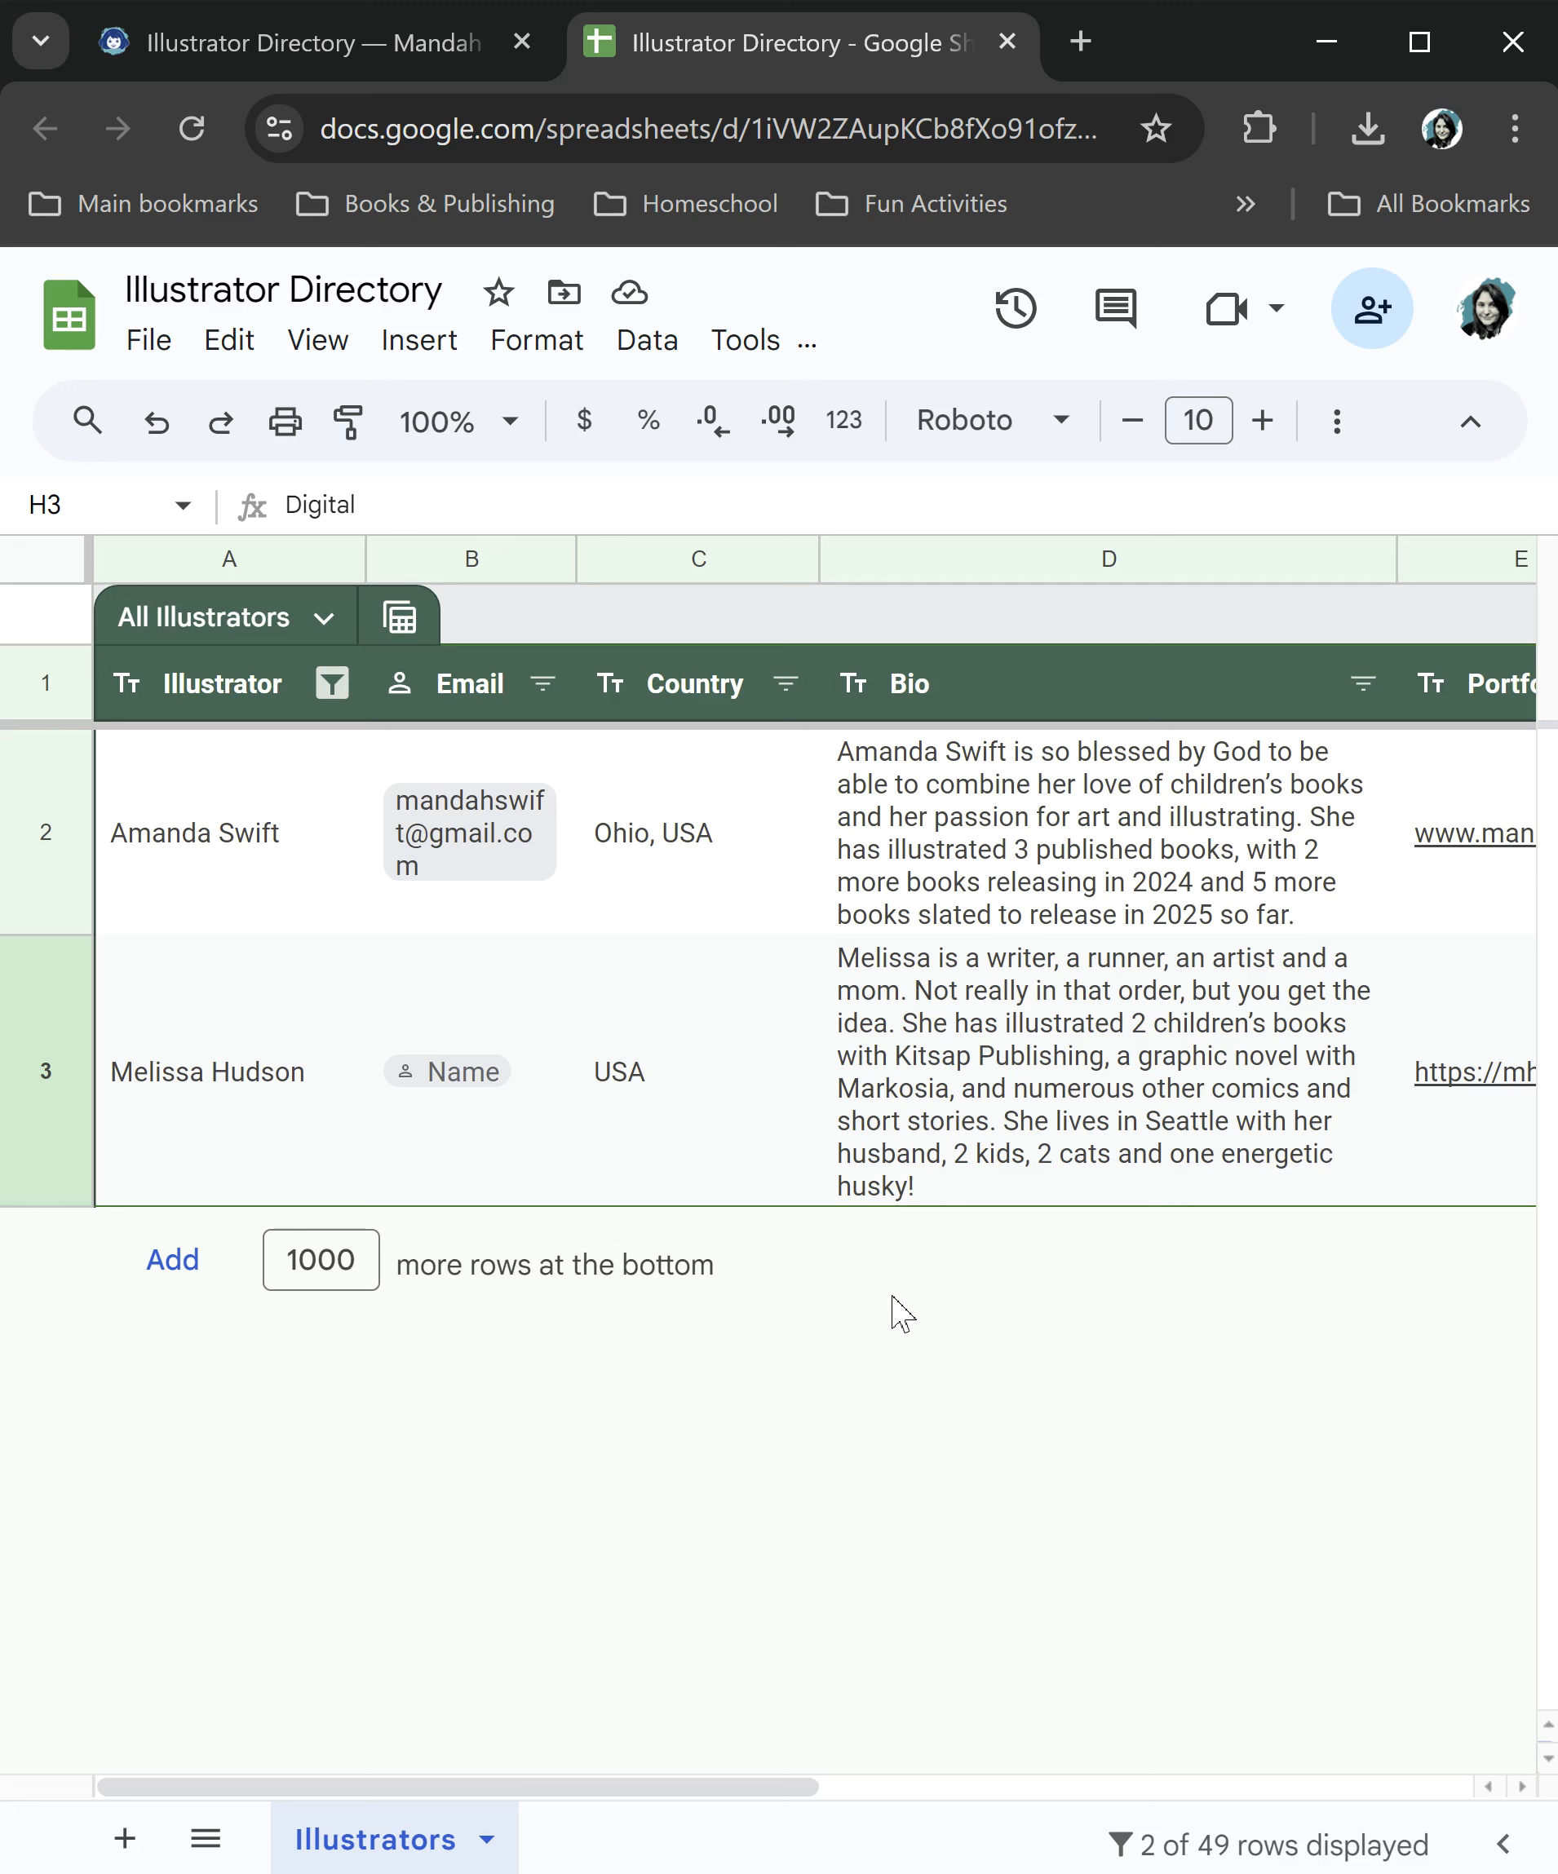
mouse_move(36, 666)
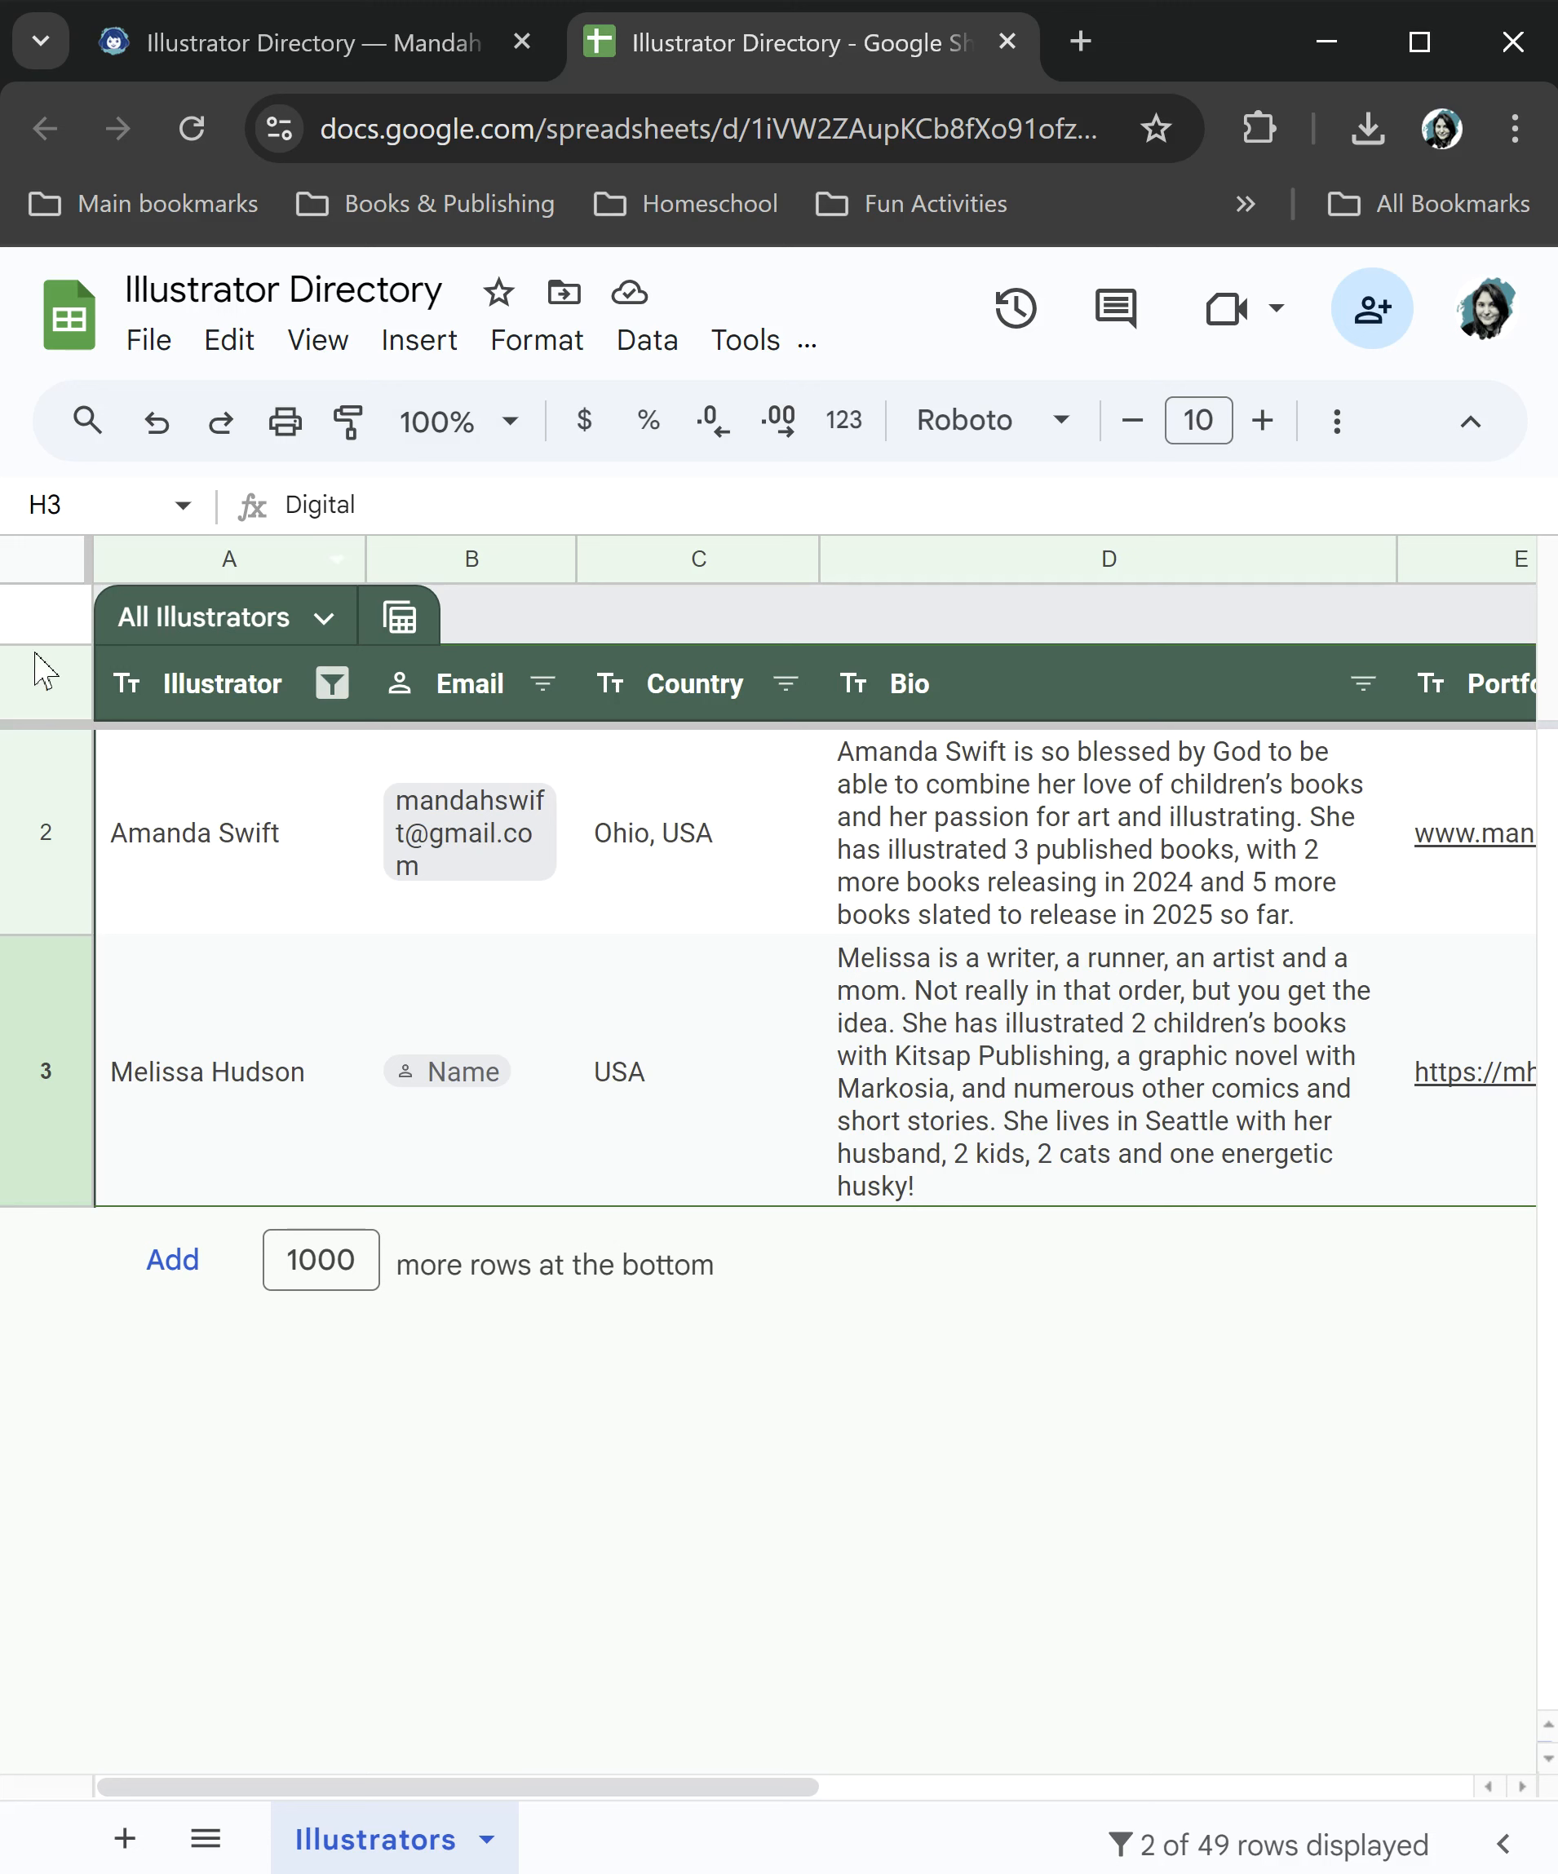